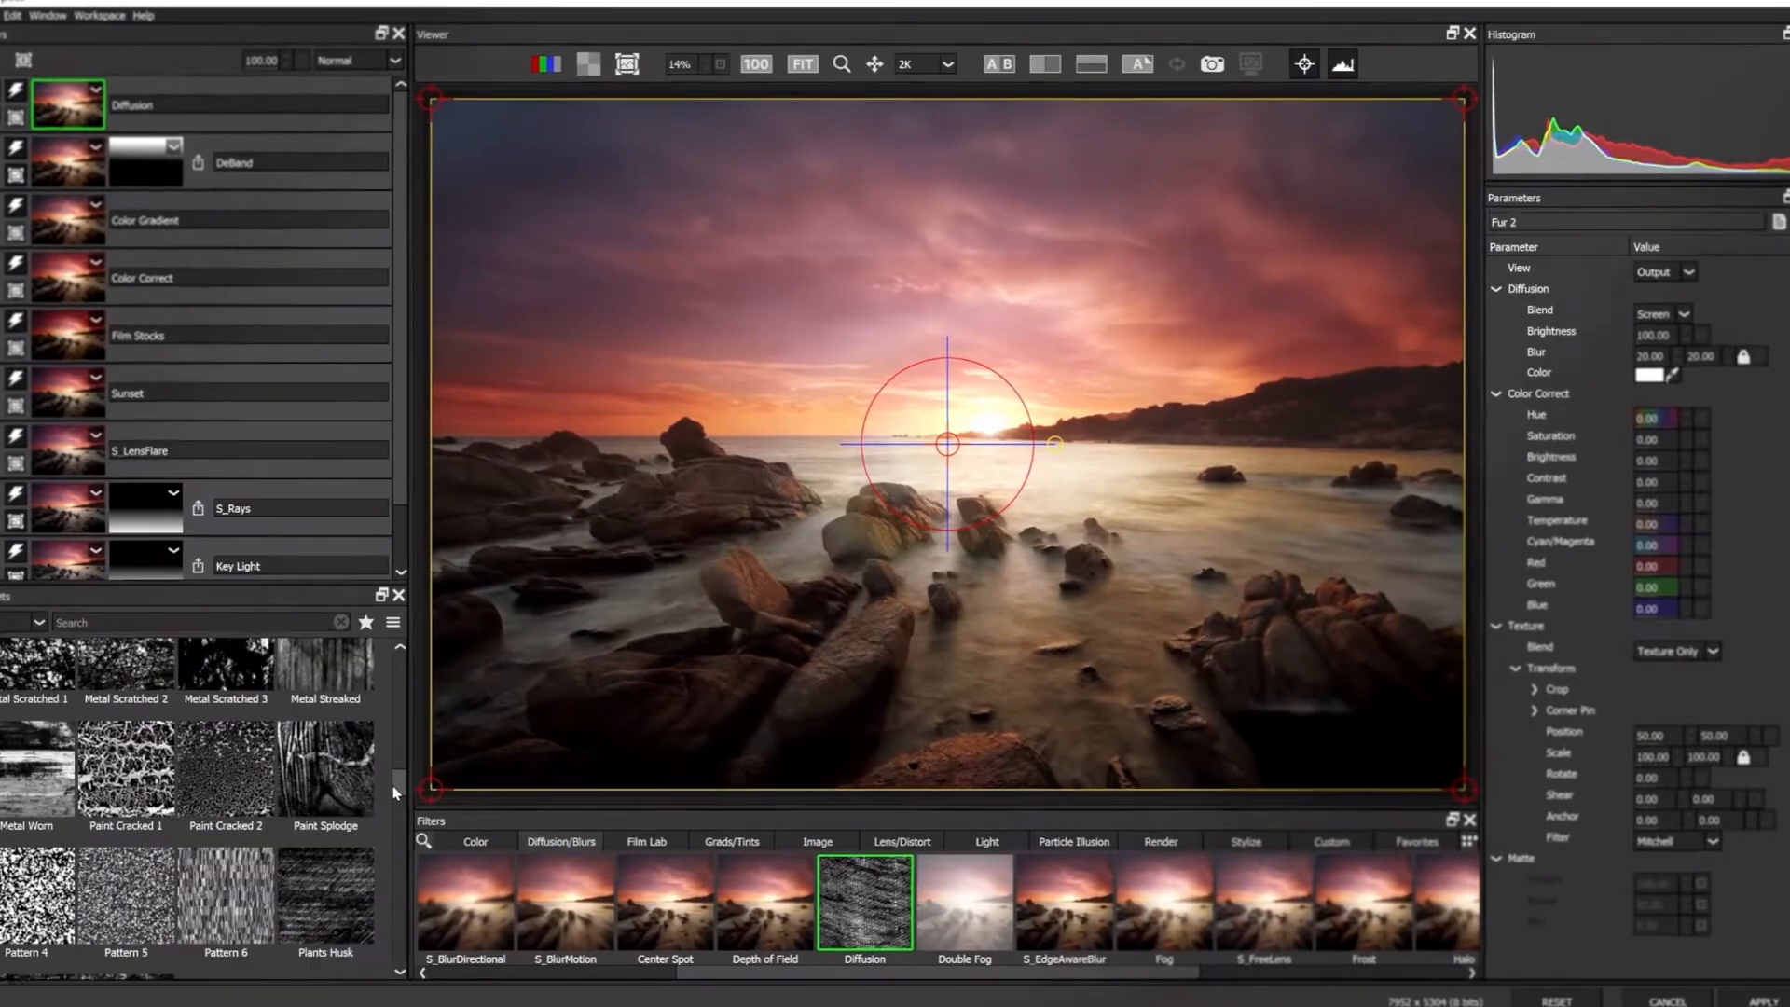
# Toggle the composite's Optics smart filter off and back on, then switch to Thor.jpg
pyautogui.scroll(-3)
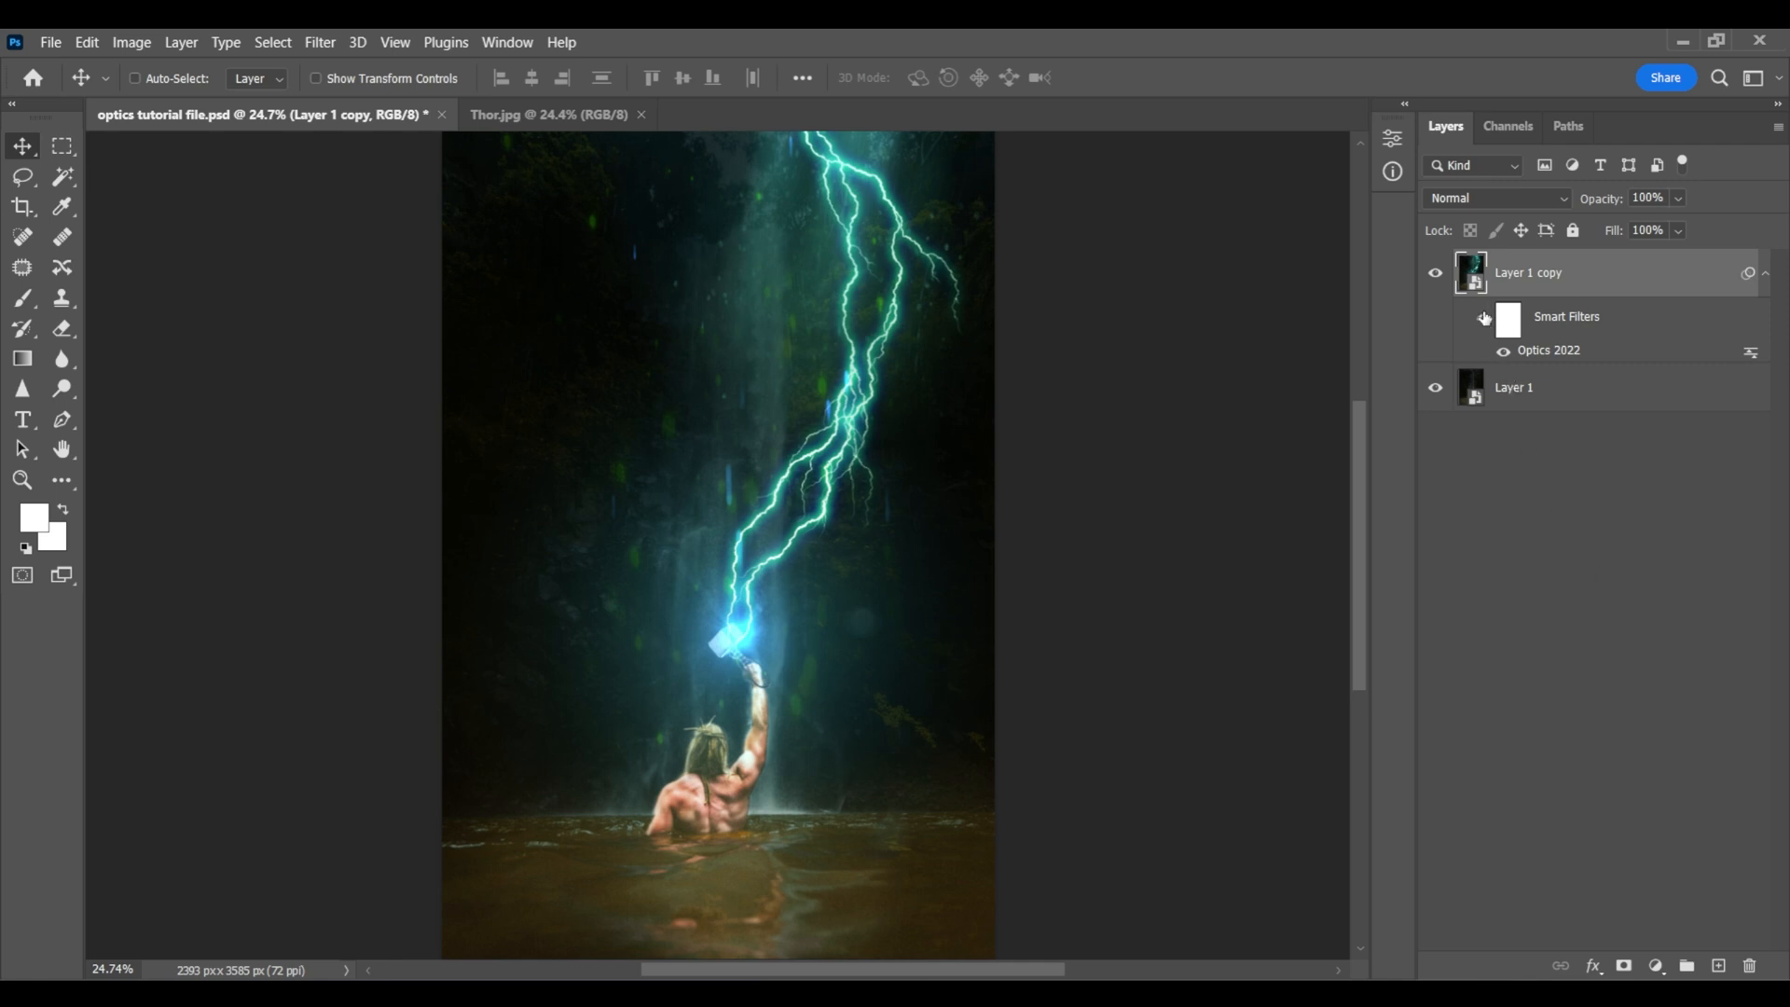
pyautogui.click(1484, 317)
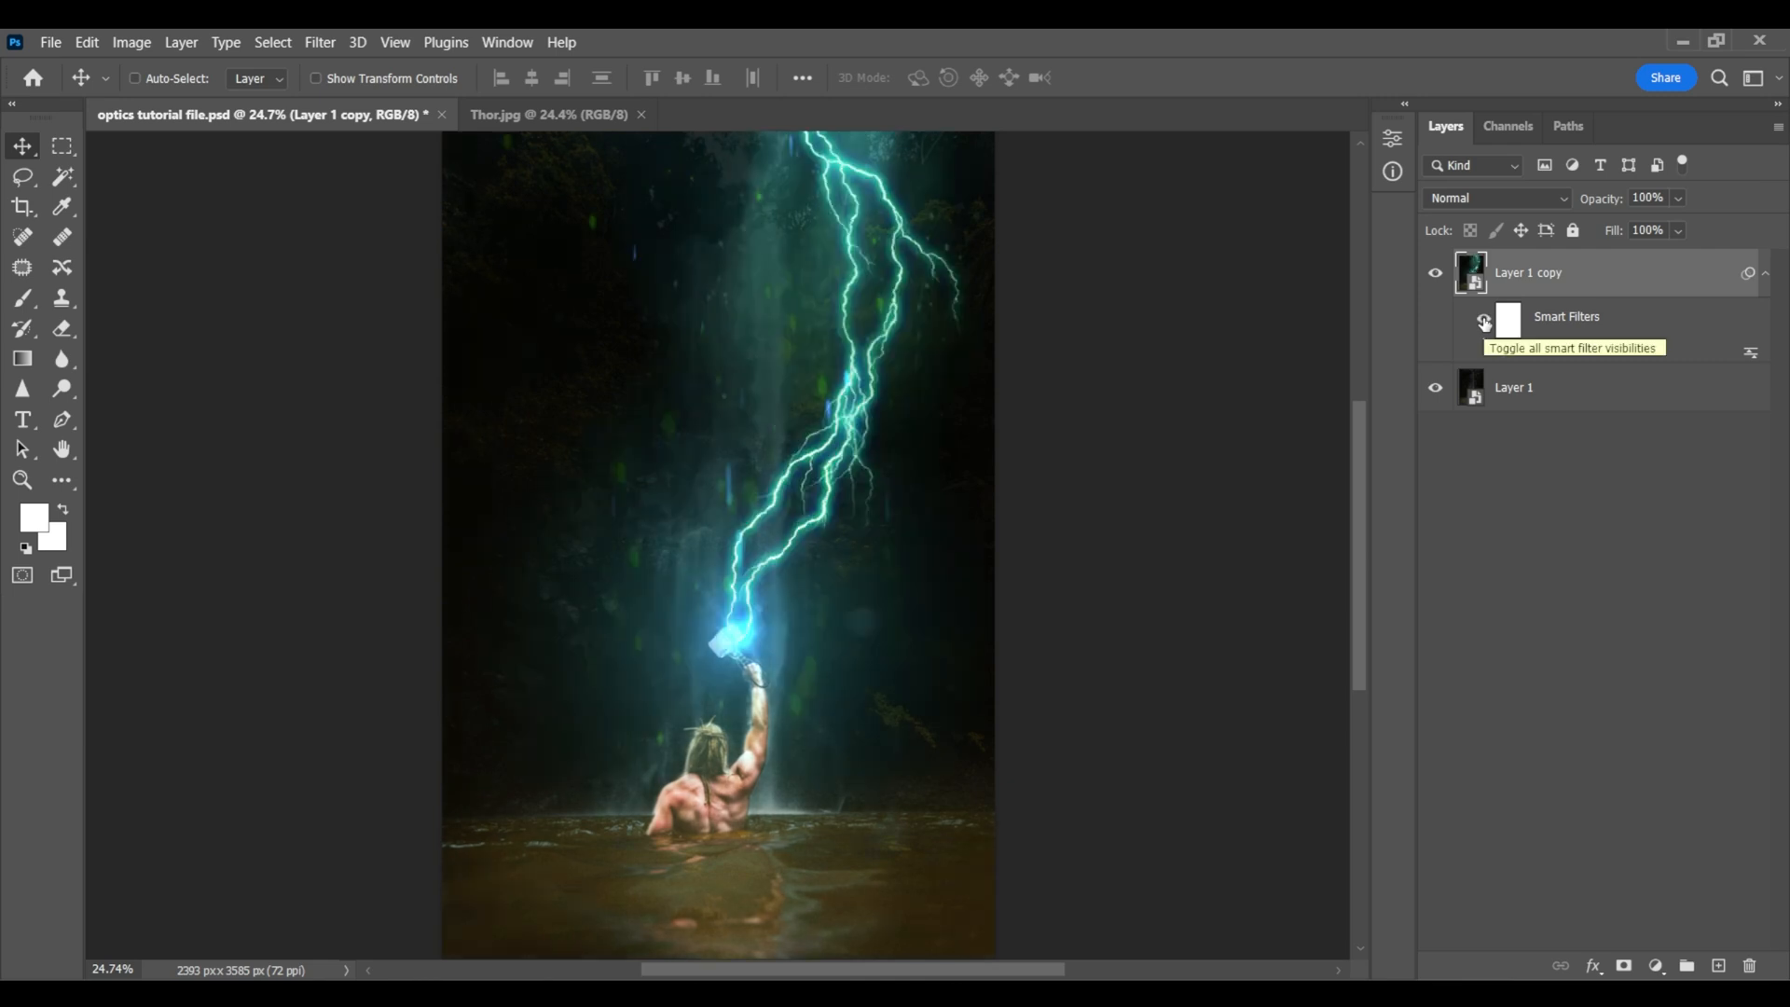
pyautogui.click(1485, 320)
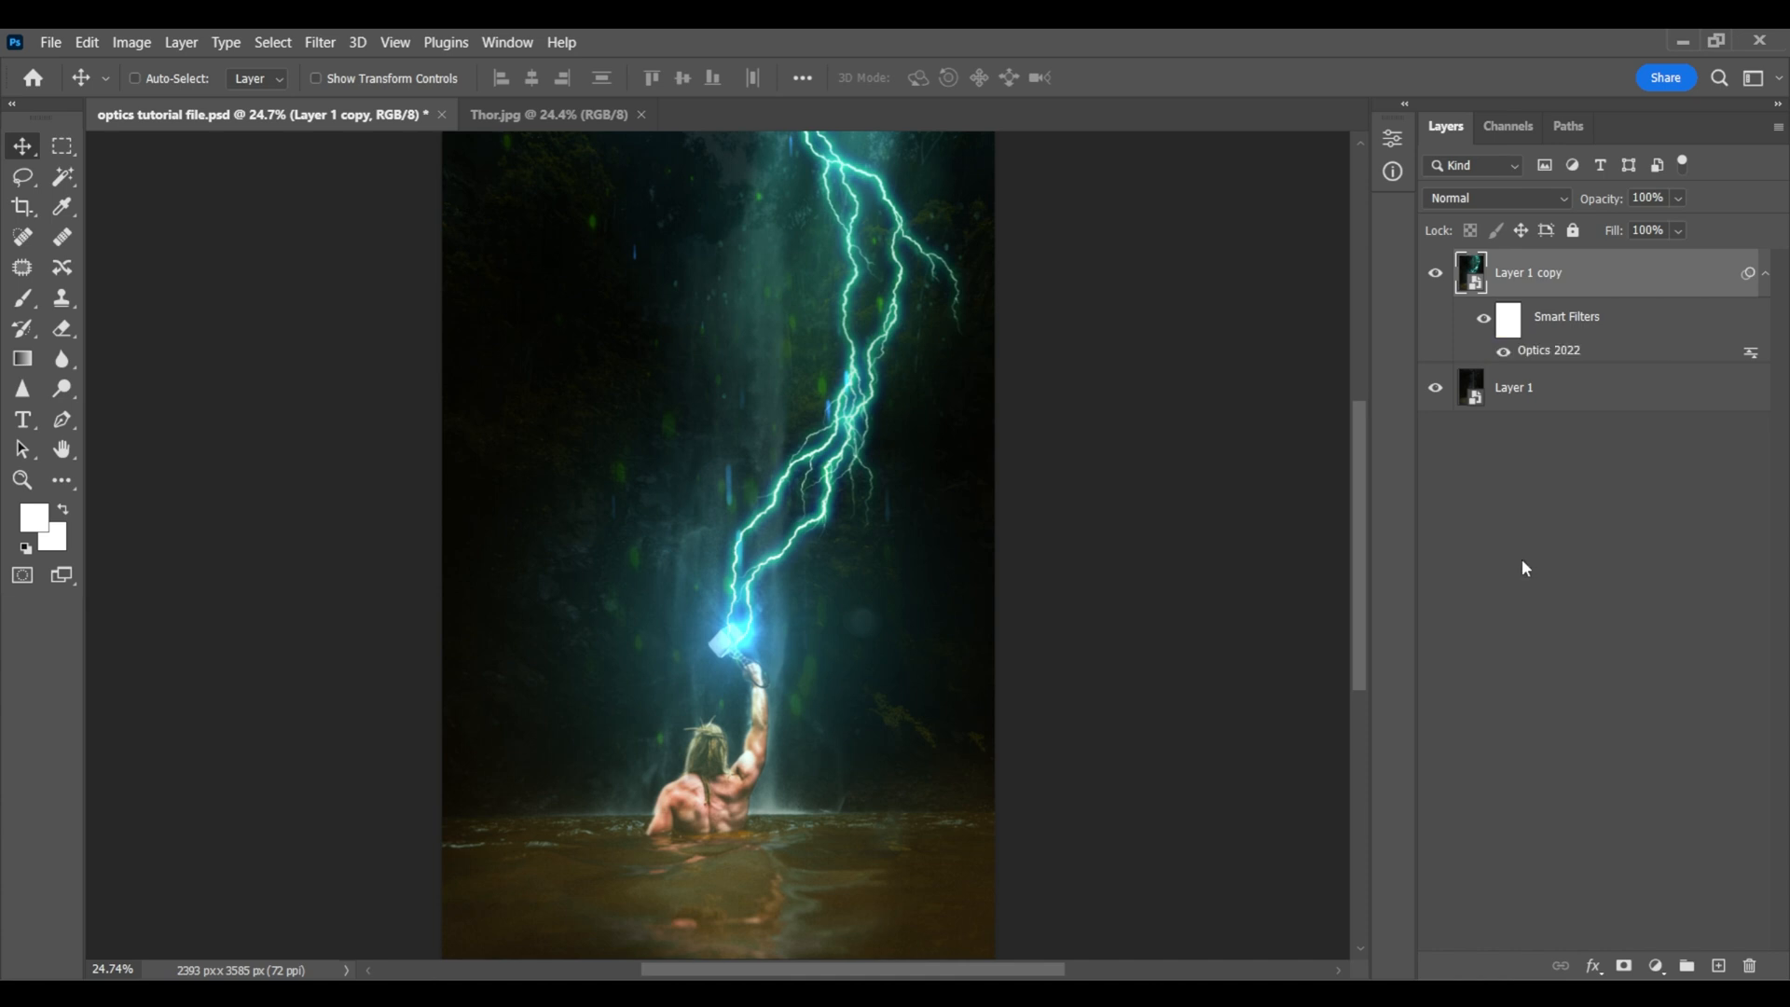
pyautogui.click(551, 114)
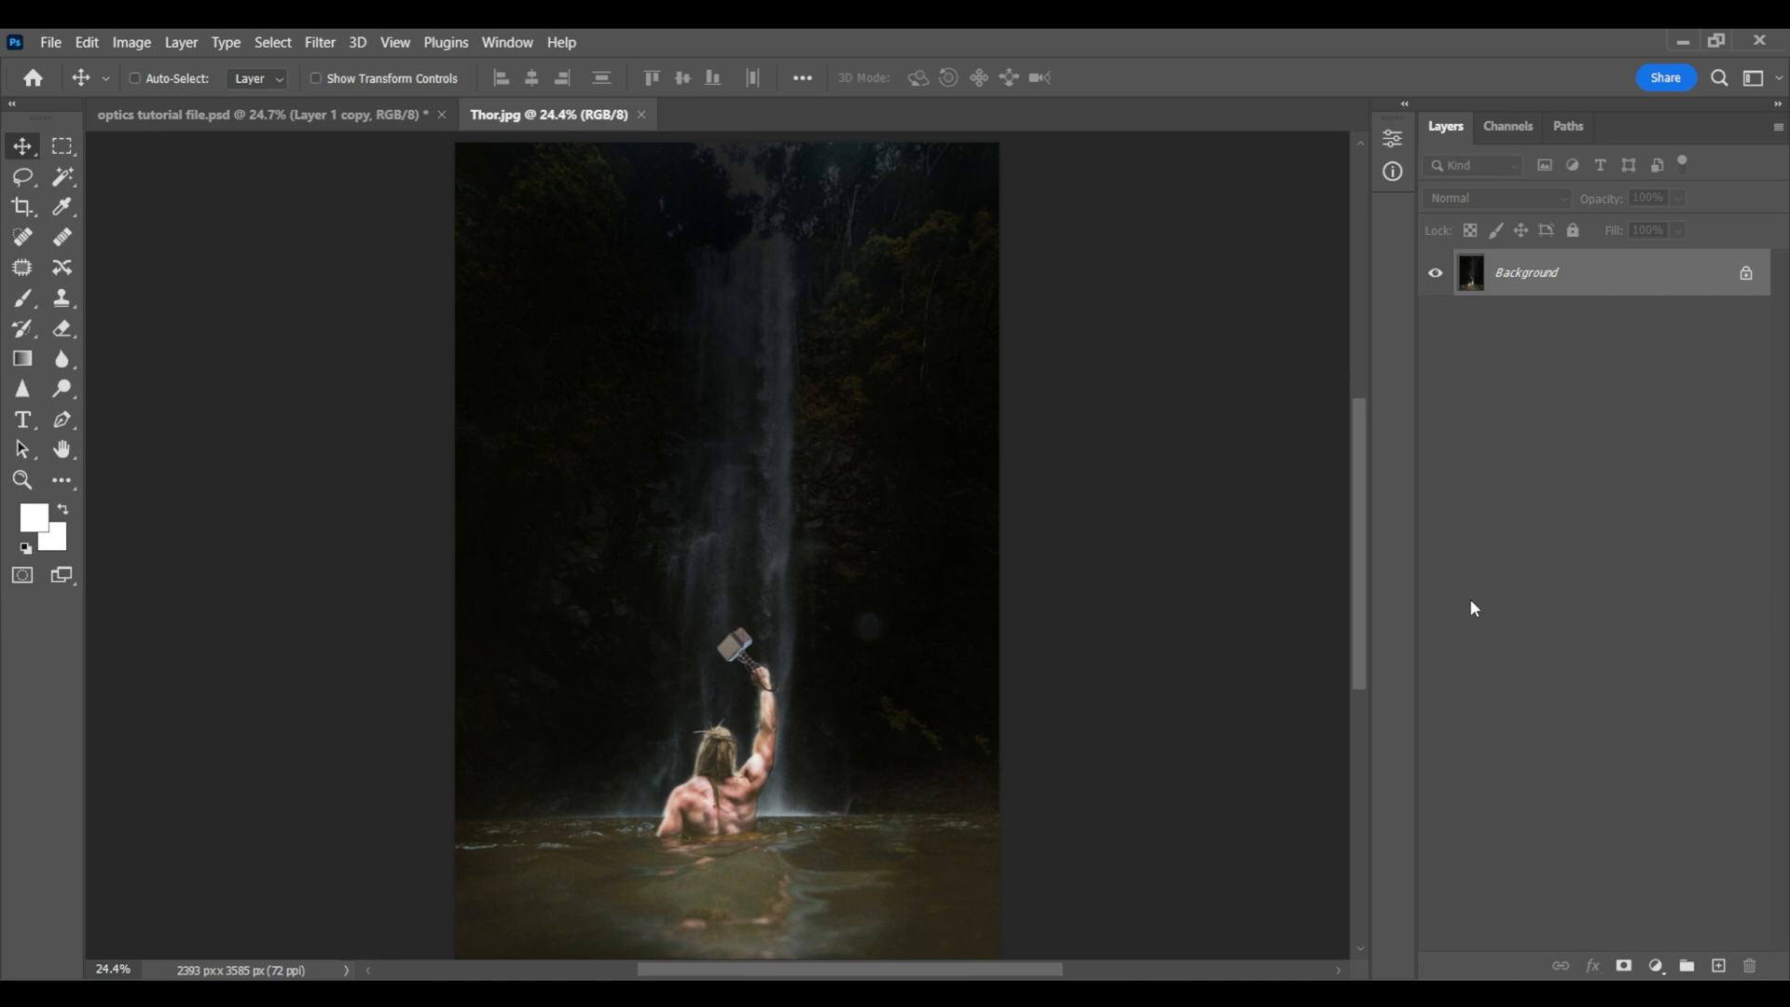
pyautogui.moveTo(1604, 315)
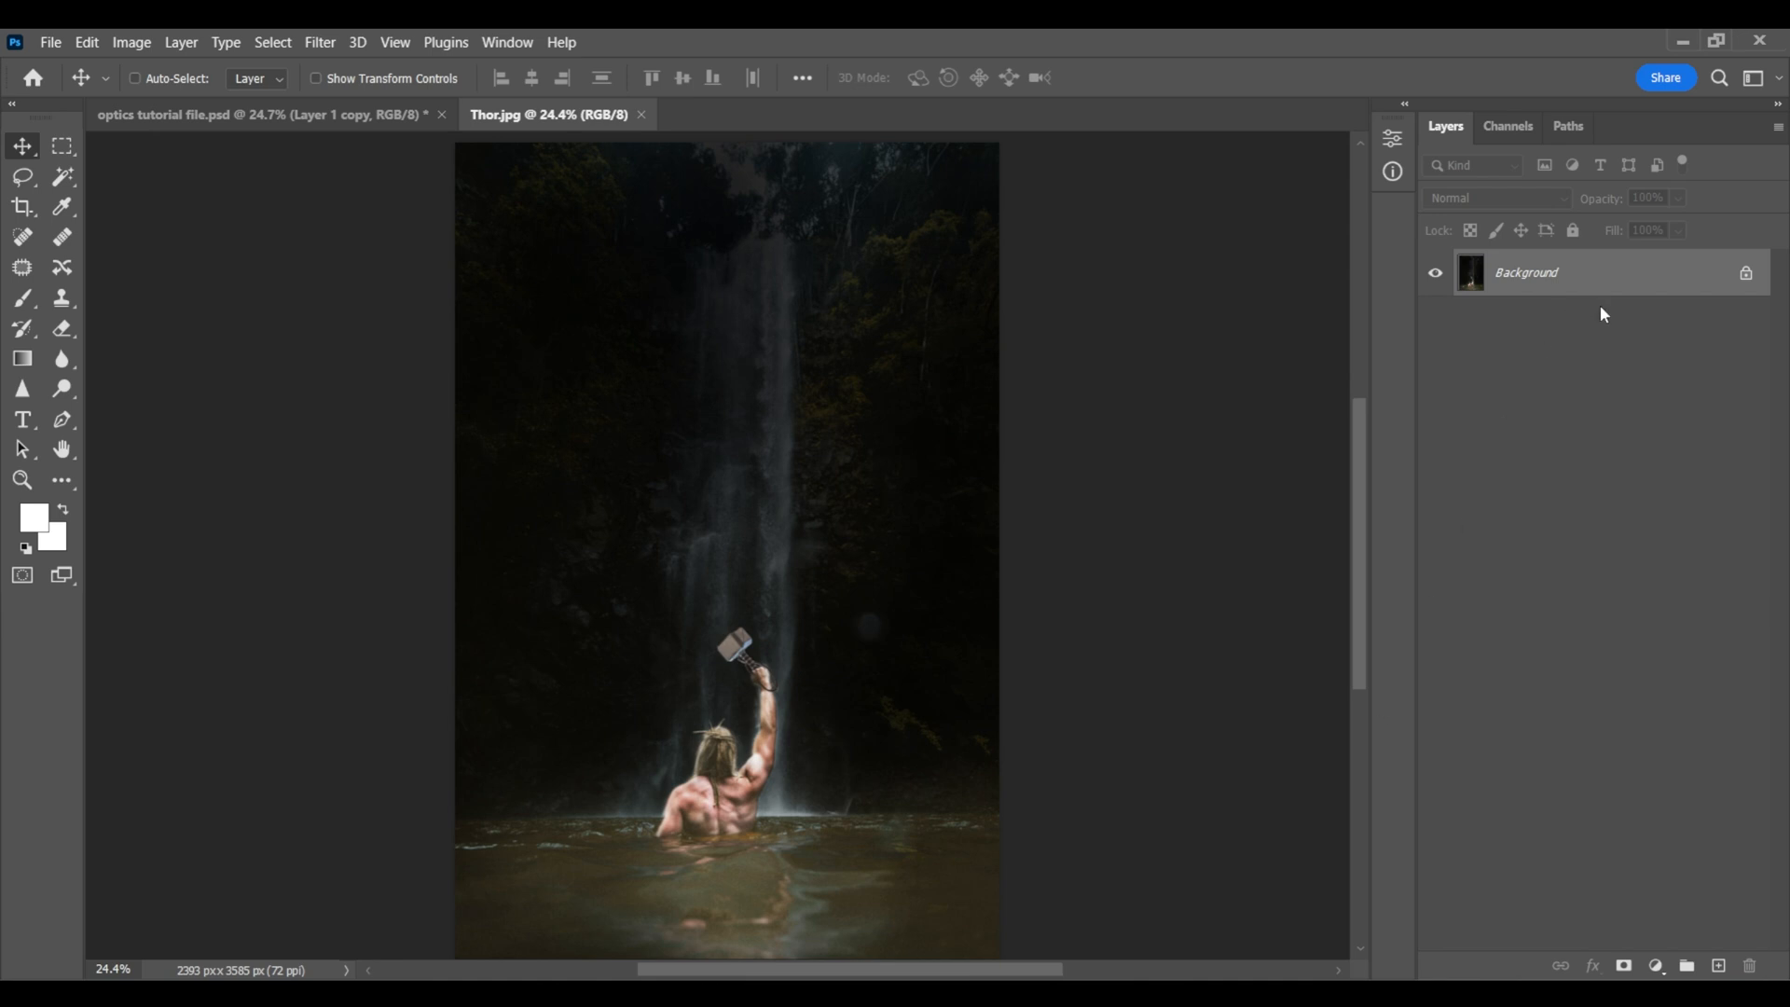
# Convert the Background layer to a smart object and duplicate it with Ctrl+J
pyautogui.rightClick(1525, 271)
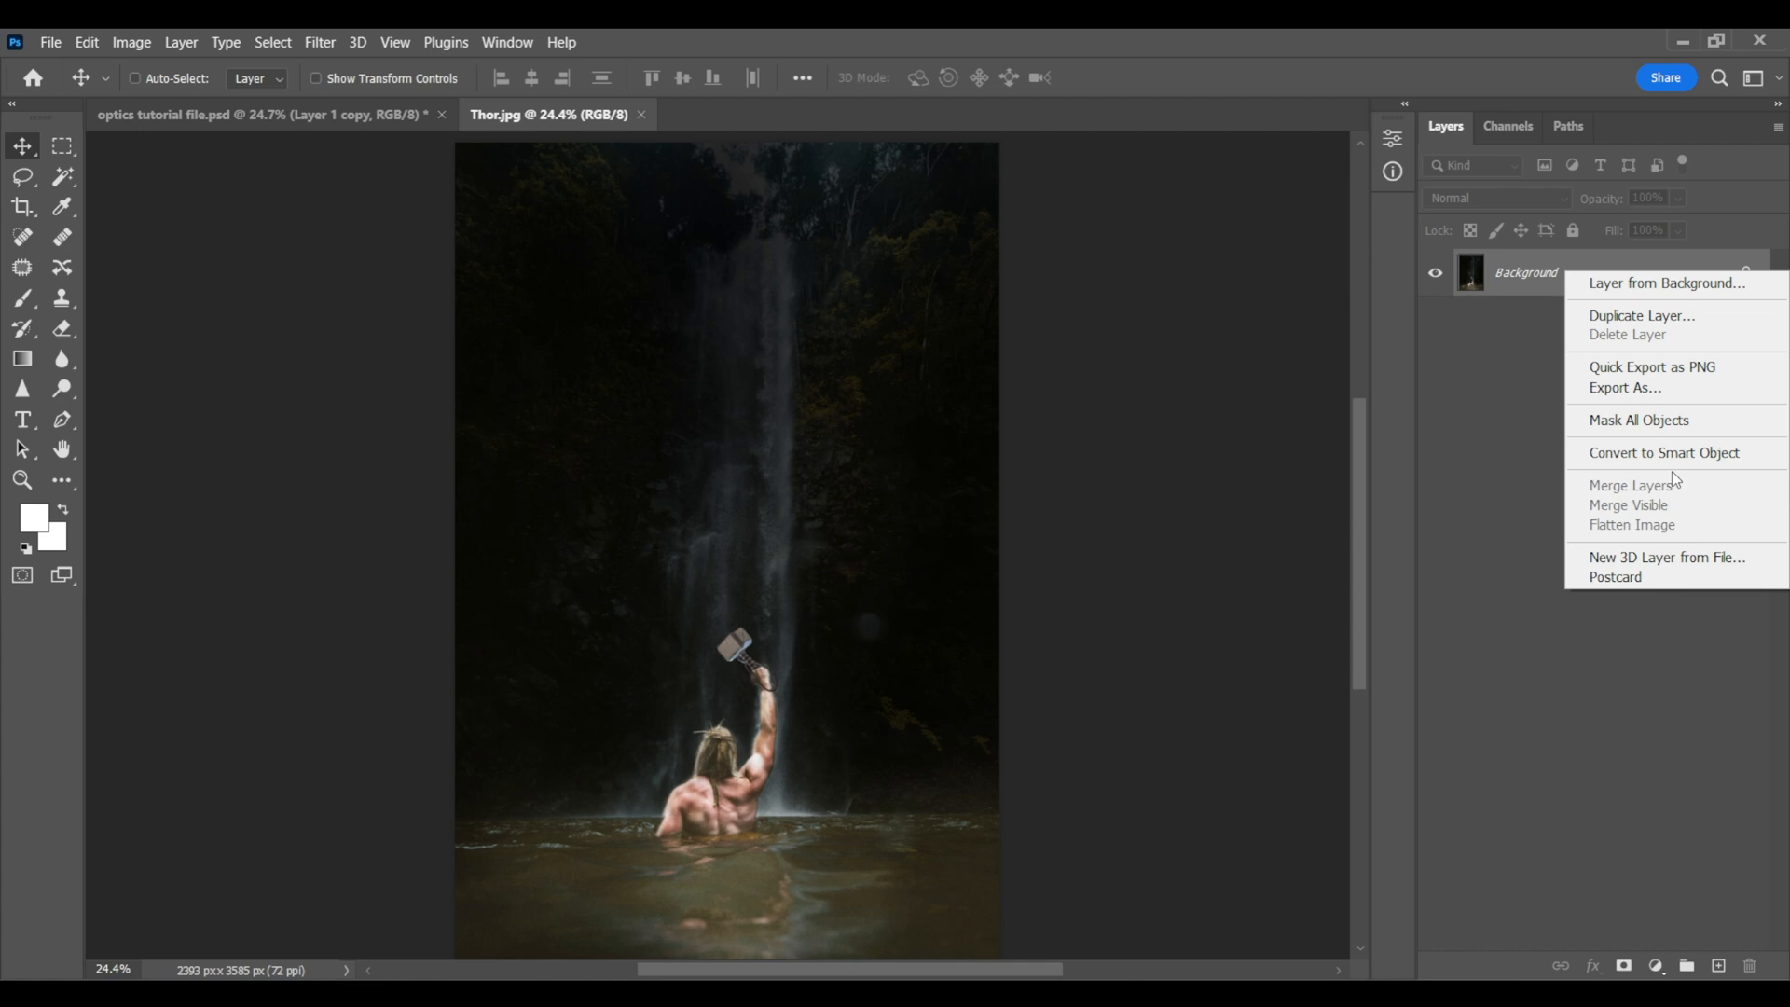
pyautogui.click(1666, 283)
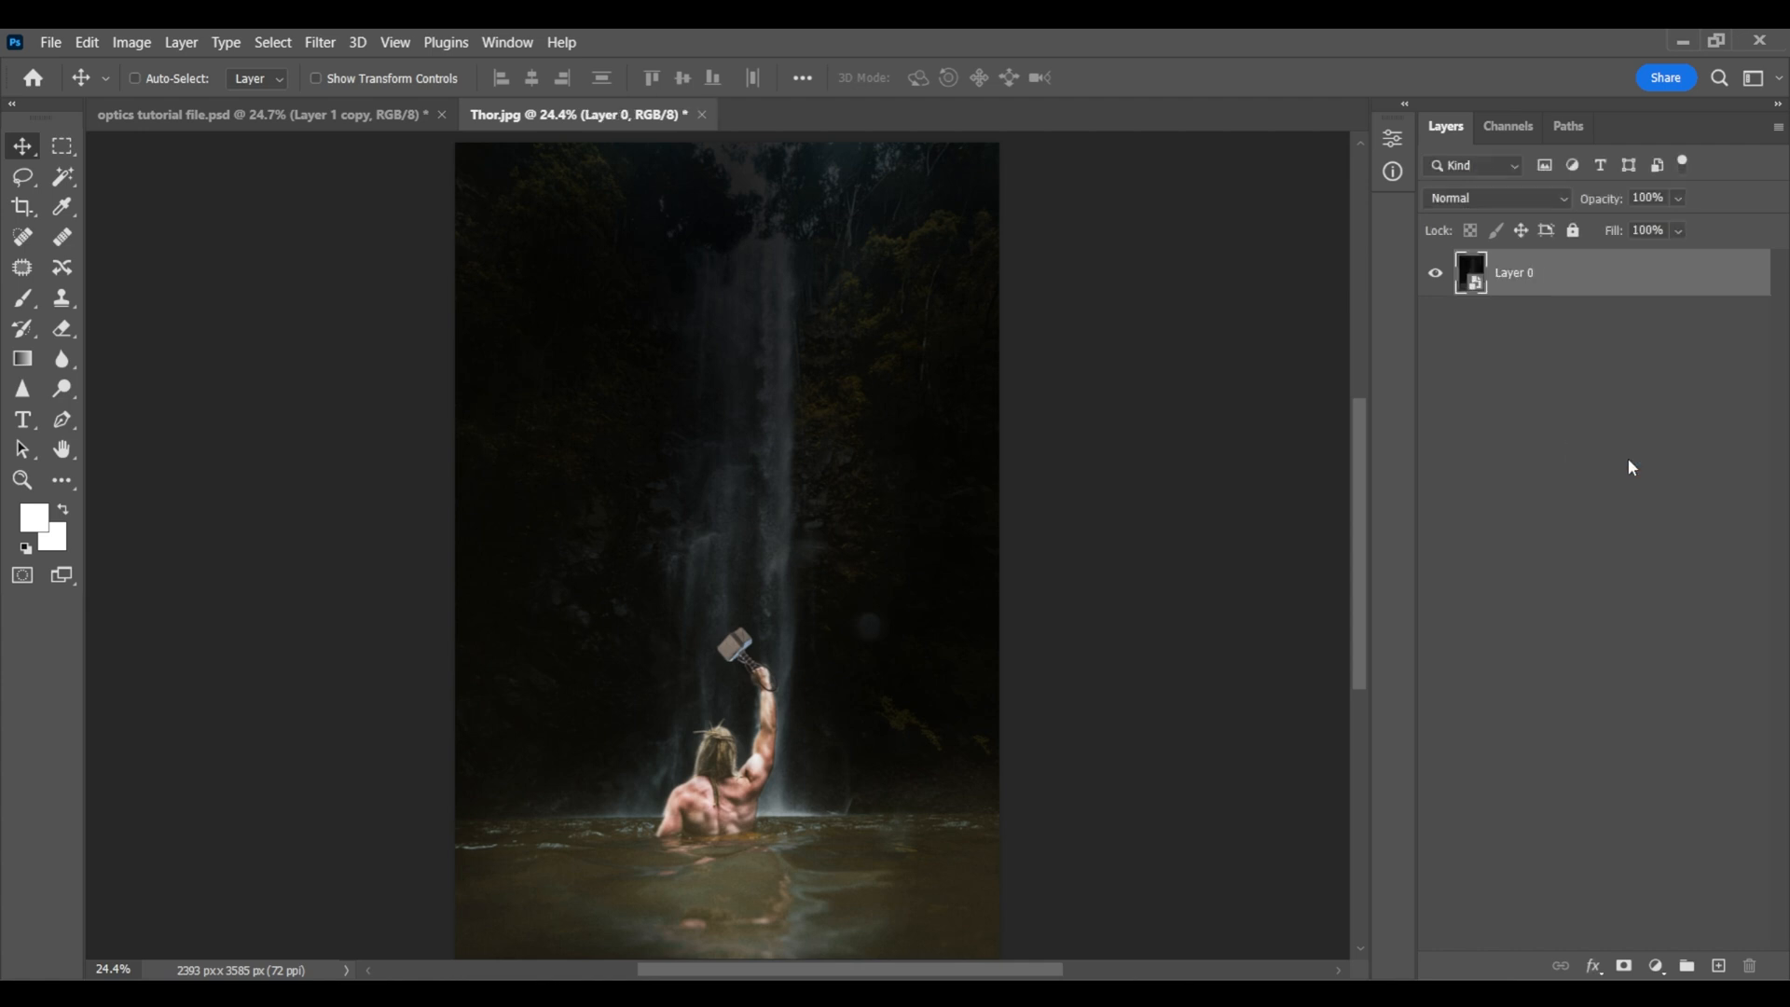
pyautogui.press('ctrl+j')
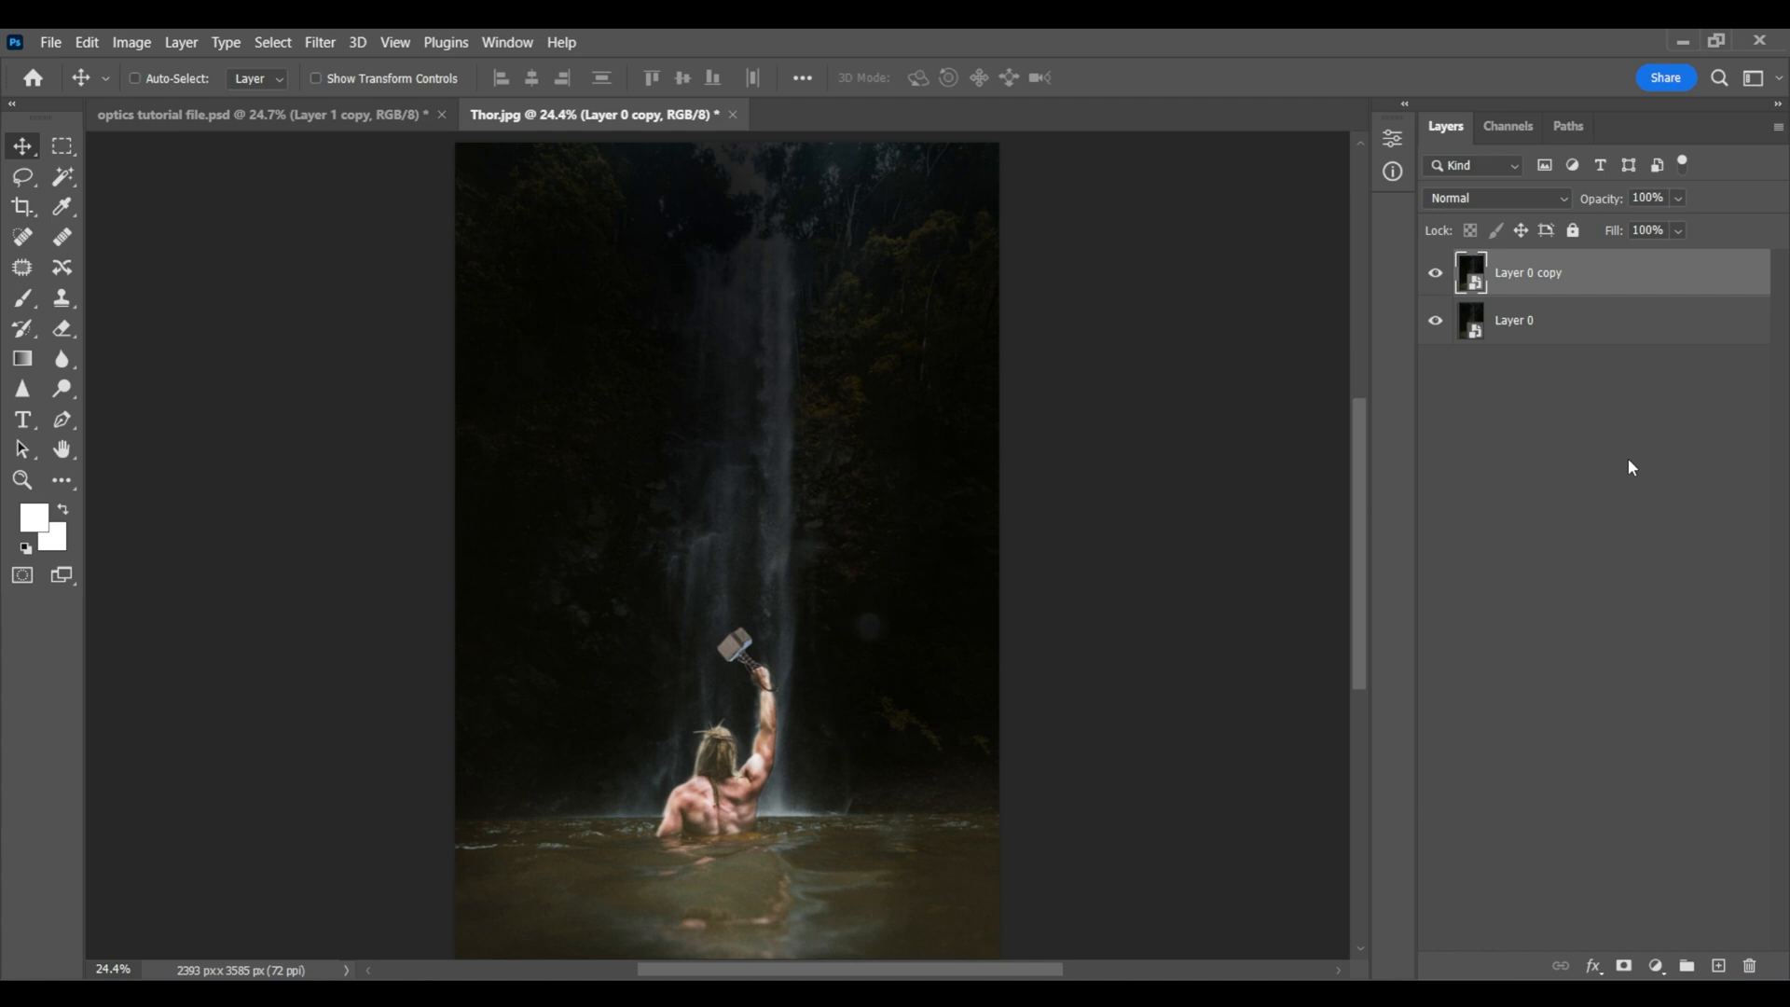
pyautogui.moveTo(1597, 463)
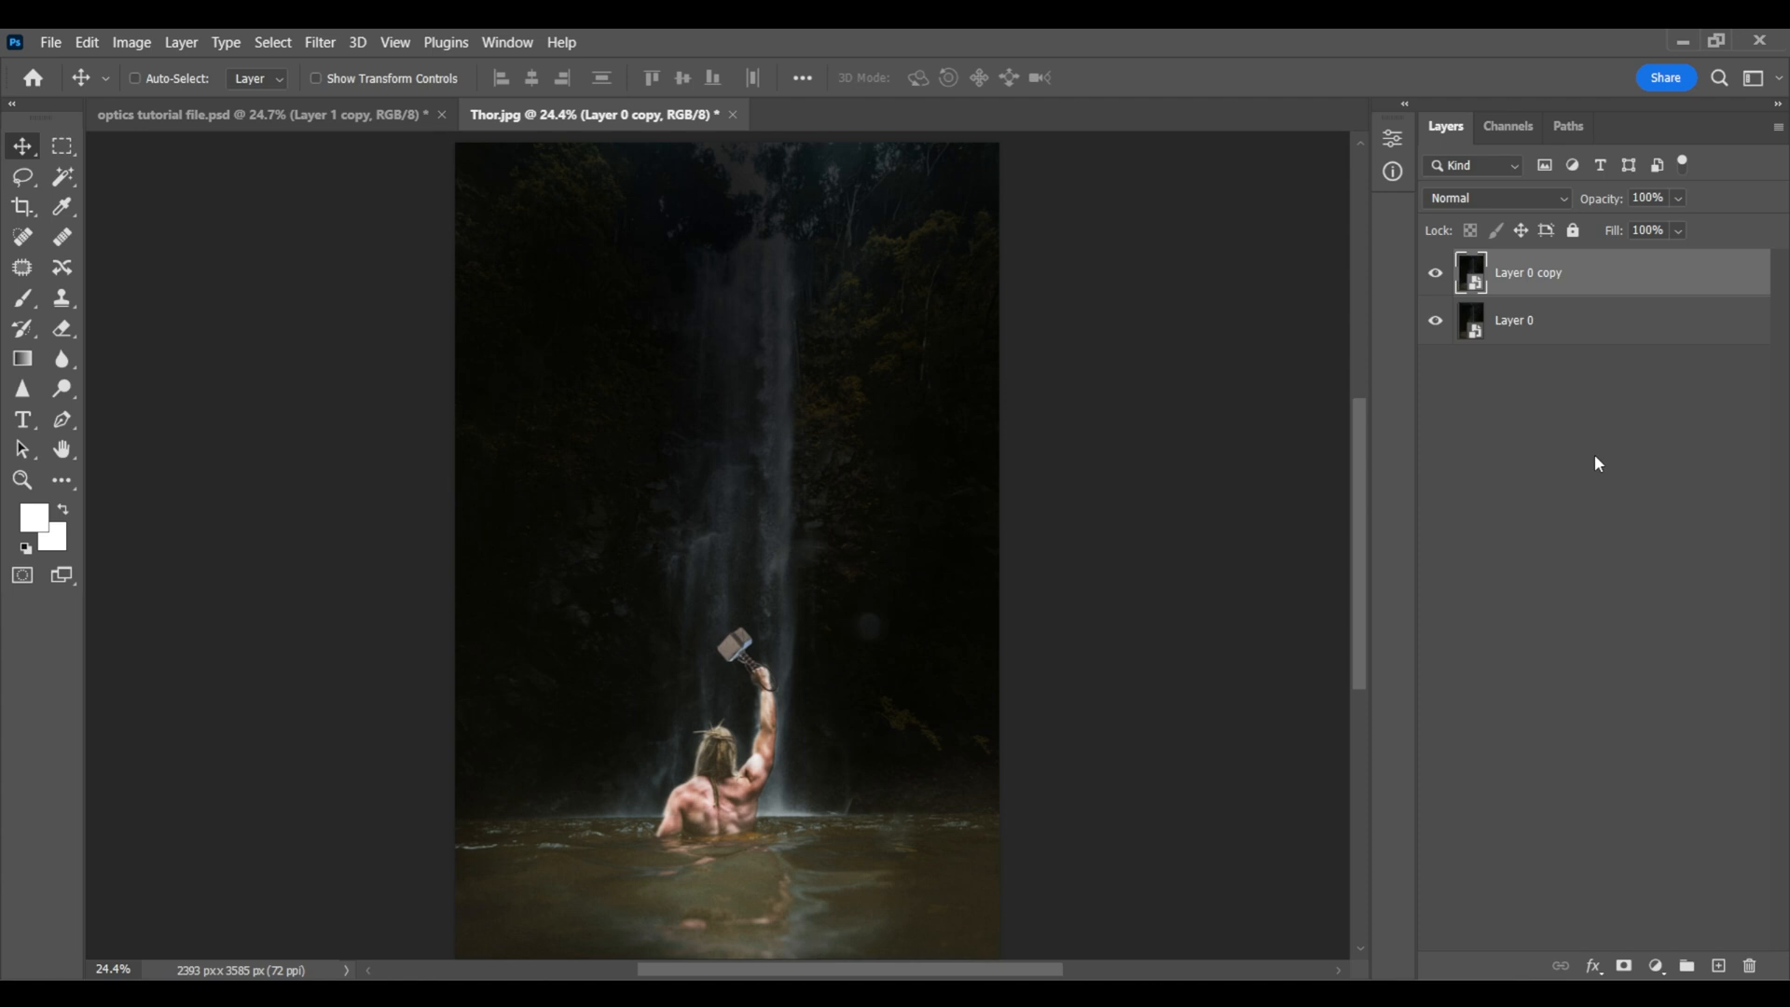
pyautogui.moveTo(859, 454)
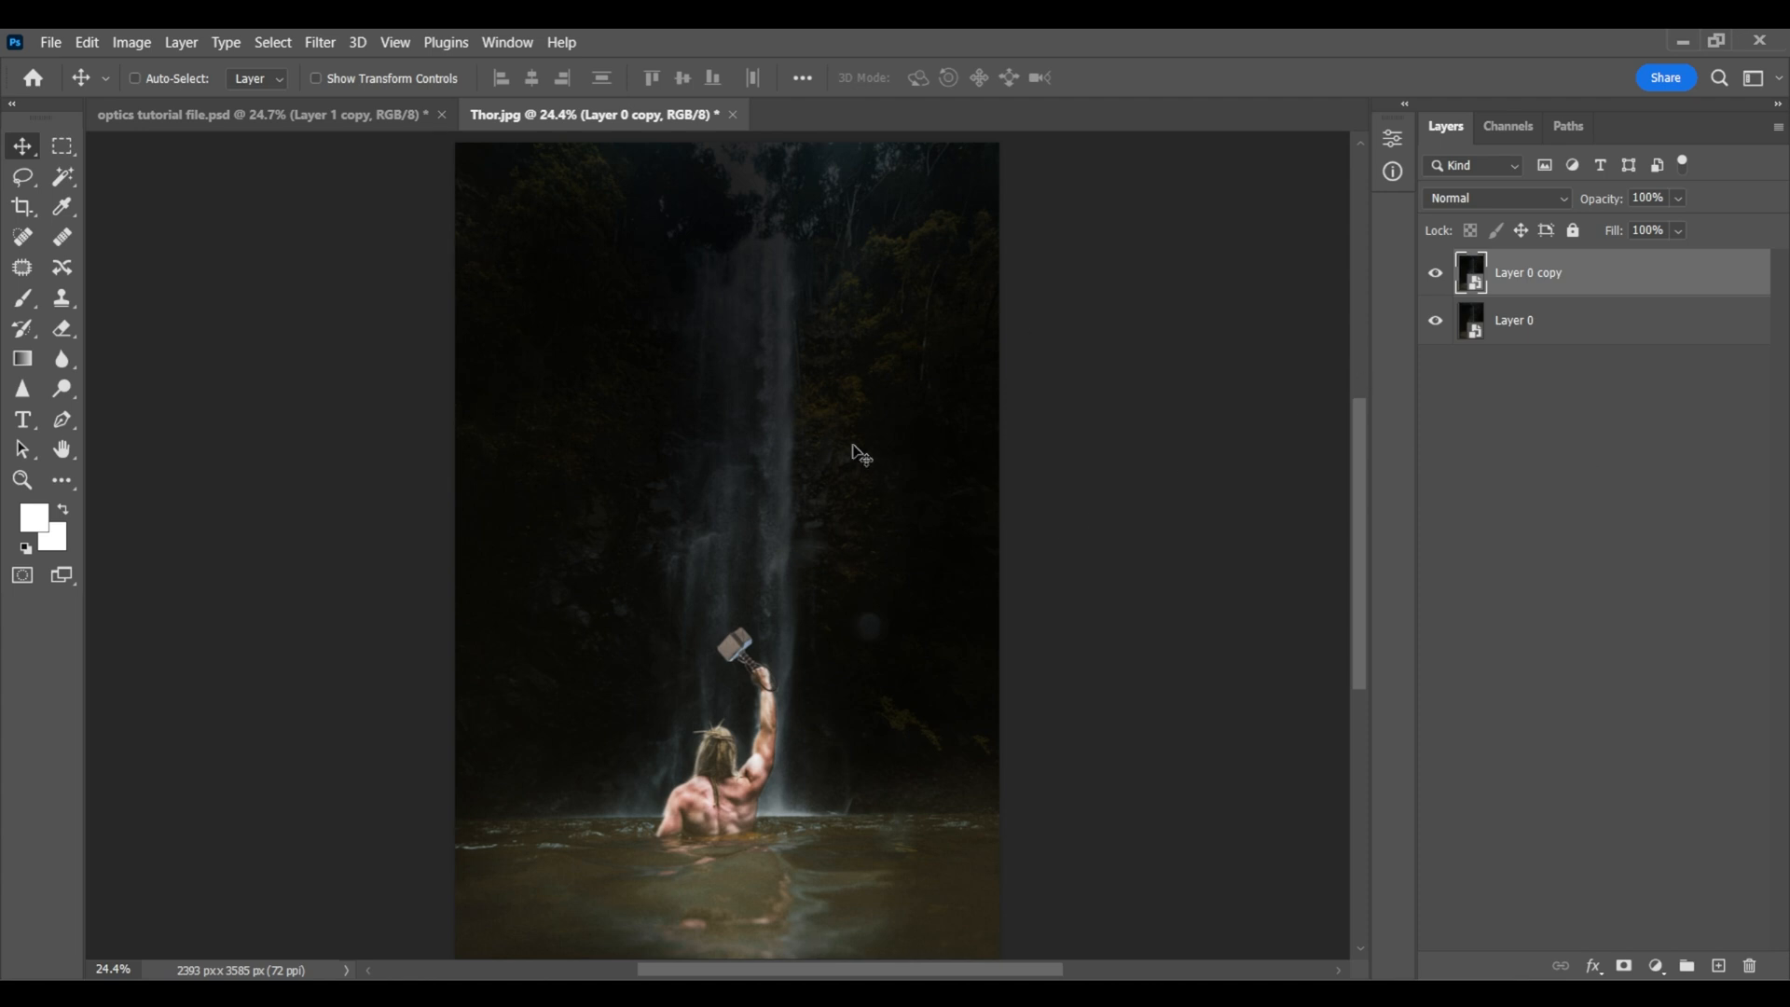
pyautogui.click(320, 42)
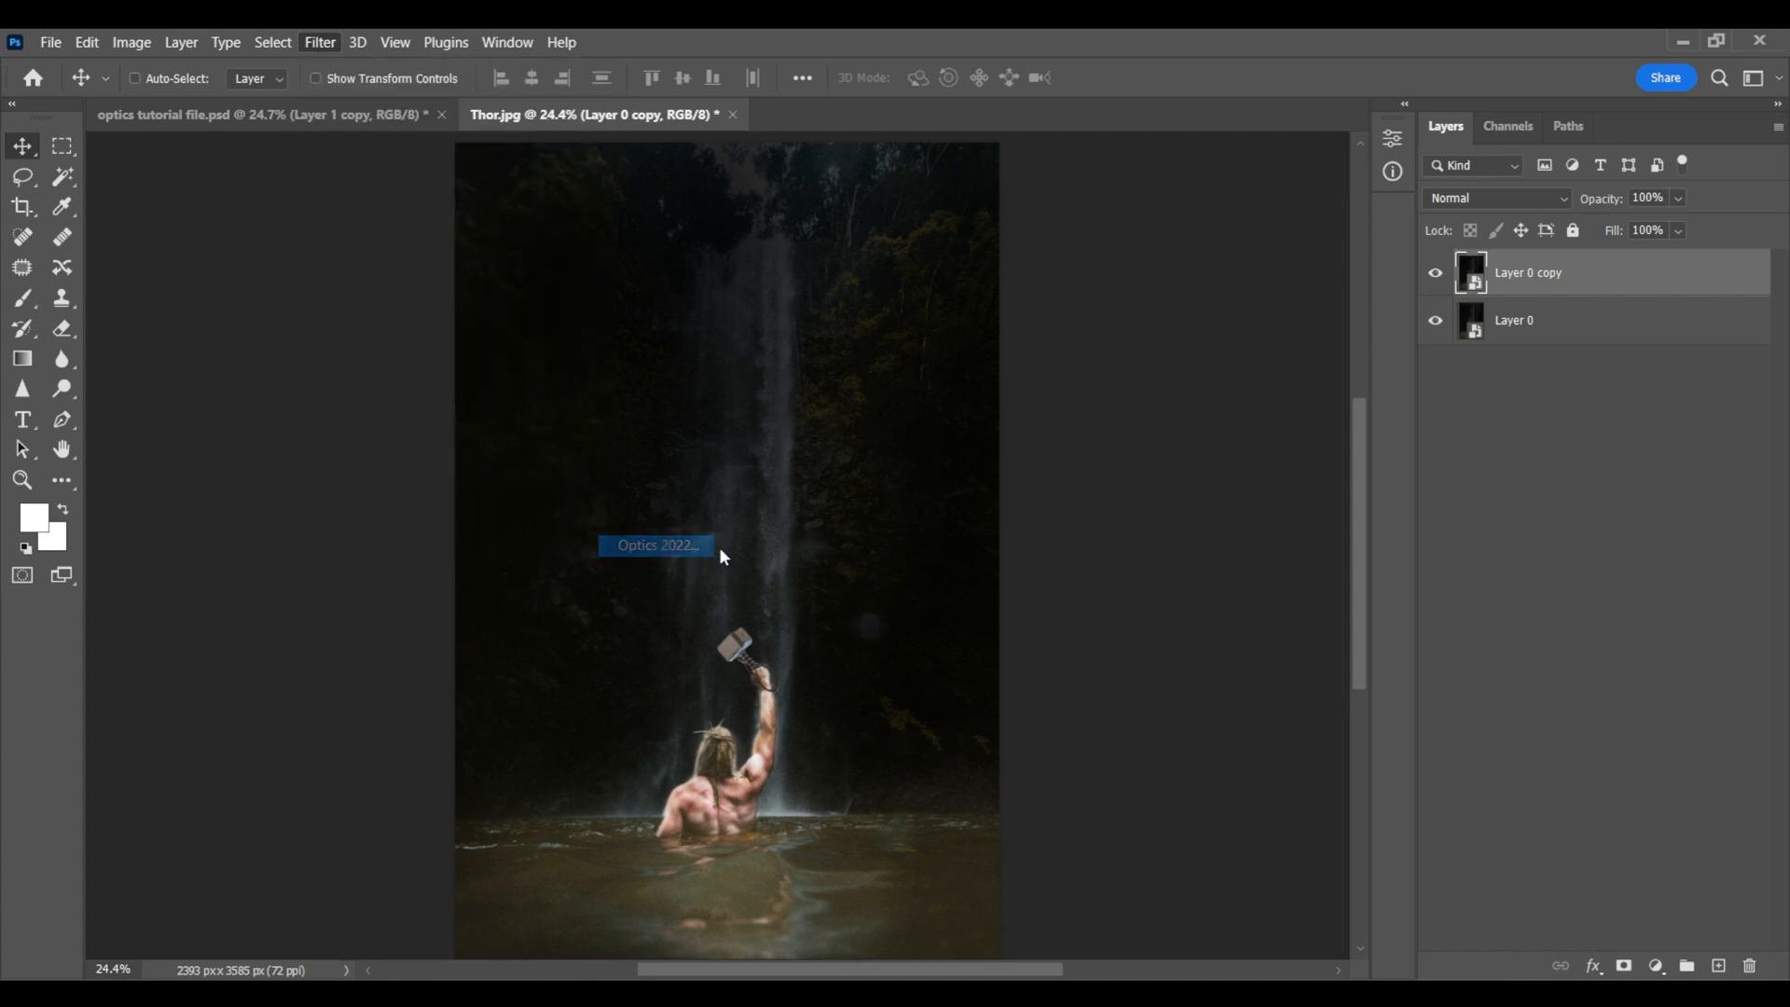
# Open the duplicated layer in Optics 2022, declining to apply previous filters and masks
pyautogui.click(656, 544)
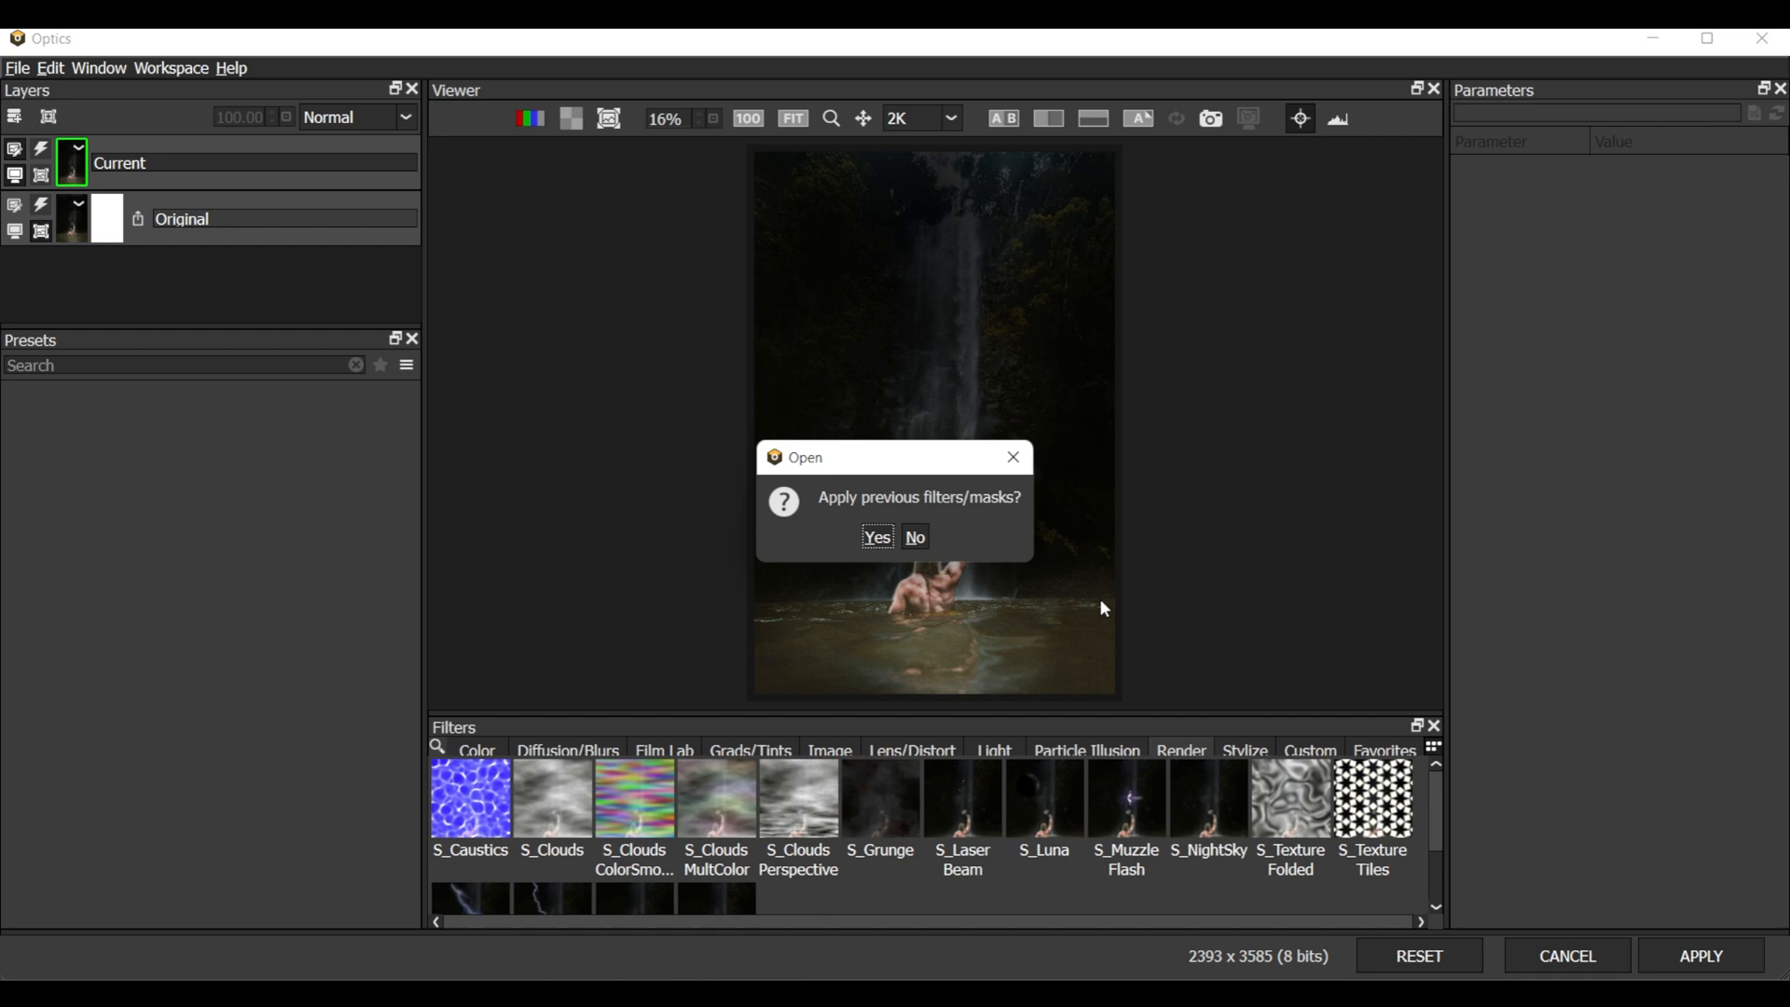
pyautogui.moveTo(1073, 614)
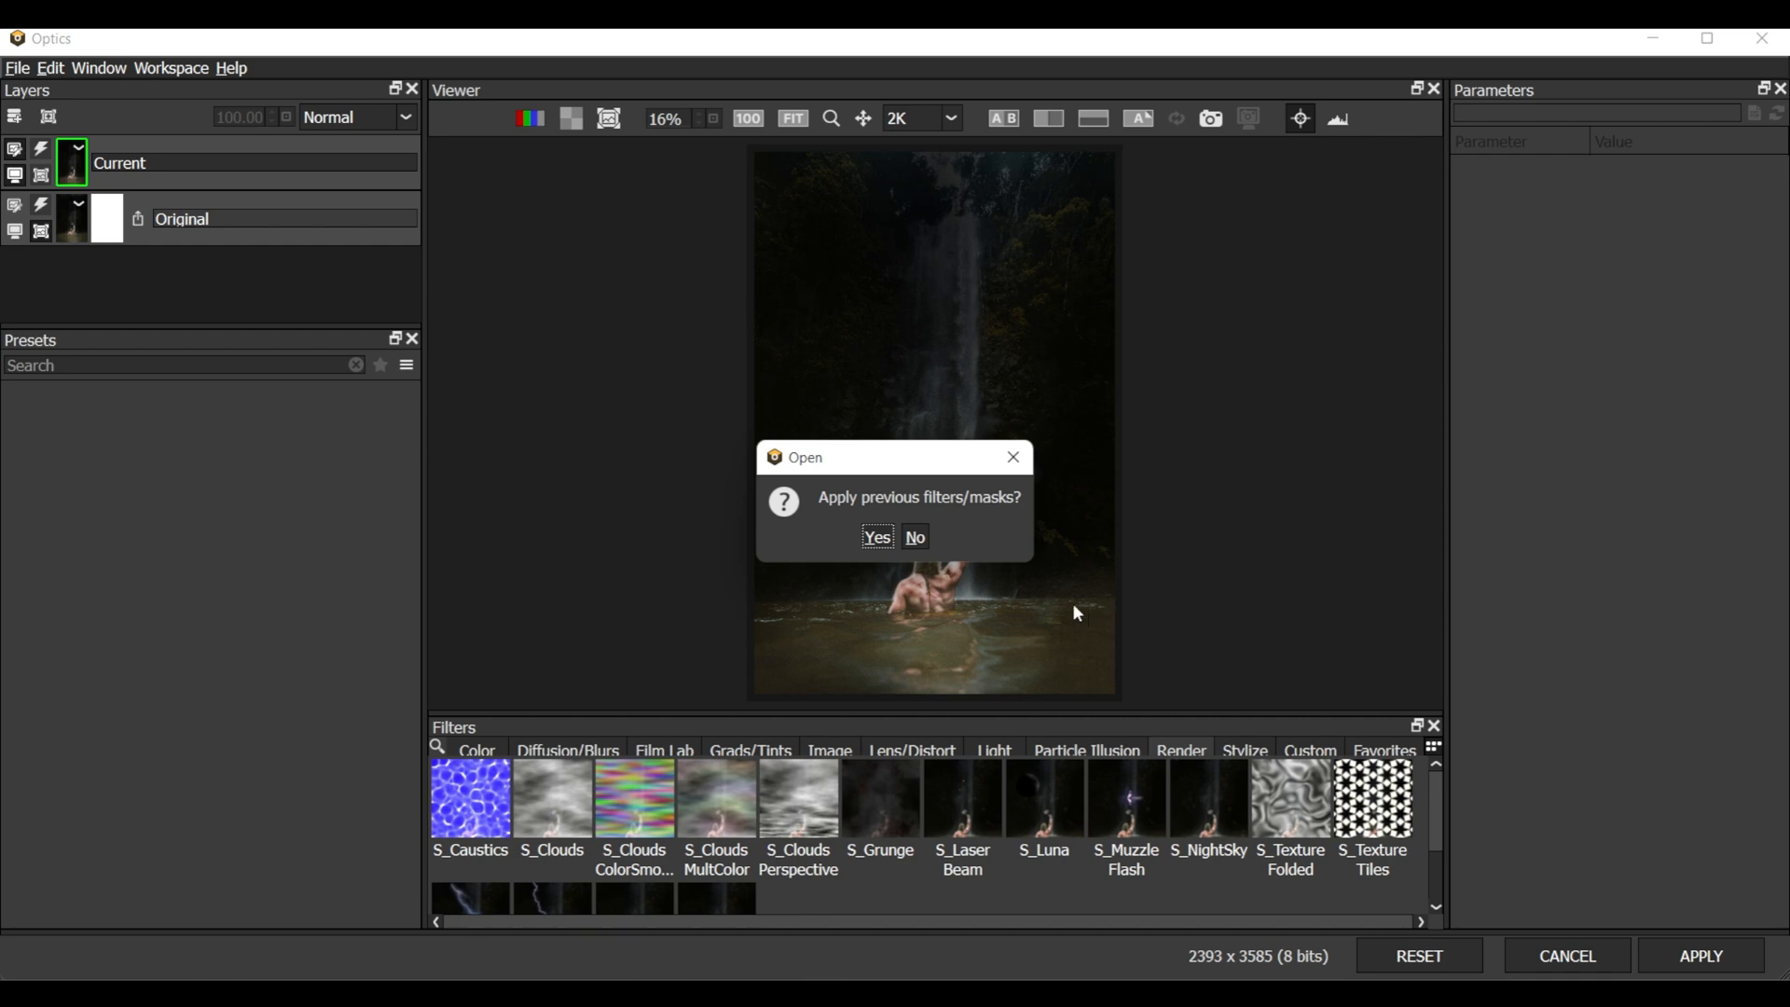
pyautogui.moveTo(930, 584)
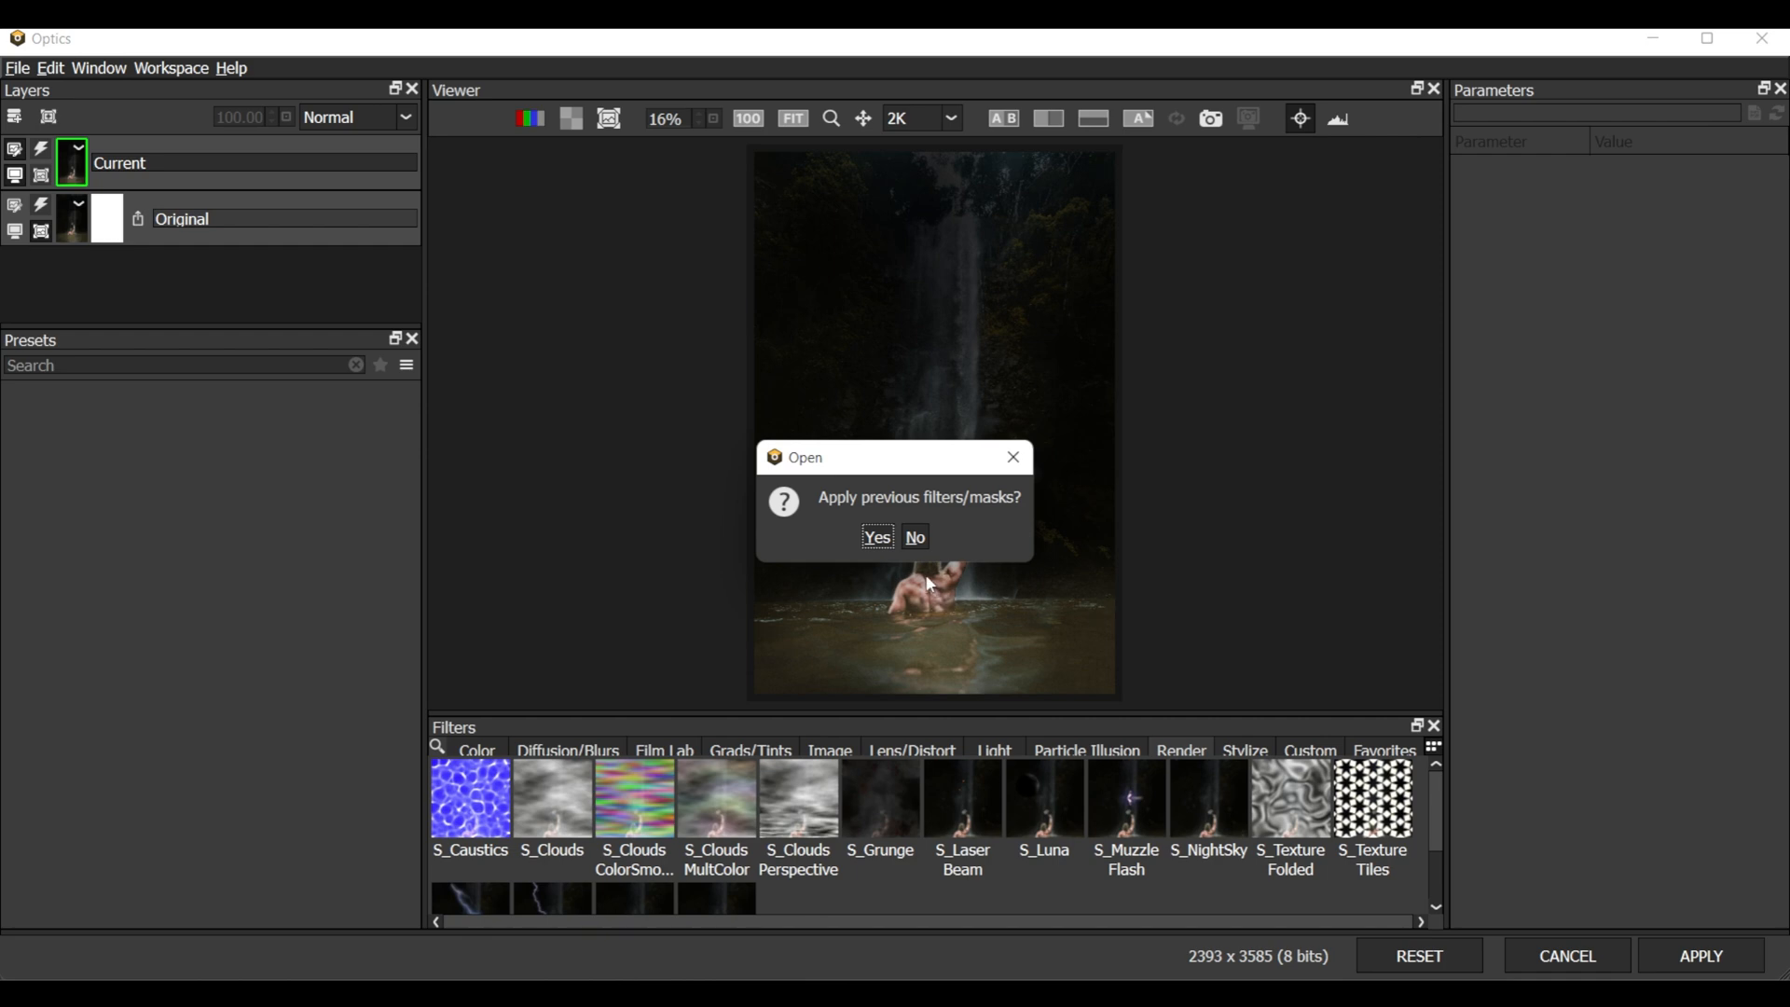
pyautogui.click(876, 537)
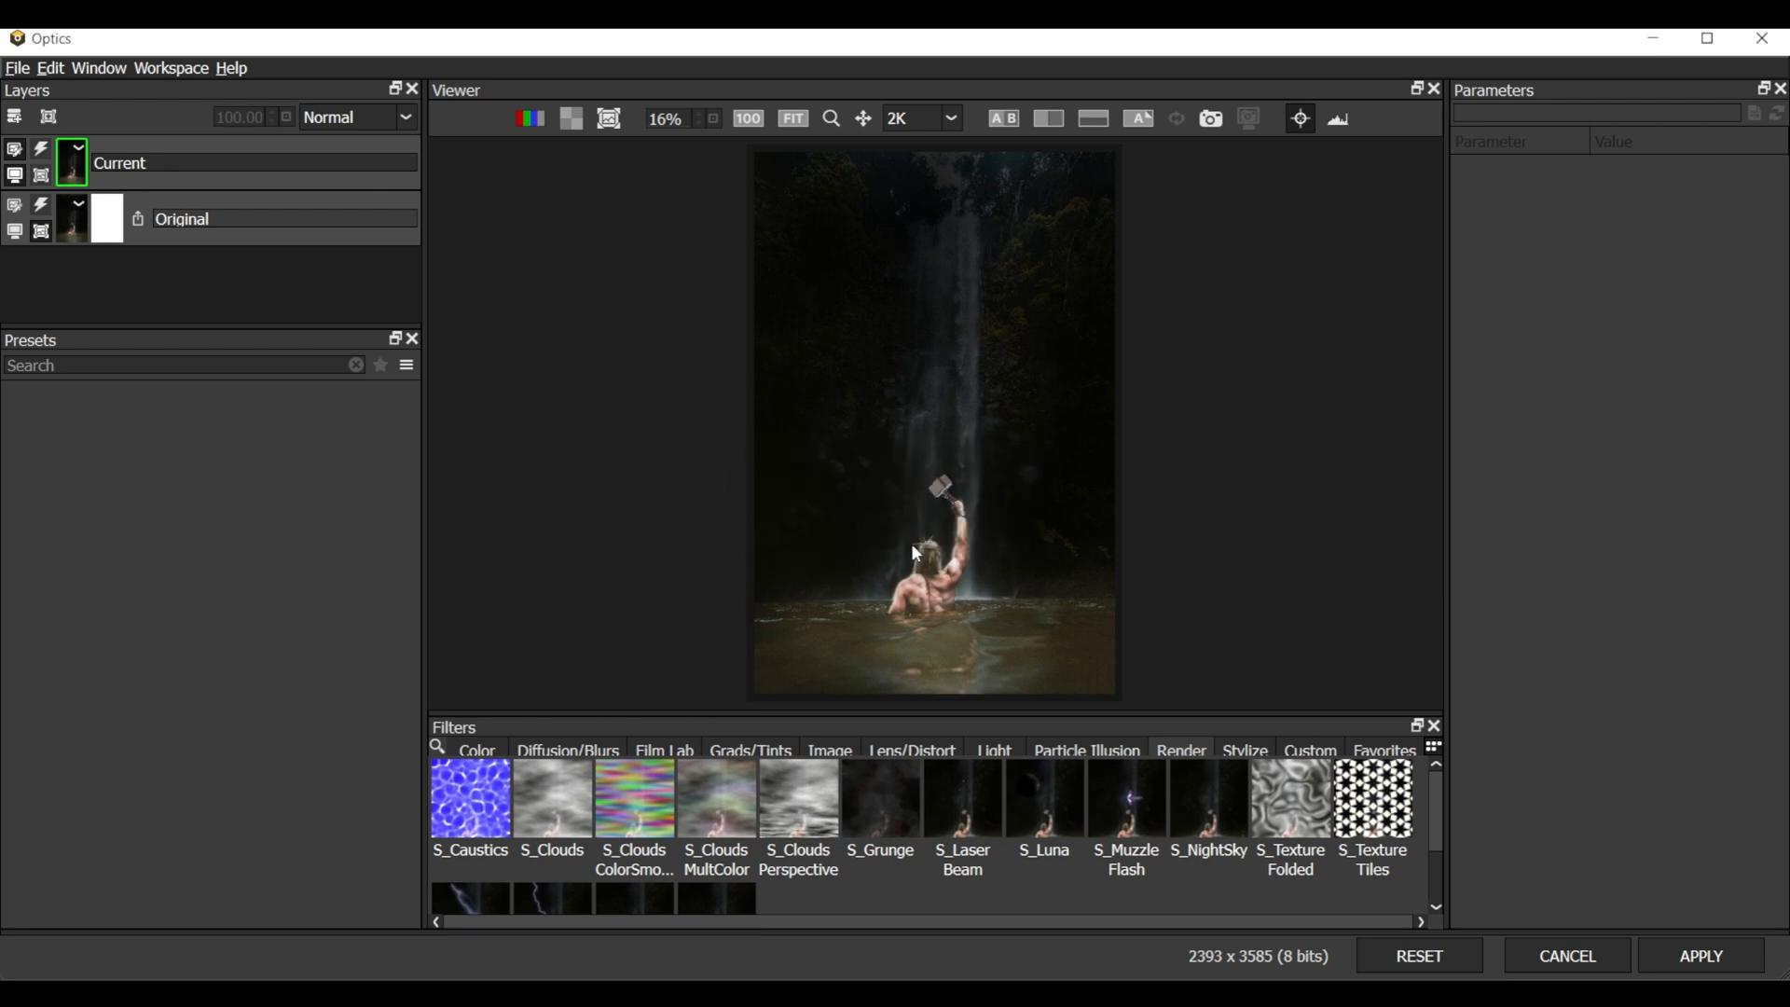
pyautogui.moveTo(912, 749)
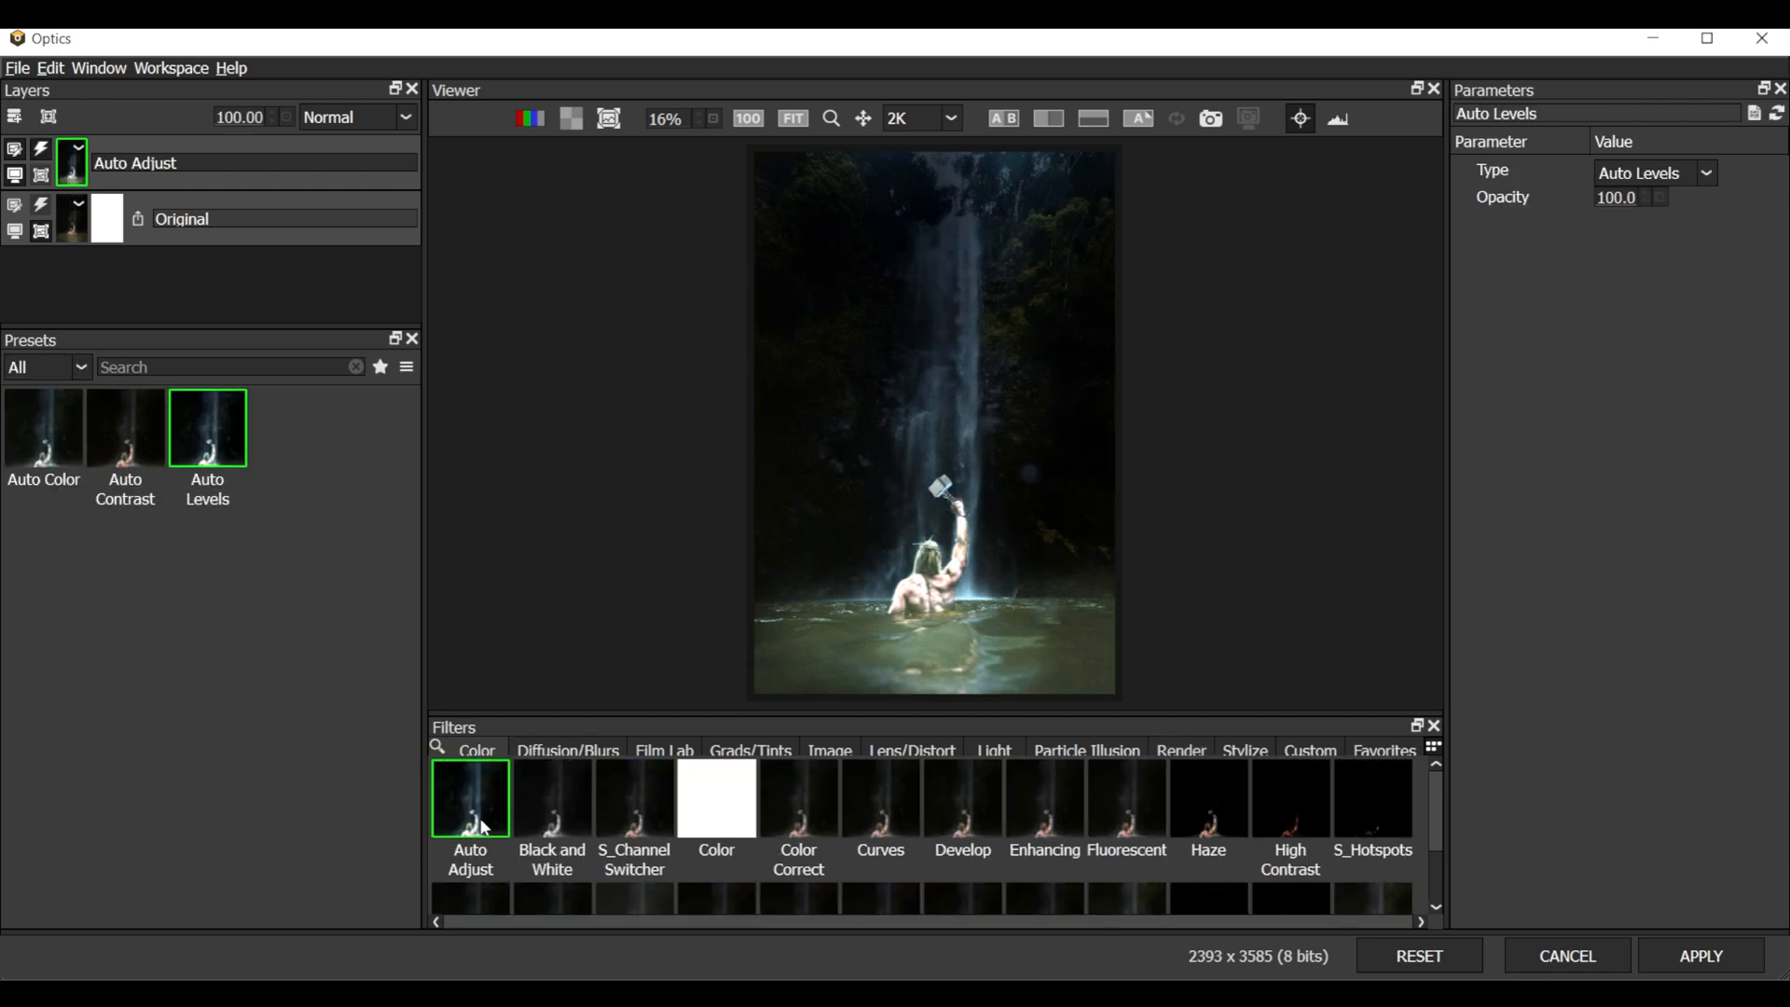
# Try Depth of Field, then apply S_BlurMotion with its Default preset
pyautogui.doubleClick(961, 797)
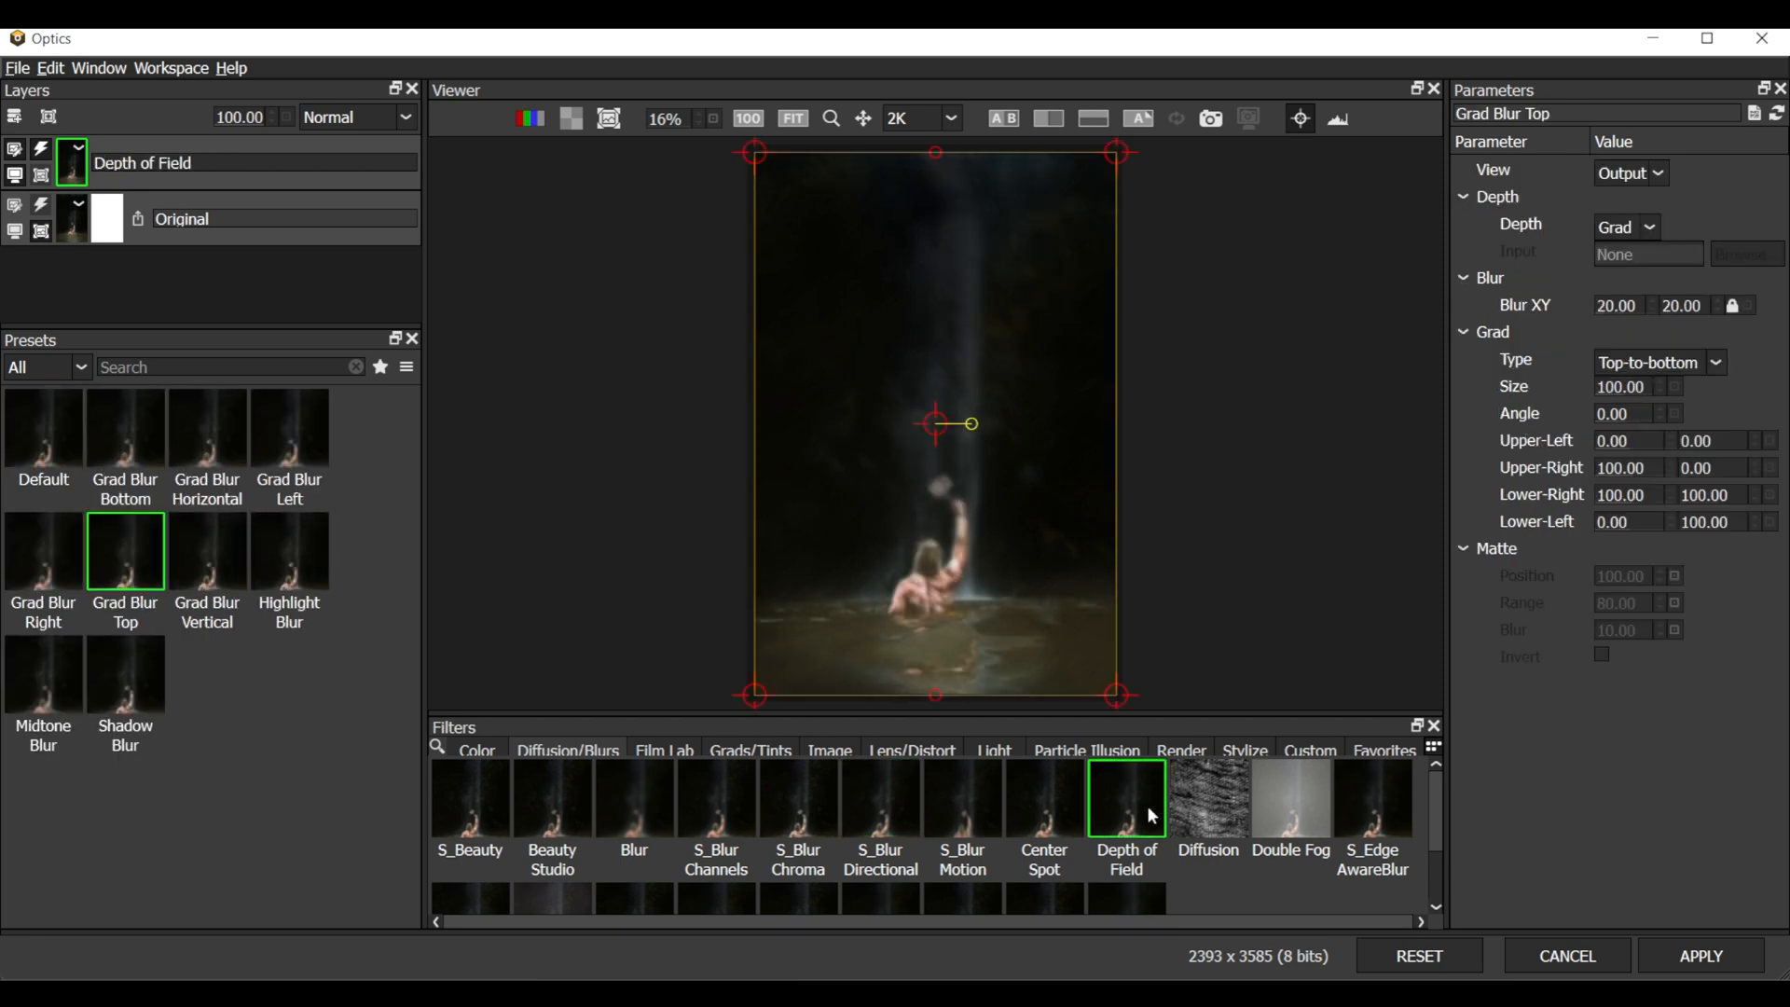
pyautogui.click(1042, 799)
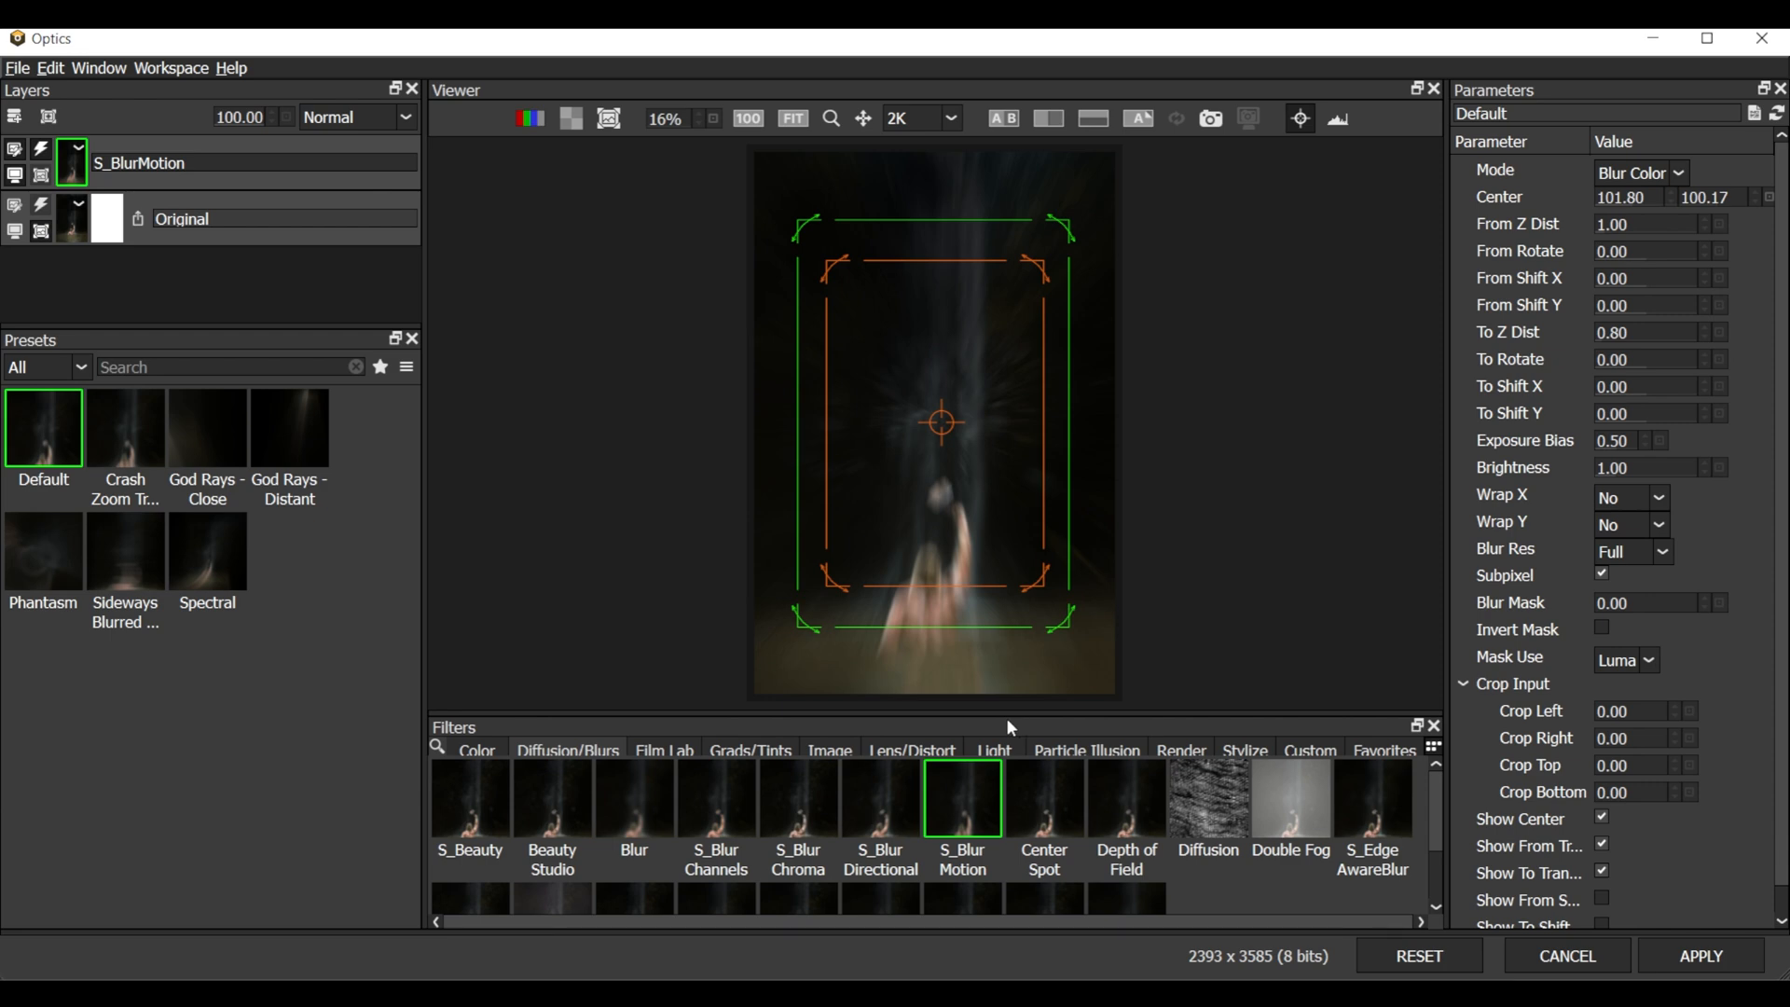
# Browse the Film Lab, Image and Render categories, then apply S_CloudsPerspective
pyautogui.click(749, 750)
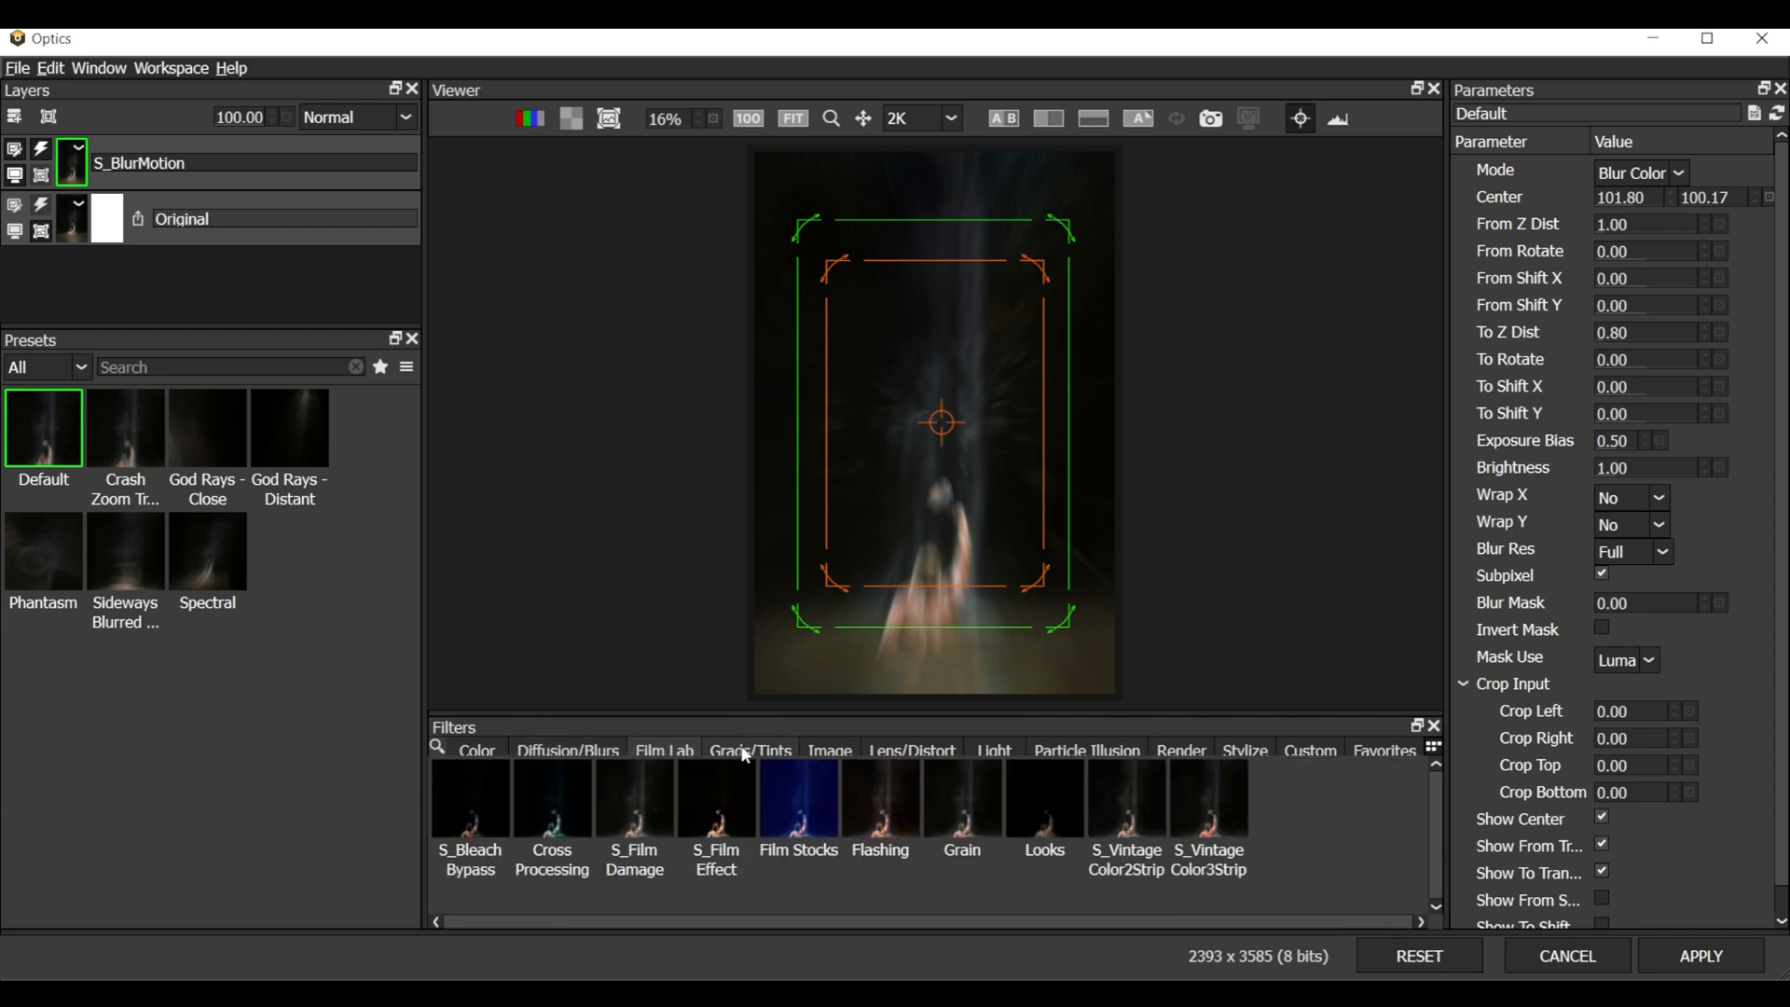
pyautogui.click(829, 750)
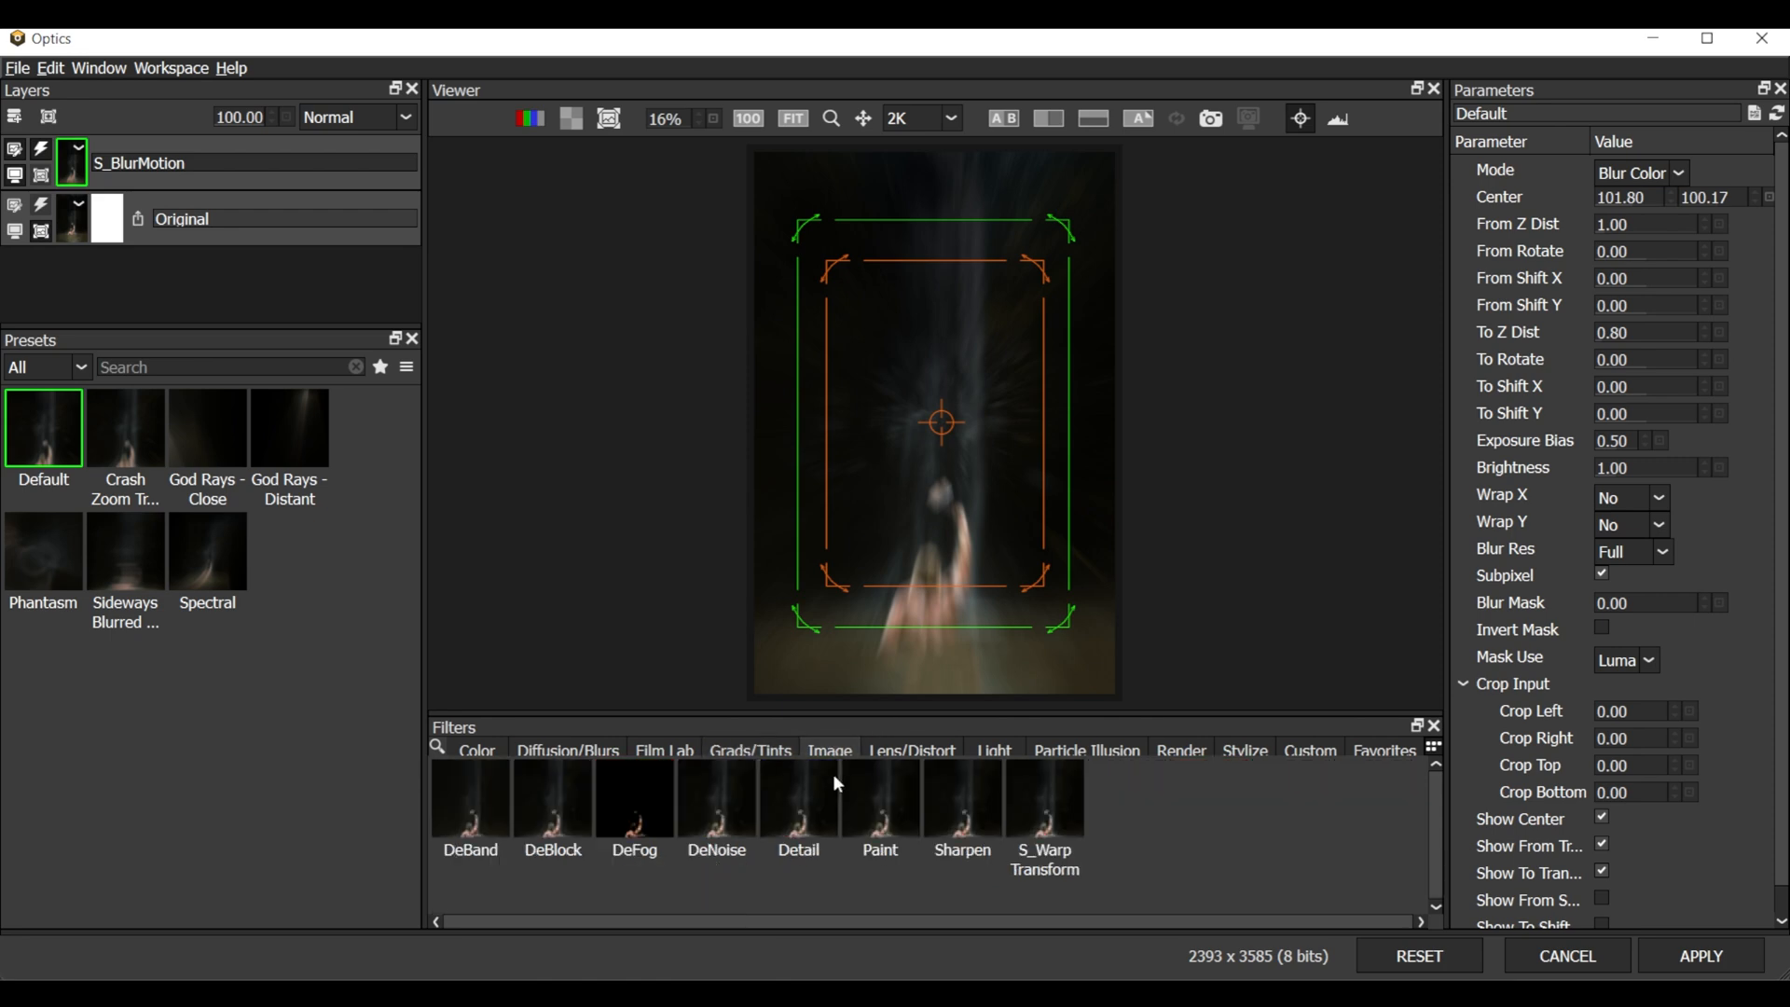
pyautogui.moveTo(1085, 750)
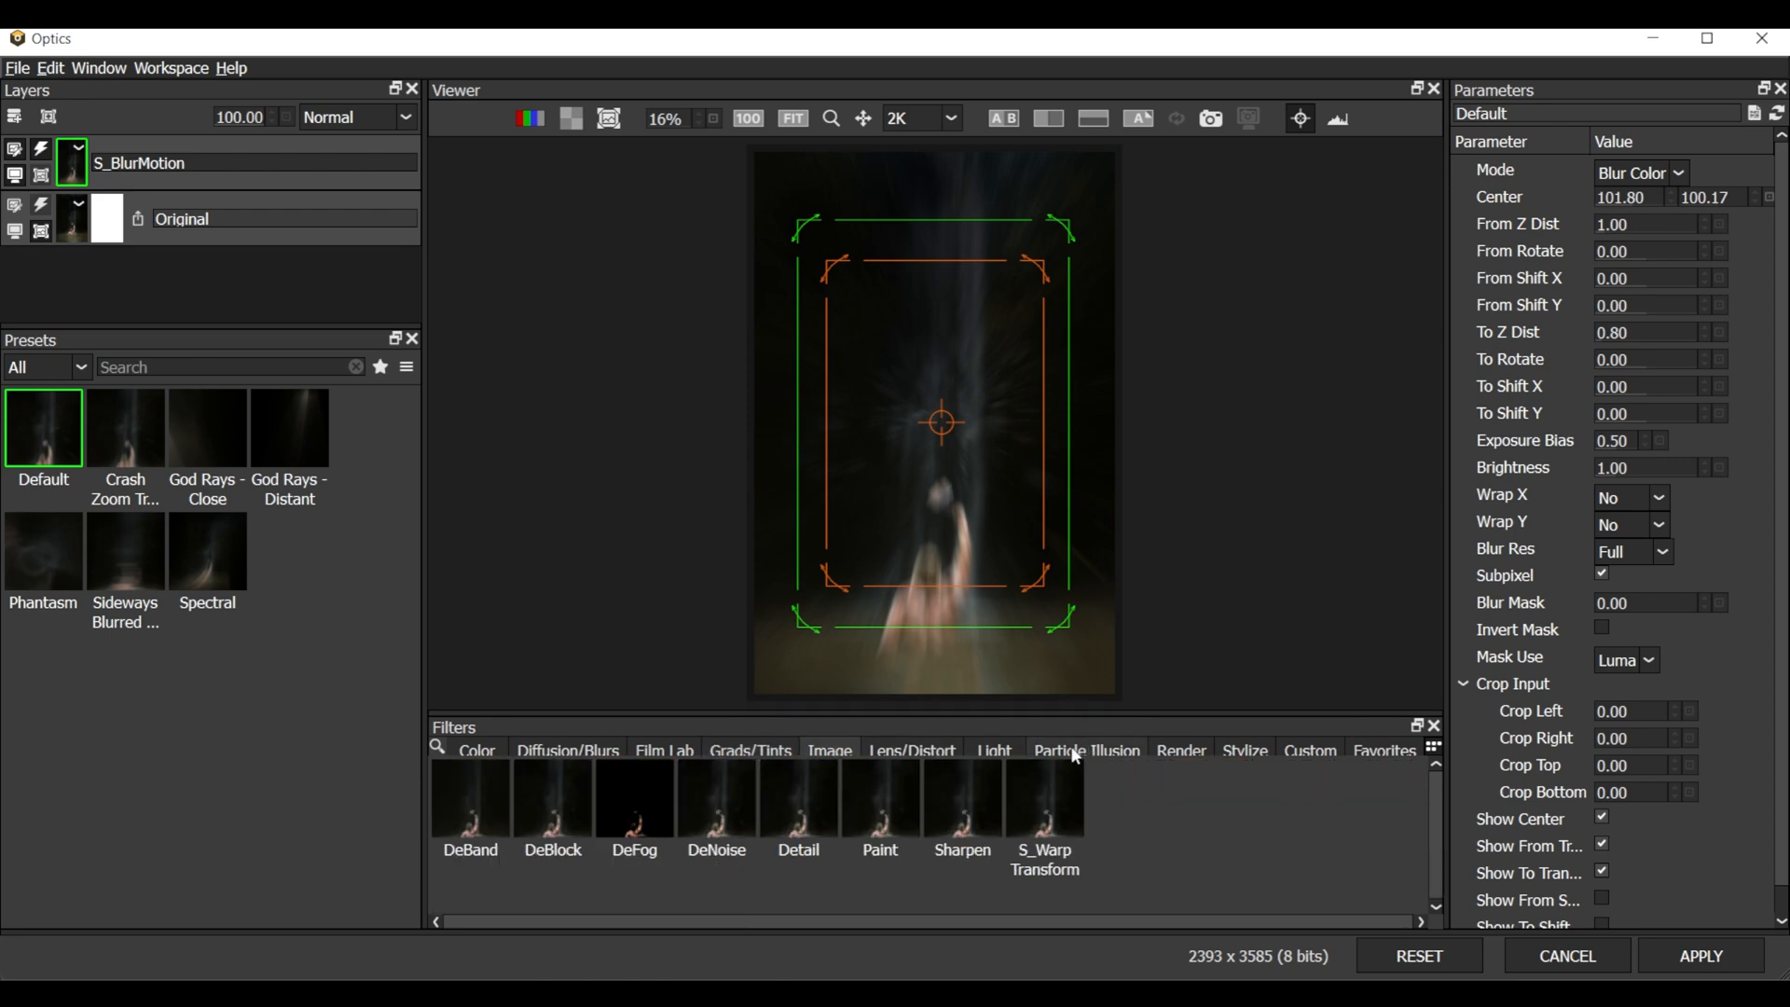
pyautogui.click(1180, 750)
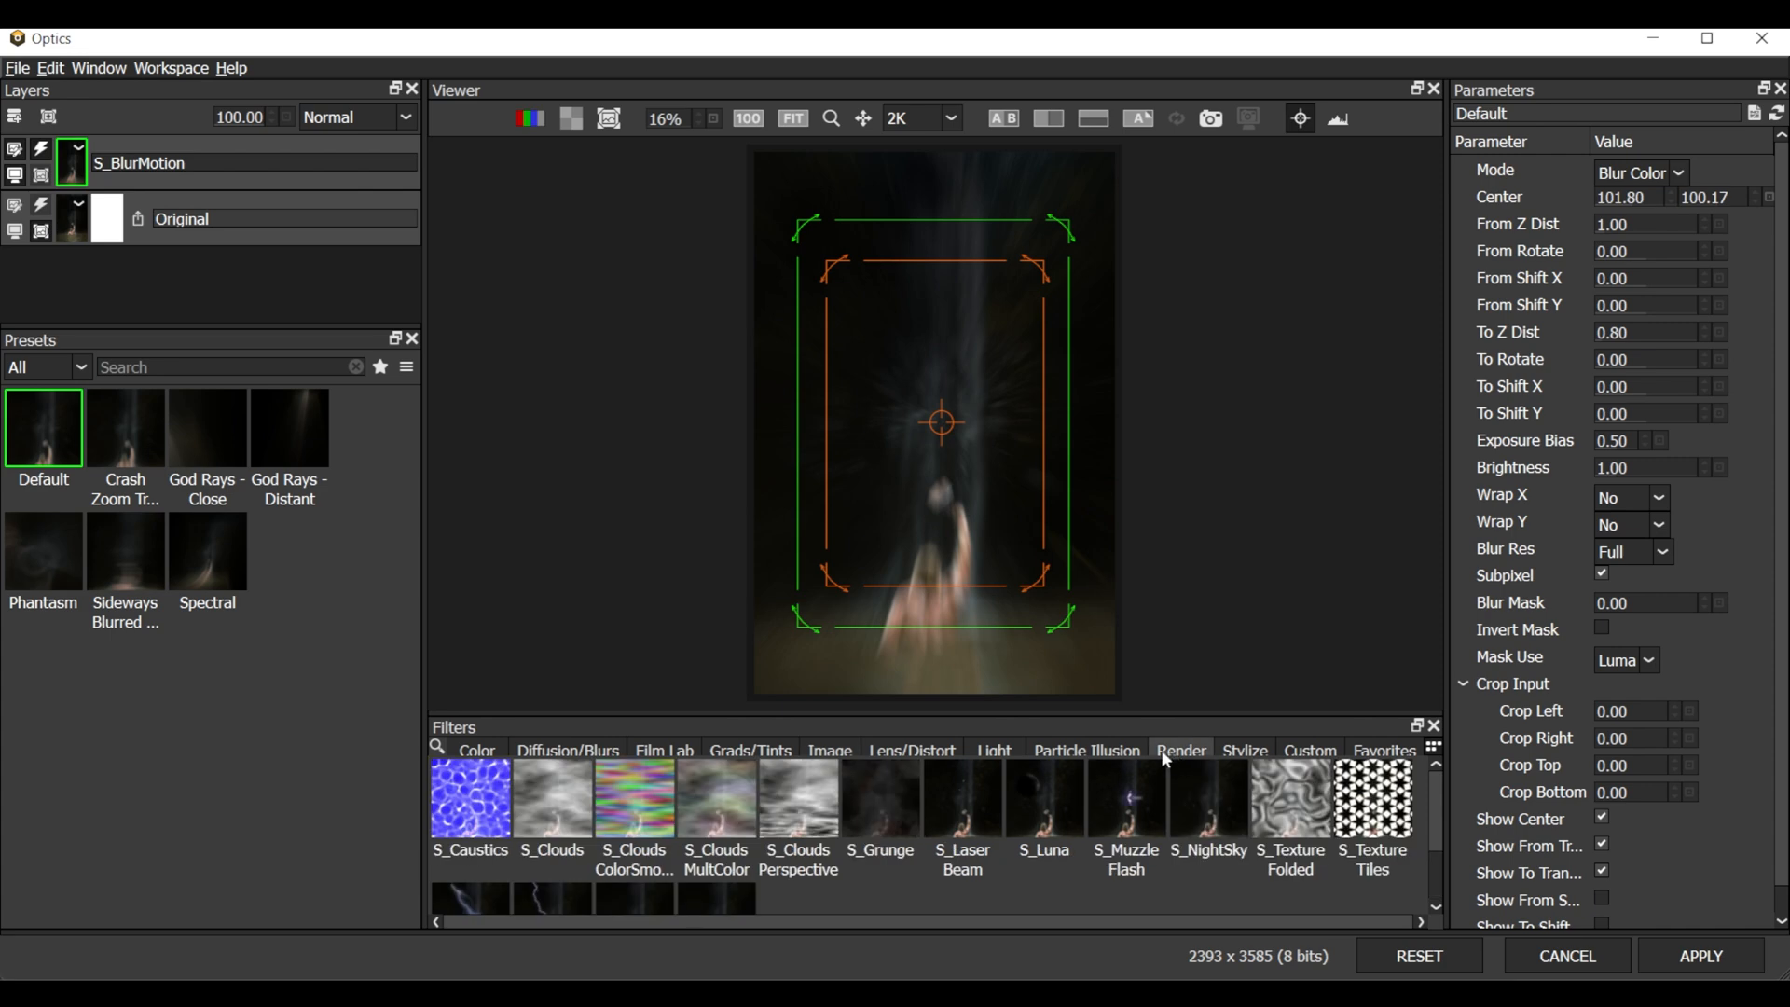
pyautogui.scroll(-3)
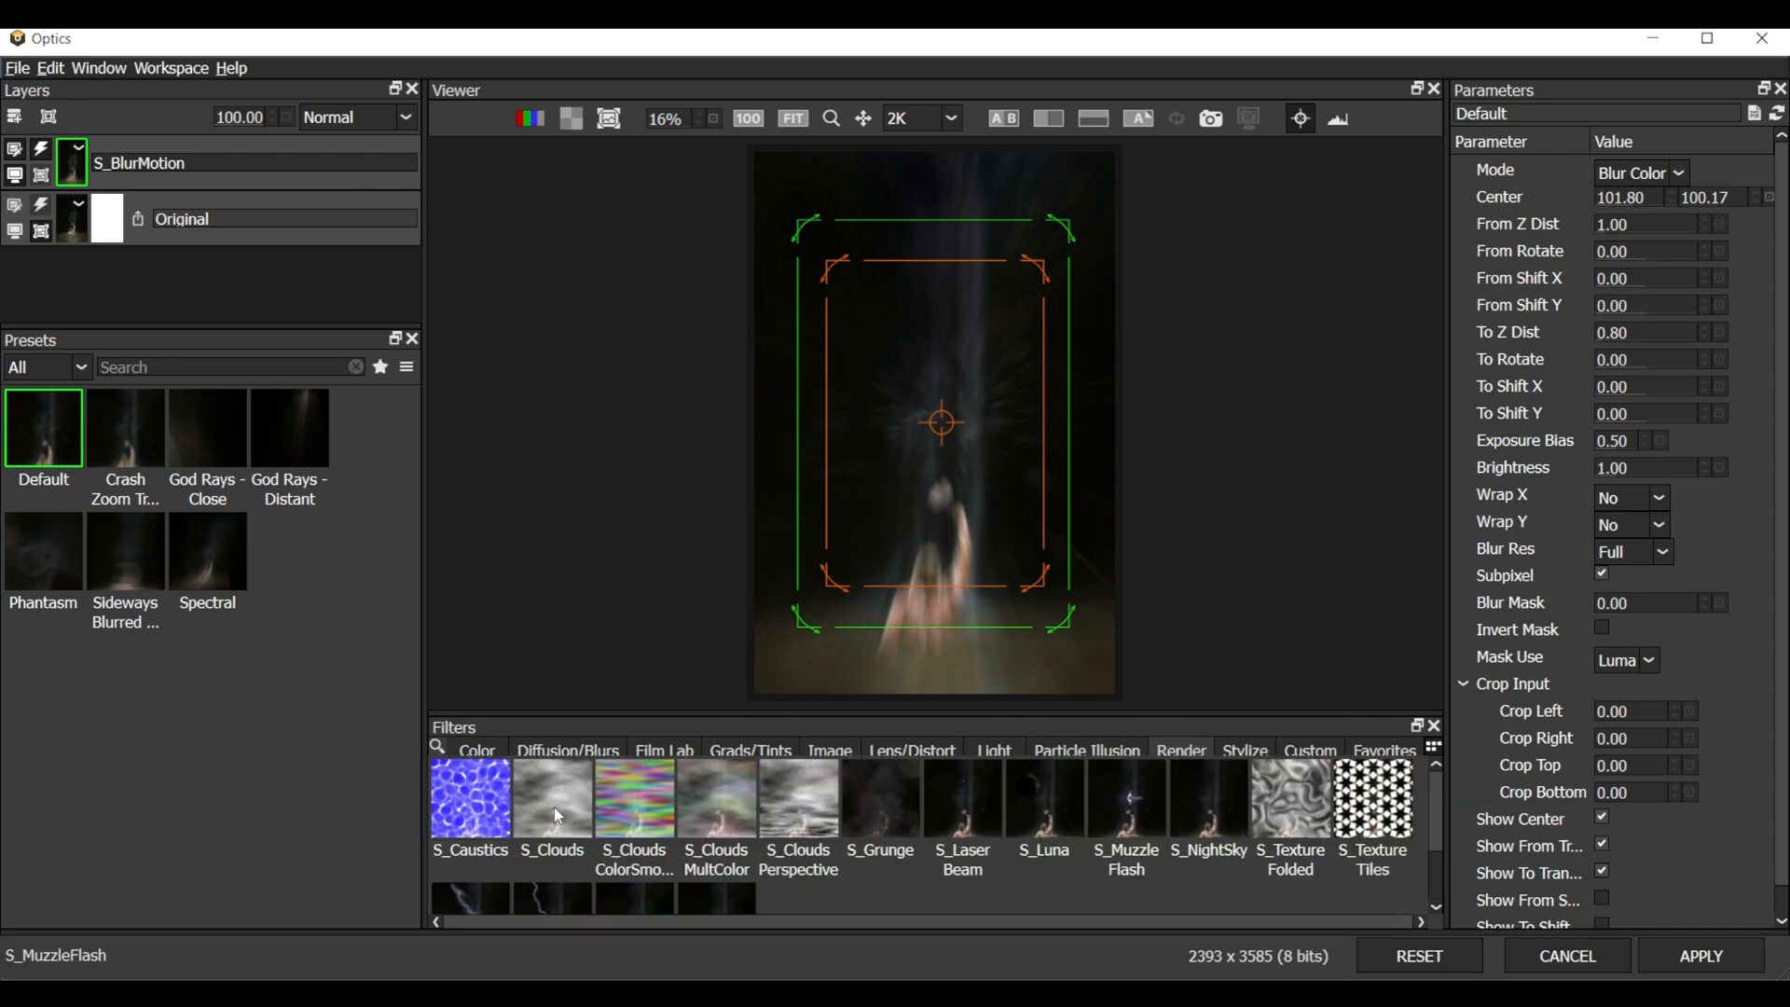
pyautogui.click(798, 798)
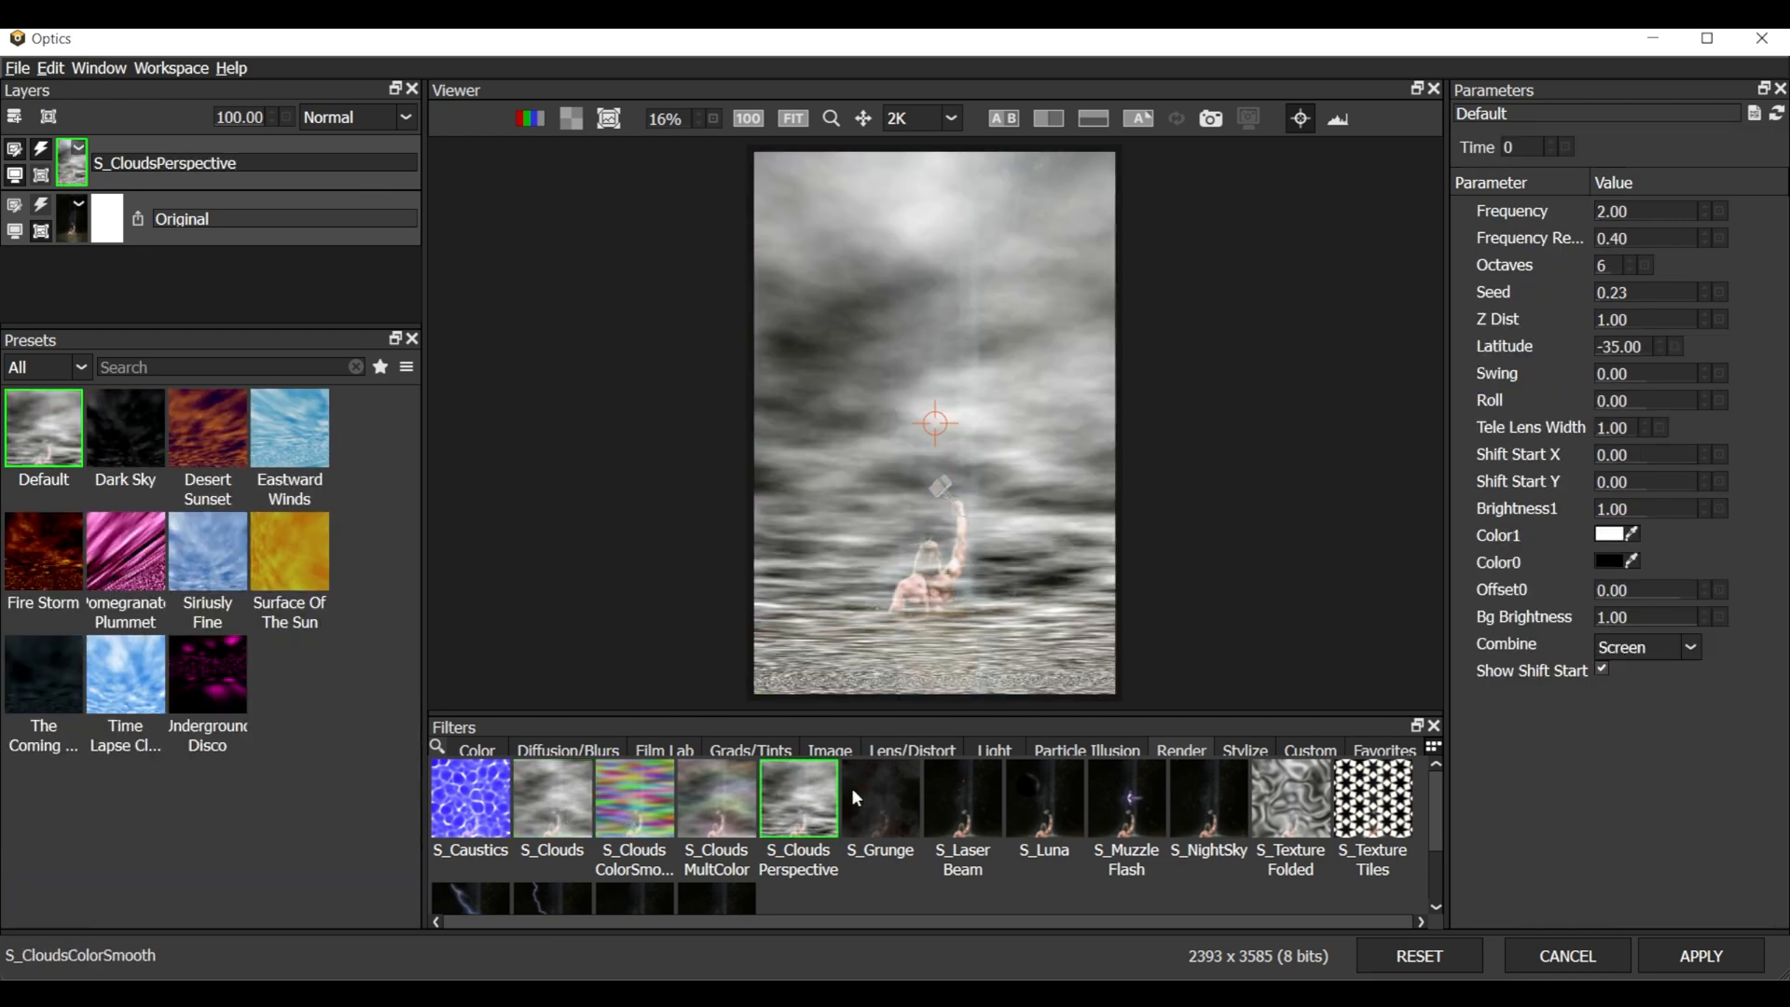
# Apply S_LaserBeam and preview Dirty Sun, Noisy Orb, Radioactive Skewer and Dusty Cellar presets
pyautogui.click(879, 799)
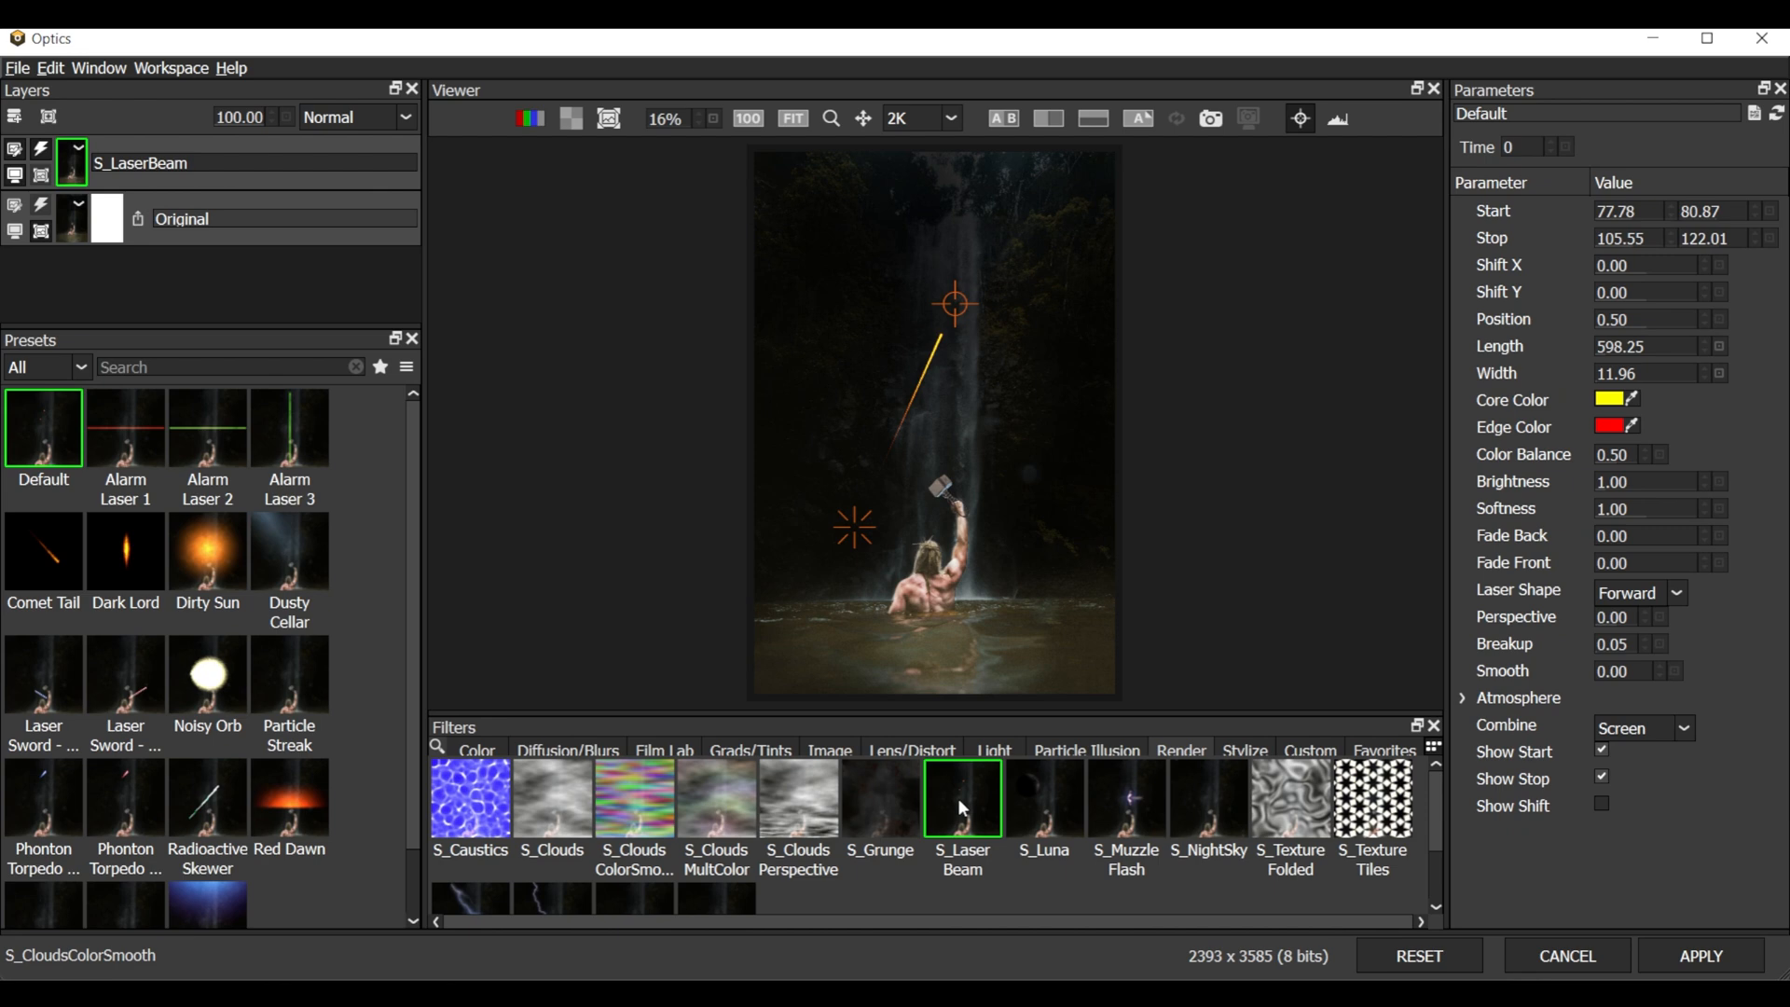
pyautogui.moveTo(1016, 781)
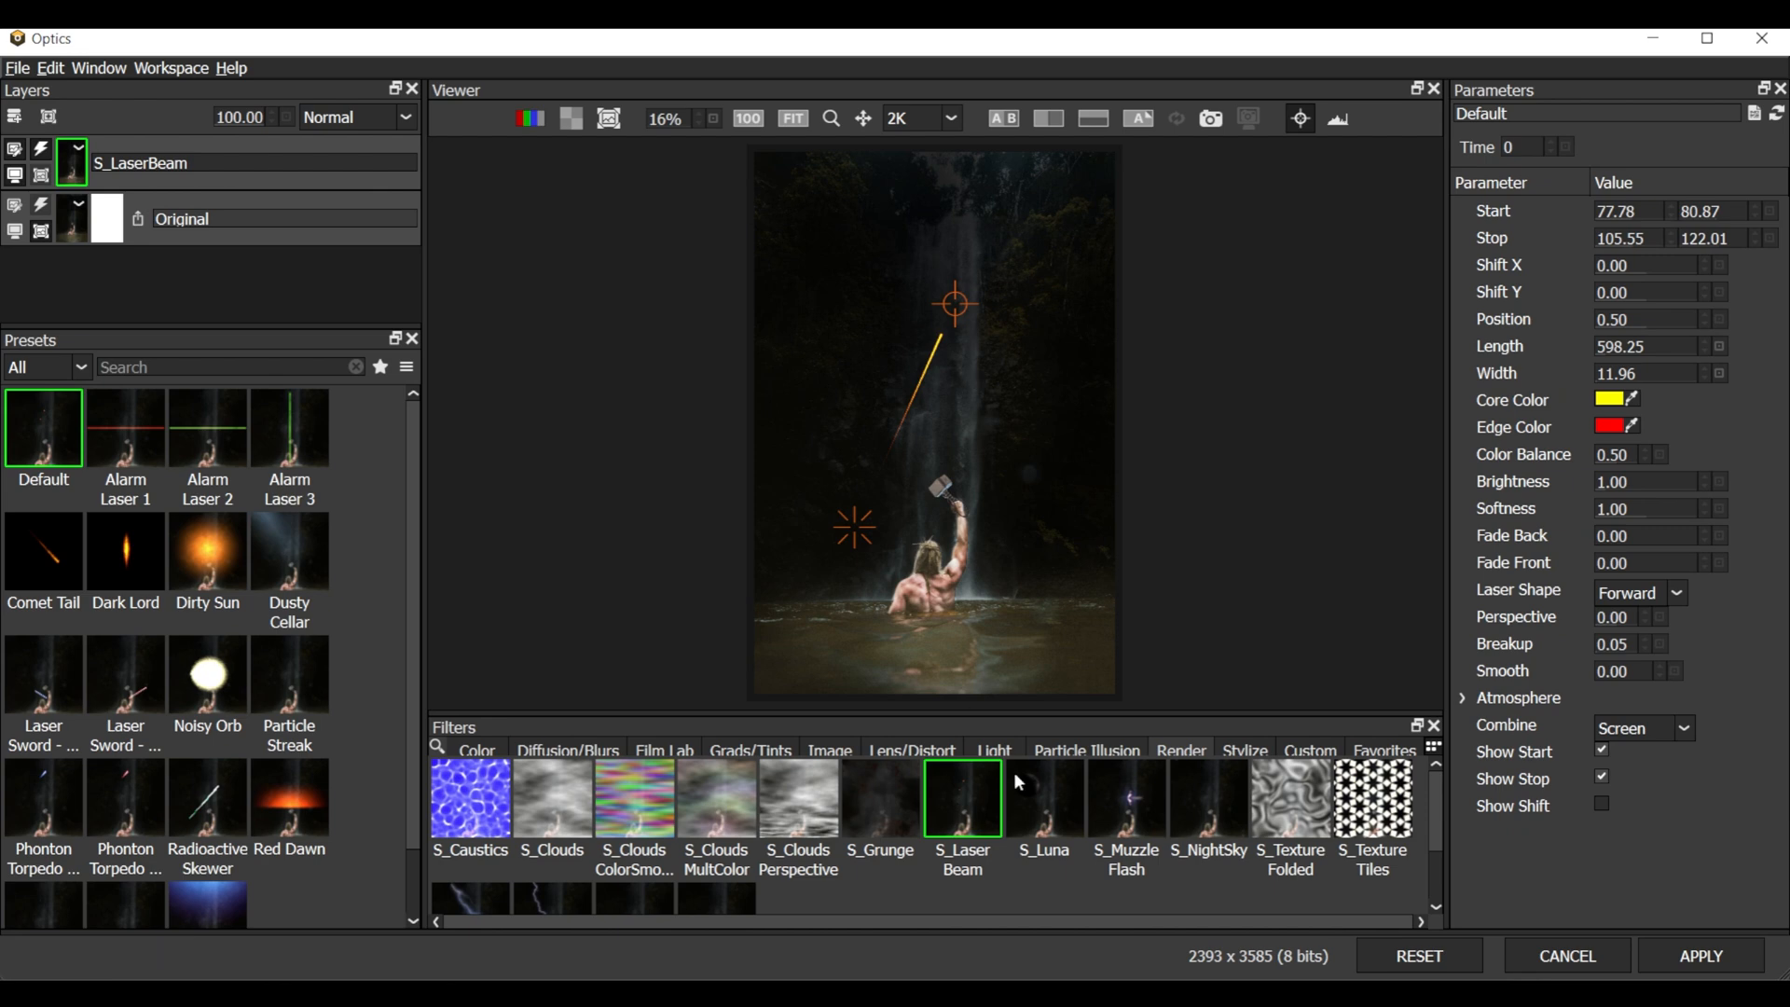
pyautogui.moveTo(976, 902)
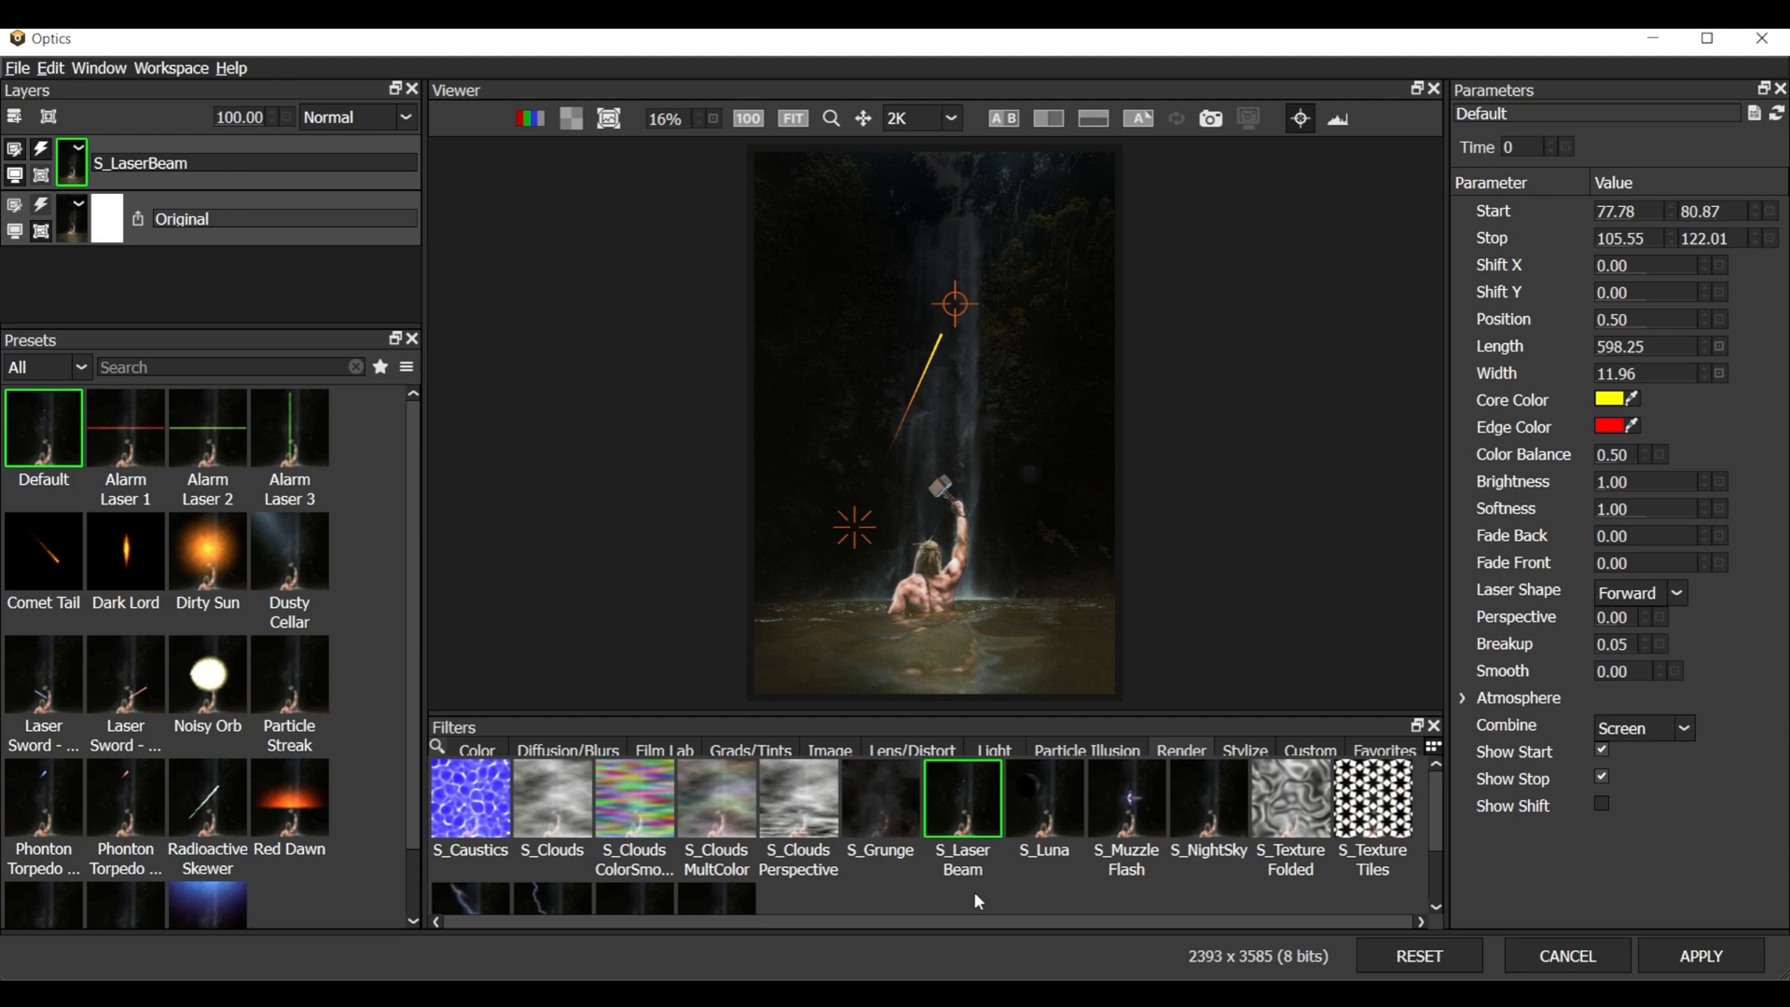
pyautogui.moveTo(42, 804)
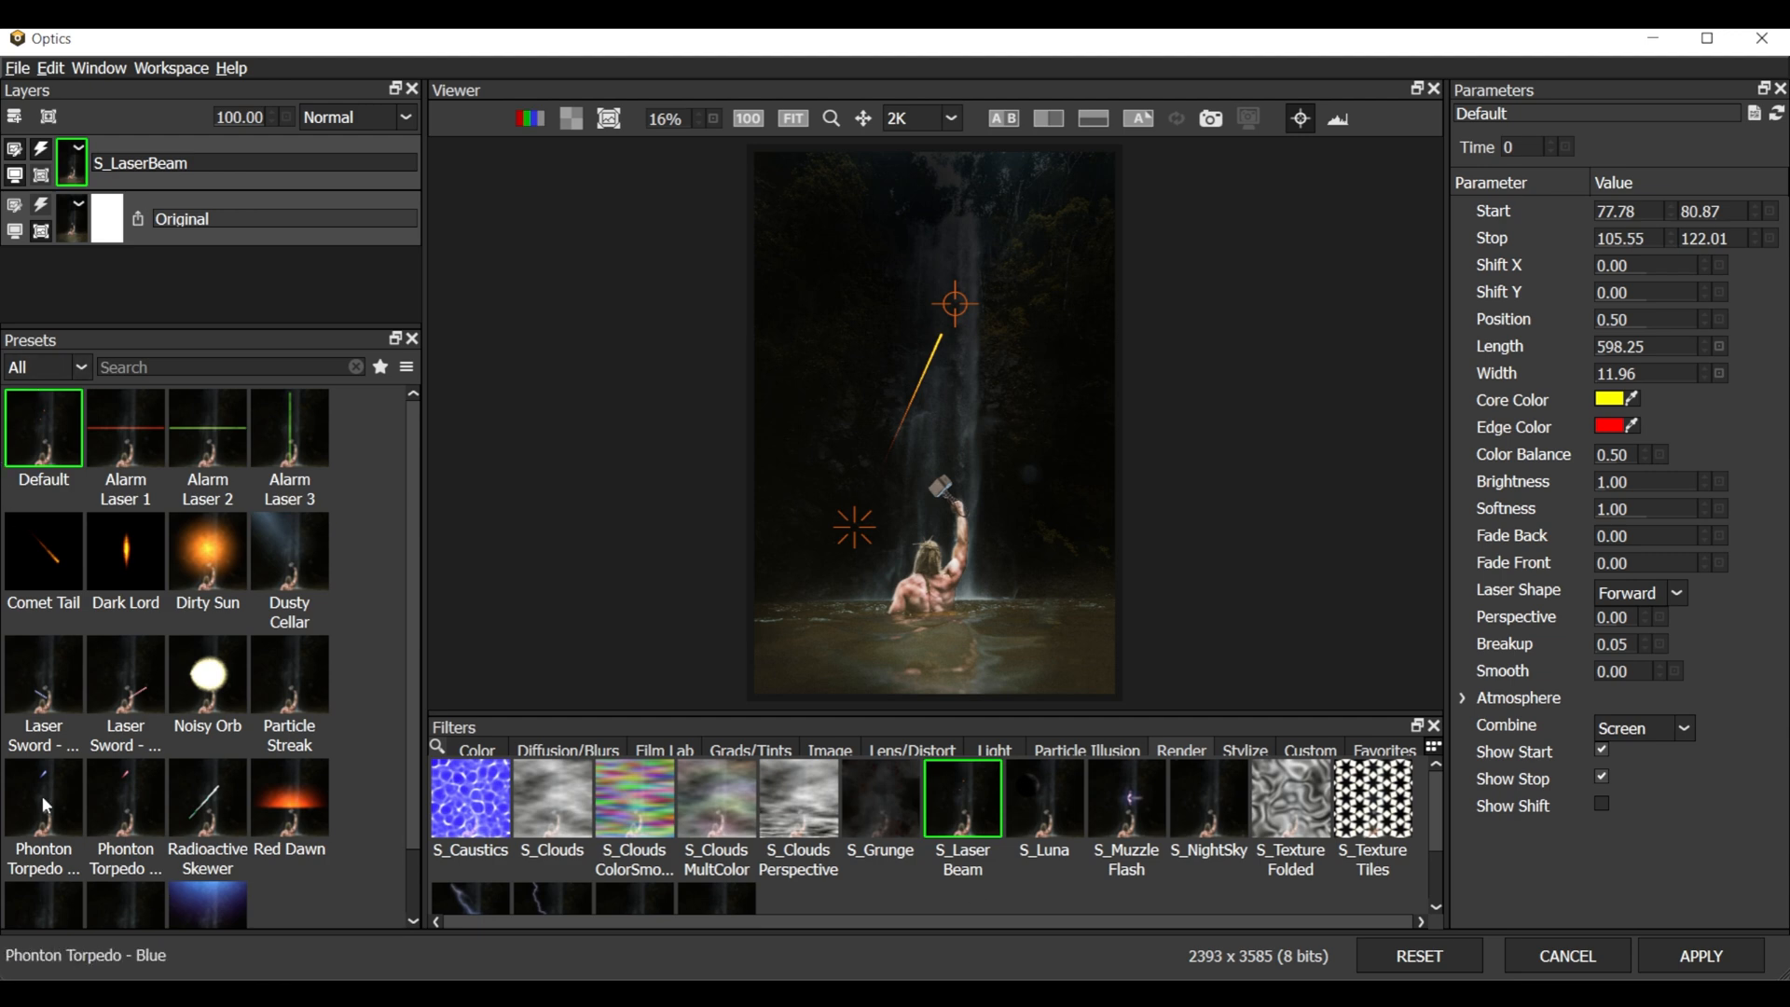
pyautogui.moveTo(229, 677)
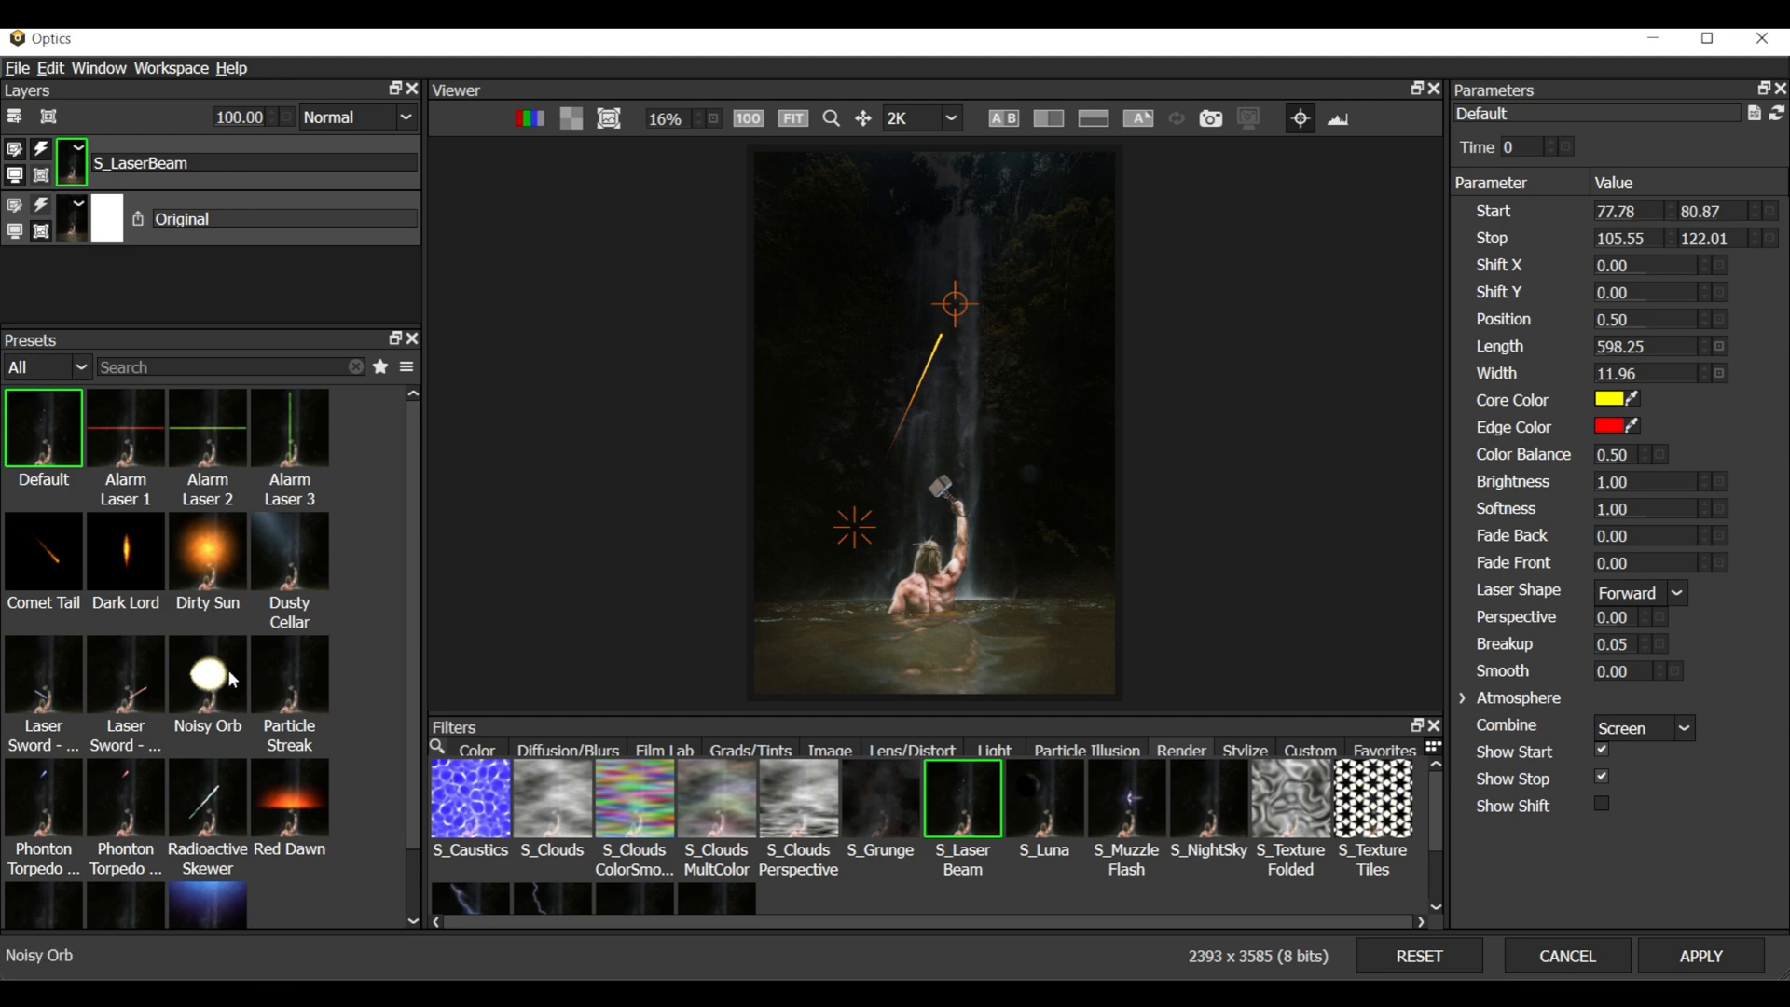
pyautogui.click(207, 551)
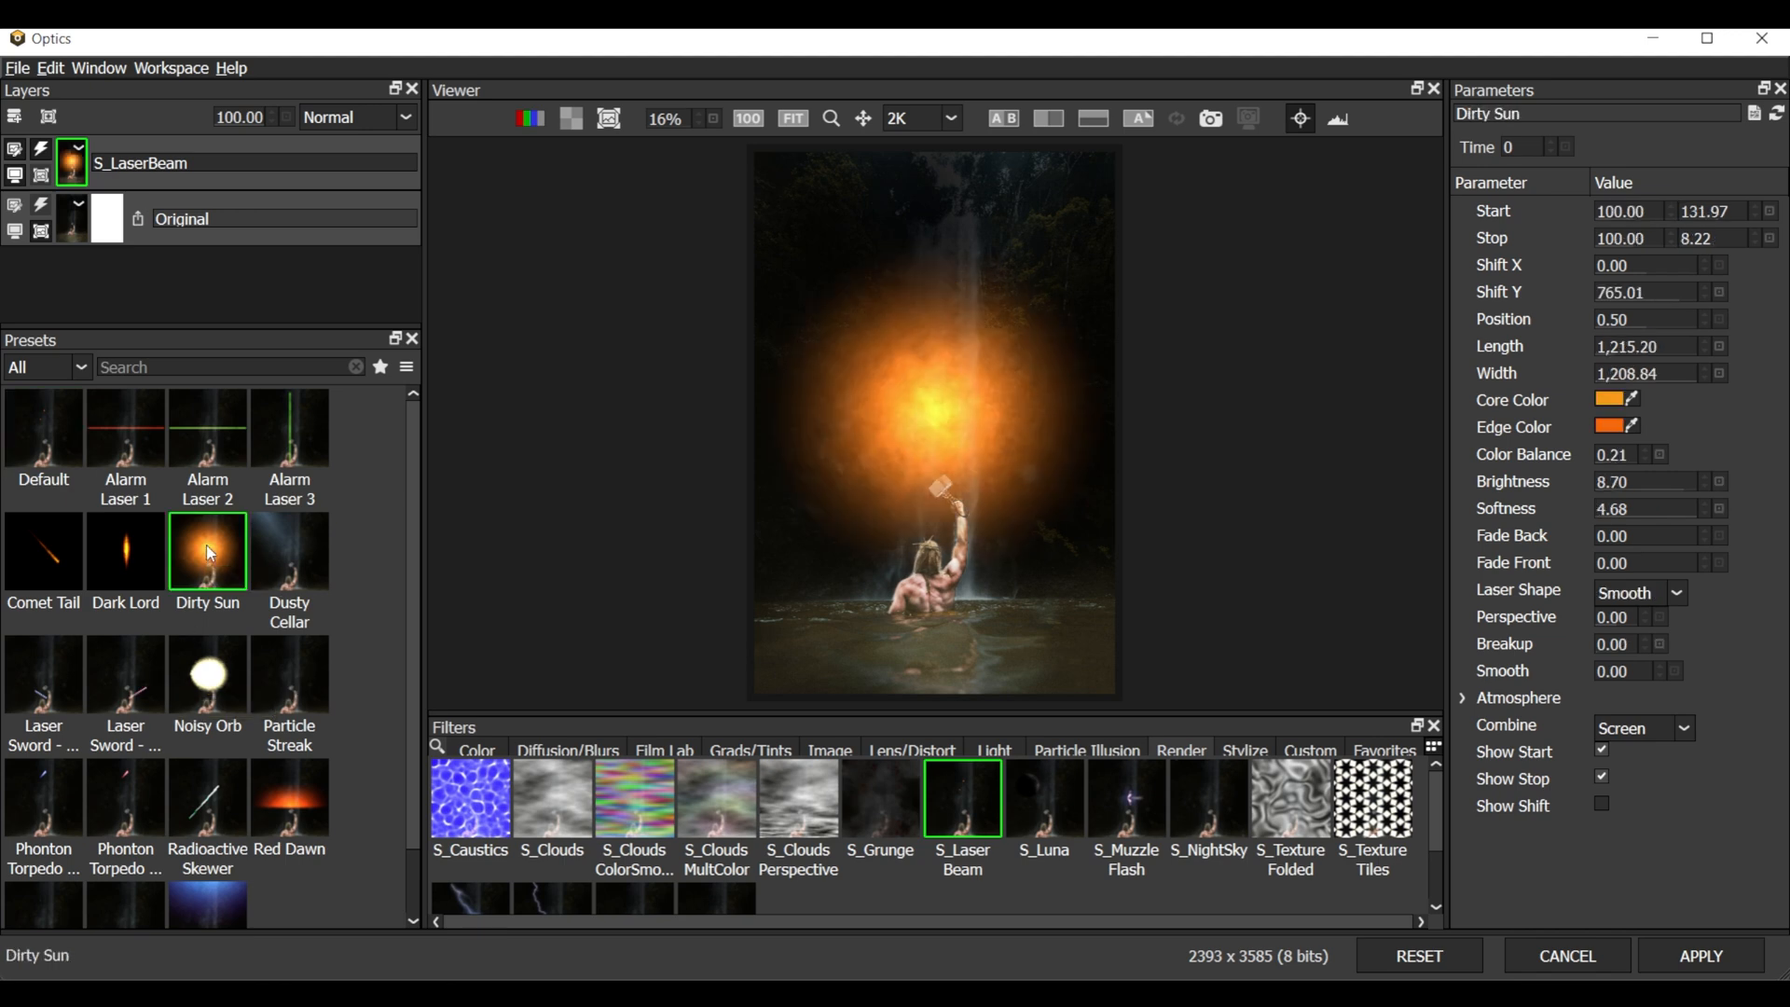
pyautogui.click(207, 674)
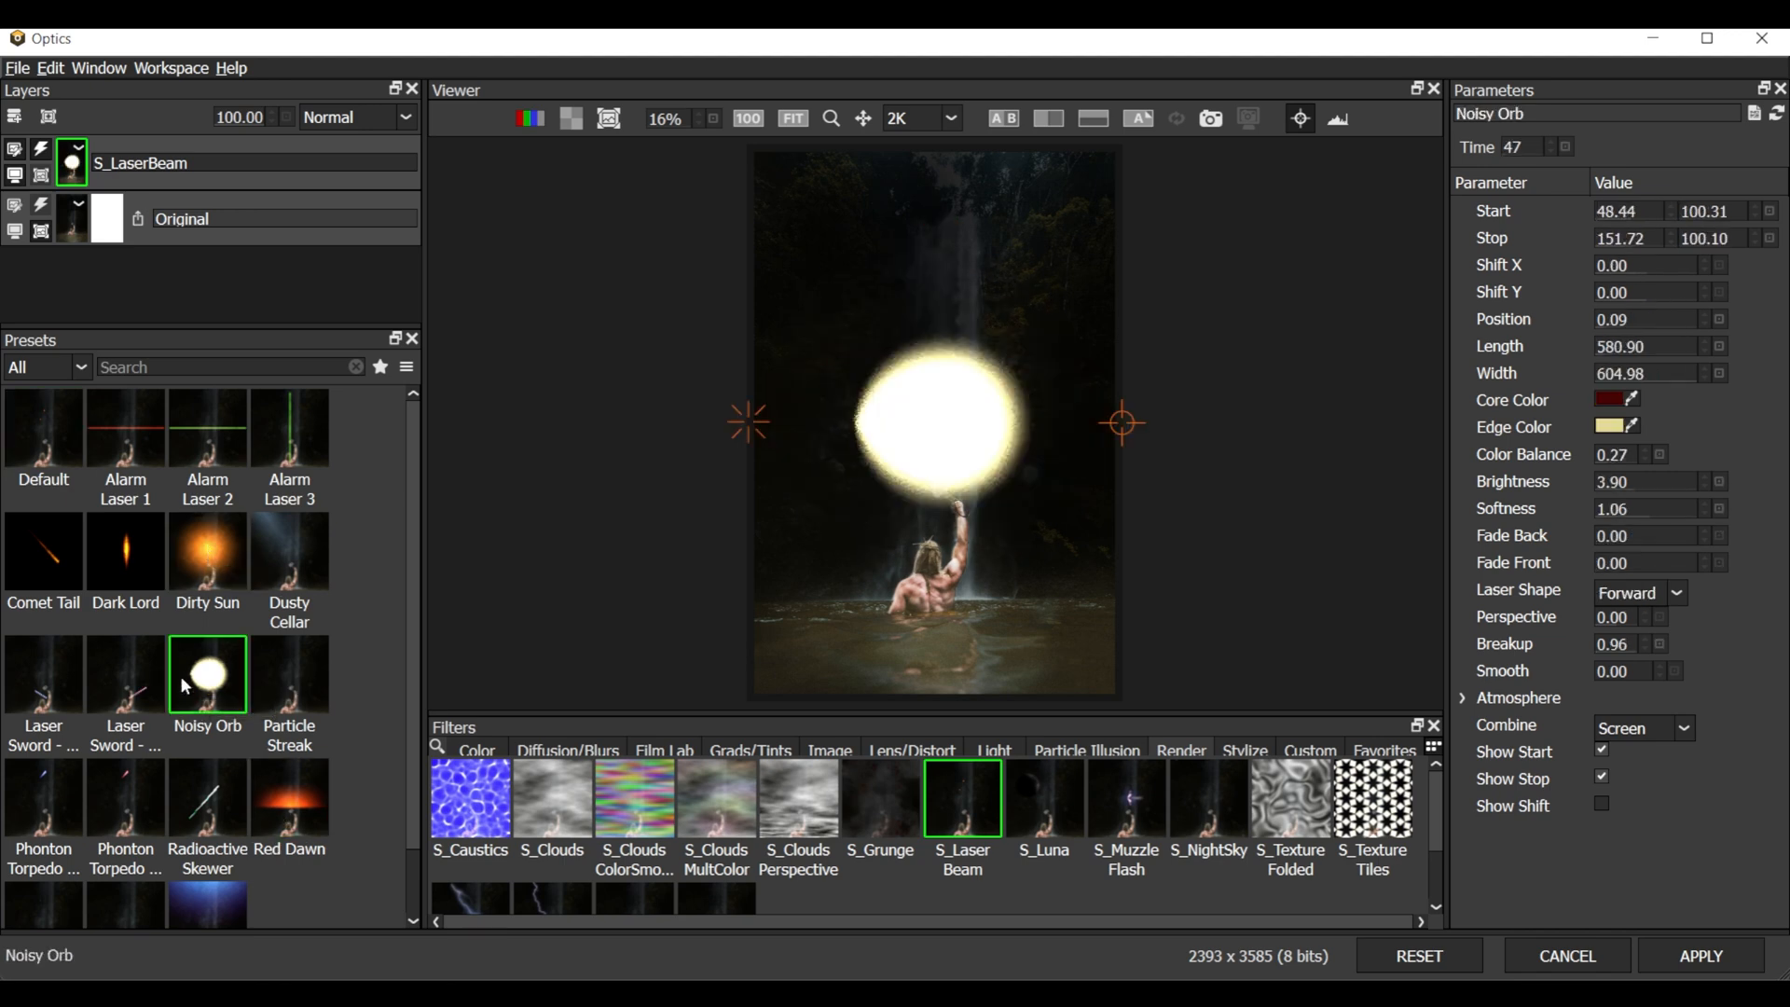
pyautogui.click(207, 799)
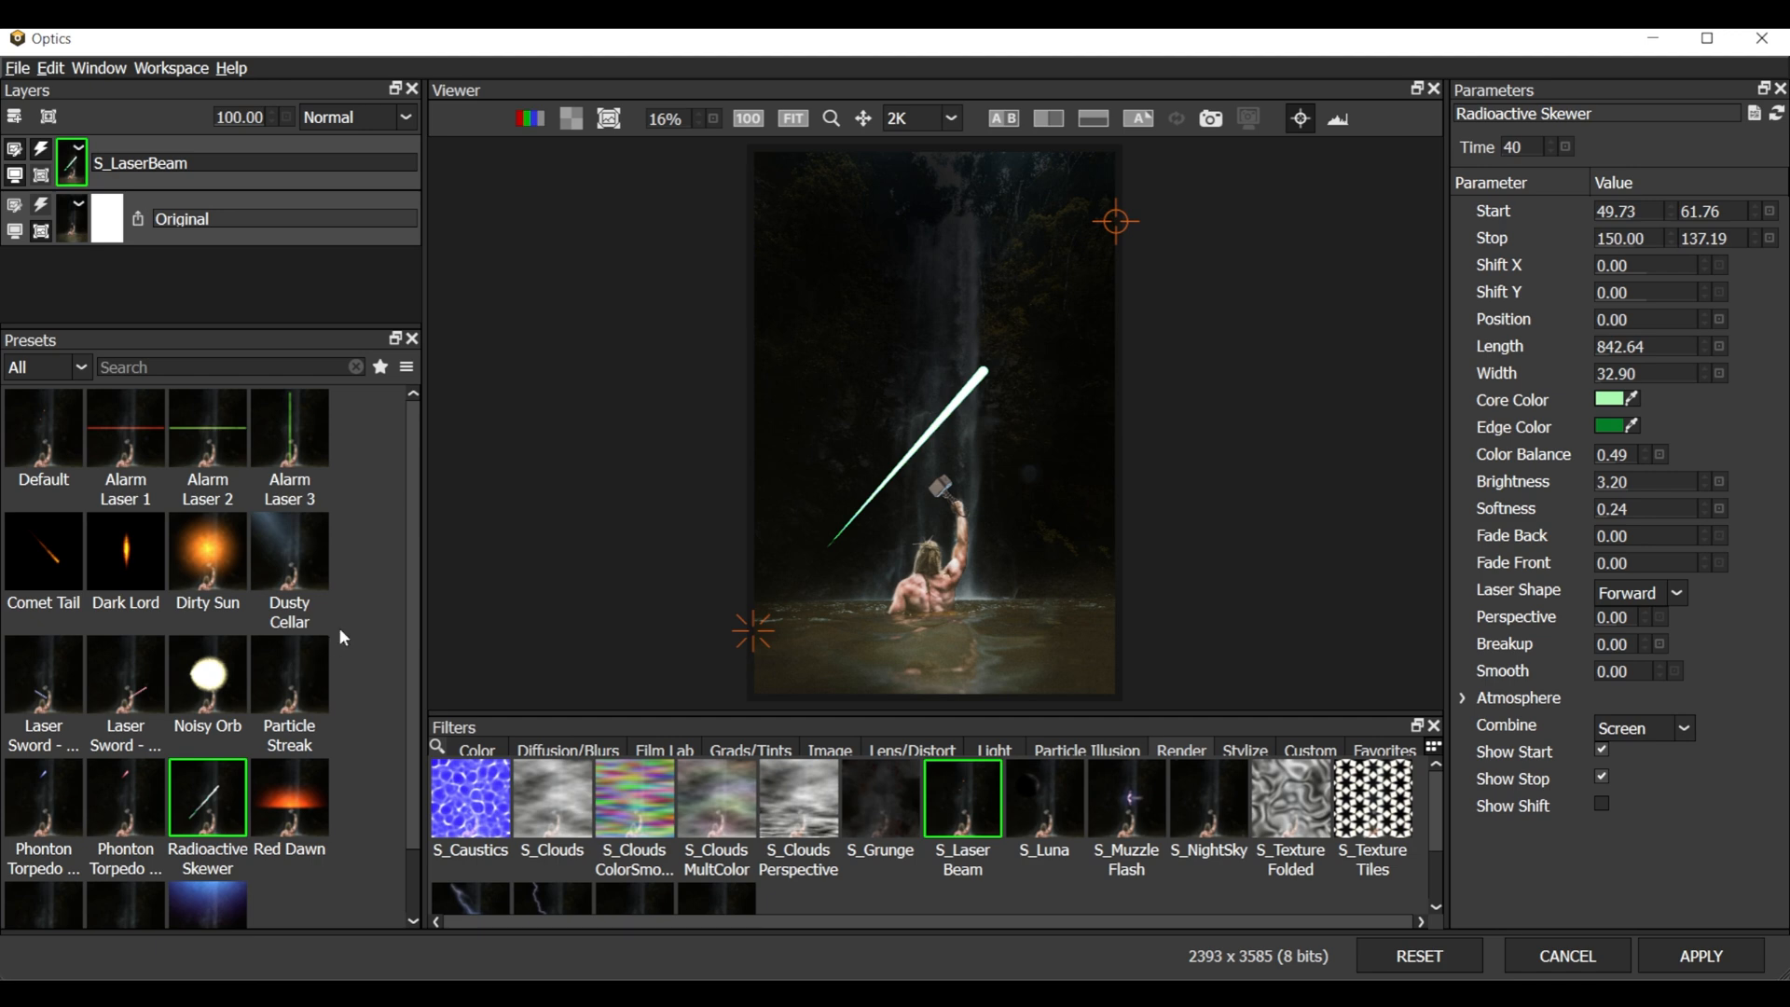
pyautogui.click(289, 551)
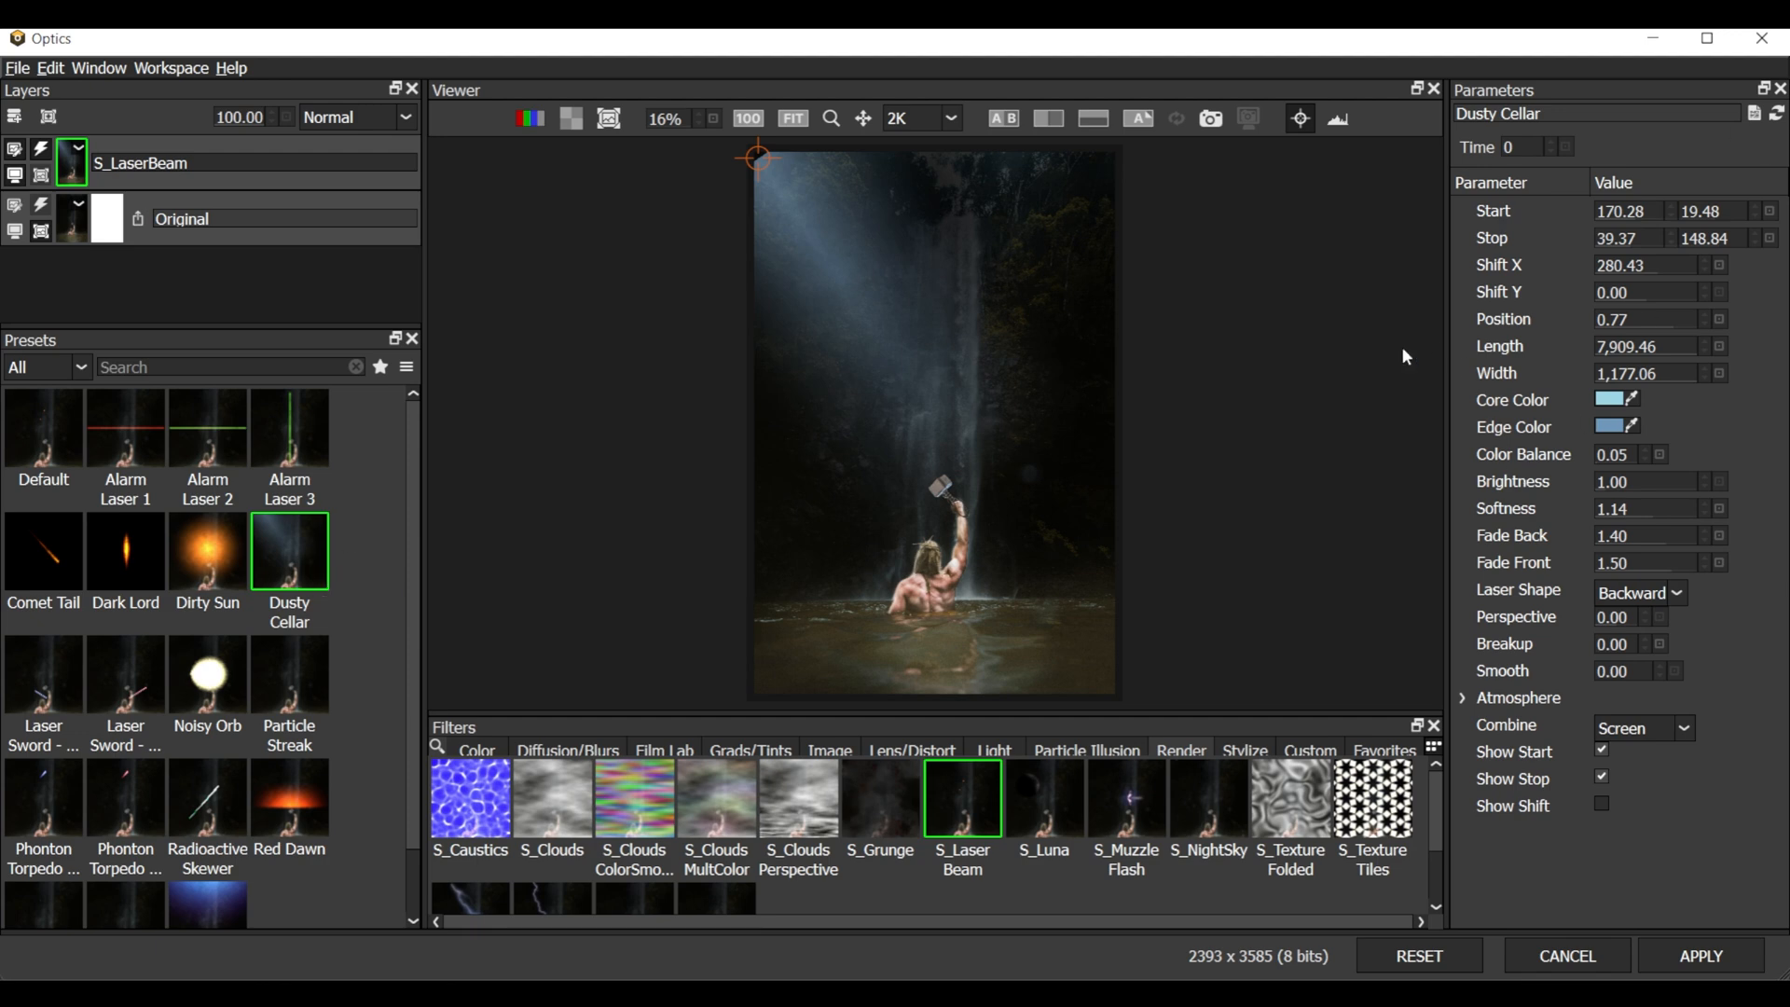
pyautogui.moveTo(283, 571)
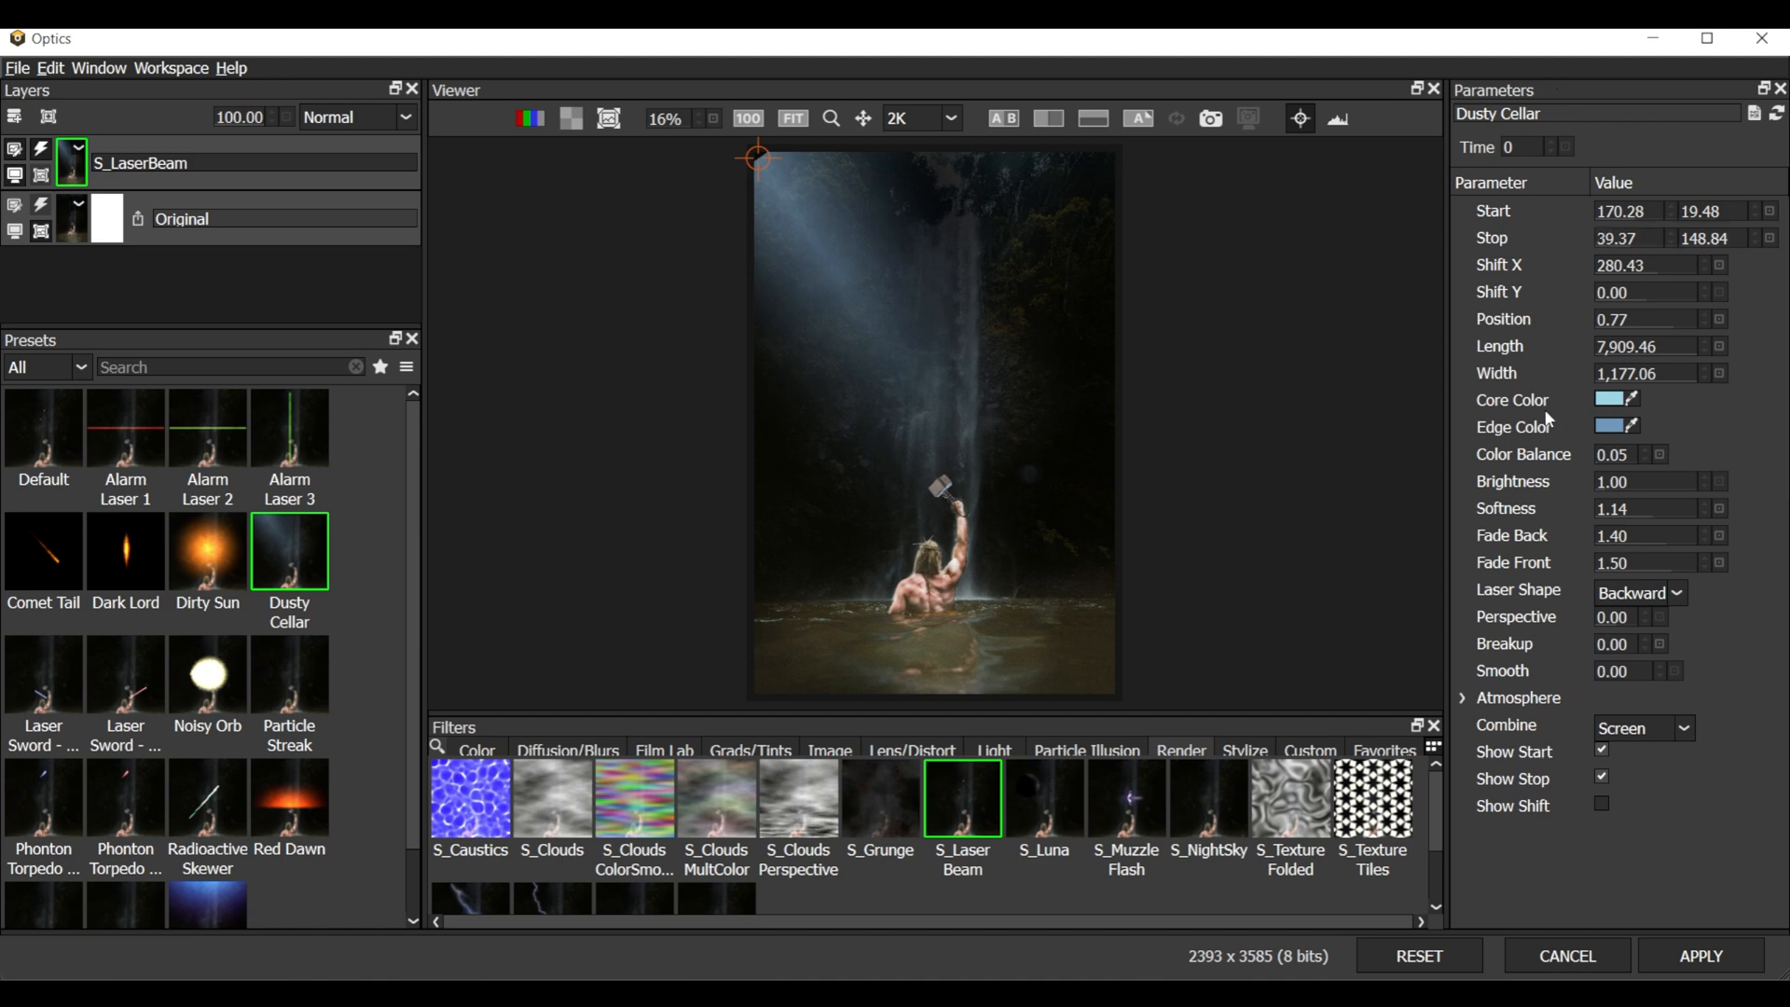
# Preview the Red Dawn, The Deep and Phonton Torpedo - Red beam presets
pyautogui.click(289, 799)
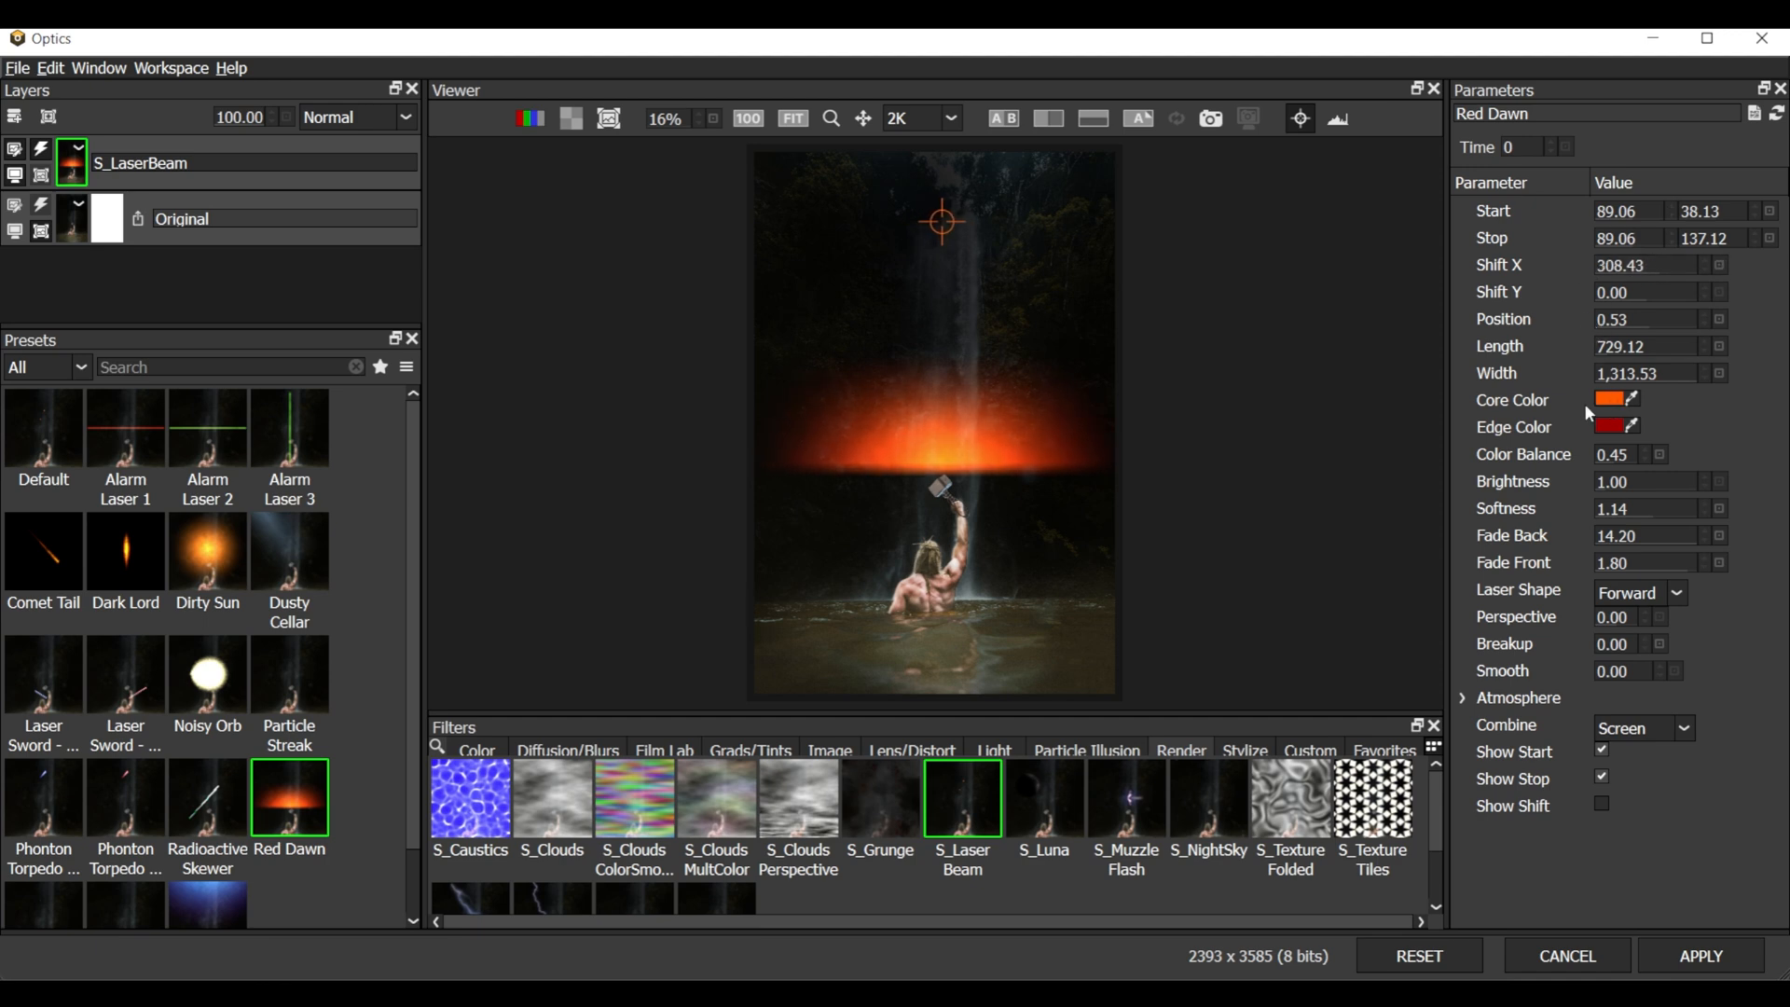
pyautogui.click(1610, 400)
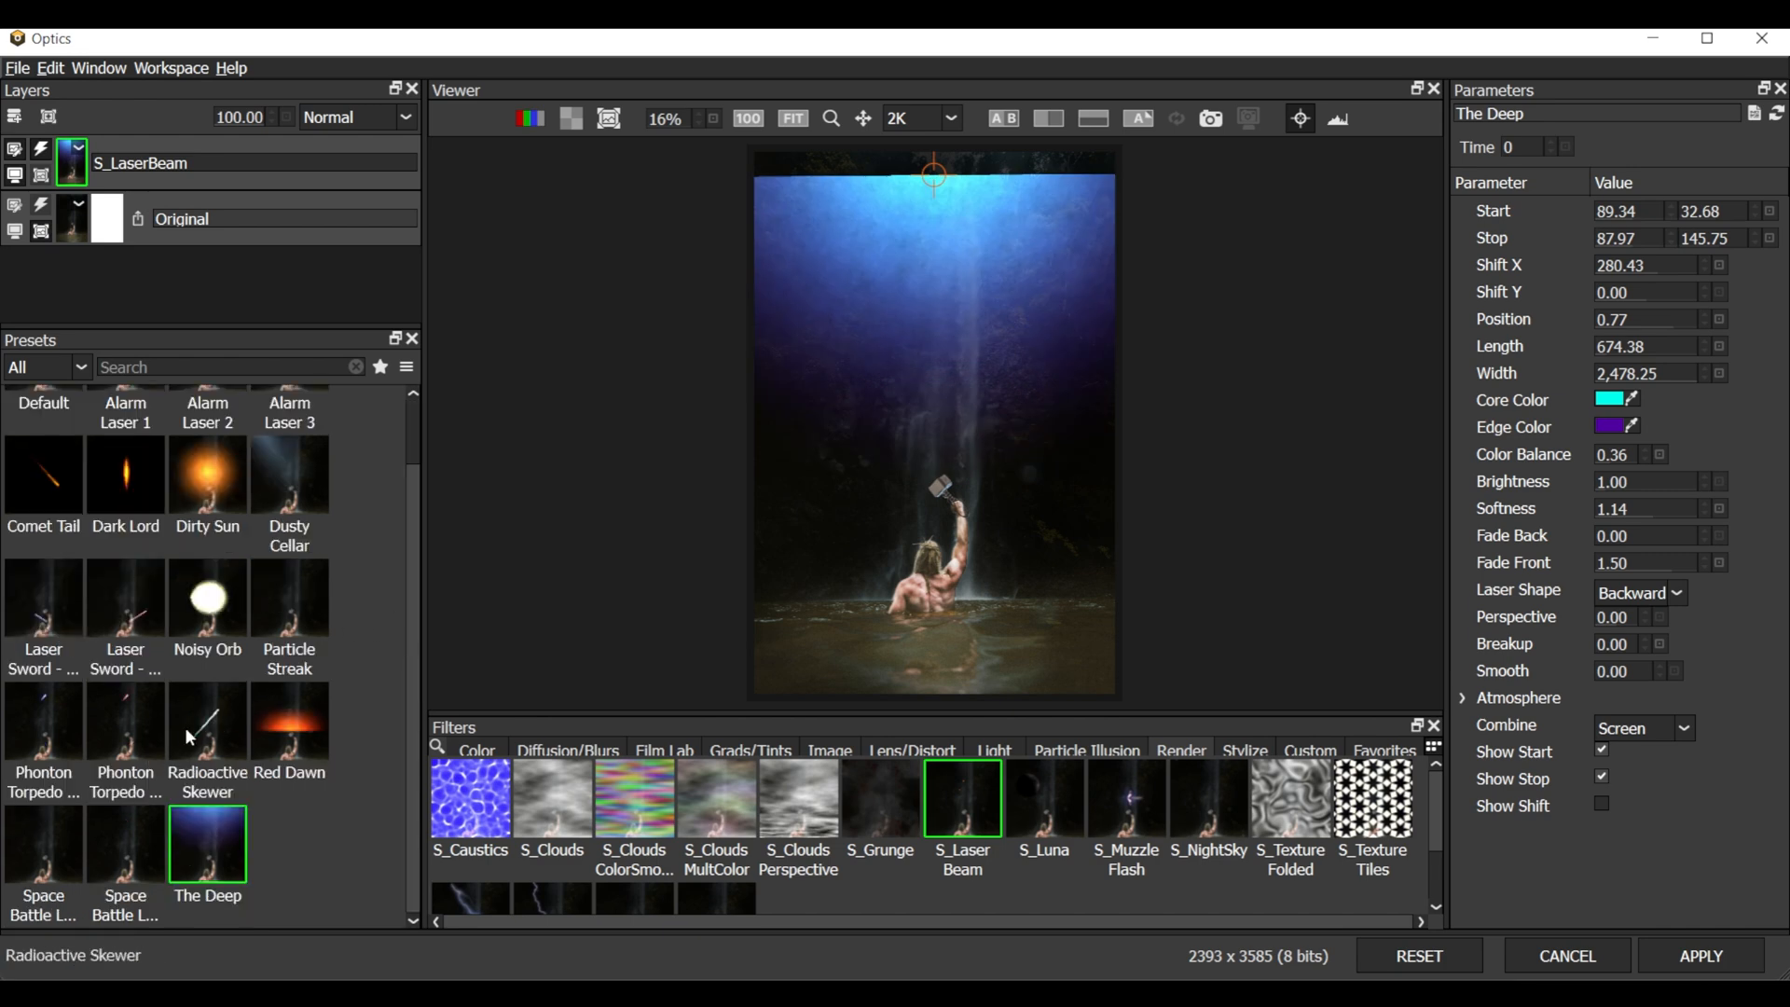
pyautogui.click(124, 721)
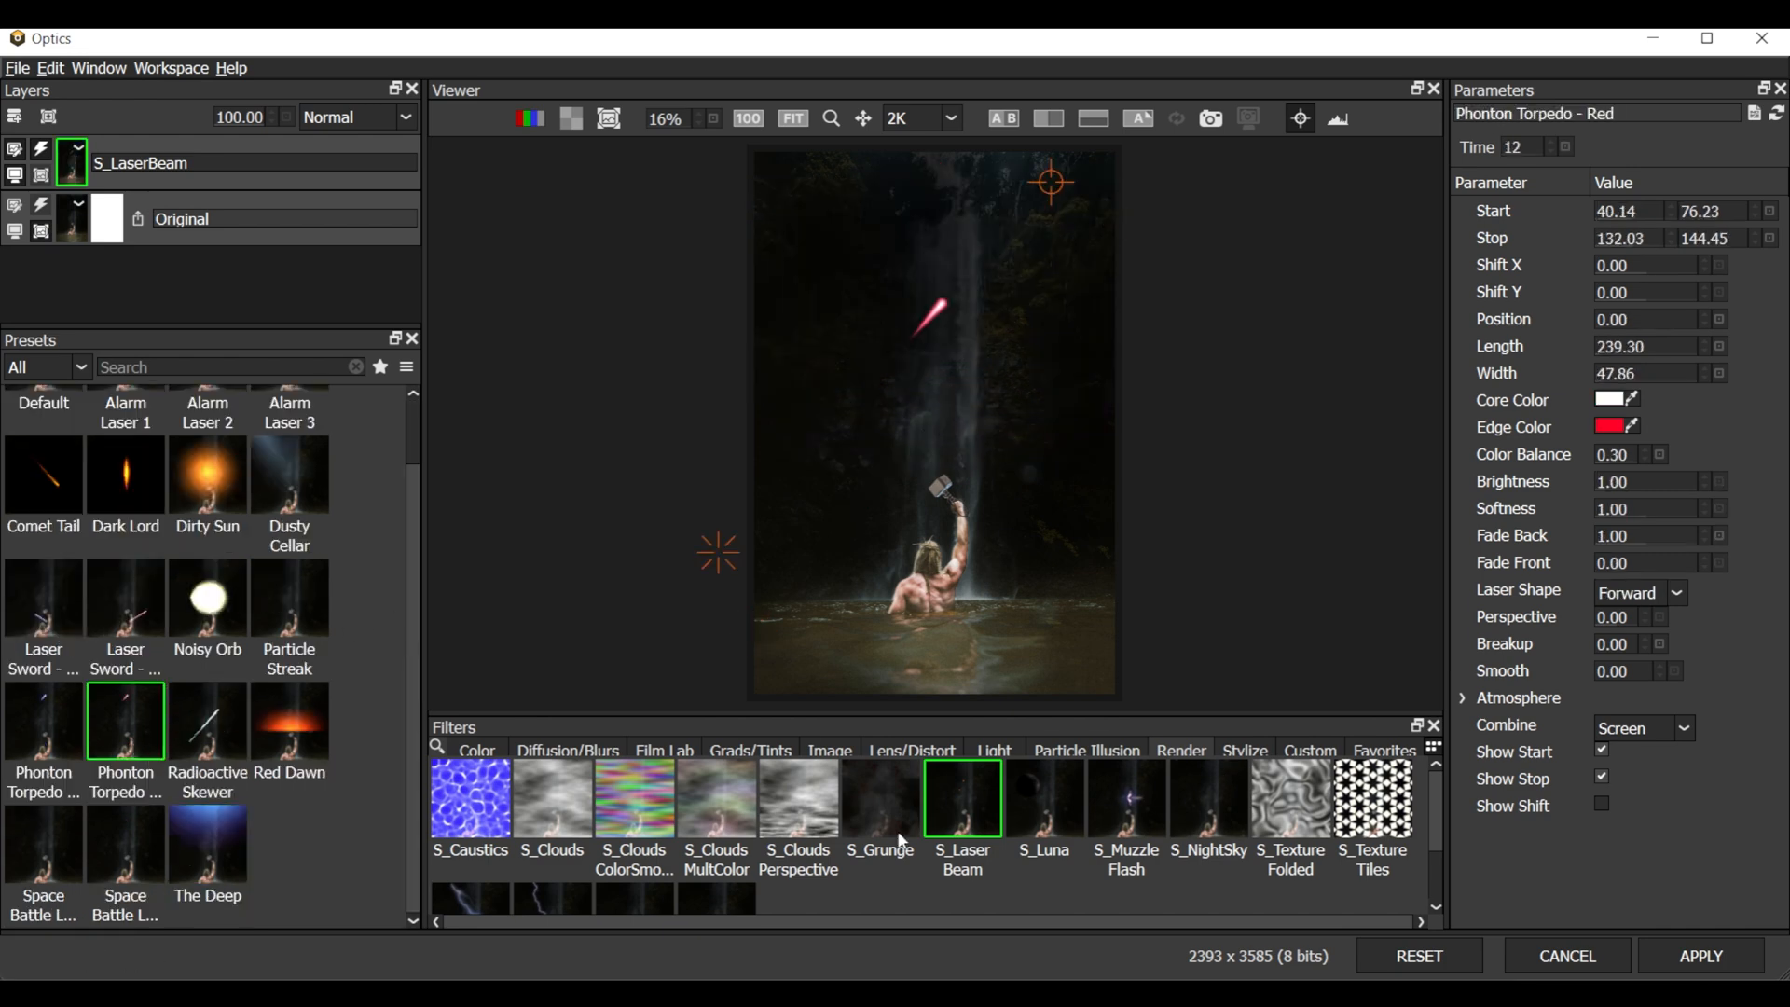
pyautogui.scroll(-3)
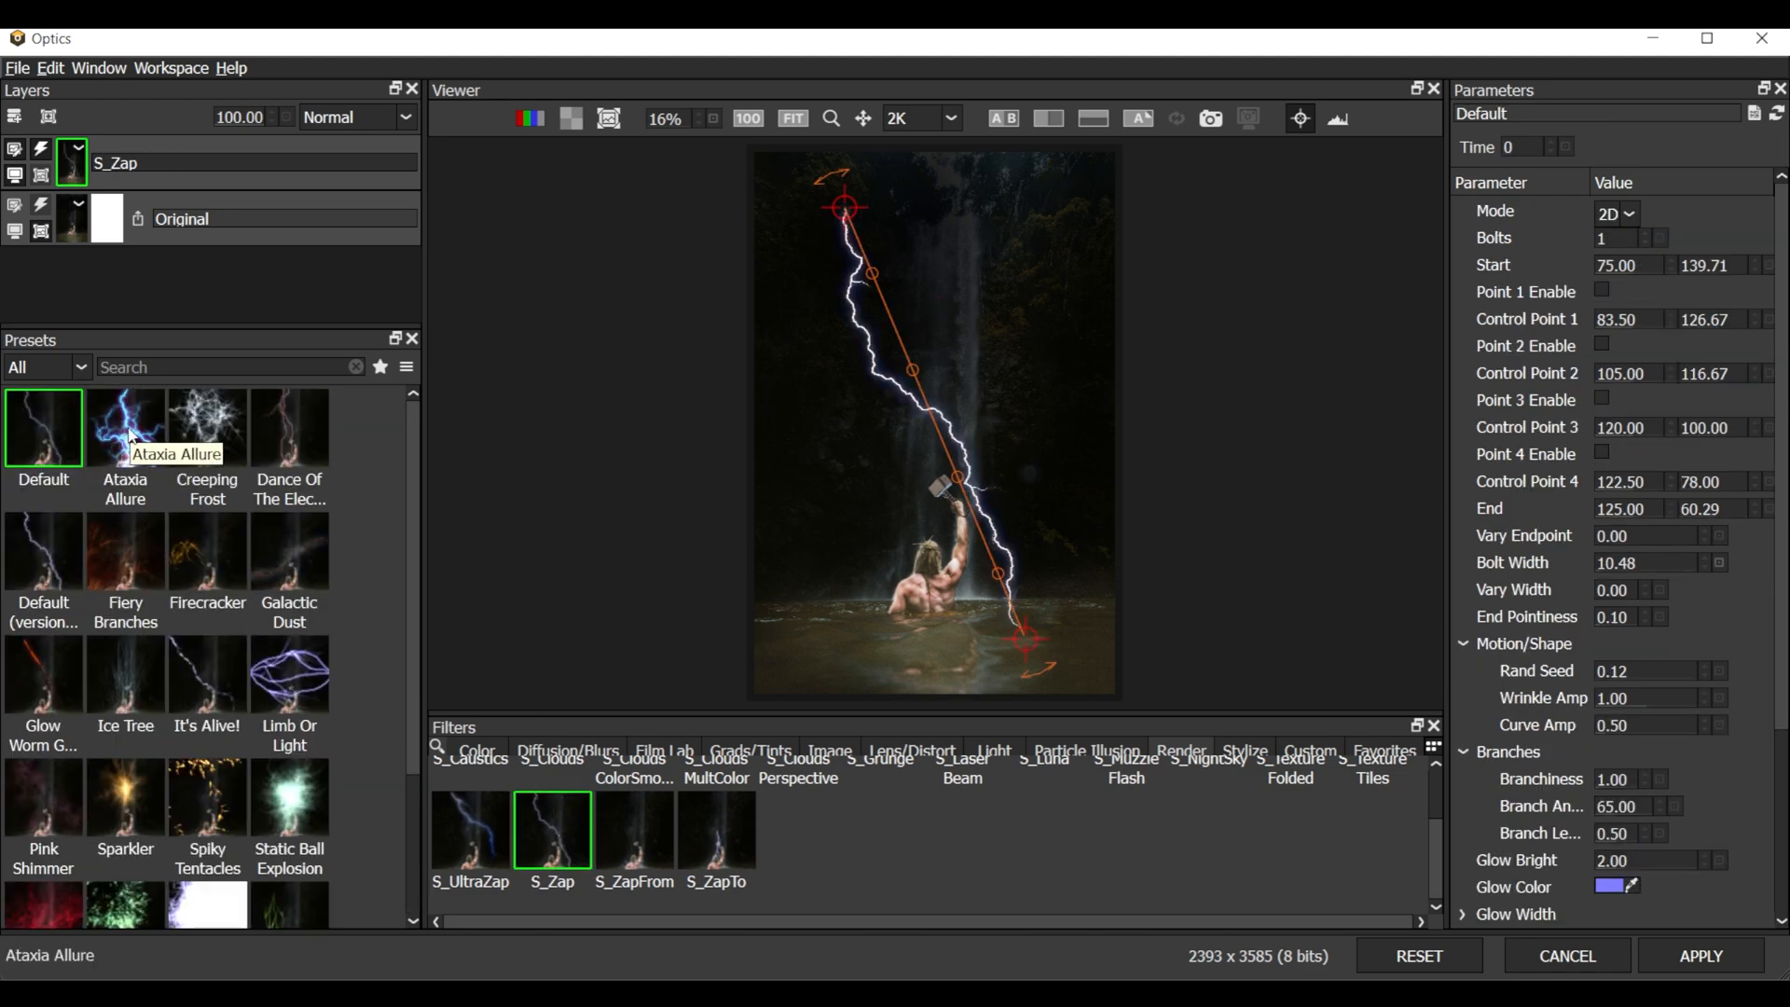
# Preview the Ataxia Allure and Dance Of The Electrical Discharge zap presets, then return to Default
pyautogui.click(124, 428)
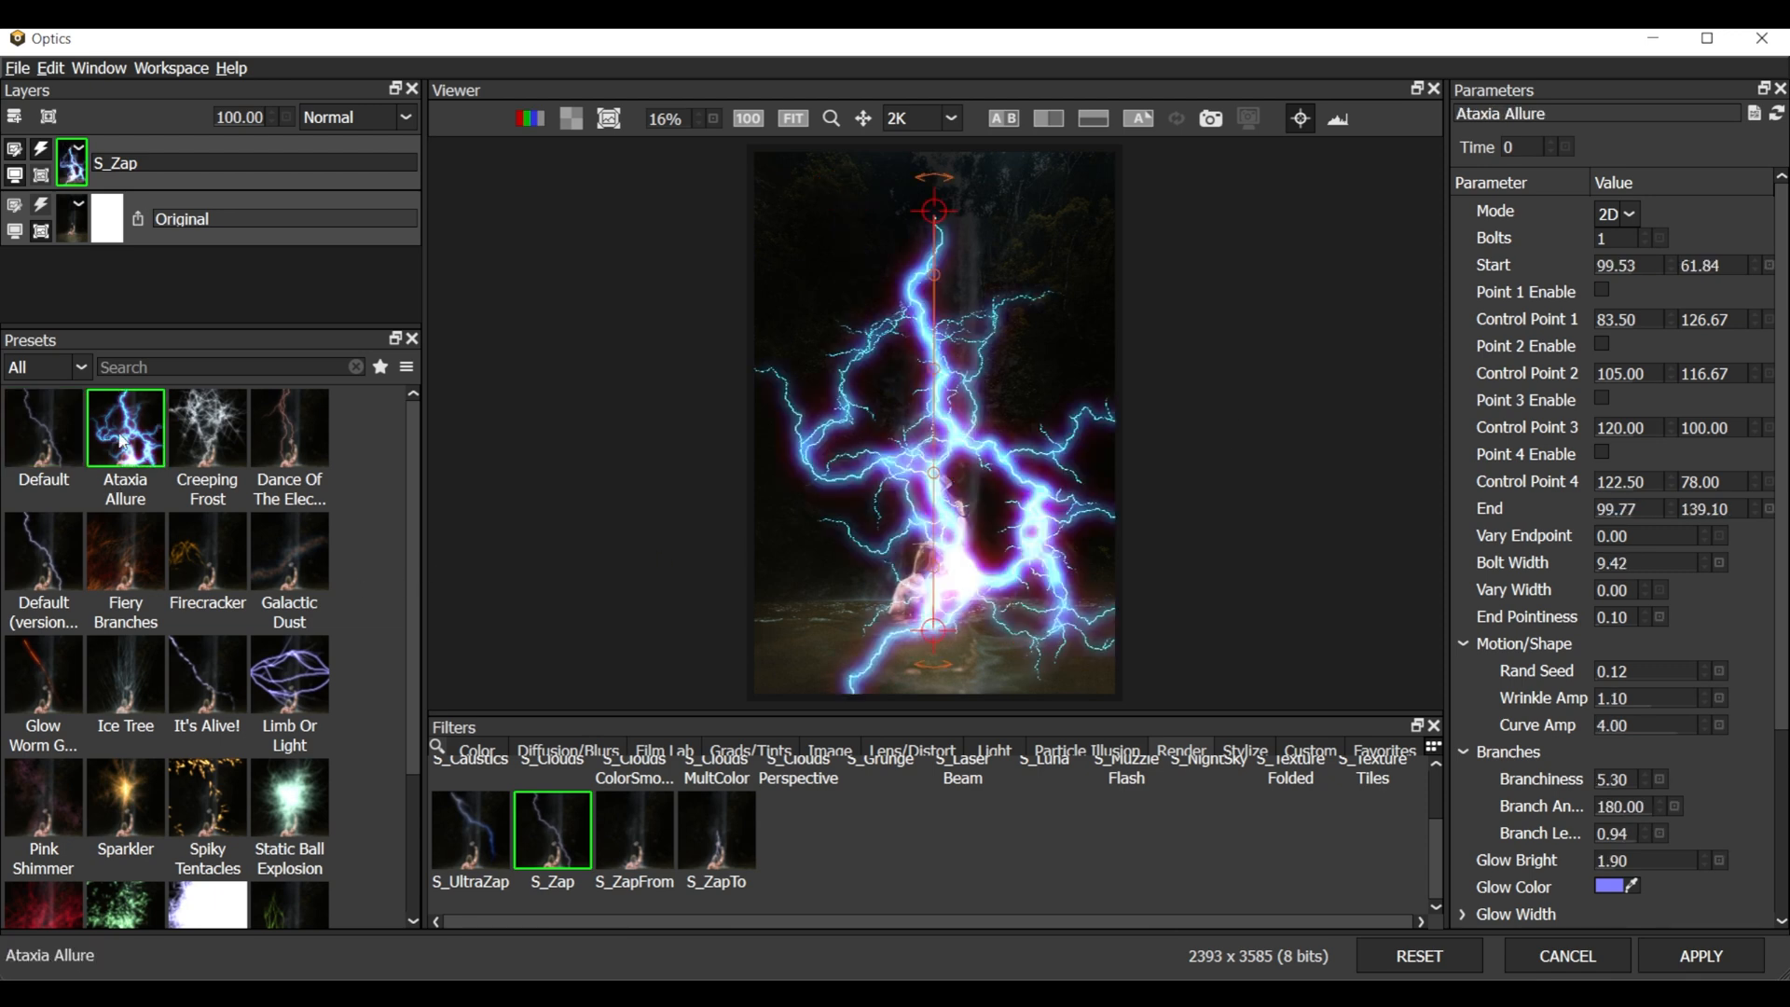
pyautogui.click(289, 428)
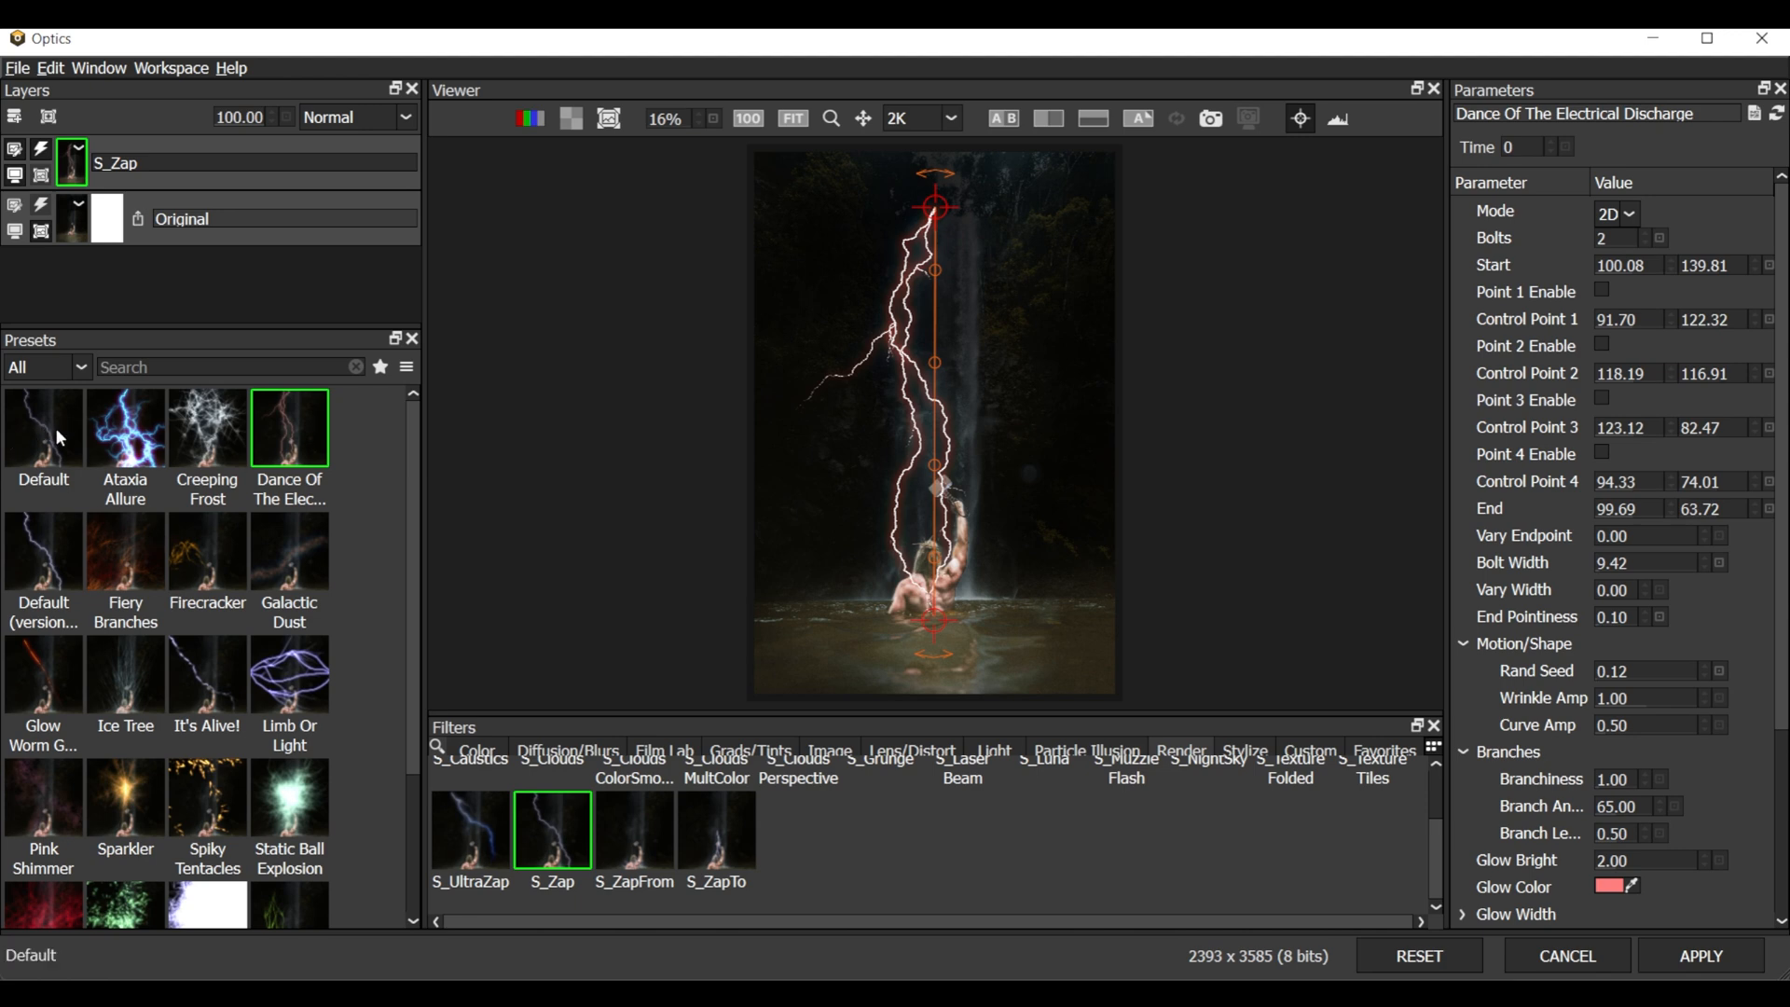
pyautogui.click(42, 427)
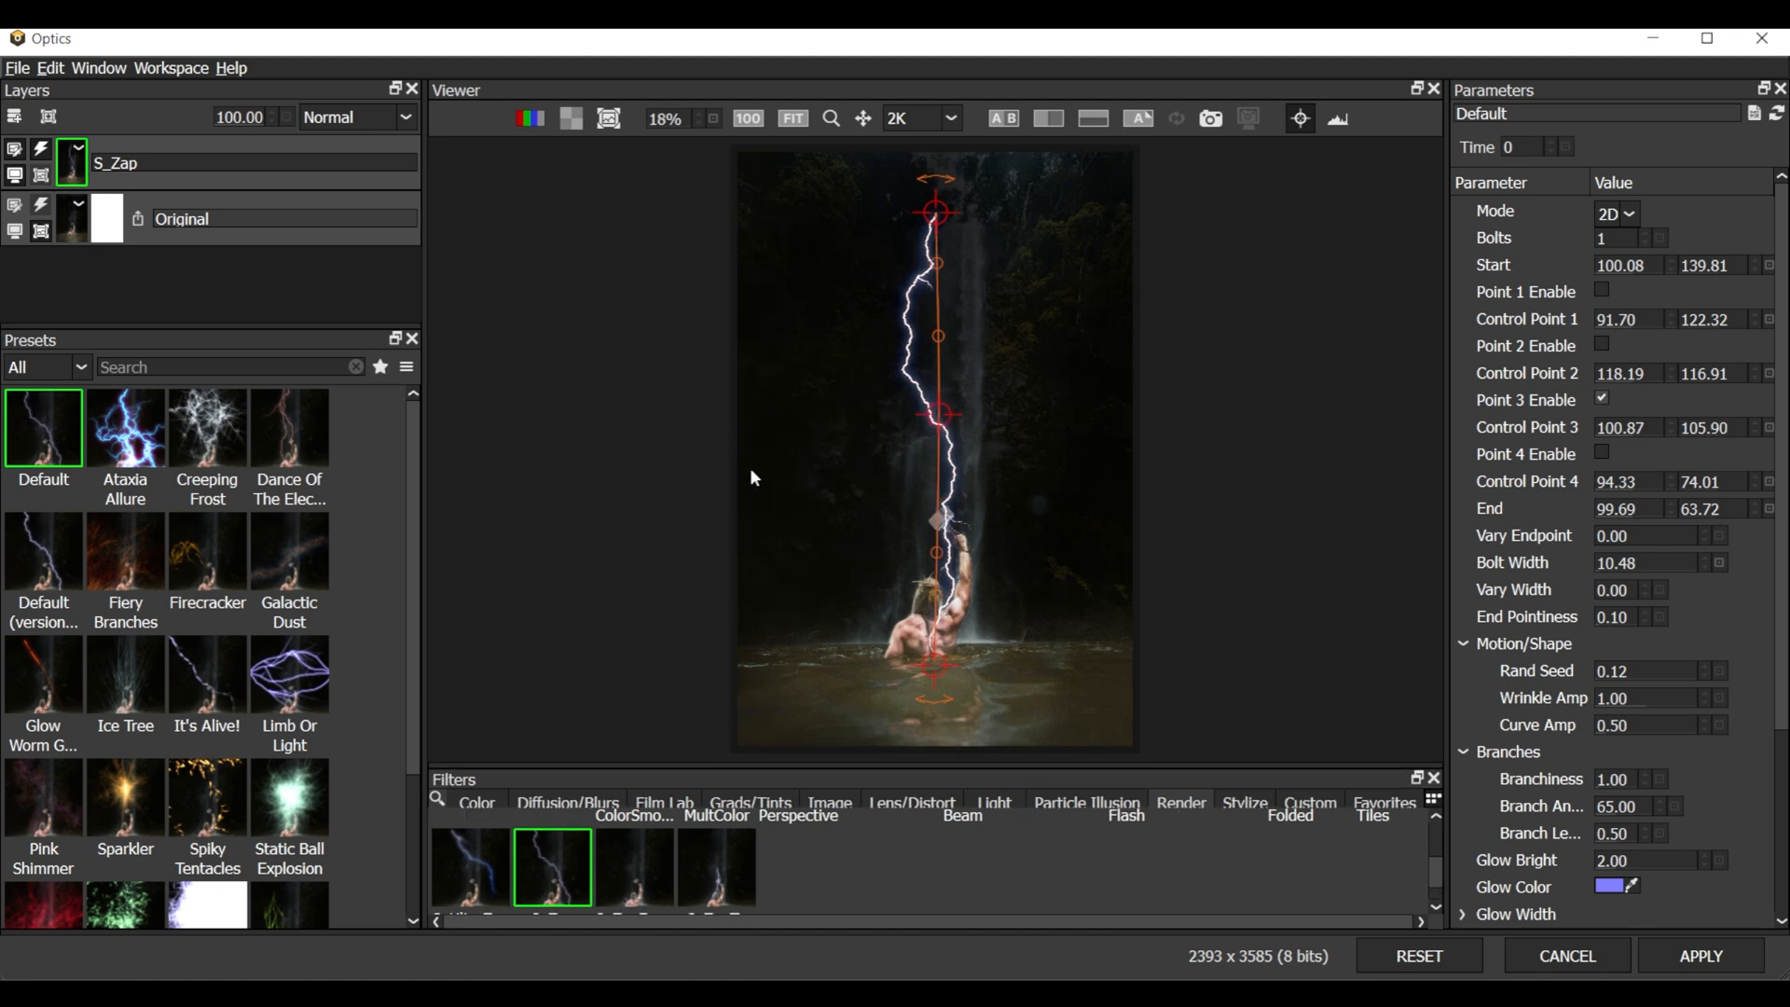
pyautogui.moveTo(935, 210)
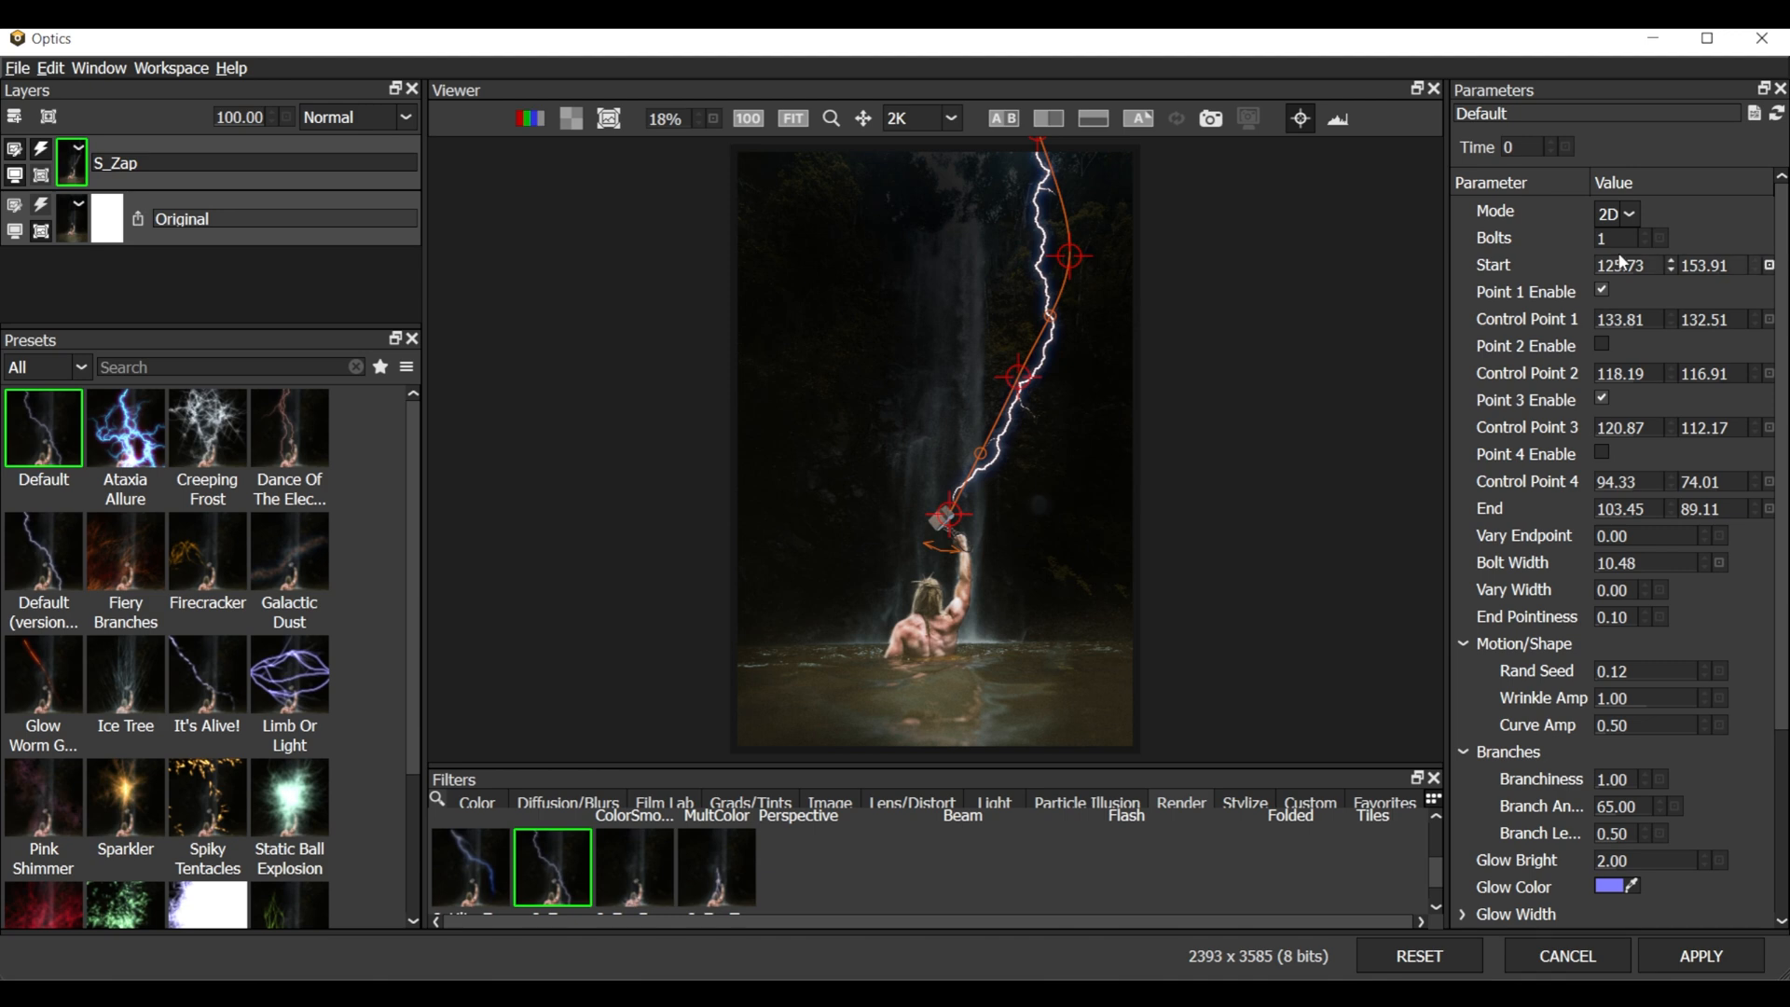
# Set Bolts to 2 and Bolt Width to 10, then enter a new Rand Seed
pyautogui.click(1624, 265)
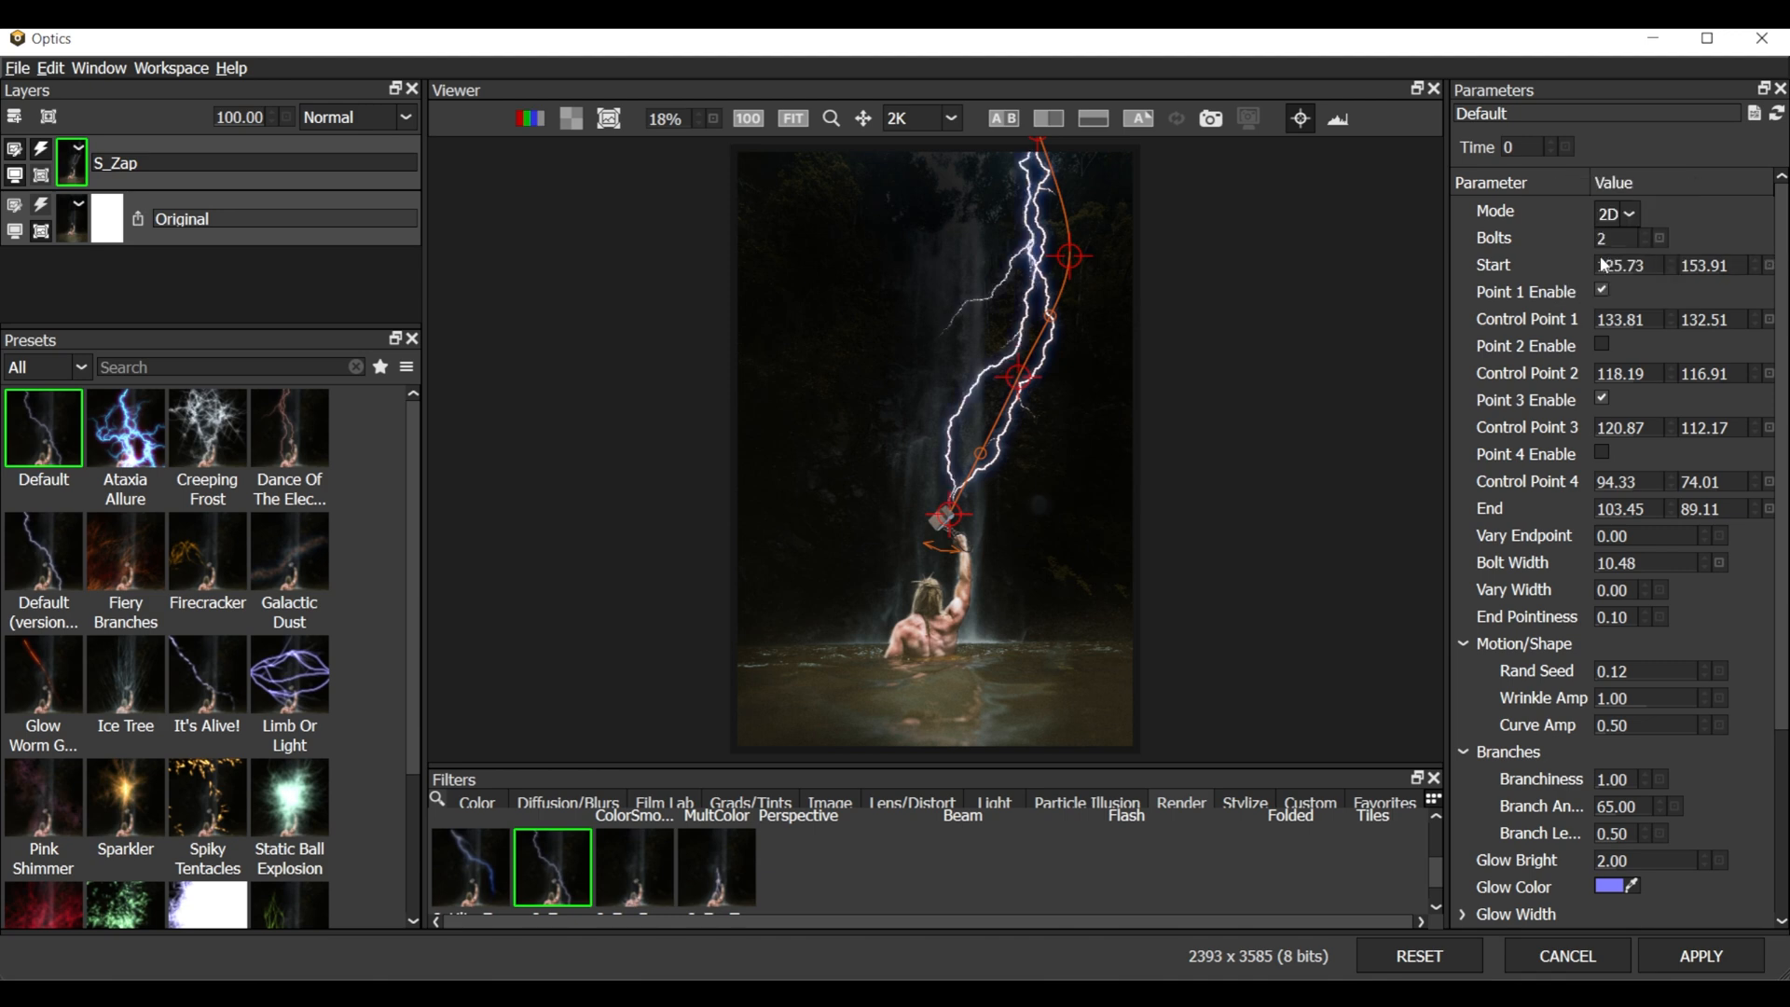
pyautogui.moveTo(1741, 222)
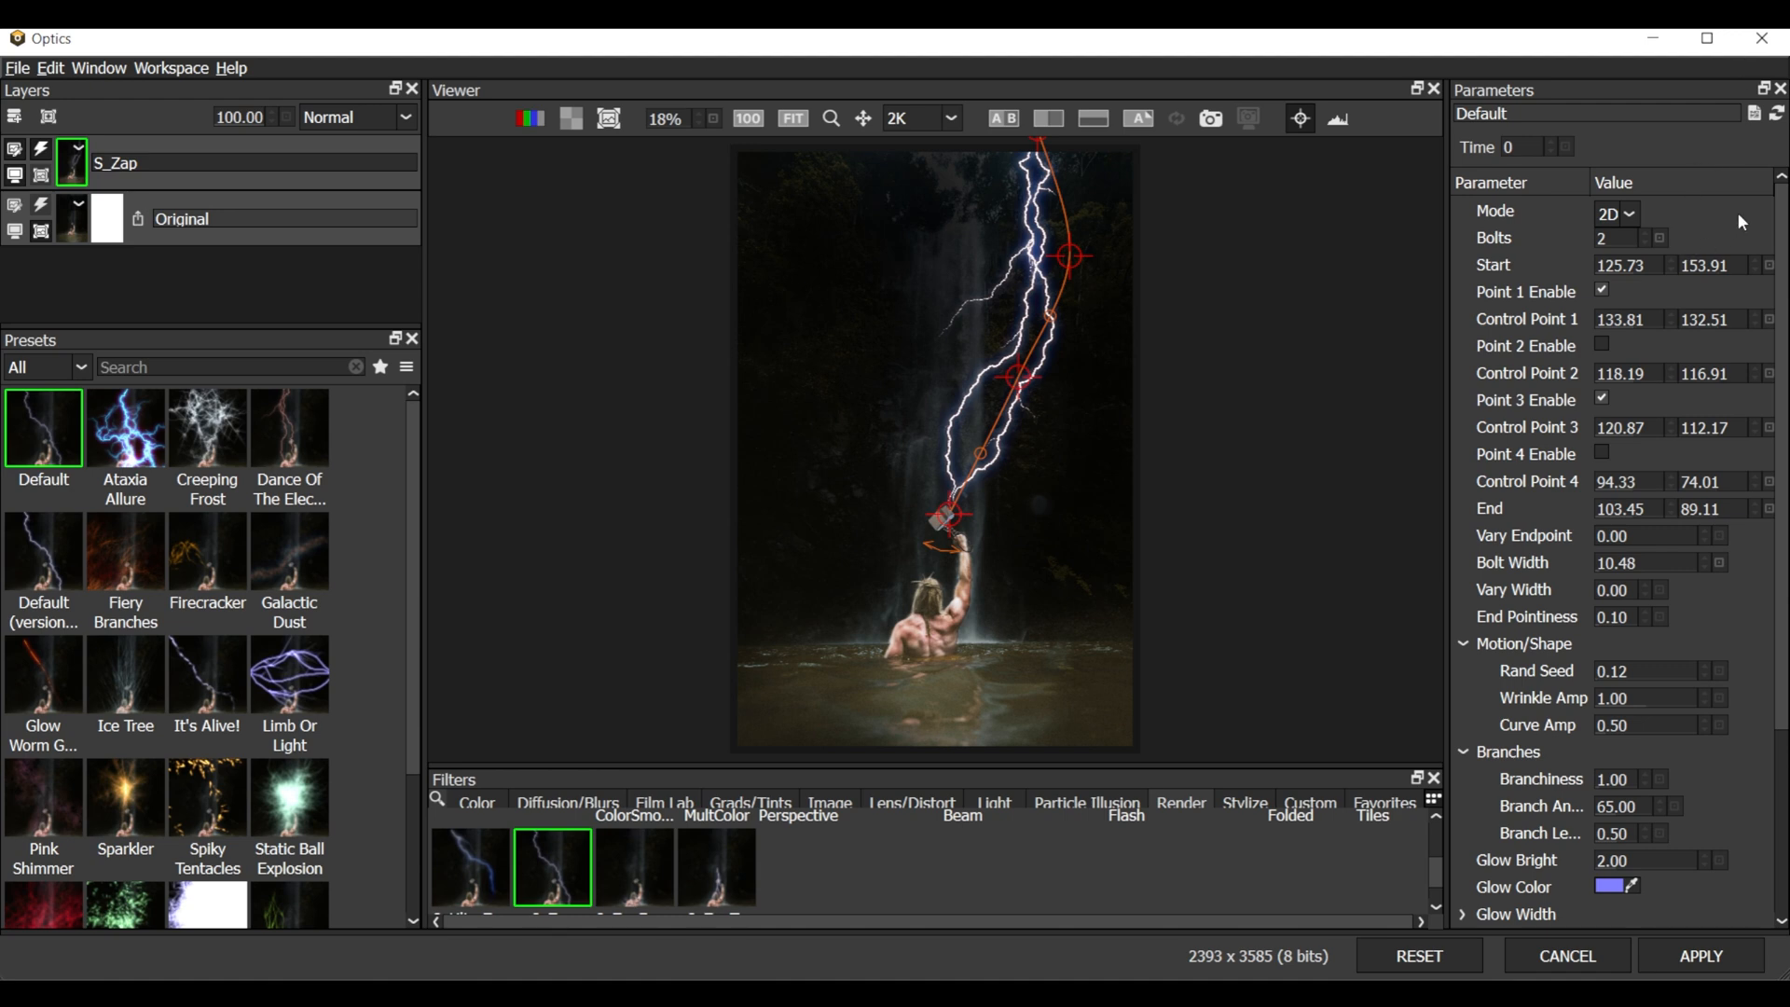
pyautogui.moveTo(1589, 691)
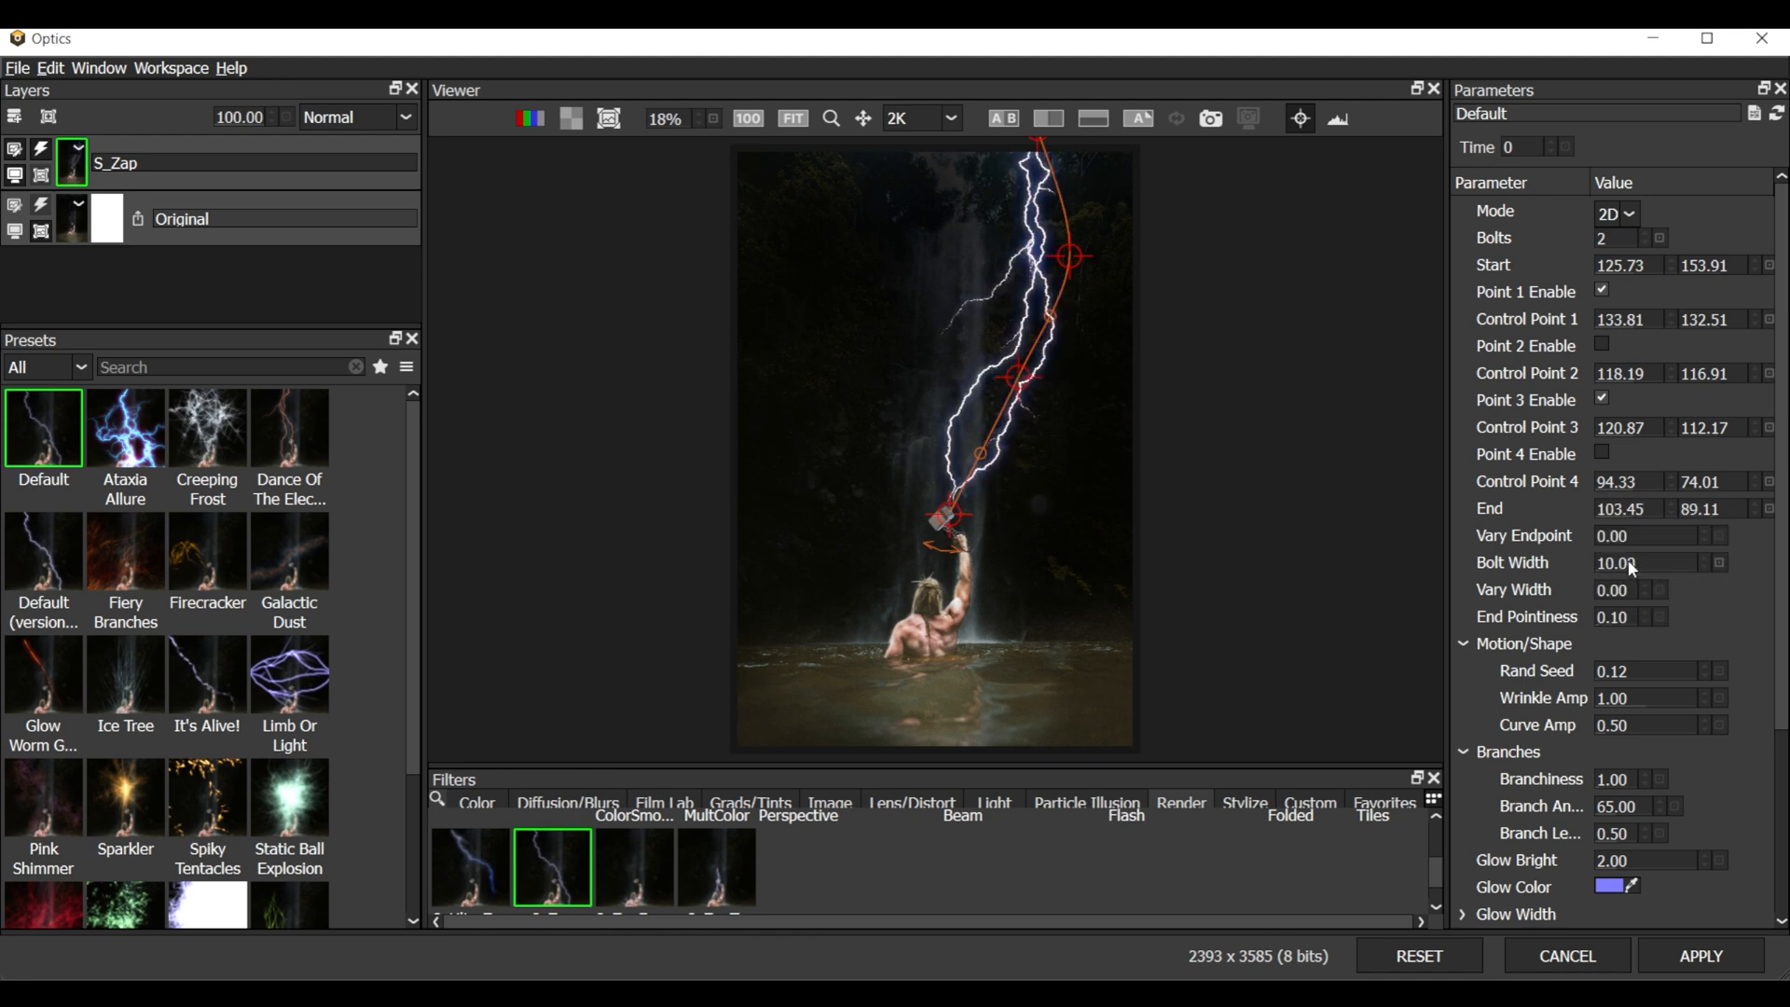
pyautogui.moveTo(1735, 650)
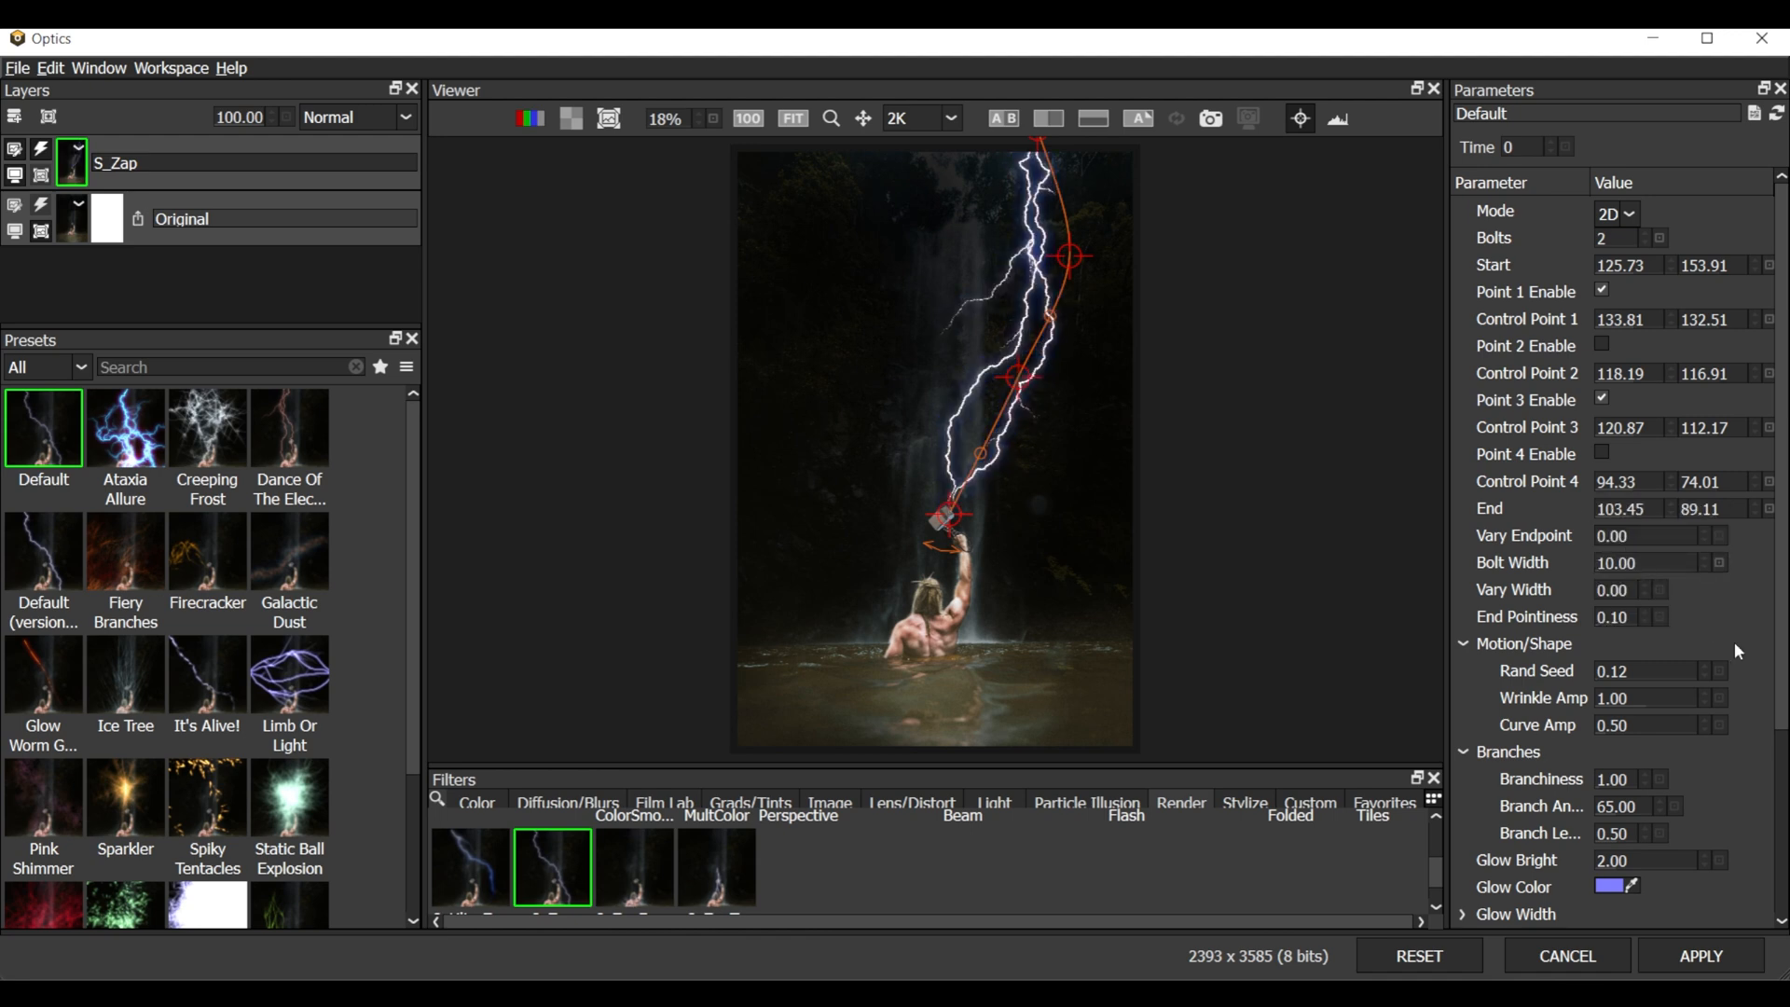
pyautogui.click(1633, 670)
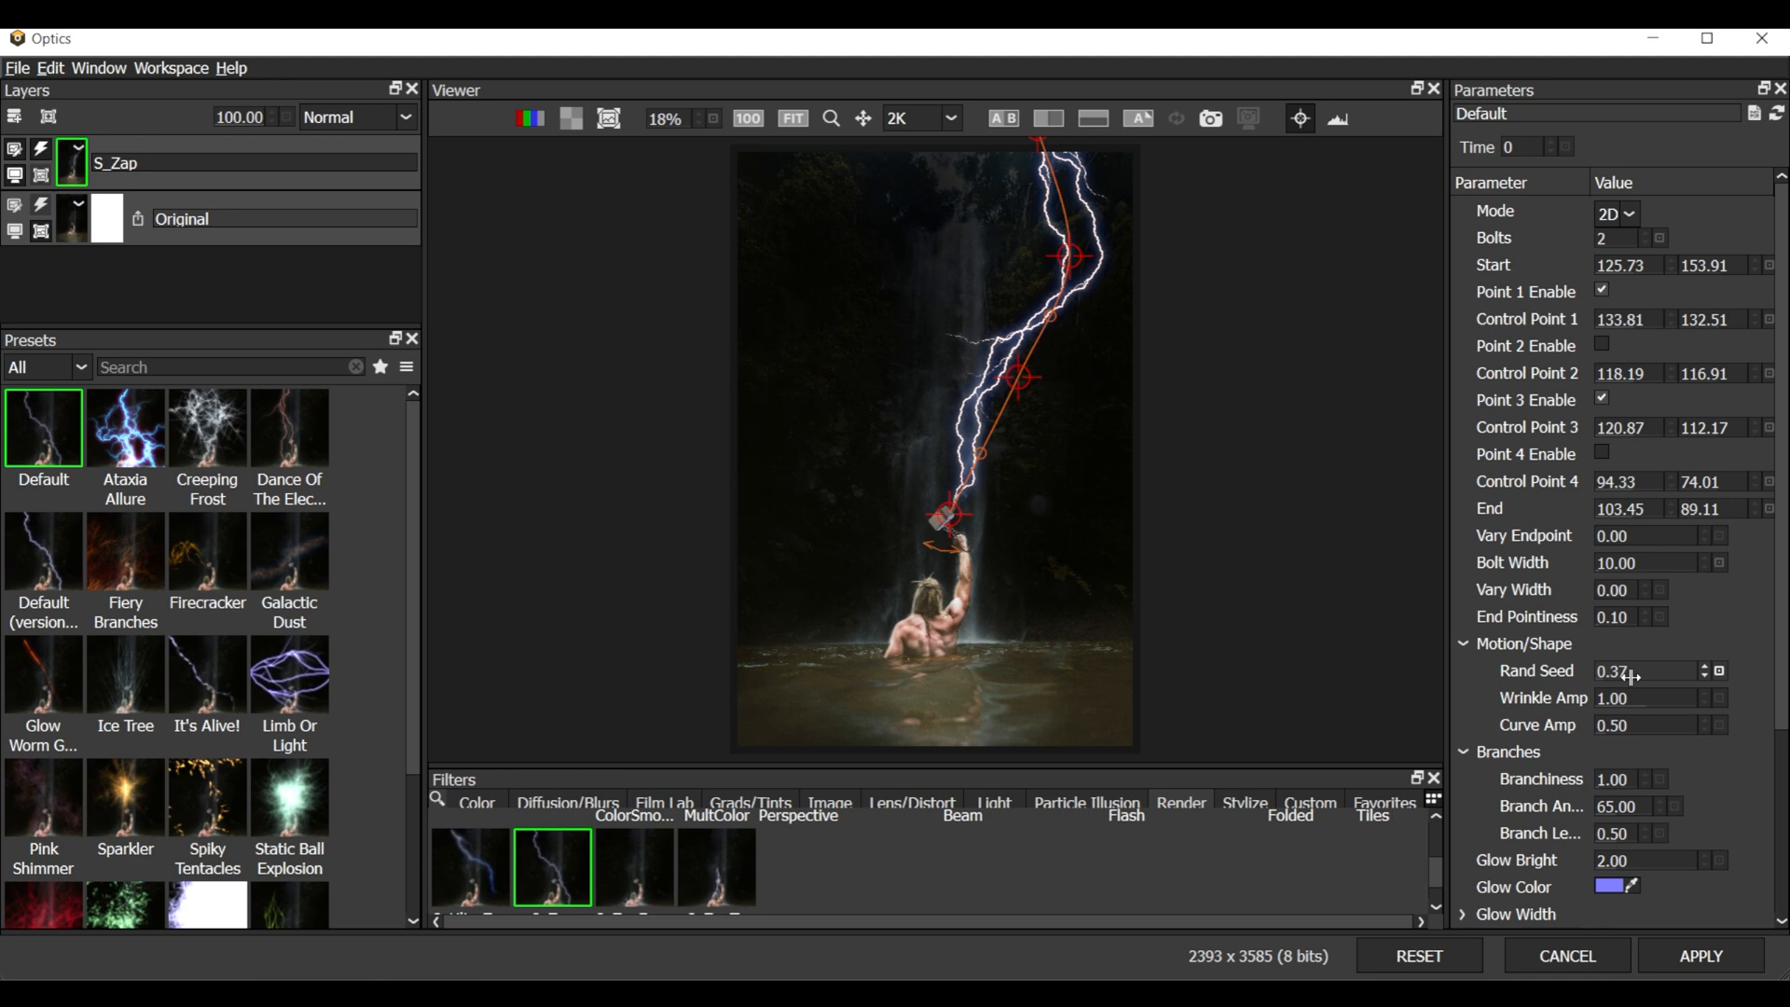
pyautogui.click(1632, 617)
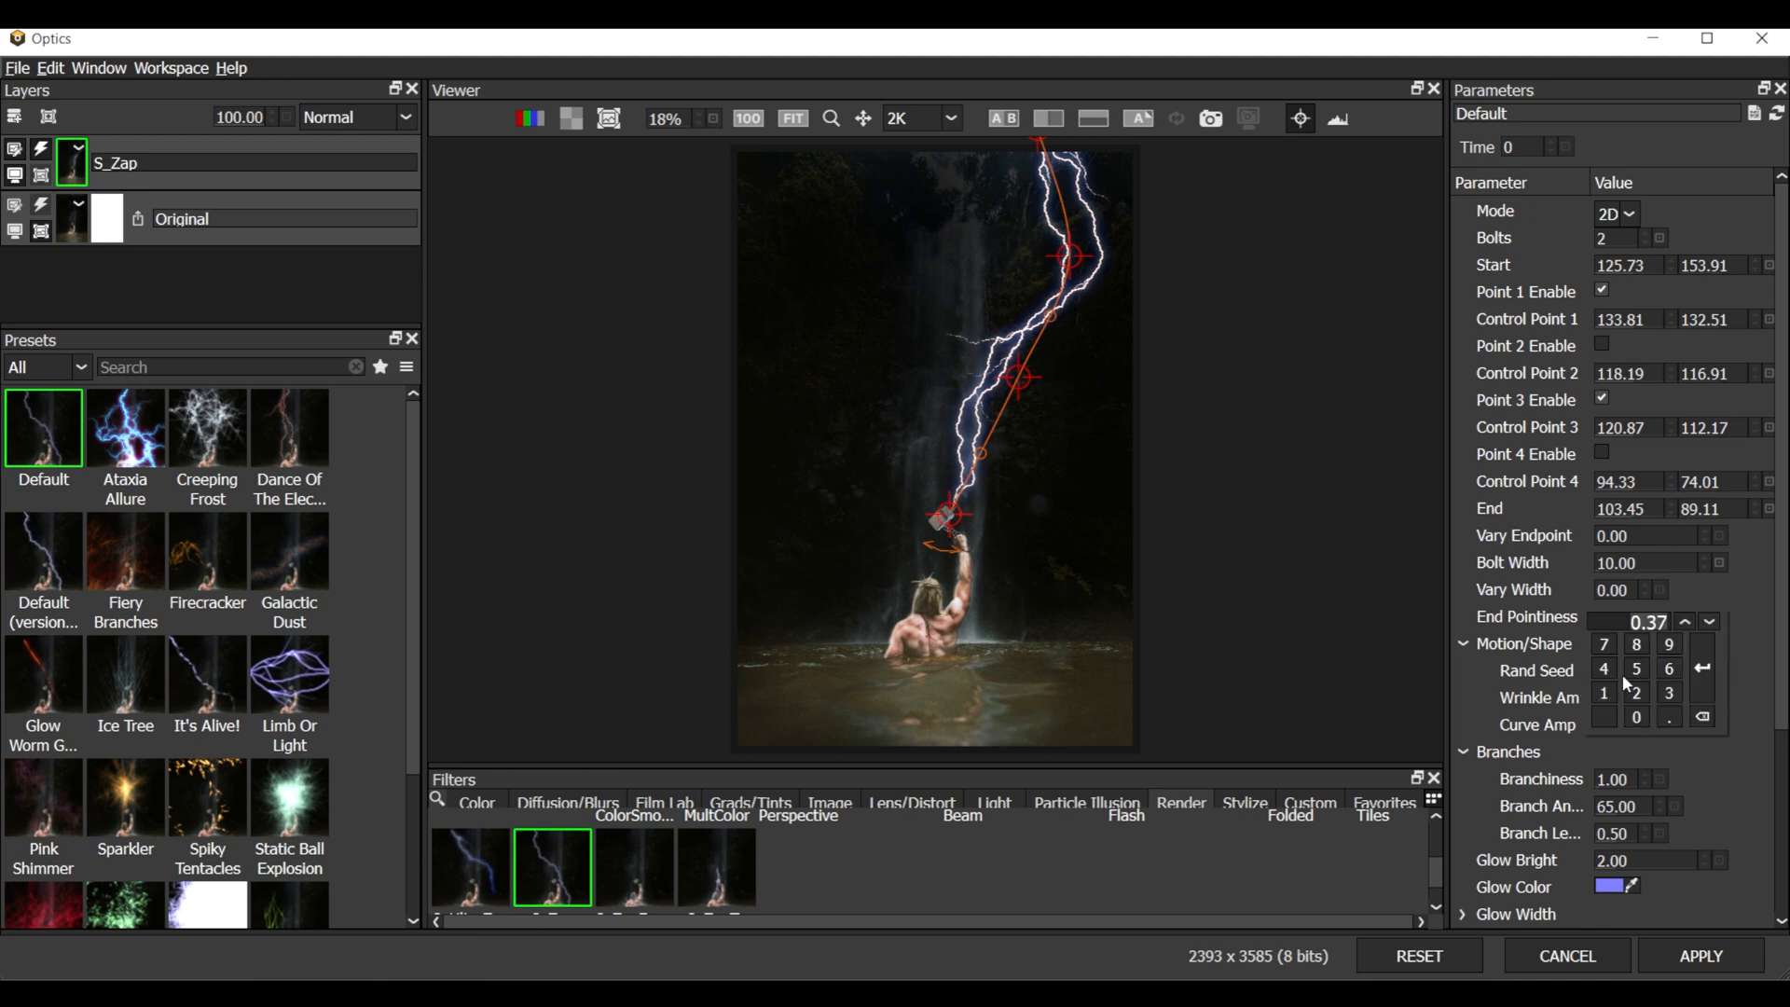
# Set Rand Seed 0.44, Branchiness 2.38, Branch Angle 13, Branch Length 0.50, Glow Bright 2.80
pyautogui.click(1685, 615)
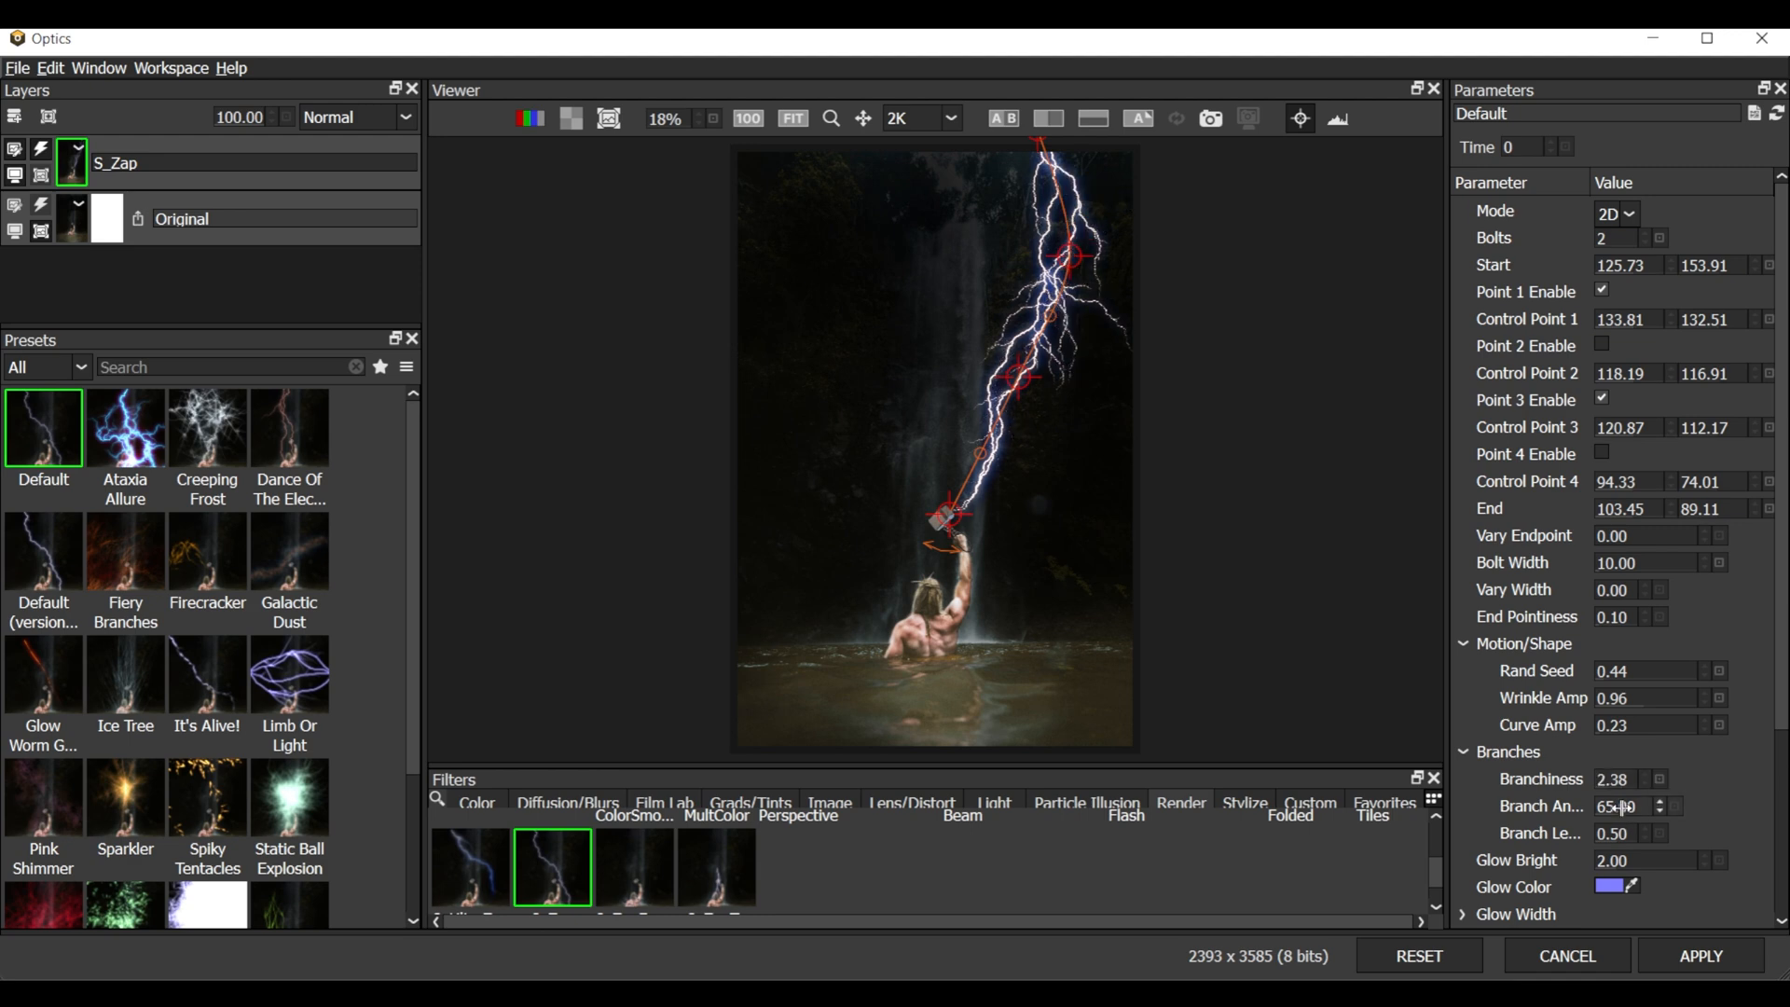
pyautogui.click(1661, 806)
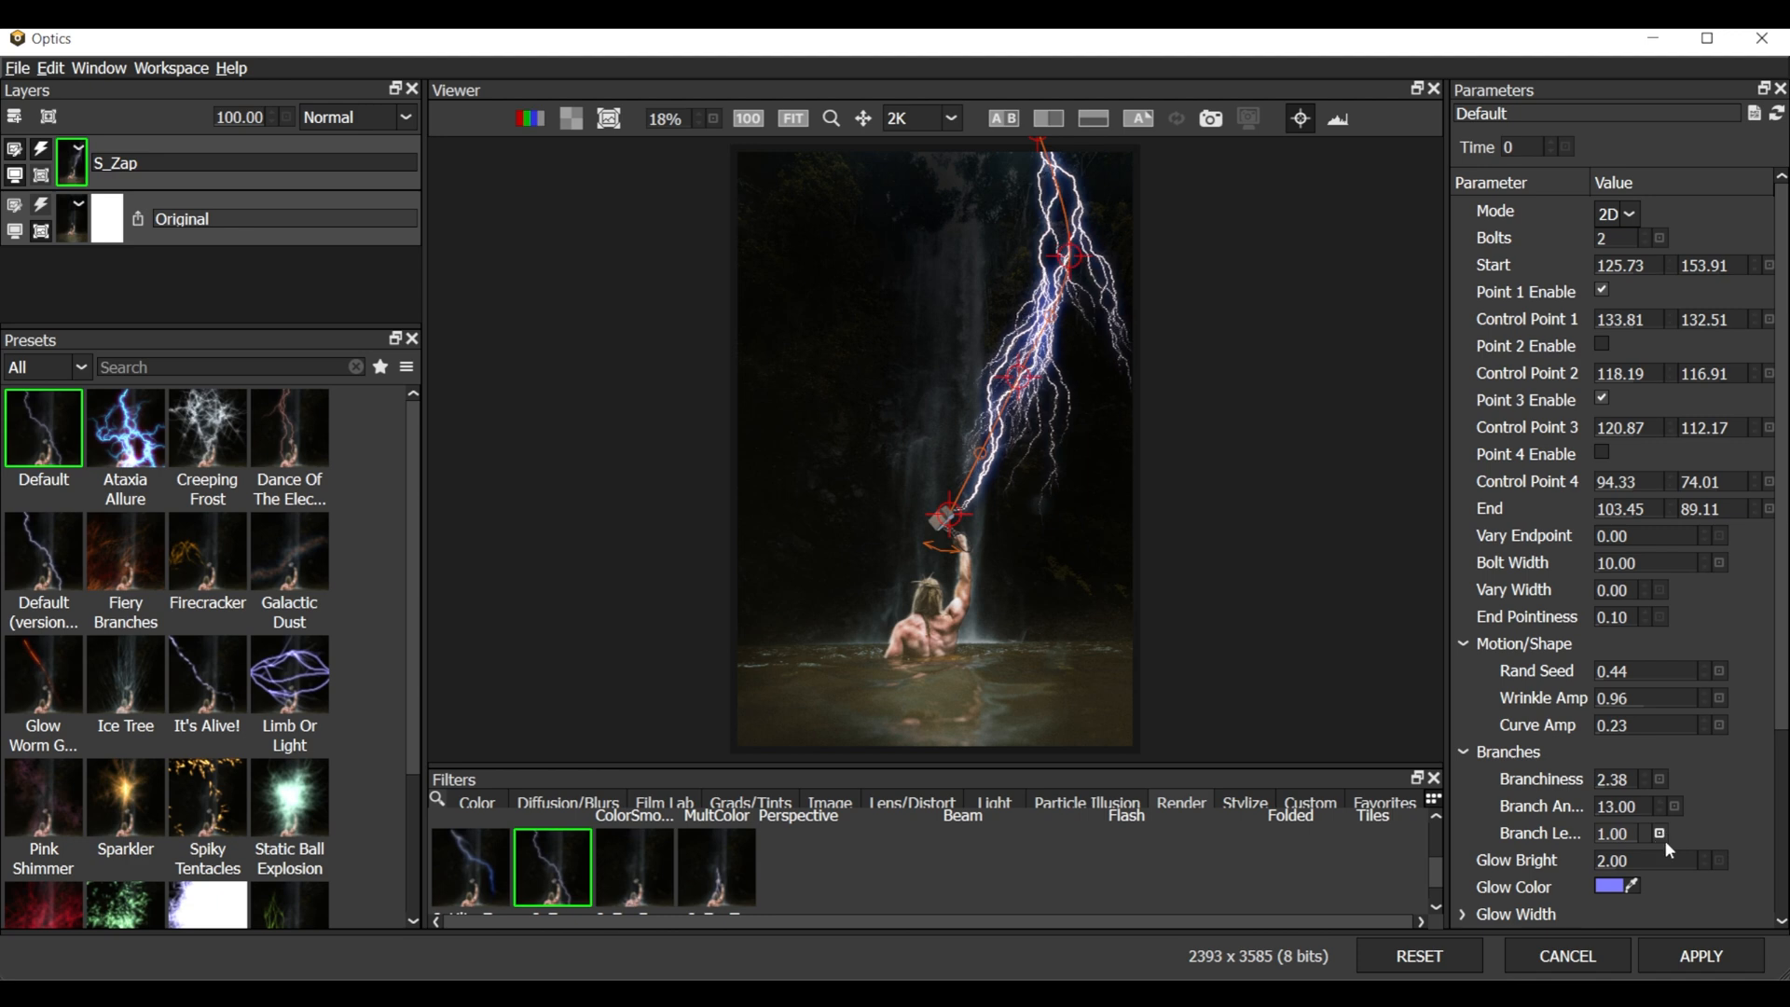
pyautogui.click(1627, 809)
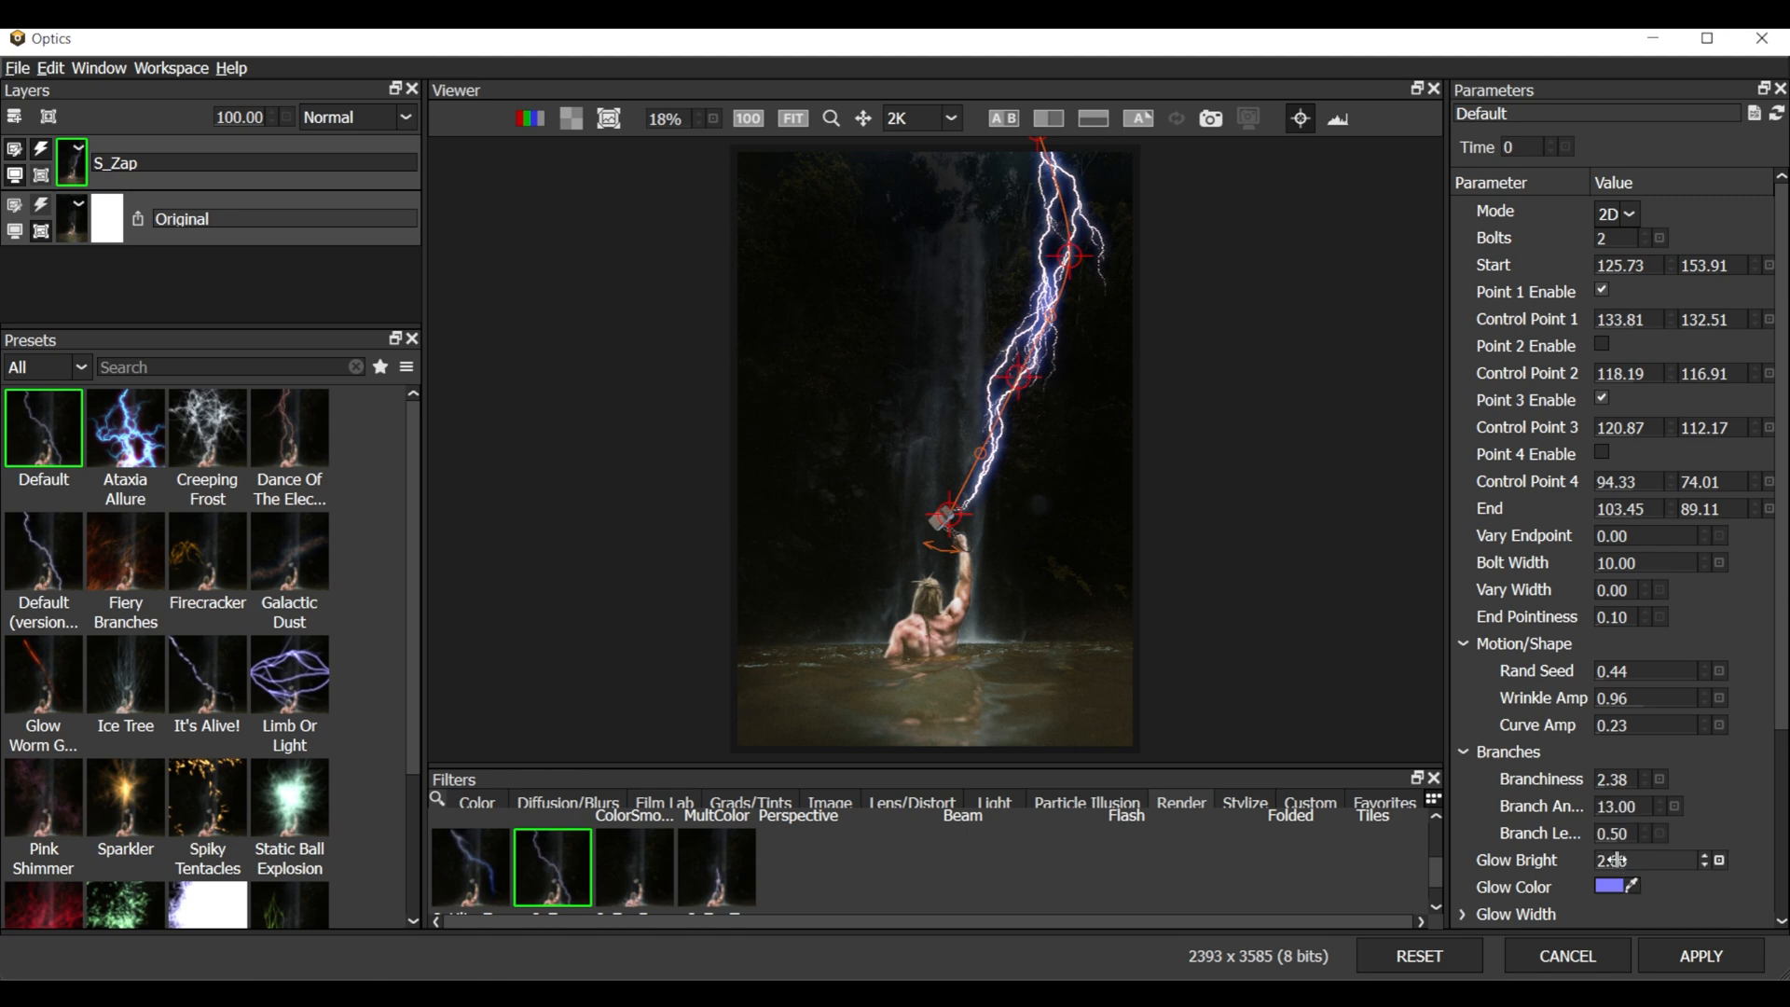
pyautogui.scroll(-3)
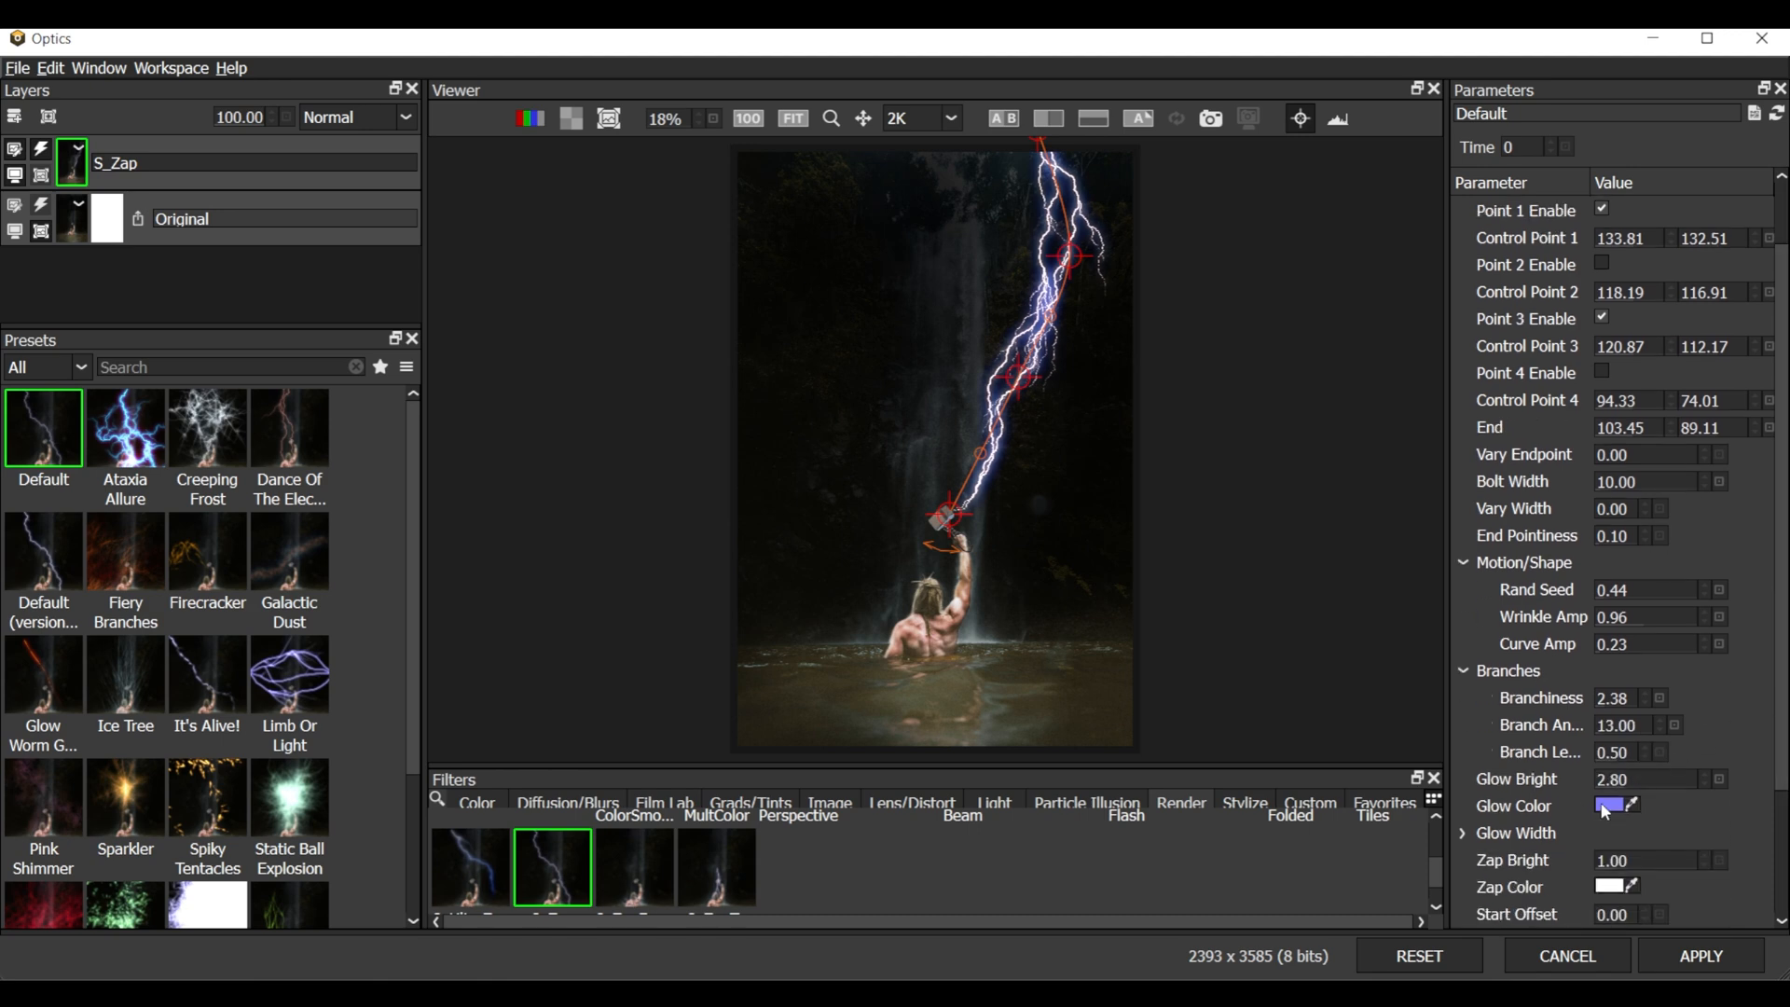
# Change the lightning glow colour to cyan and expand the Glow Width settings
pyautogui.click(1611, 804)
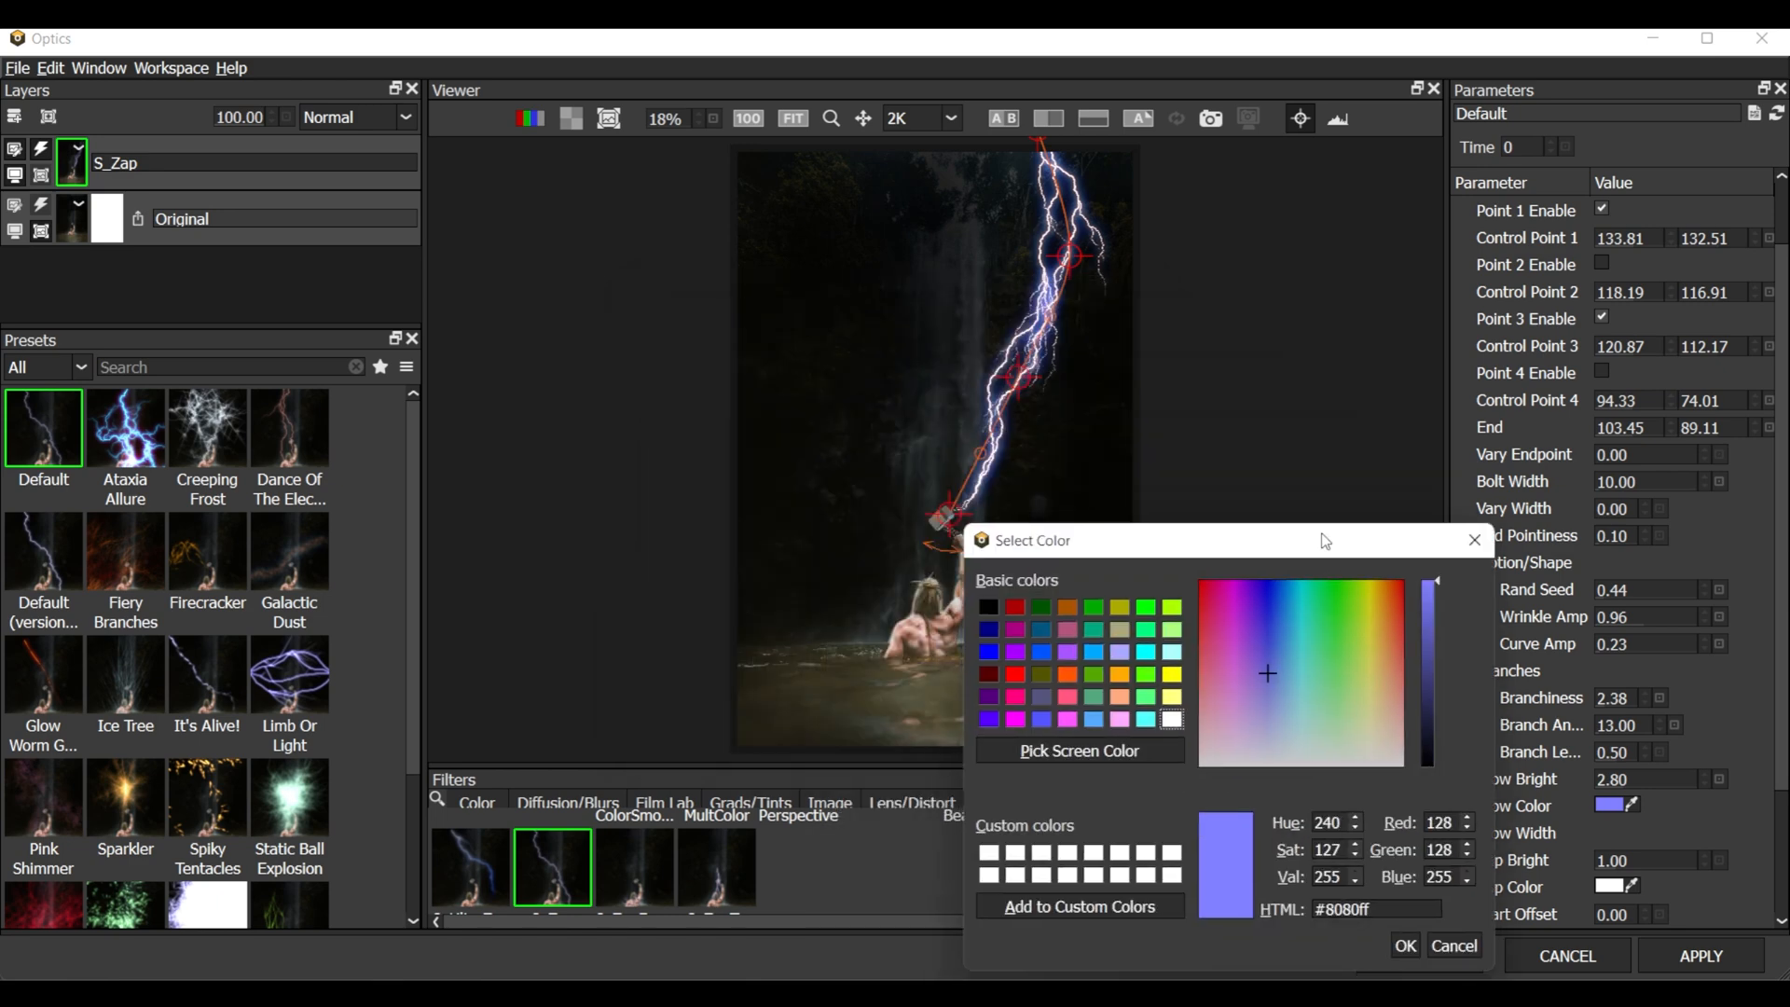
pyautogui.click(1305, 624)
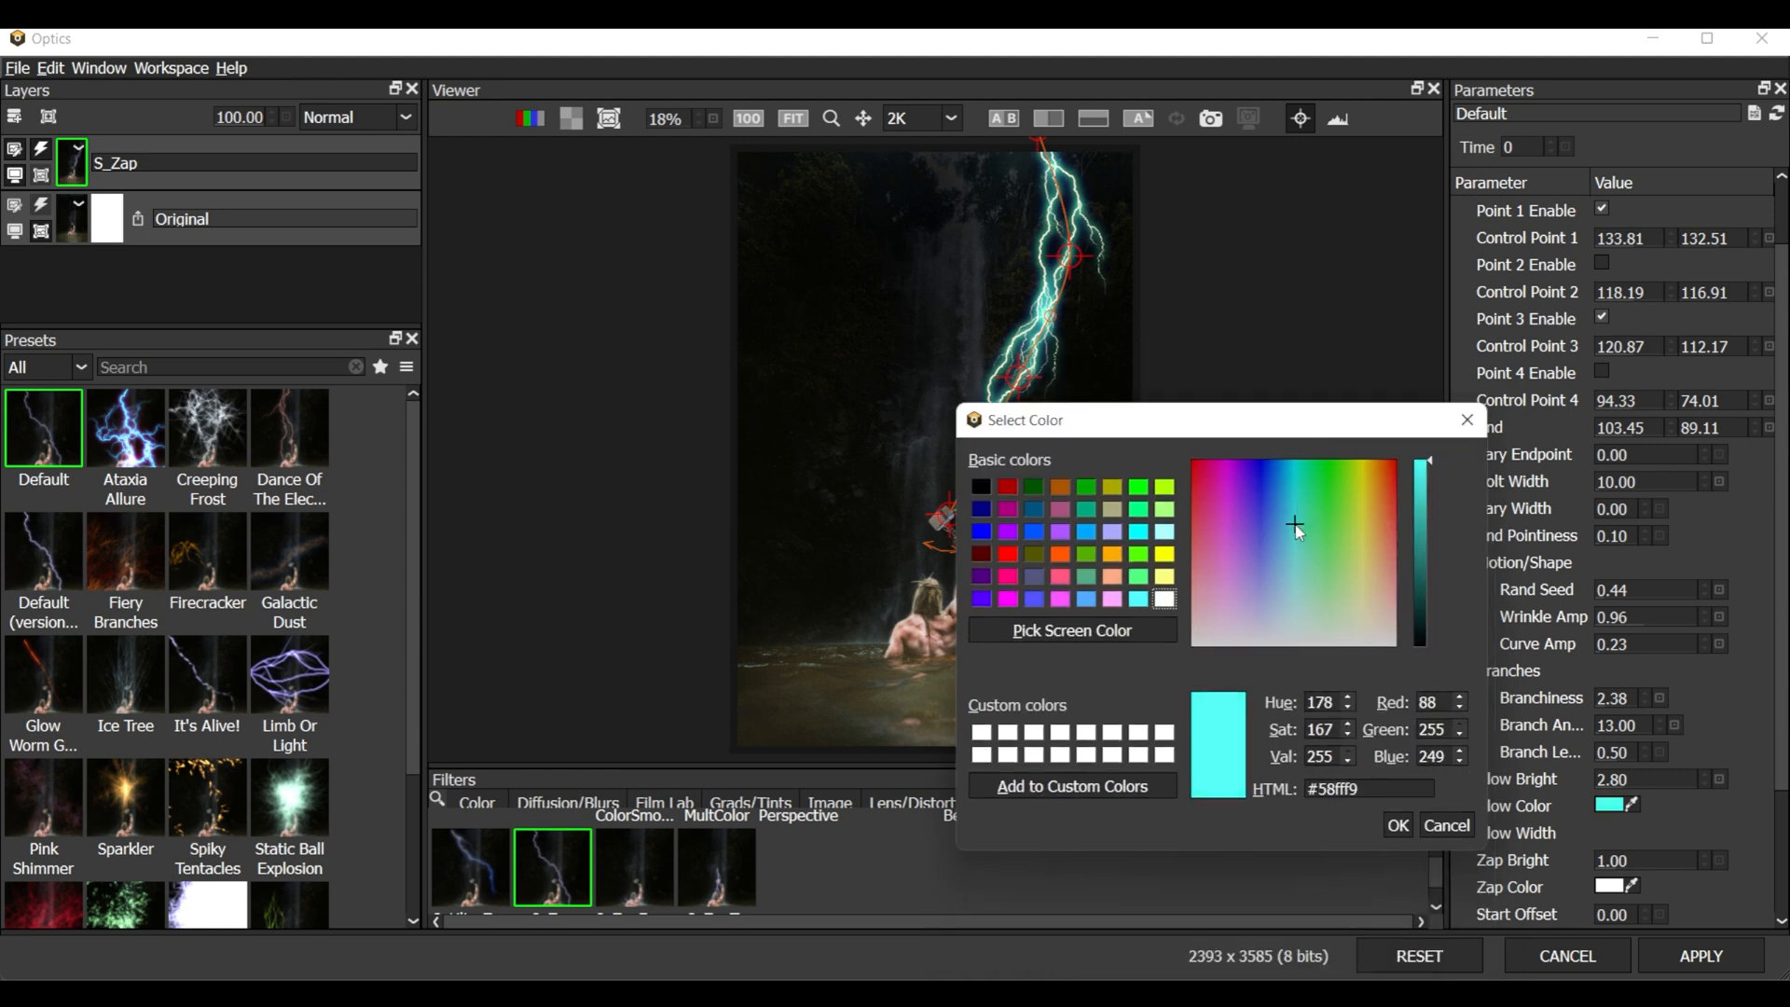
pyautogui.click(1397, 825)
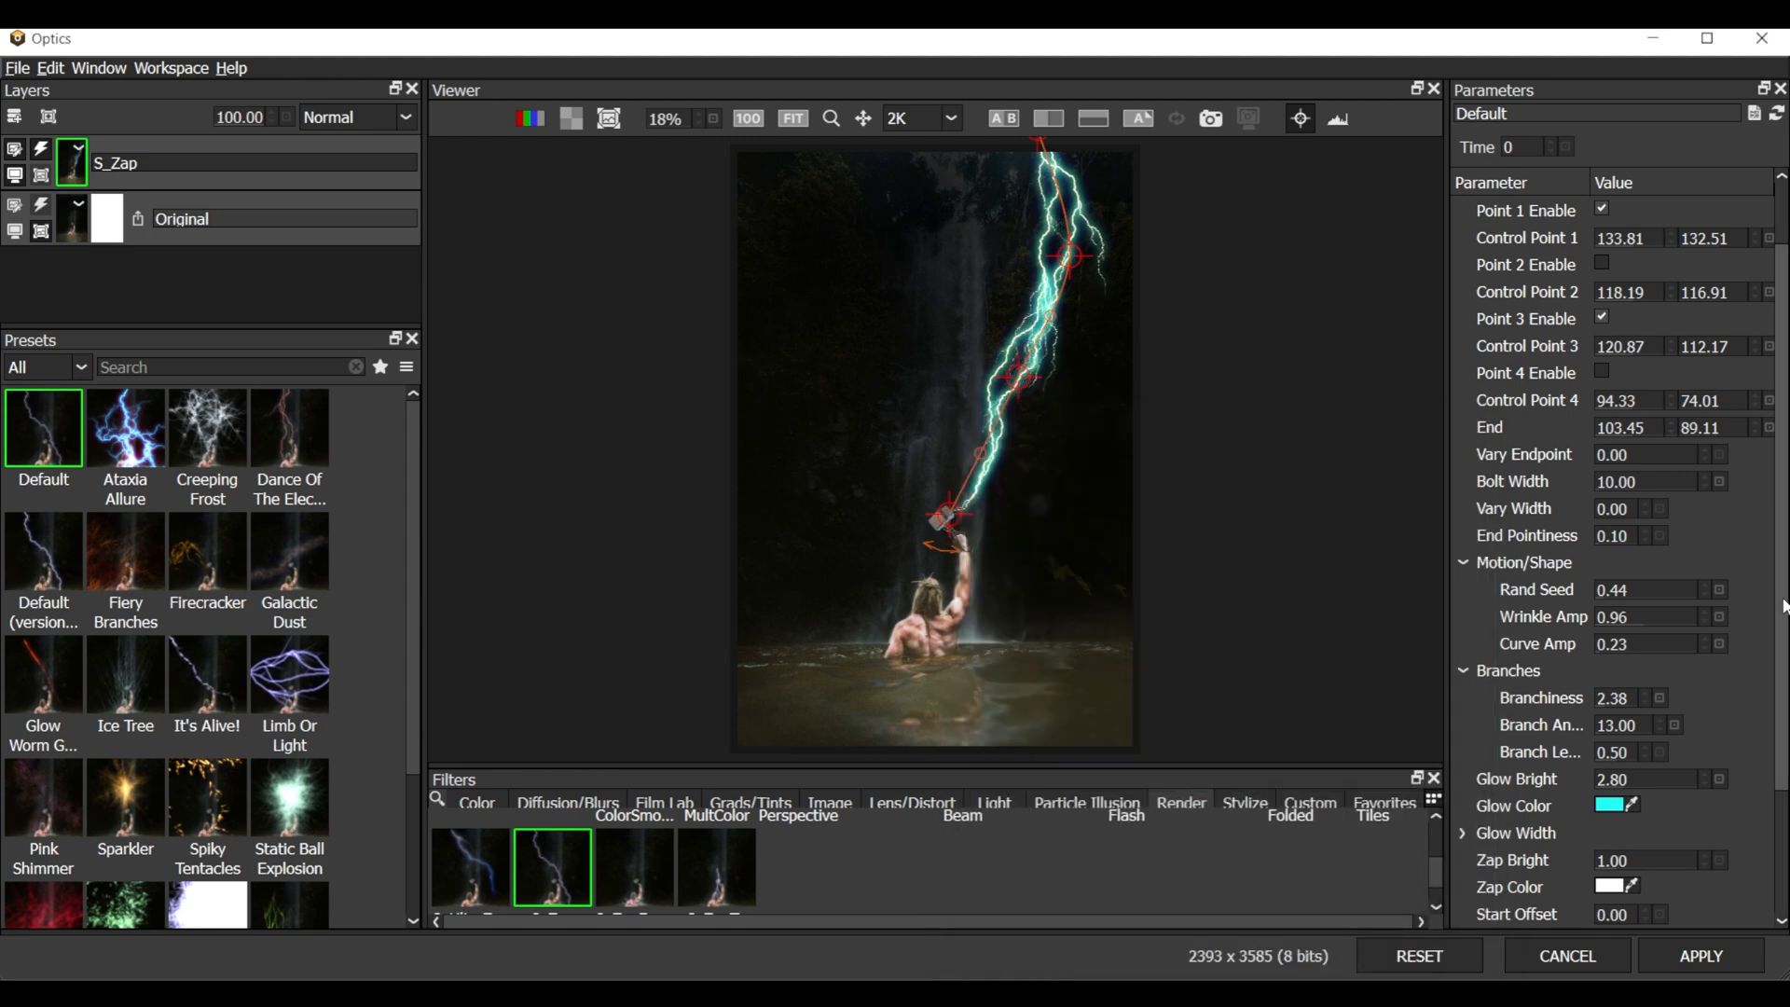
pyautogui.scroll(-3)
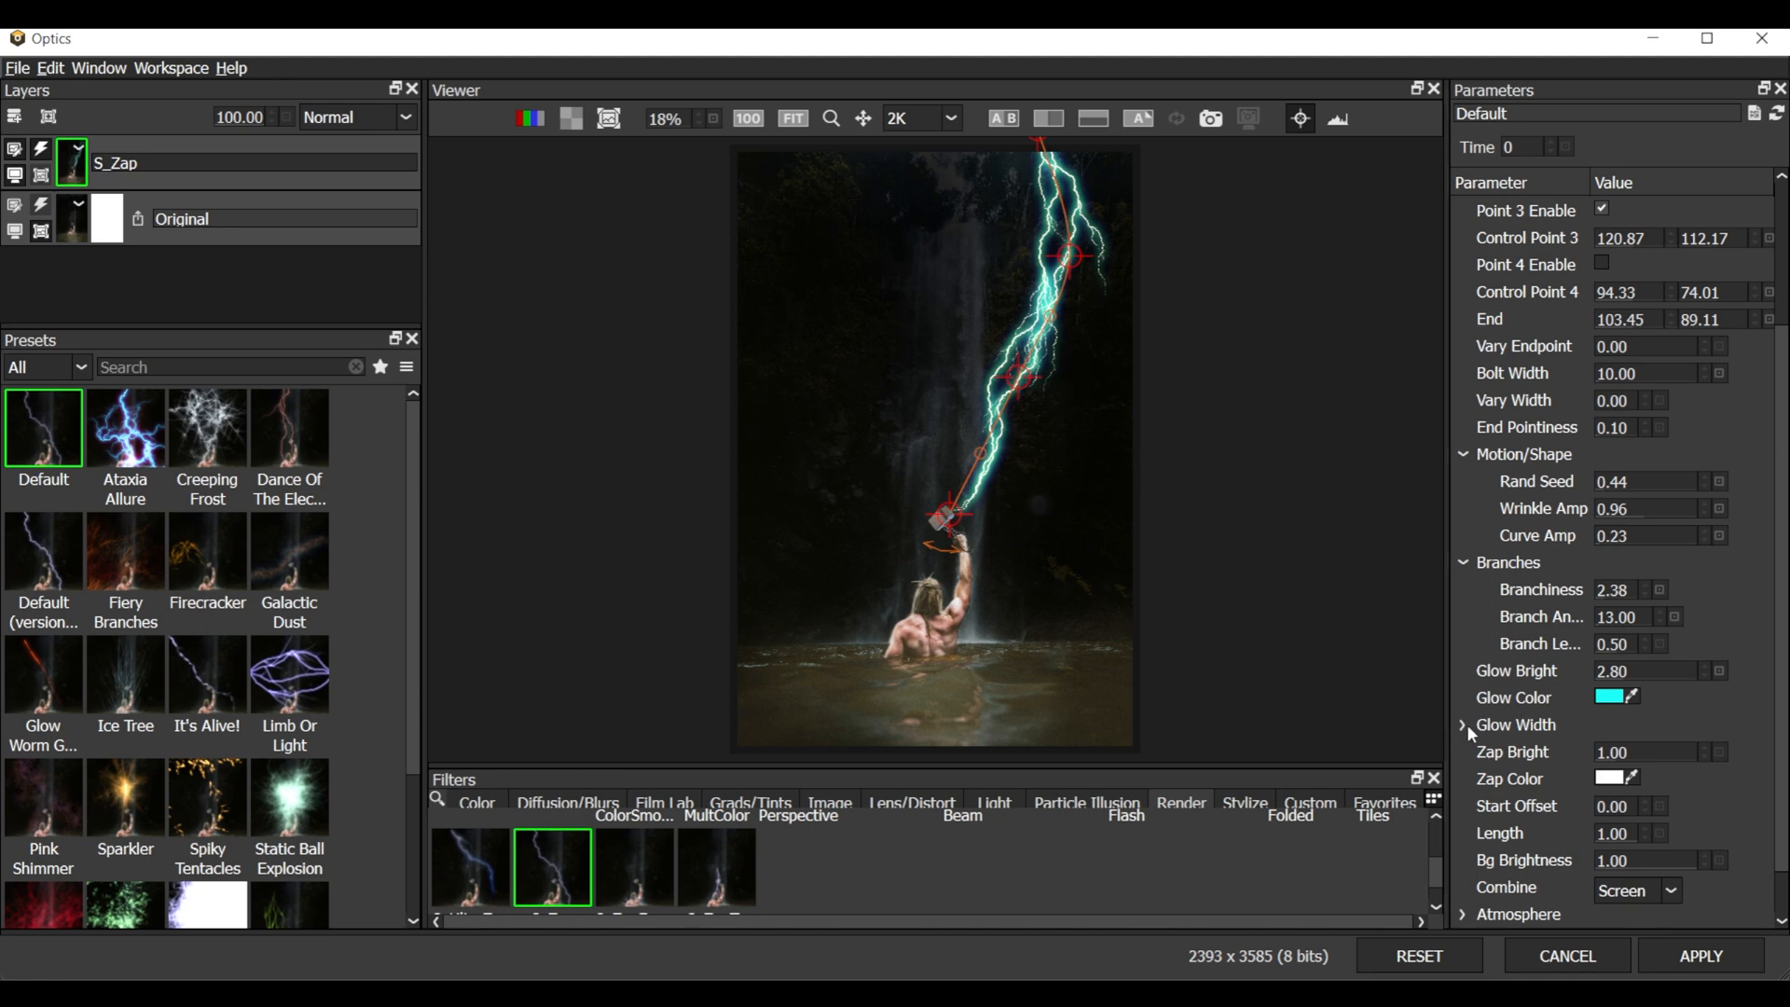
pyautogui.click(1463, 724)
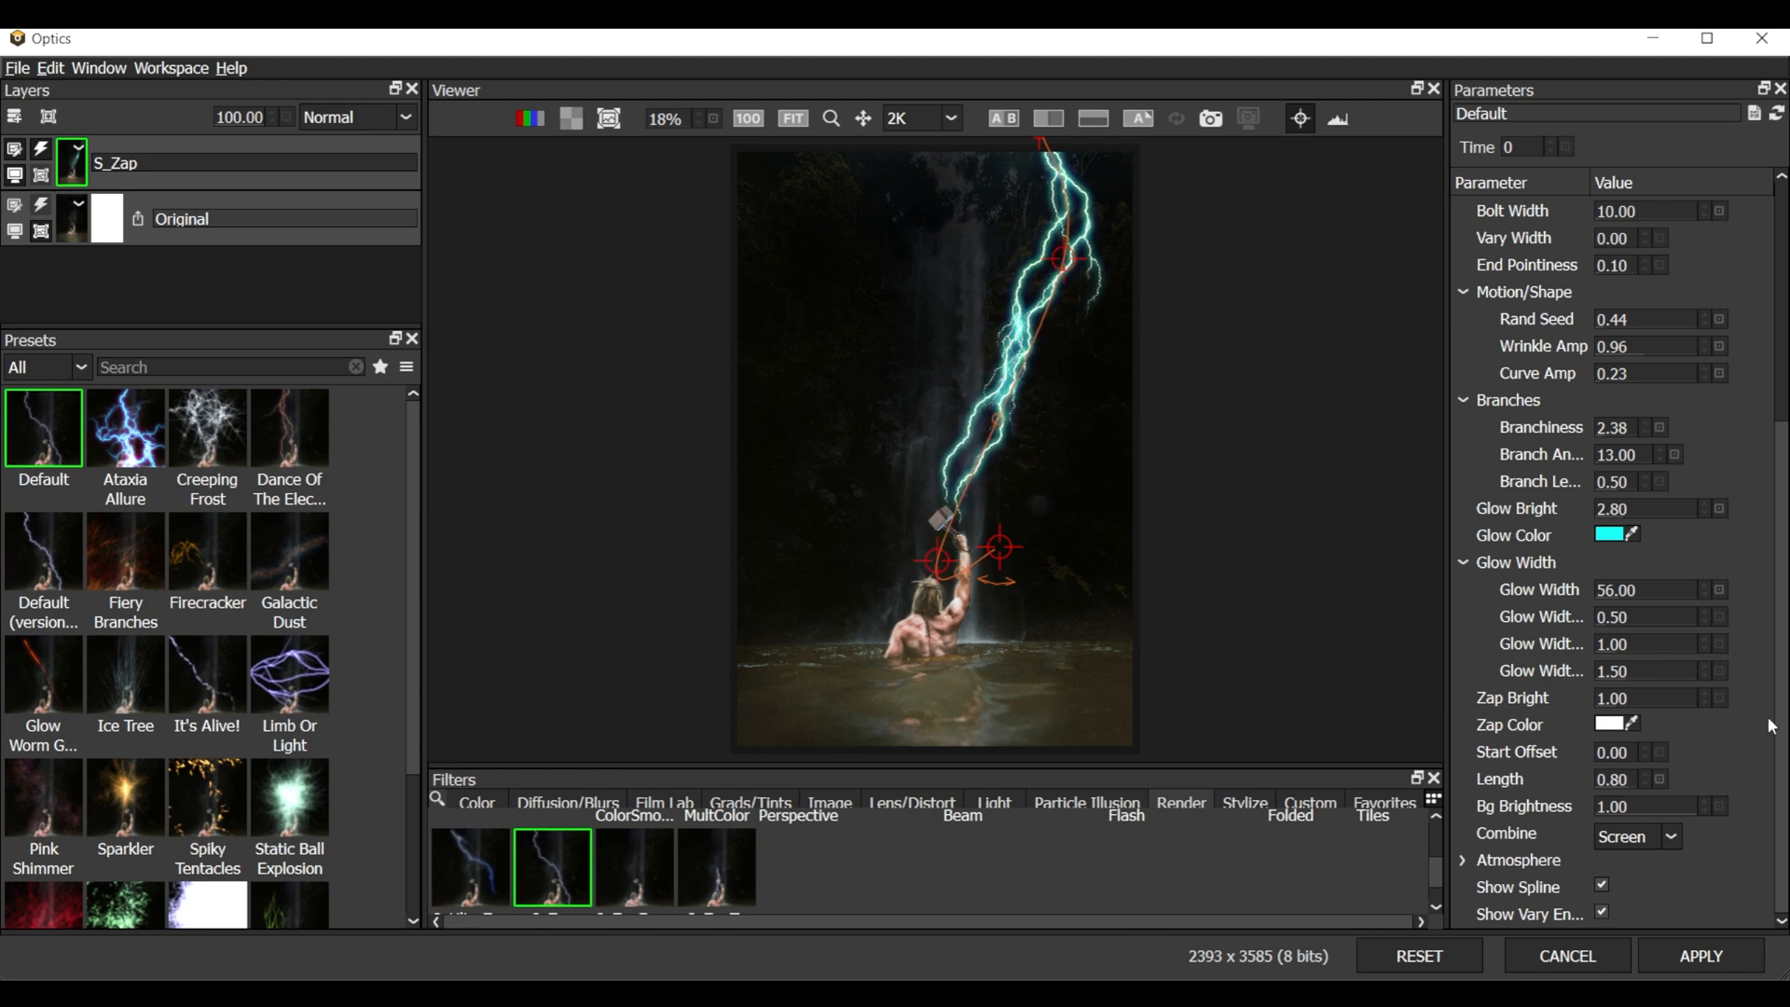
# Turn off the Show Spline and Show Vary Endpoint guide overlays on the lightning bolt
pyautogui.click(1601, 887)
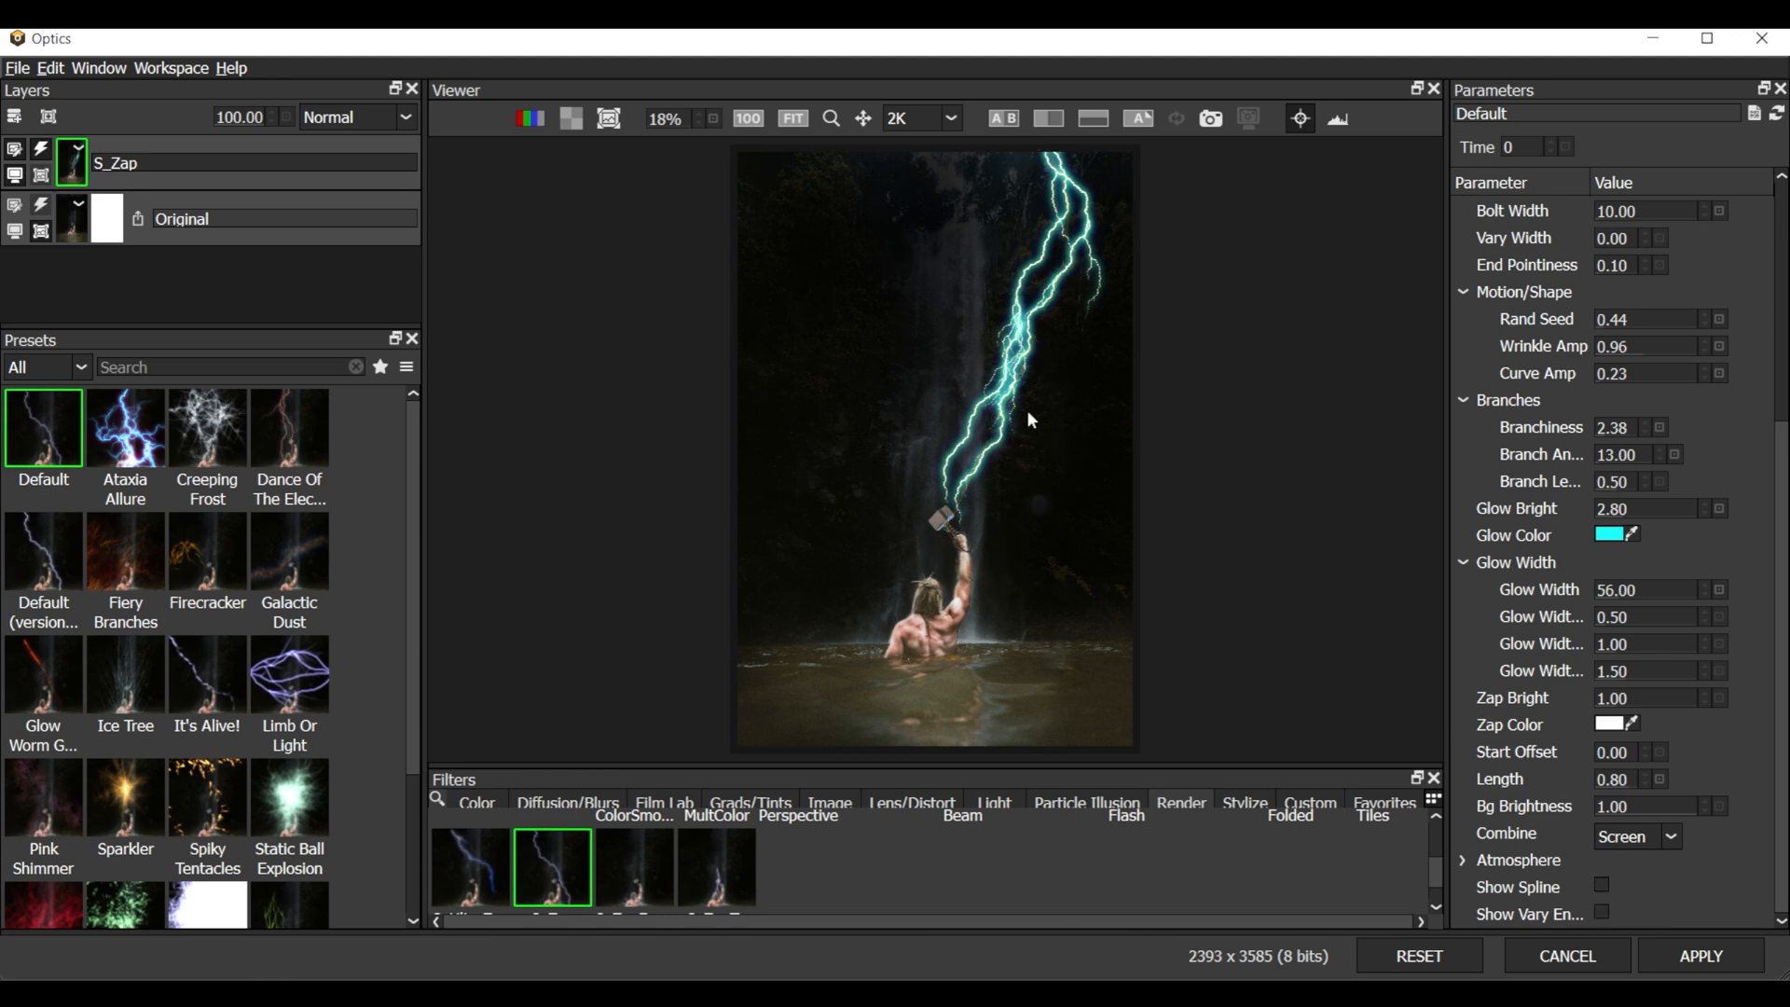
pyautogui.moveTo(1038, 407)
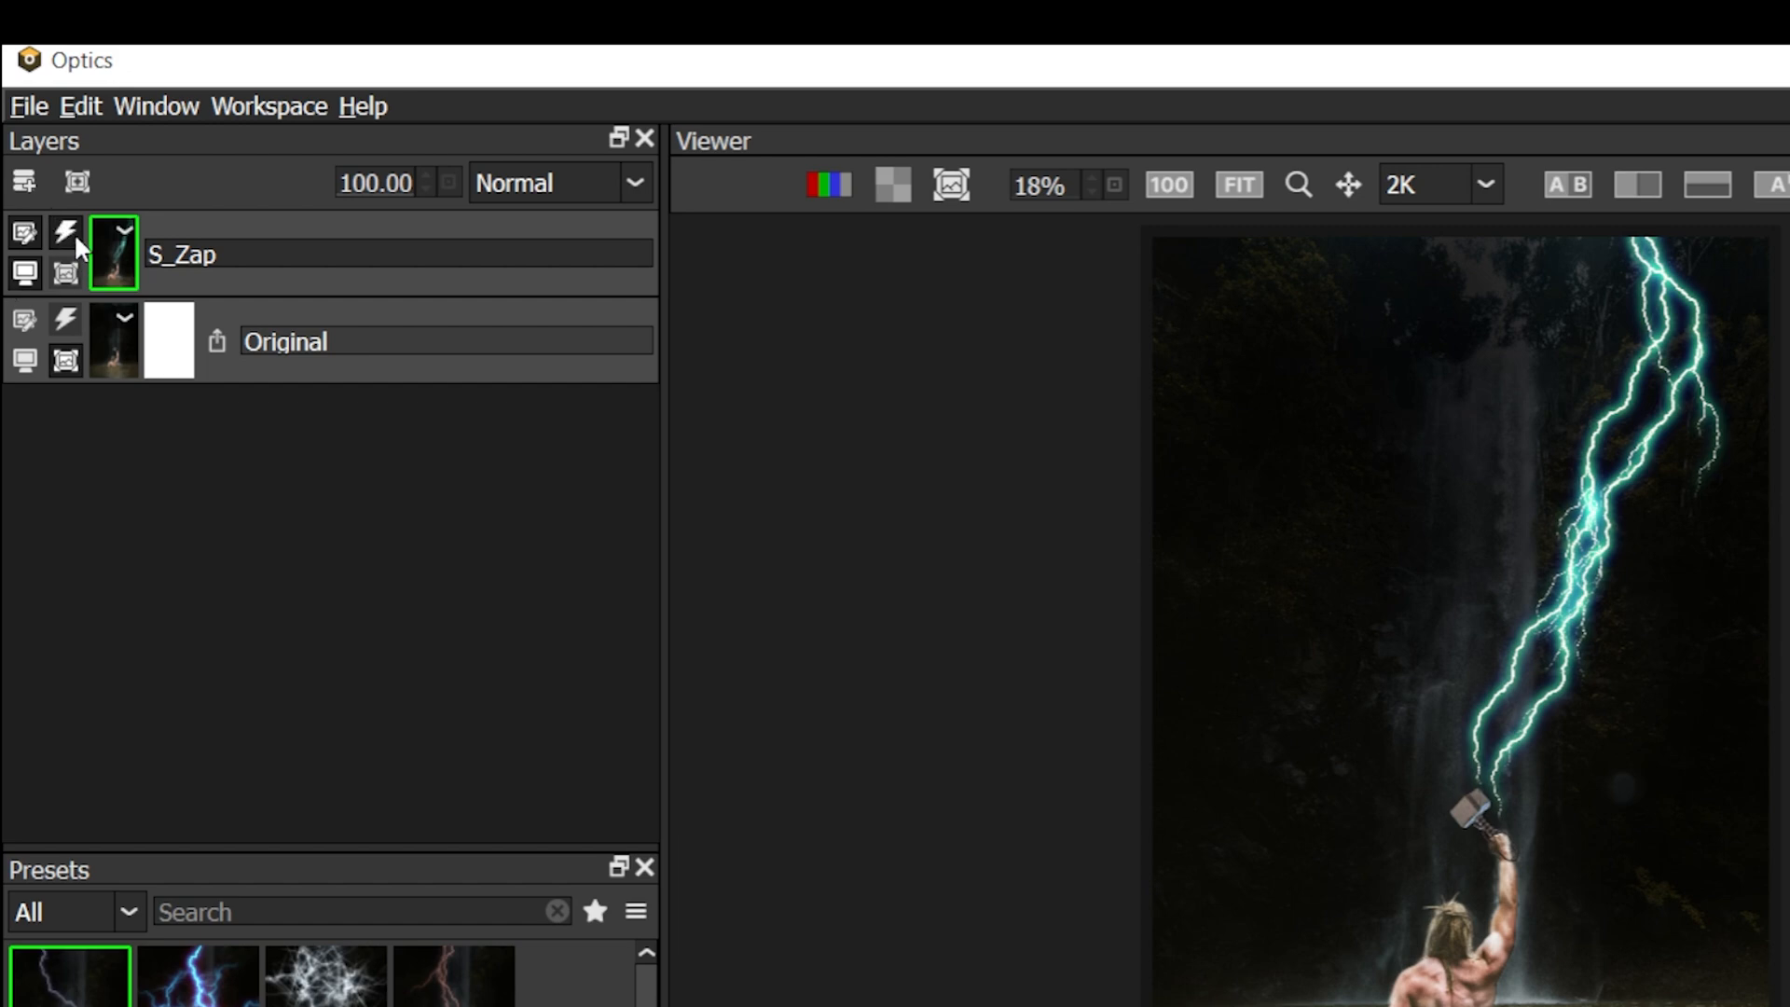
# Add a new empty layer called Current above the S_Zap layer
pyautogui.click(66, 232)
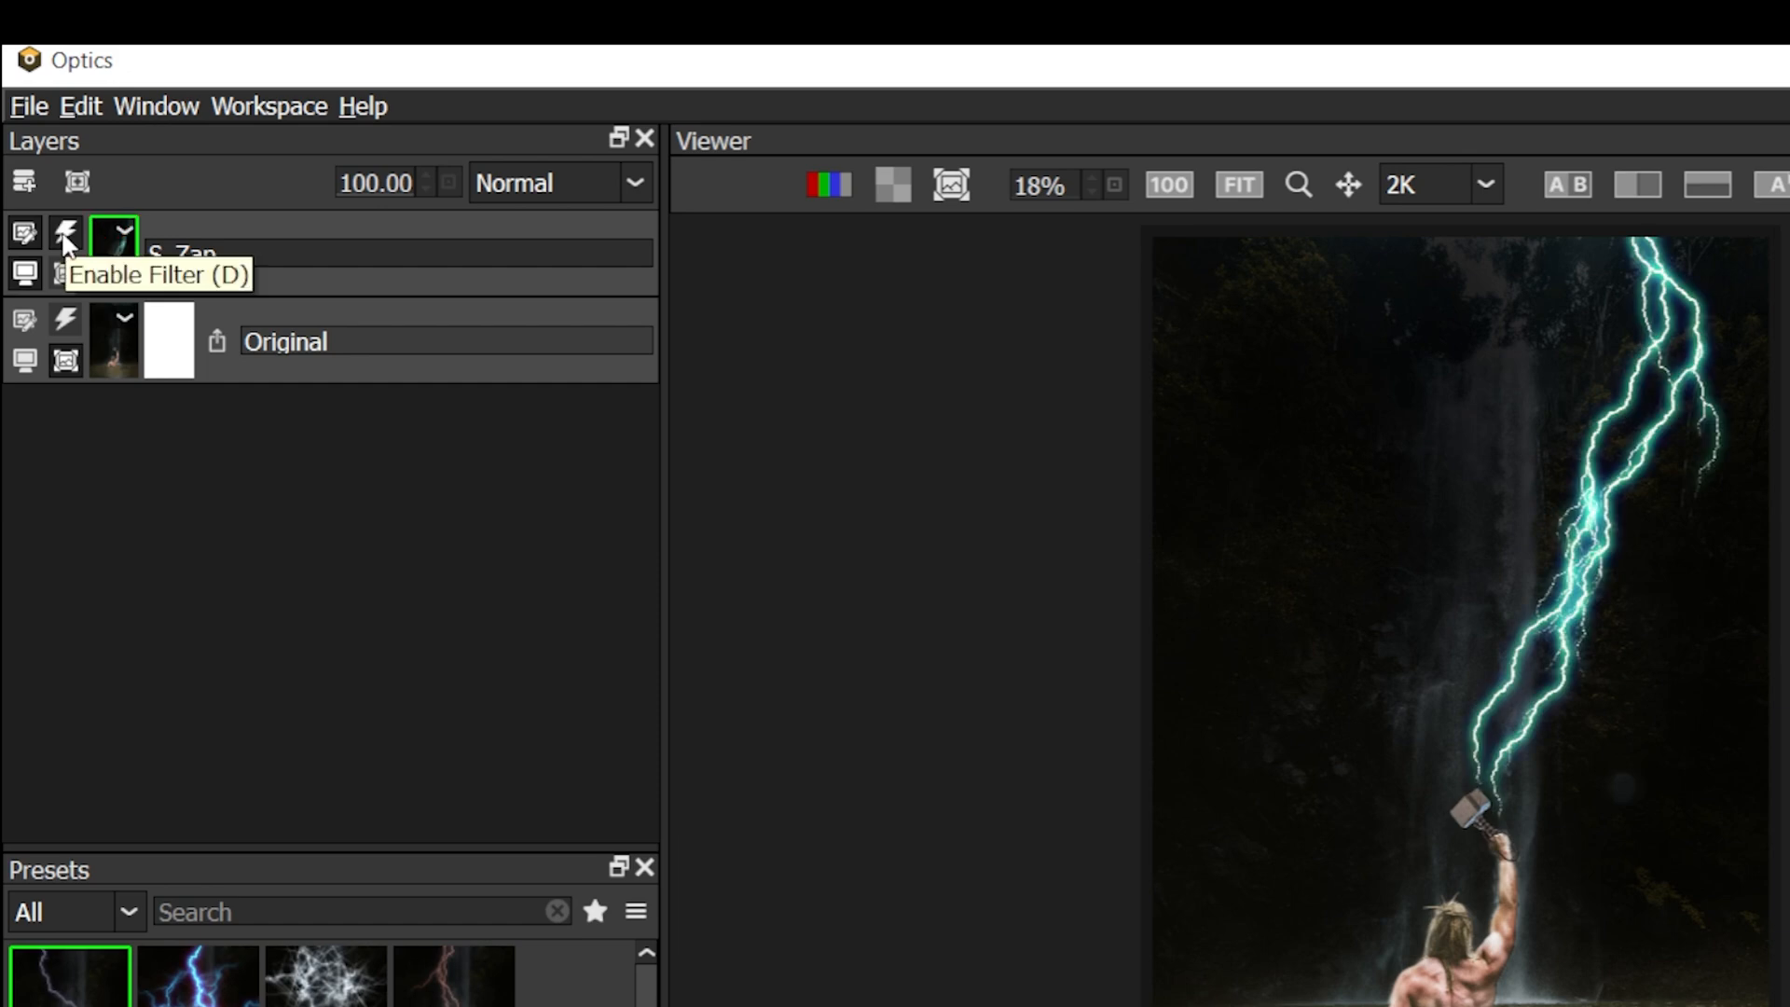
pyautogui.moveTo(22, 183)
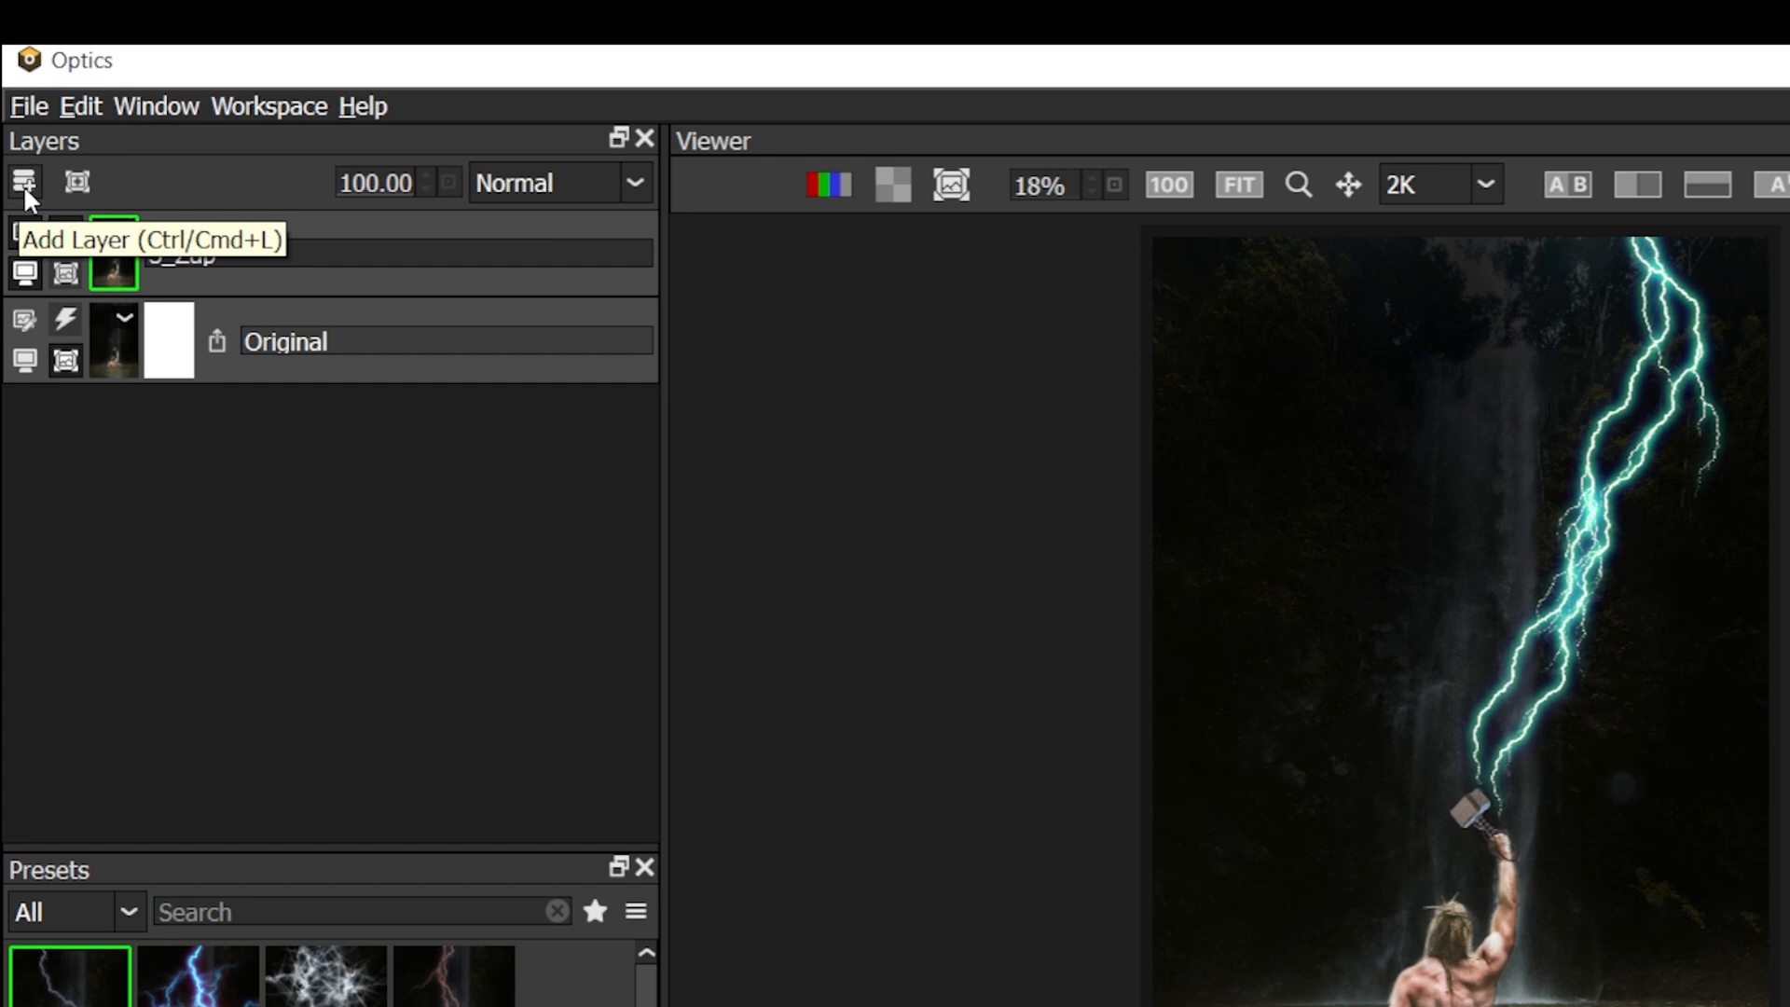
pyautogui.click(23, 182)
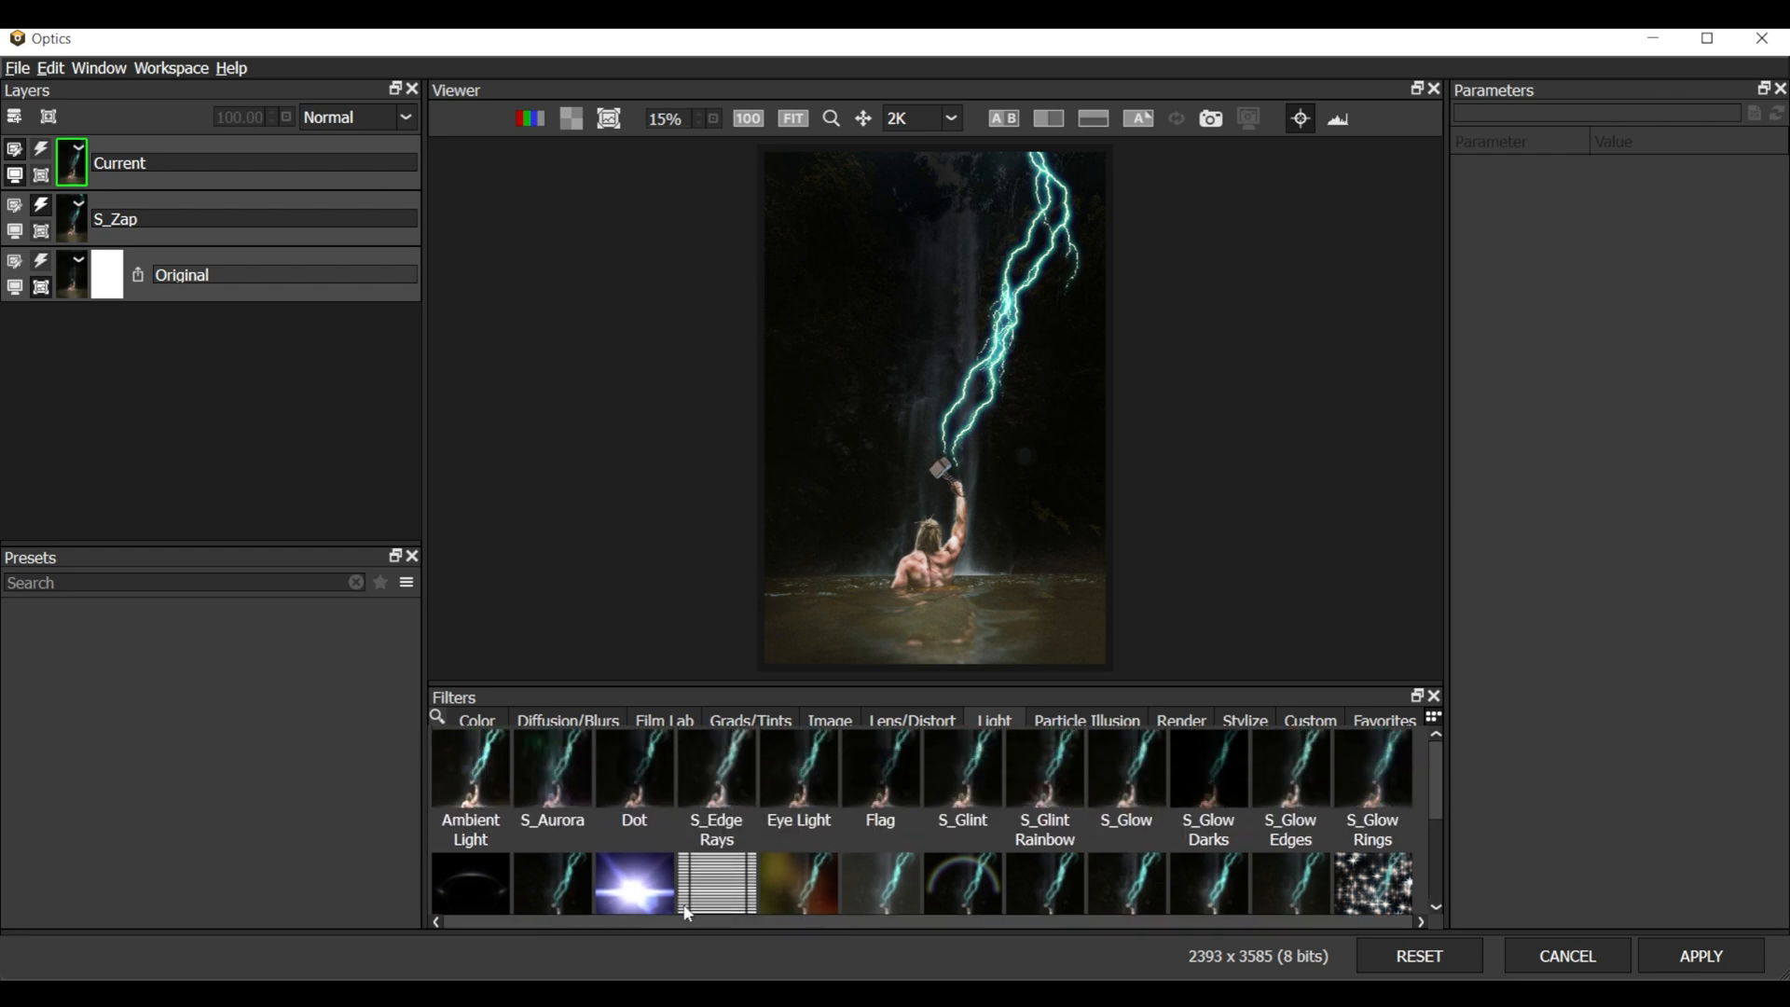
# Preview S_Aurora and S_Glint, then pick S_LensFlare with the Anamorphic 2 preset
pyautogui.click(553, 768)
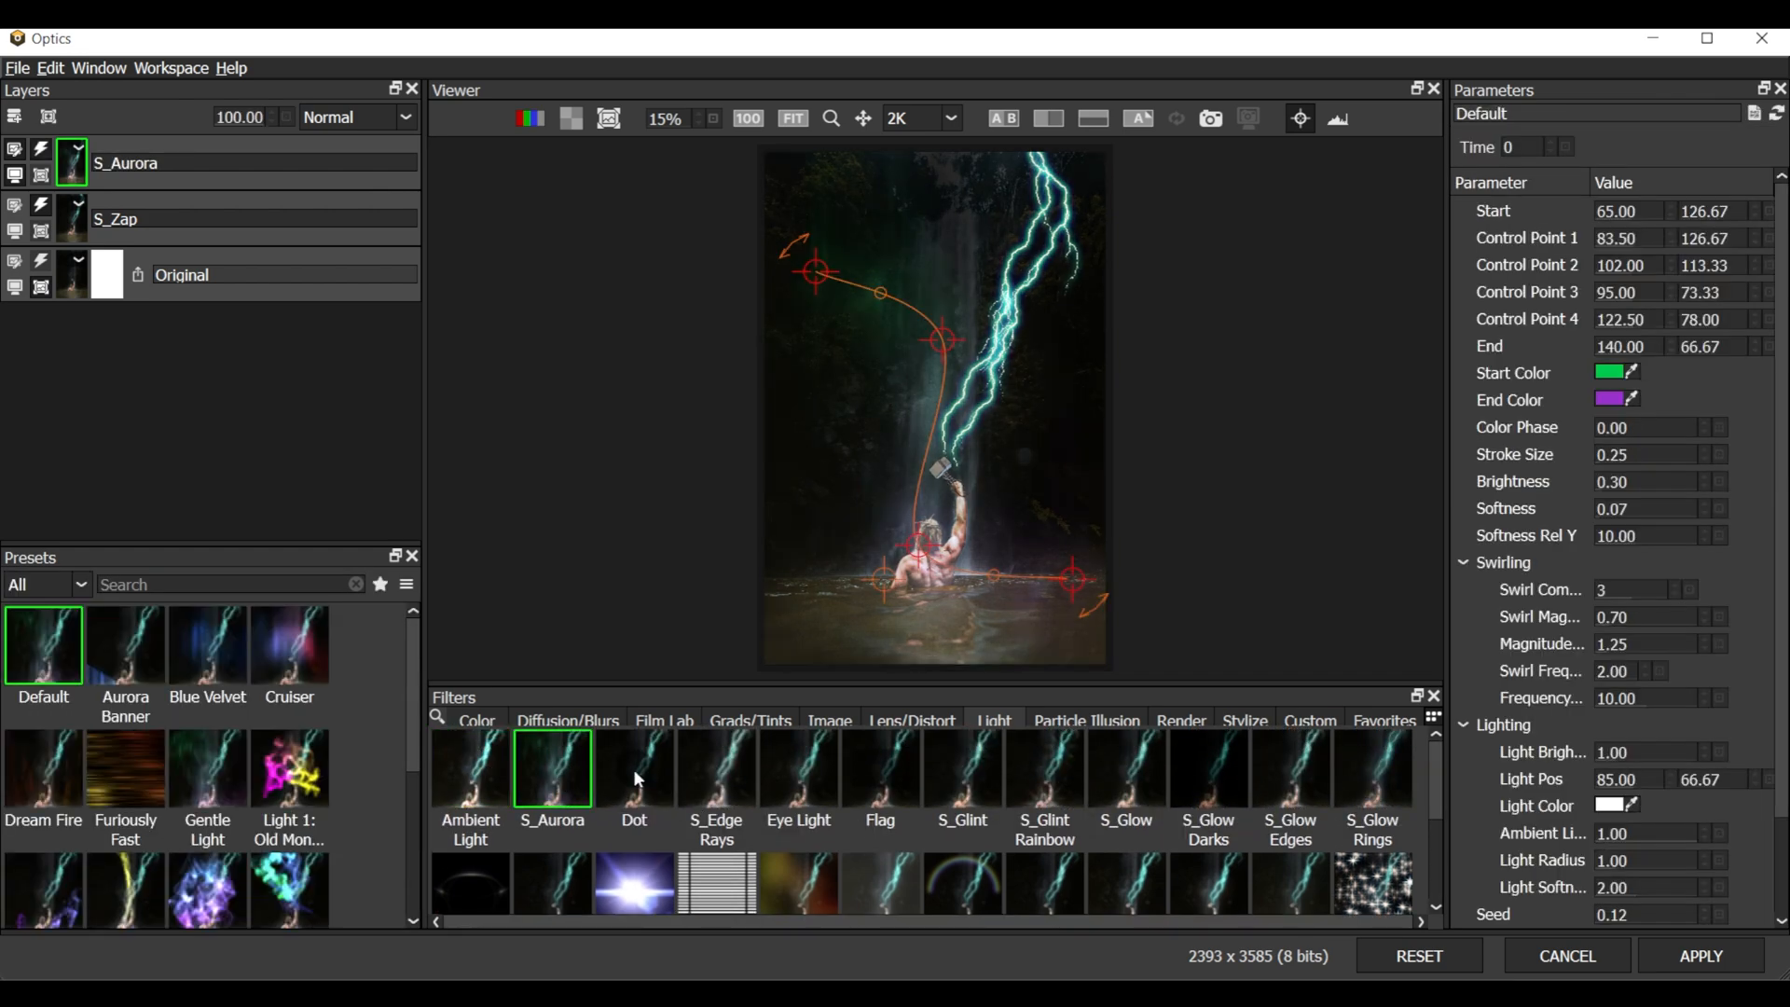
pyautogui.click(716, 767)
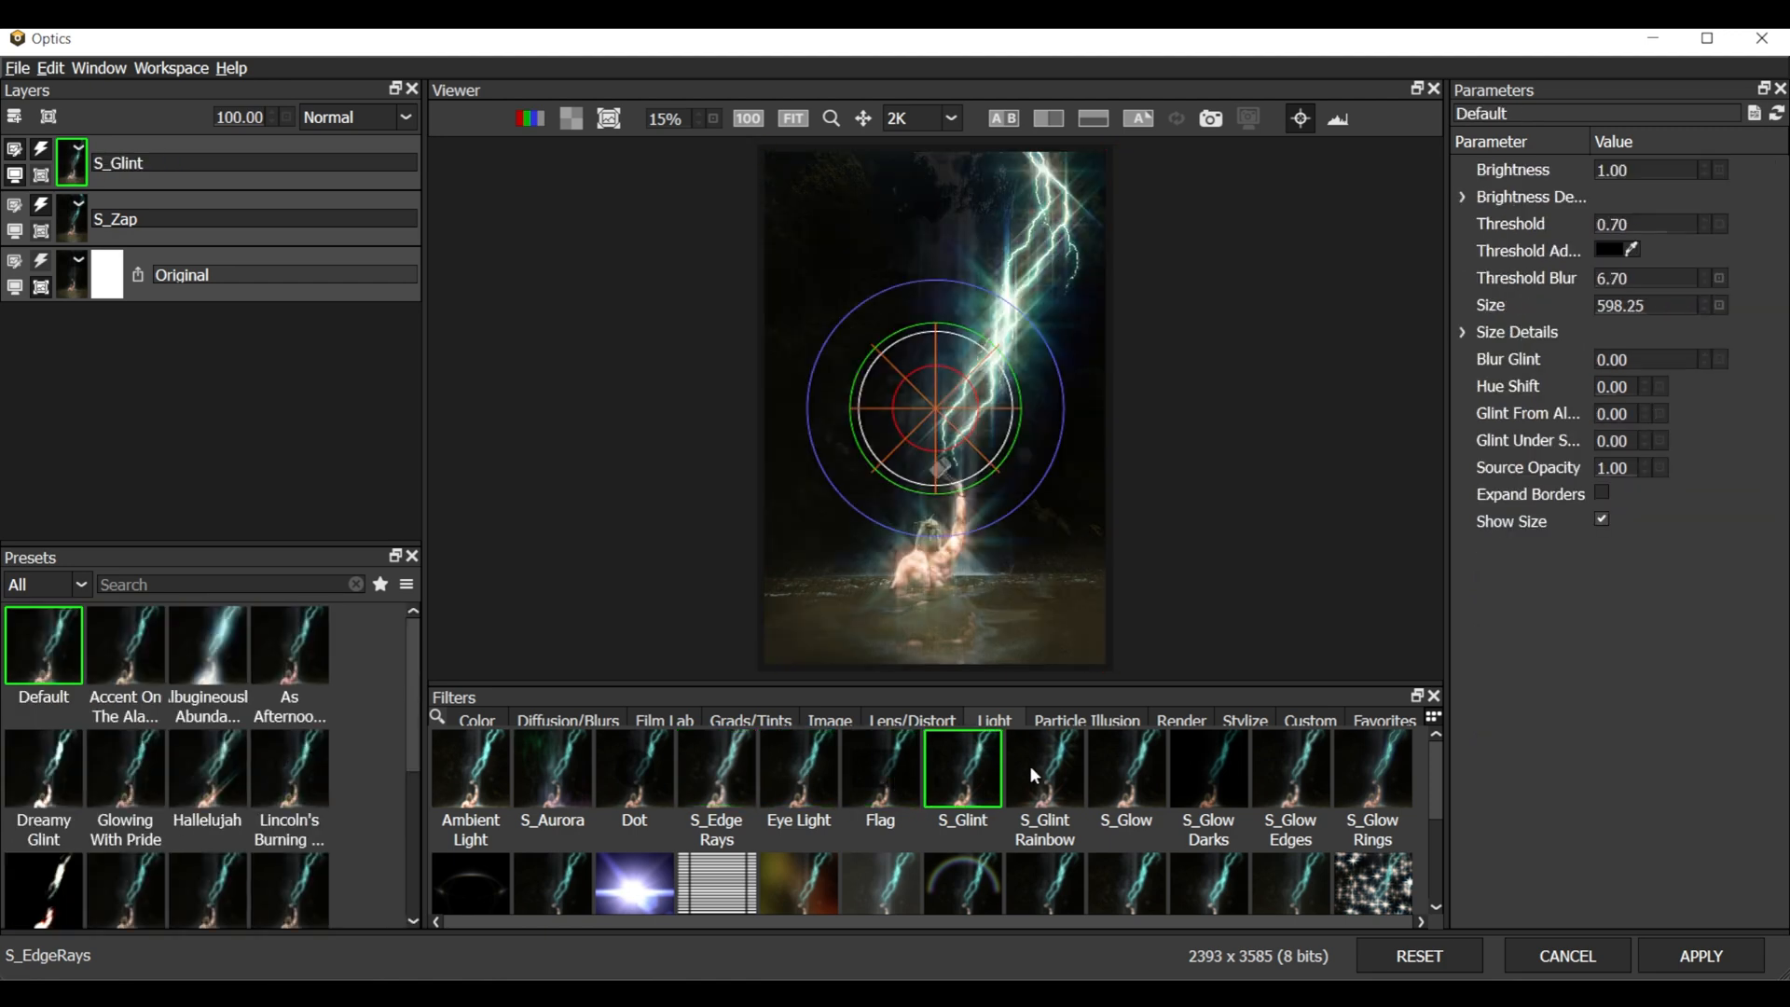
pyautogui.scroll(-3)
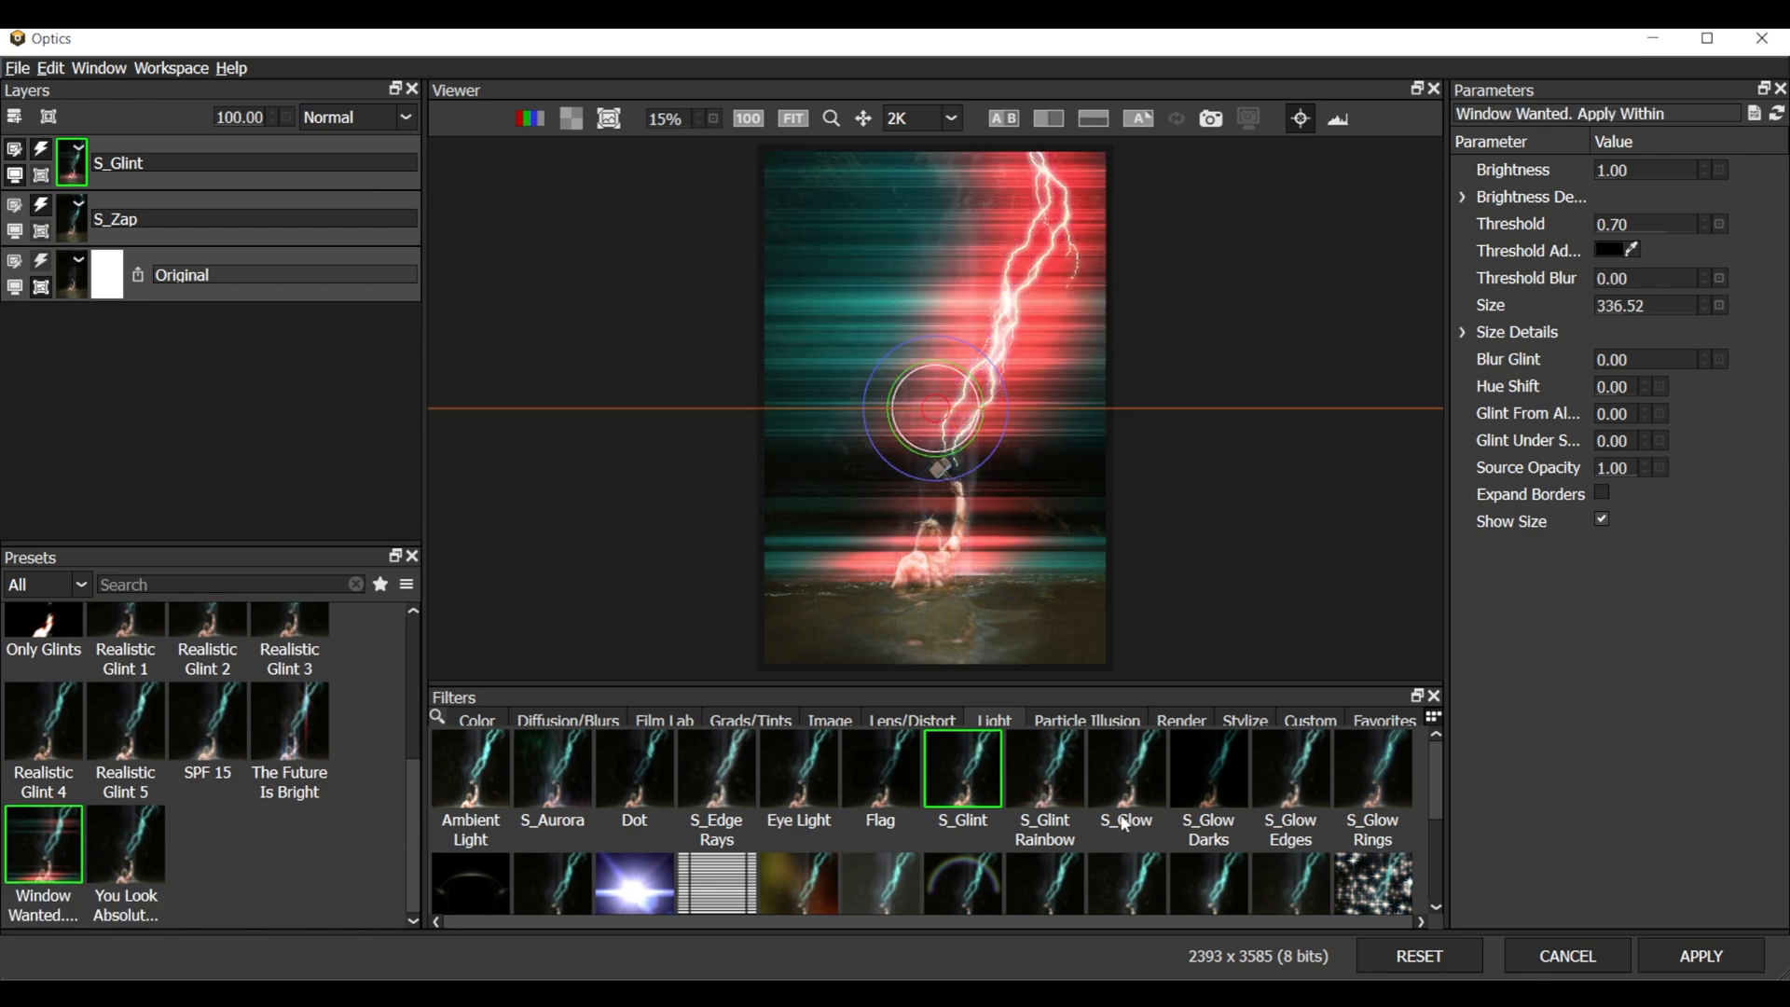
pyautogui.hscroll(3)
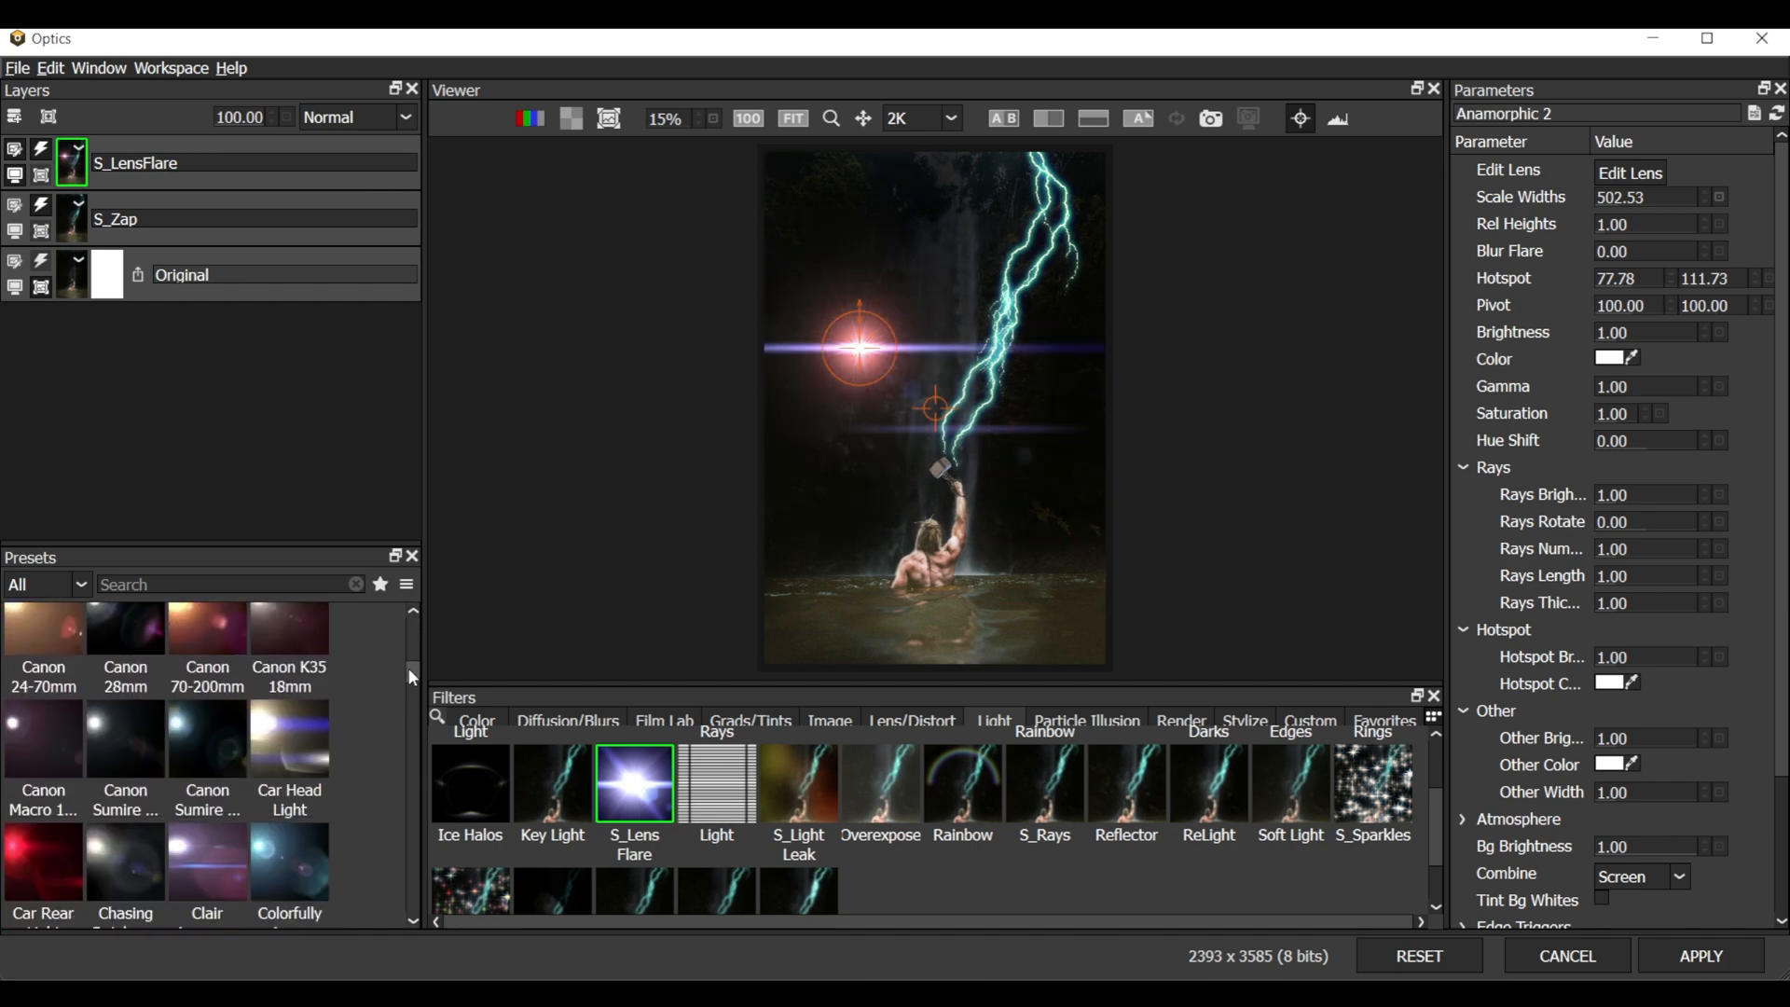
# Preview the MIR-1 Blue flare, then switch S_LensFlare to the Default preset
pyautogui.scroll(-3)
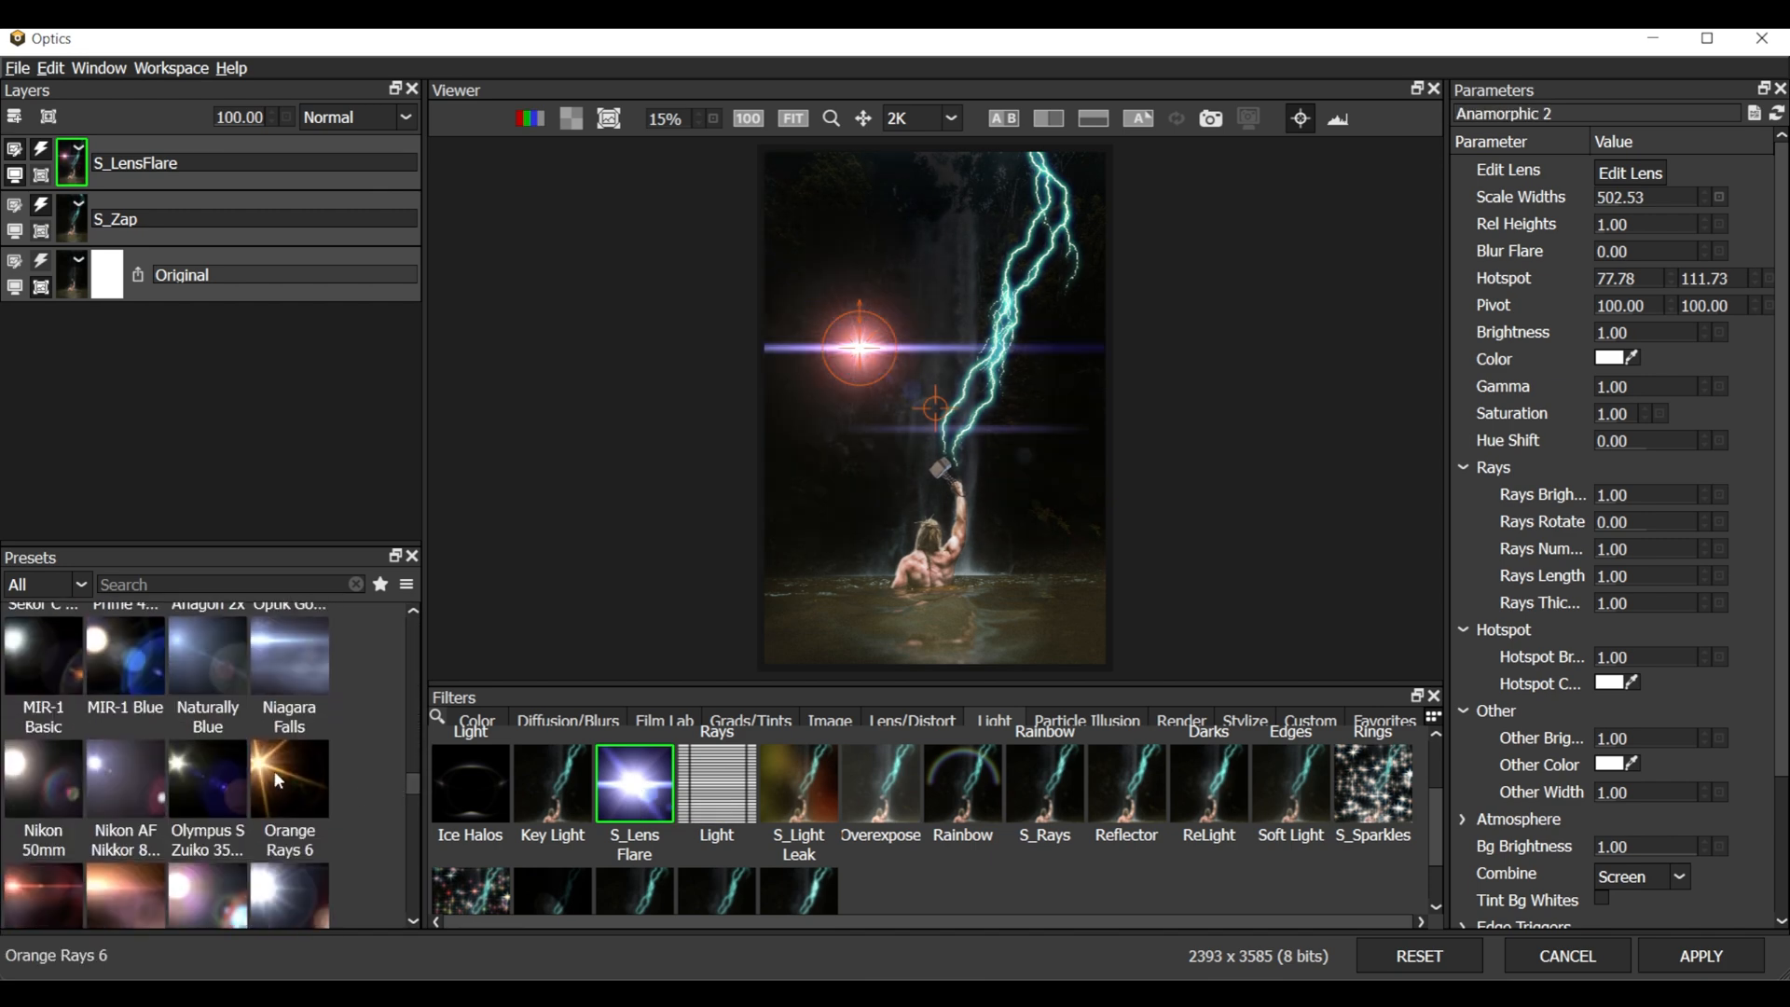
pyautogui.click(124, 656)
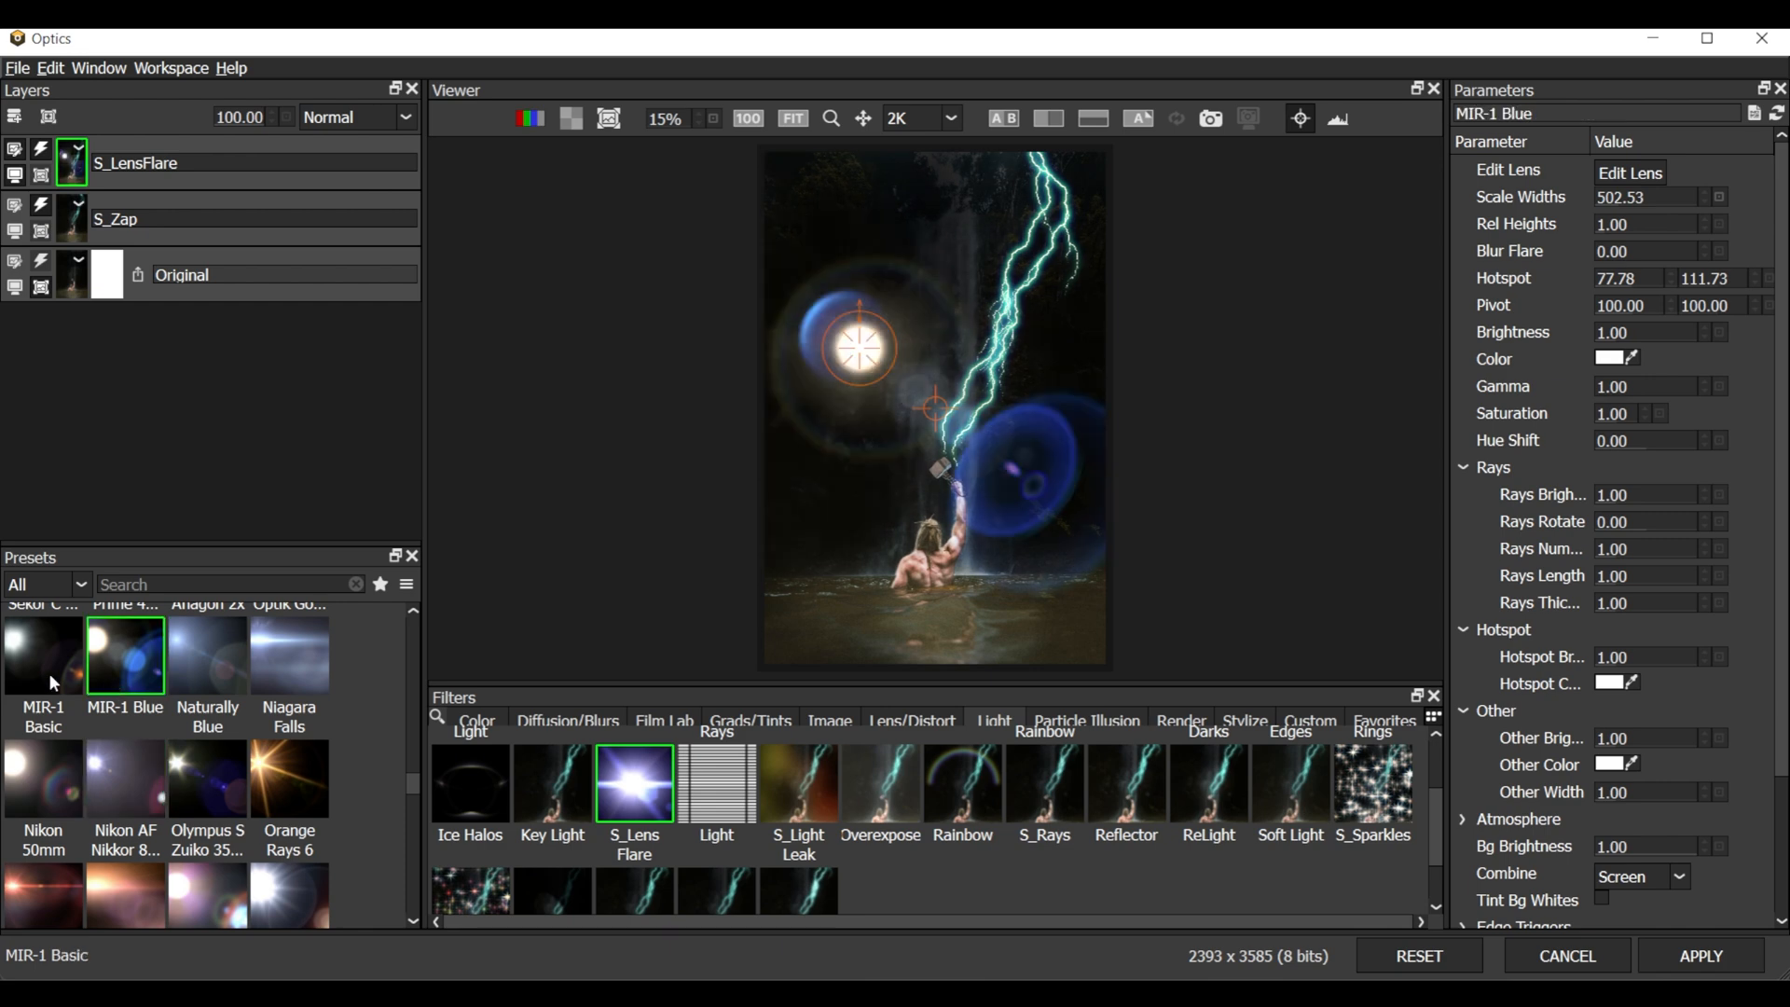
pyautogui.click(126, 654)
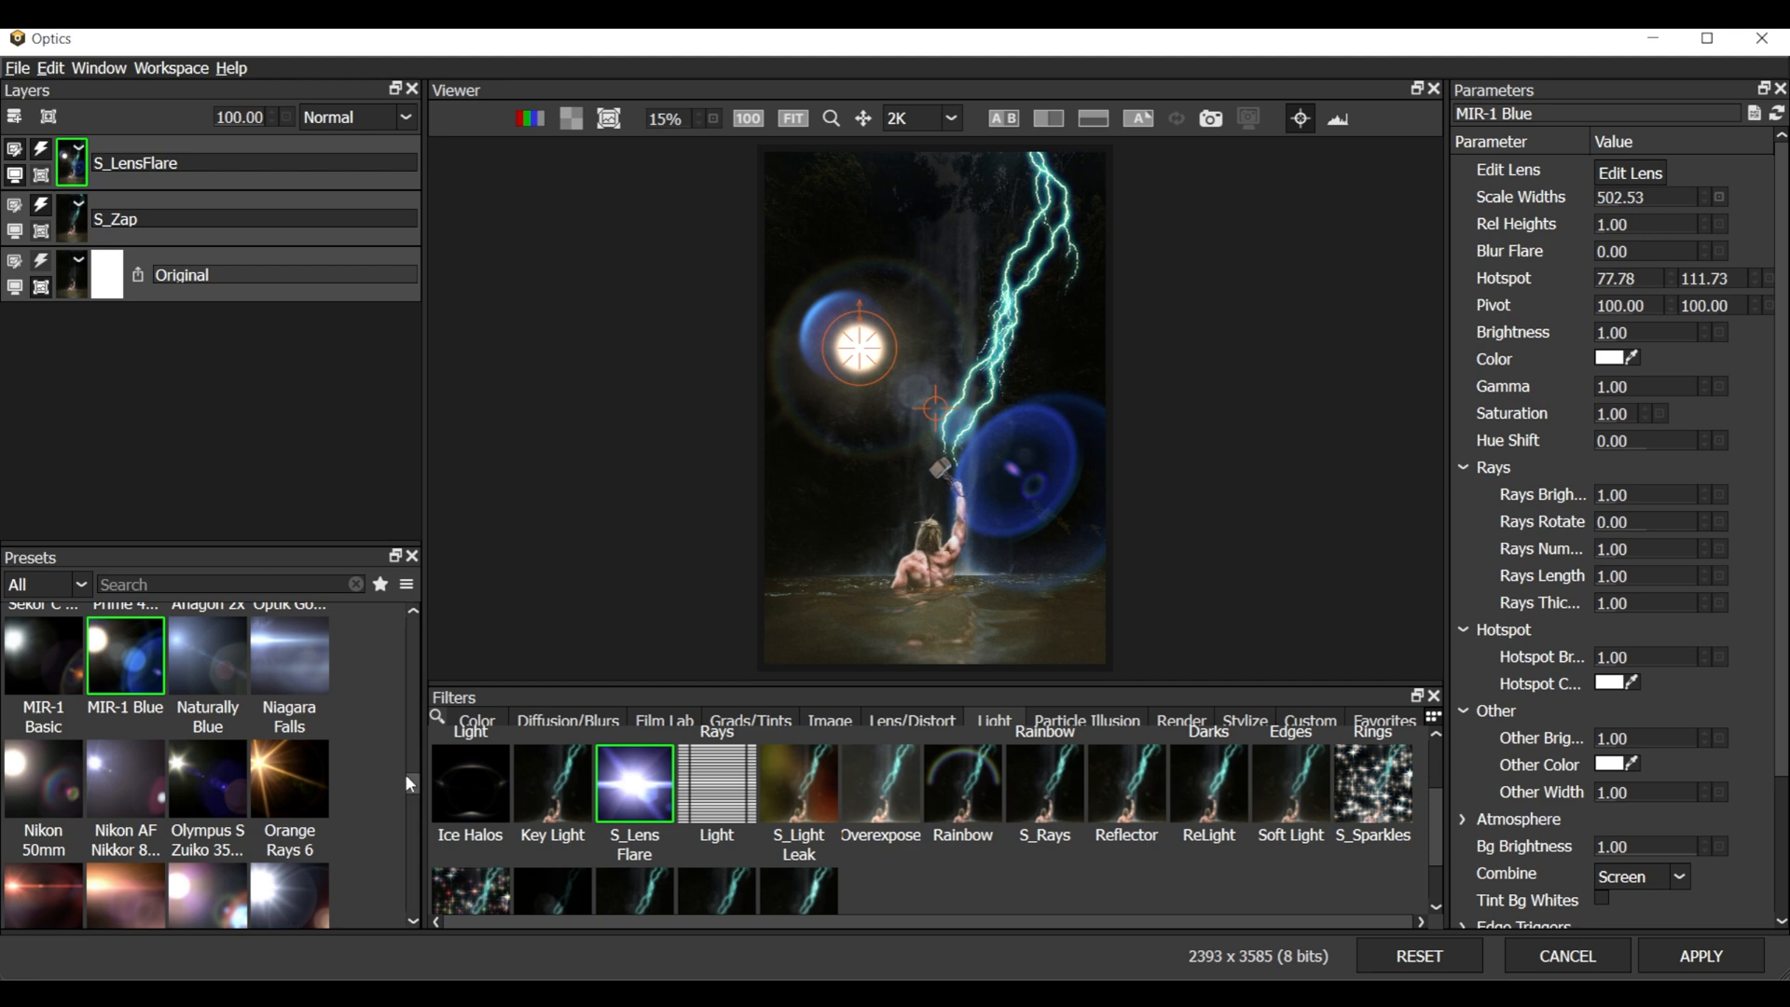
pyautogui.scroll(-3)
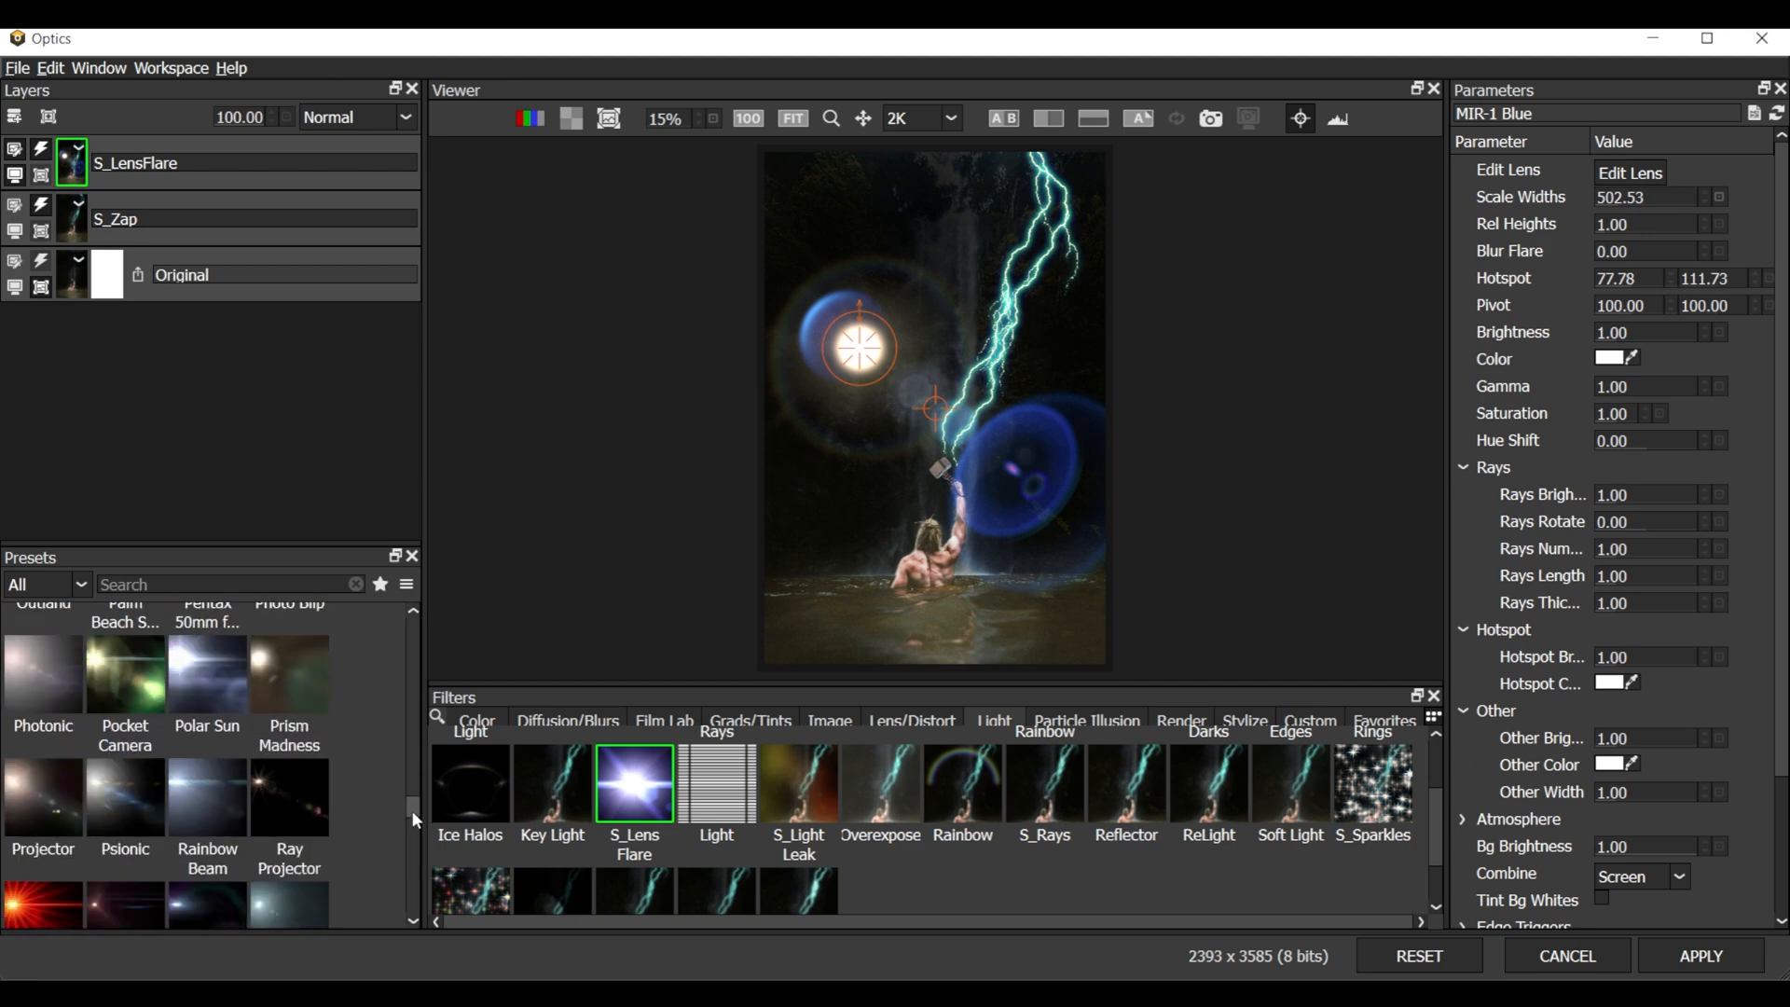
pyautogui.scroll(-3)
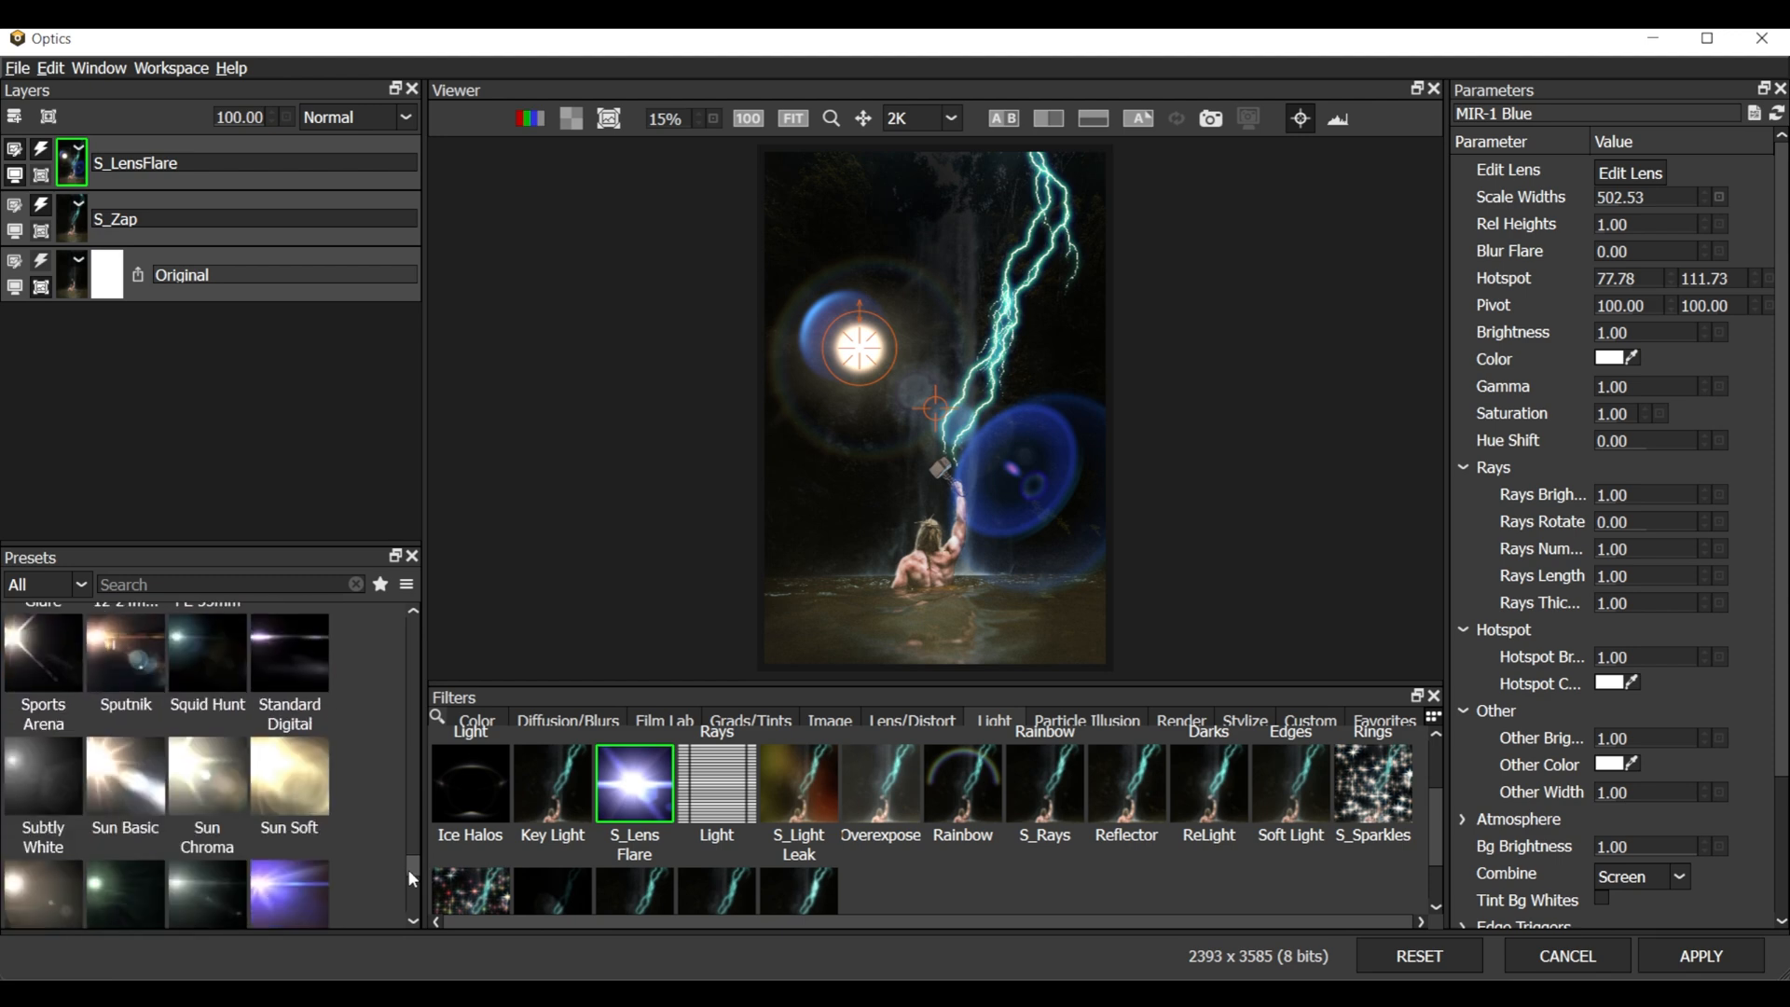
pyautogui.scroll(3)
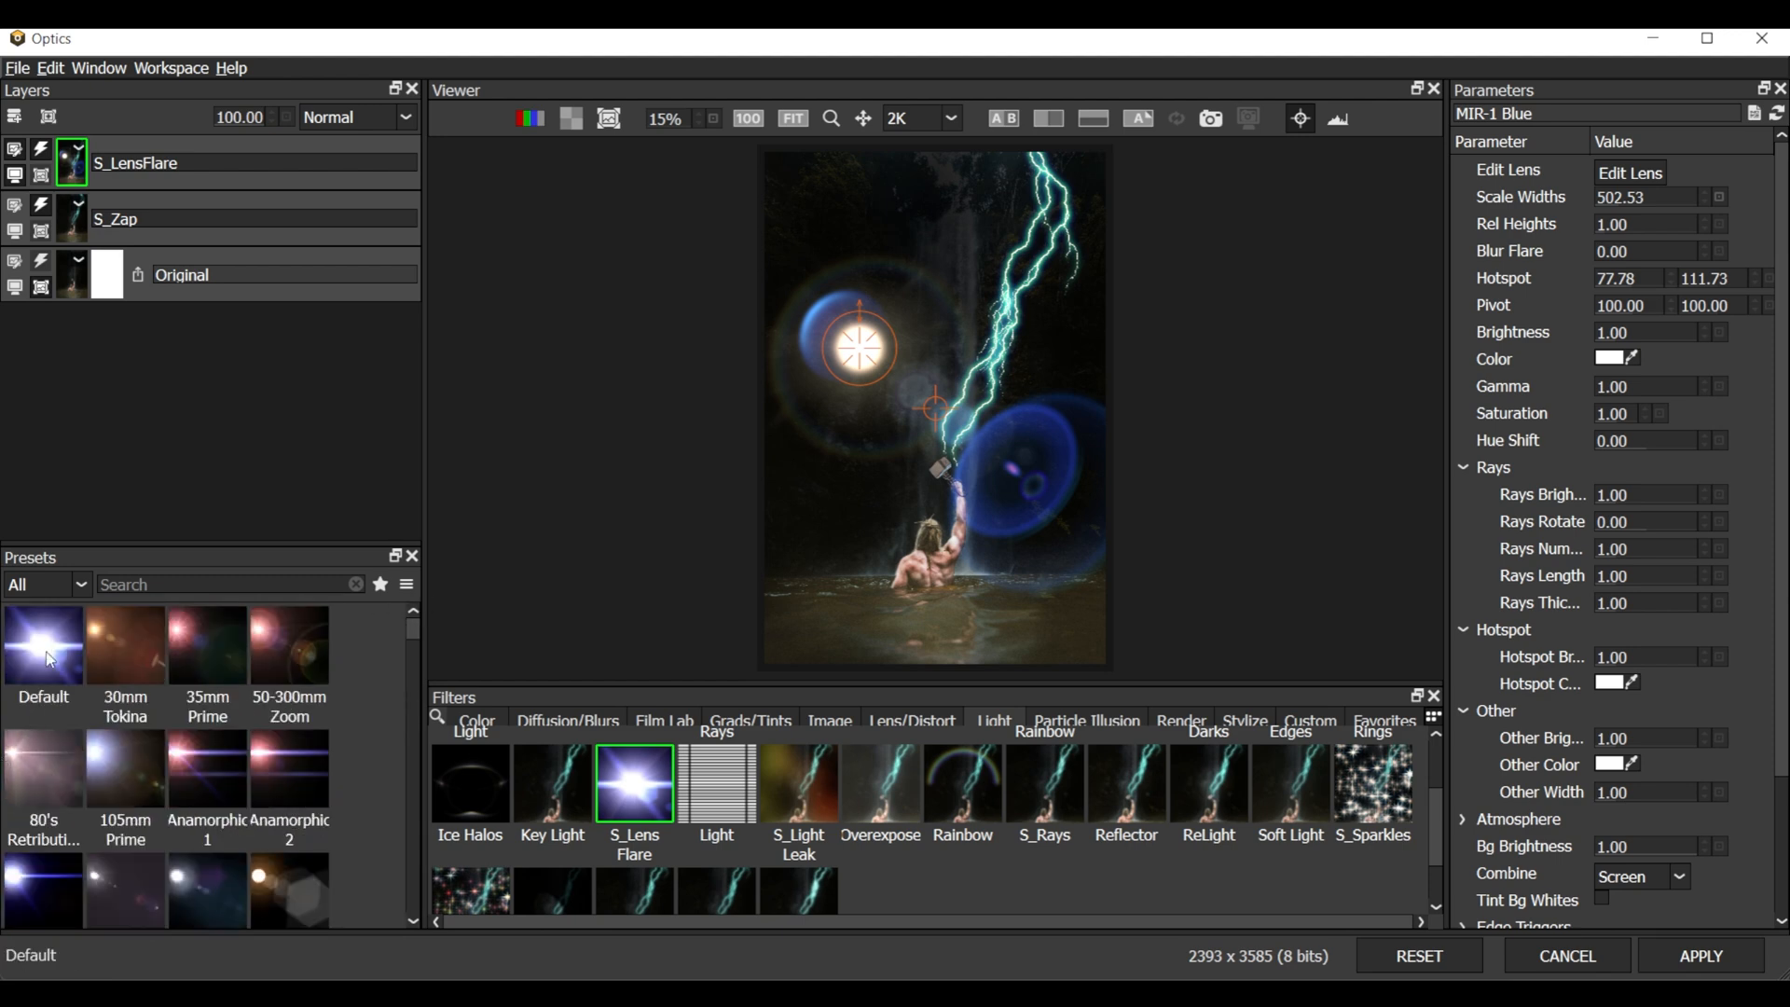
pyautogui.click(43, 645)
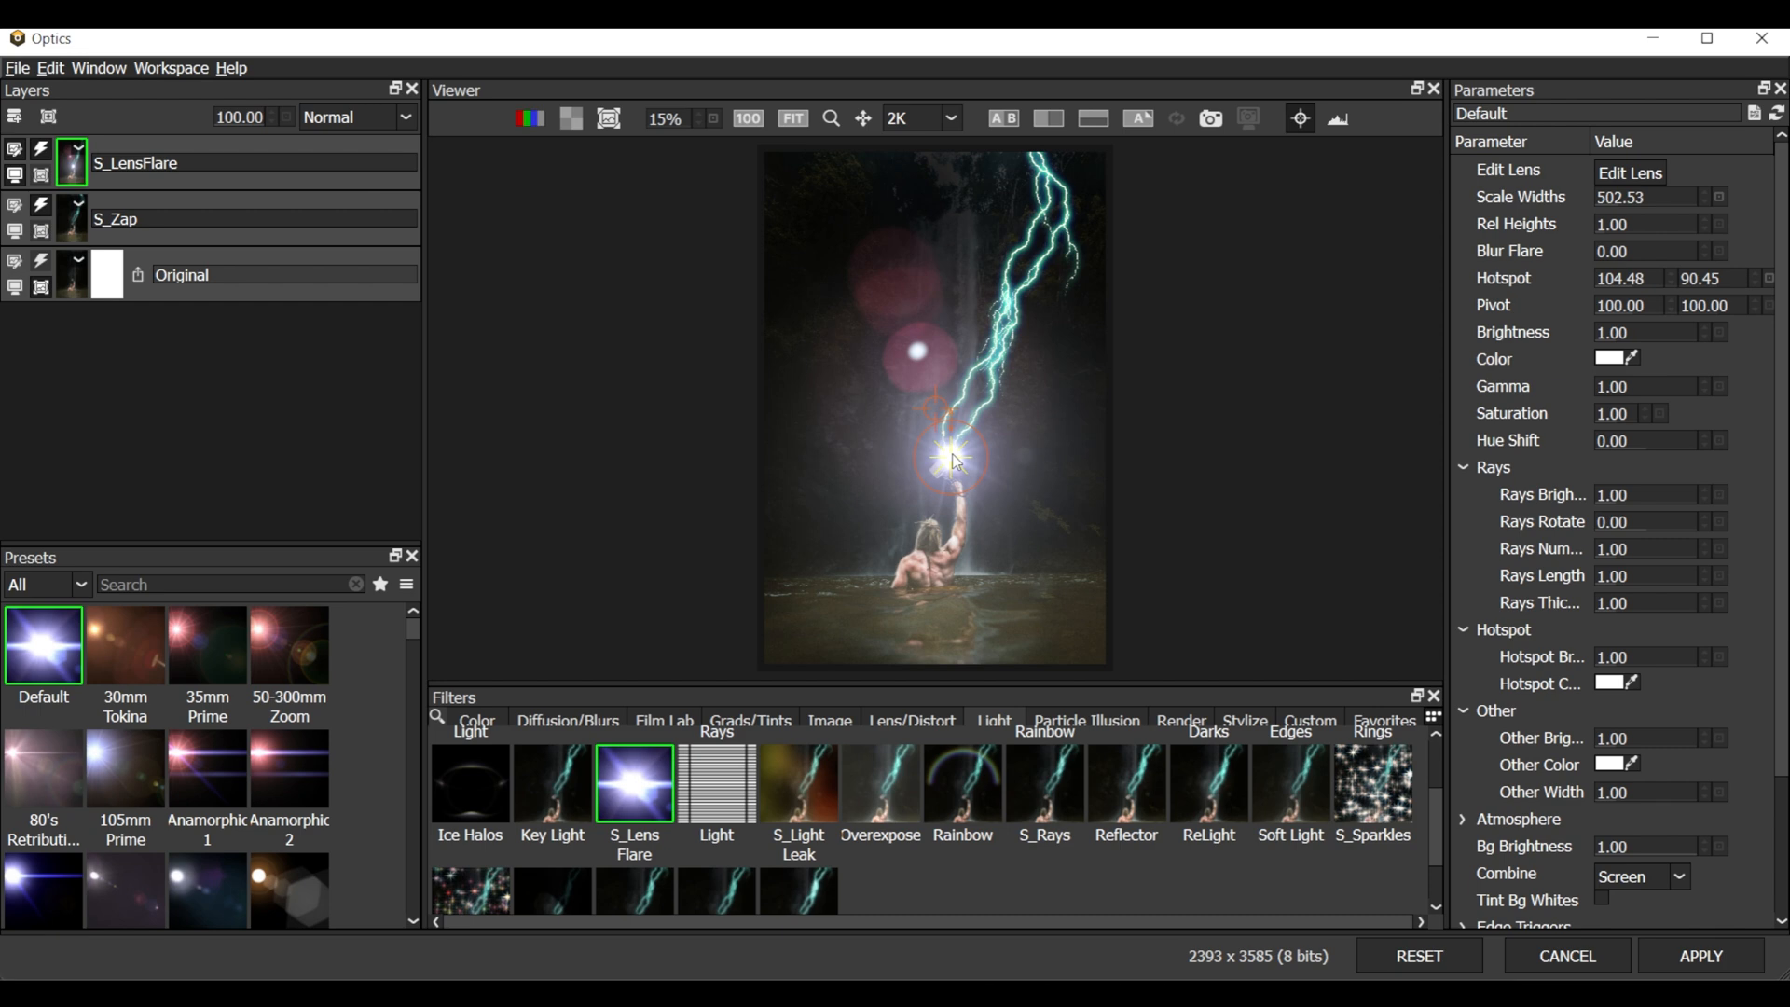
pyautogui.scroll(-3)
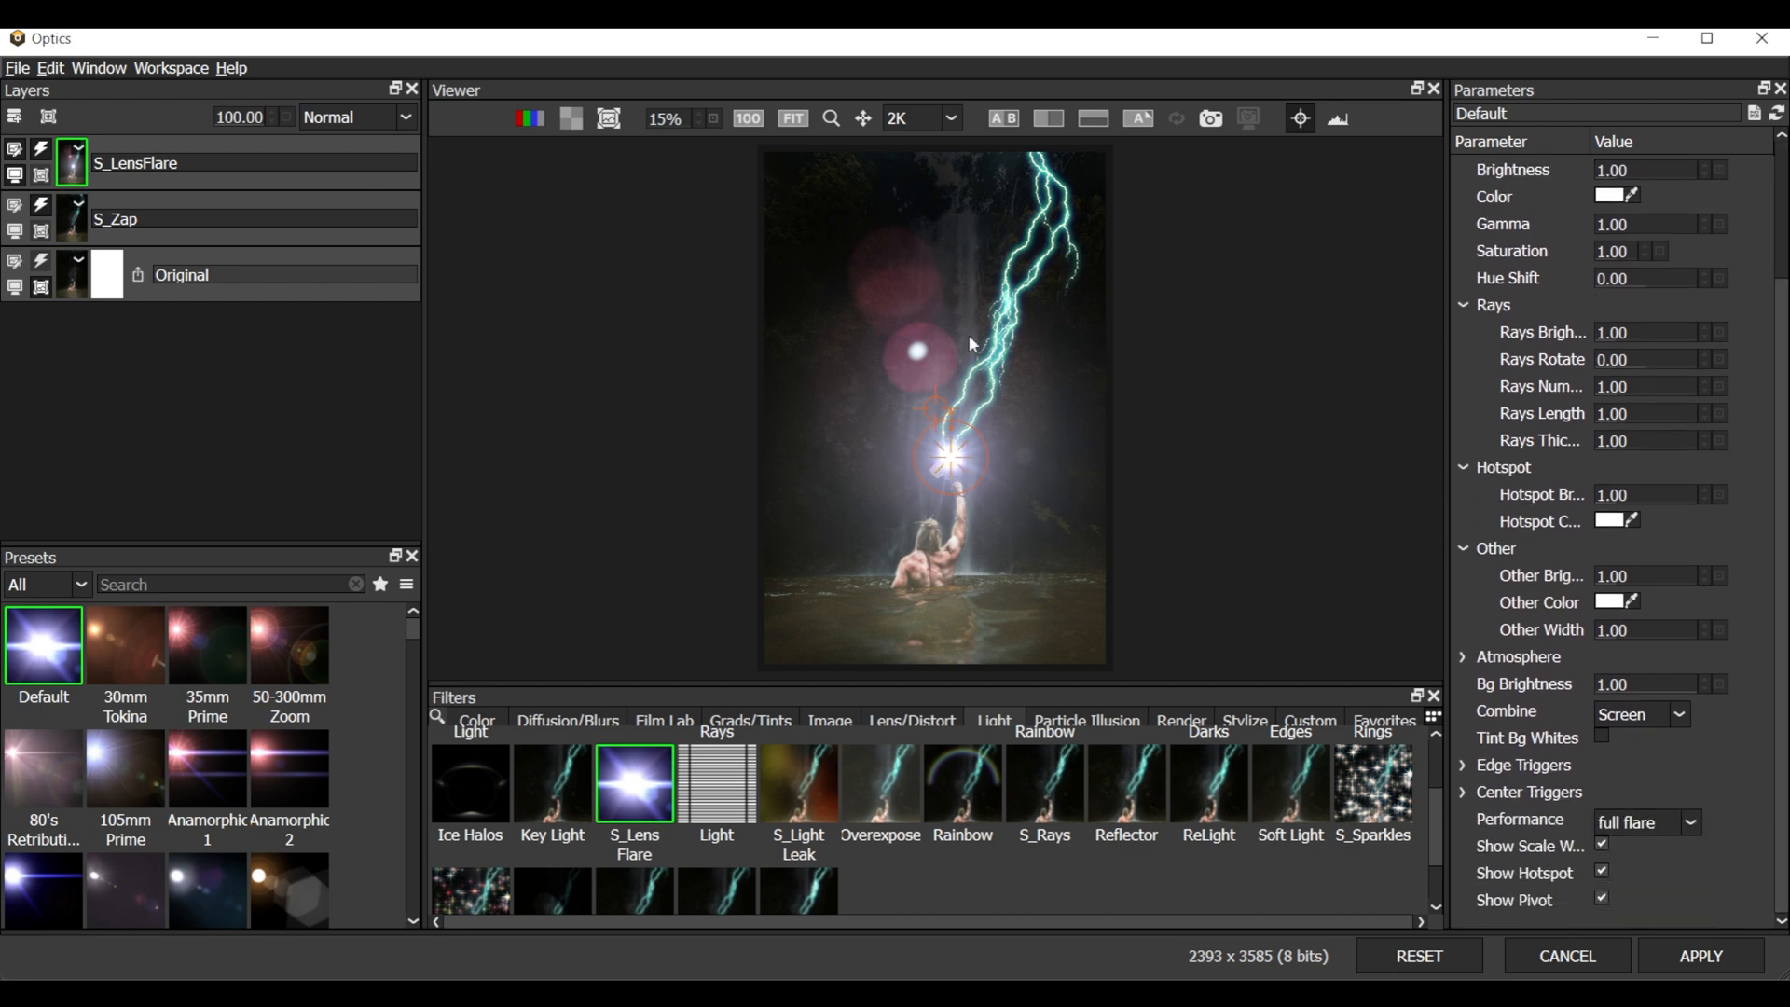
pyautogui.moveTo(960, 367)
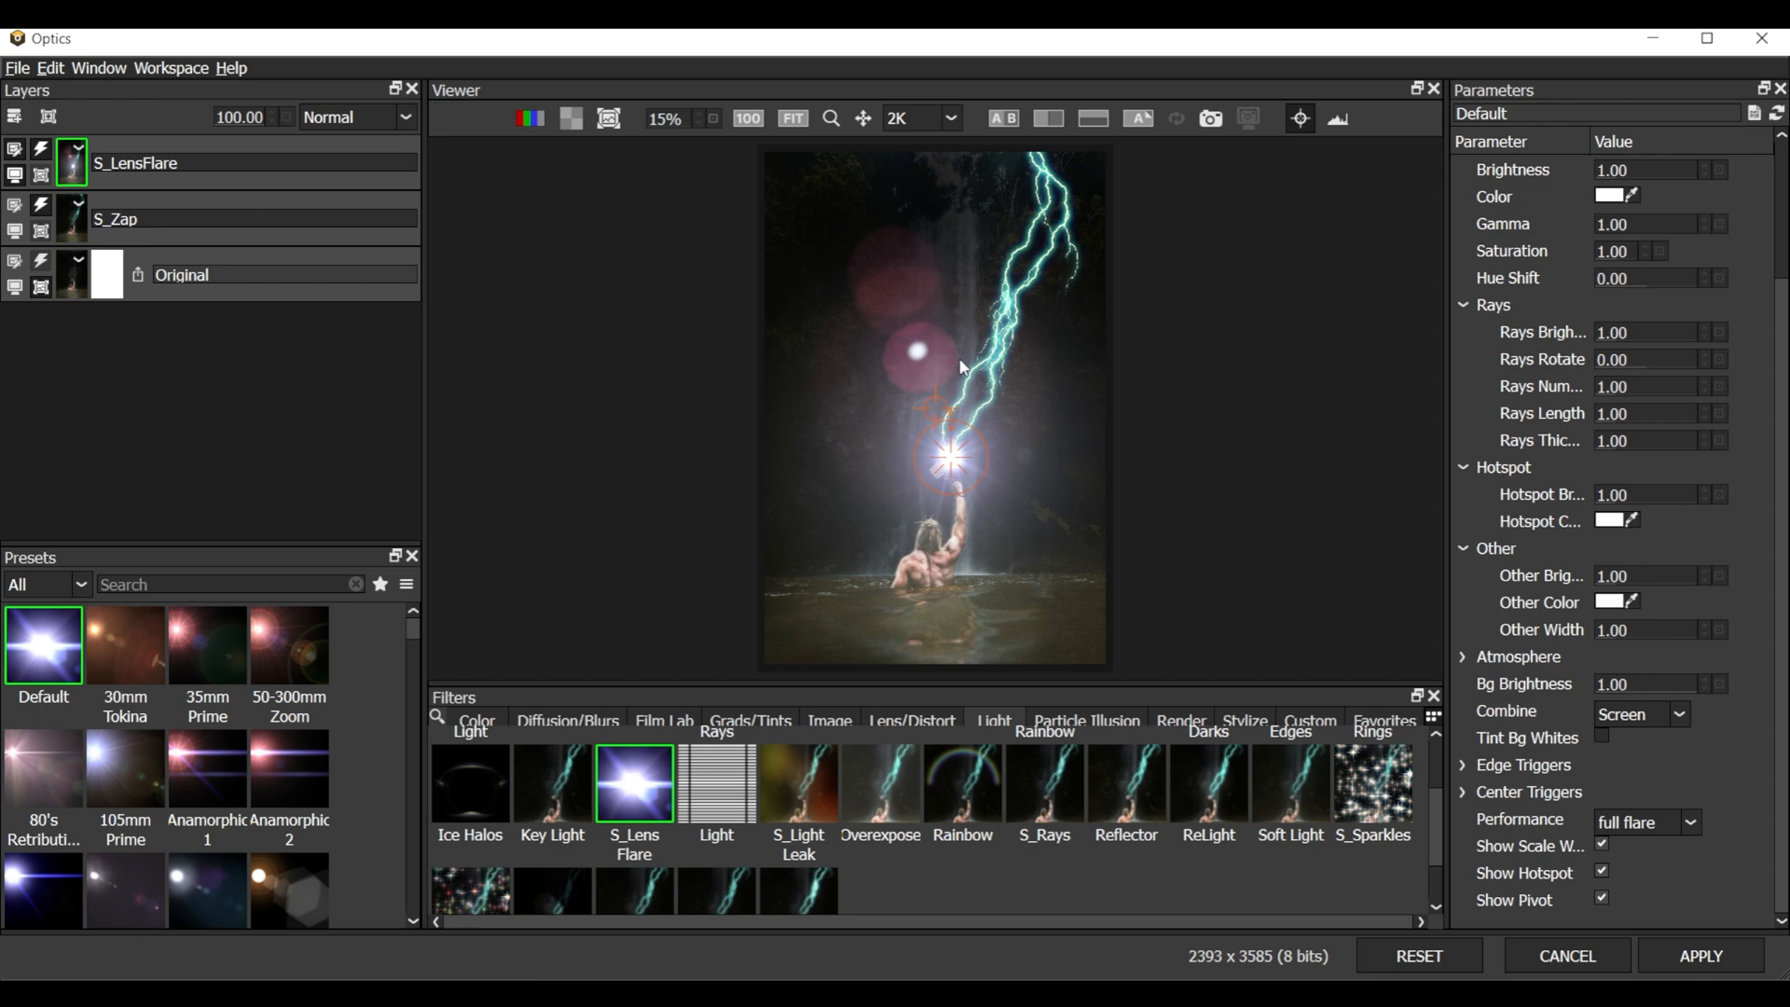
pyautogui.moveTo(1434, 558)
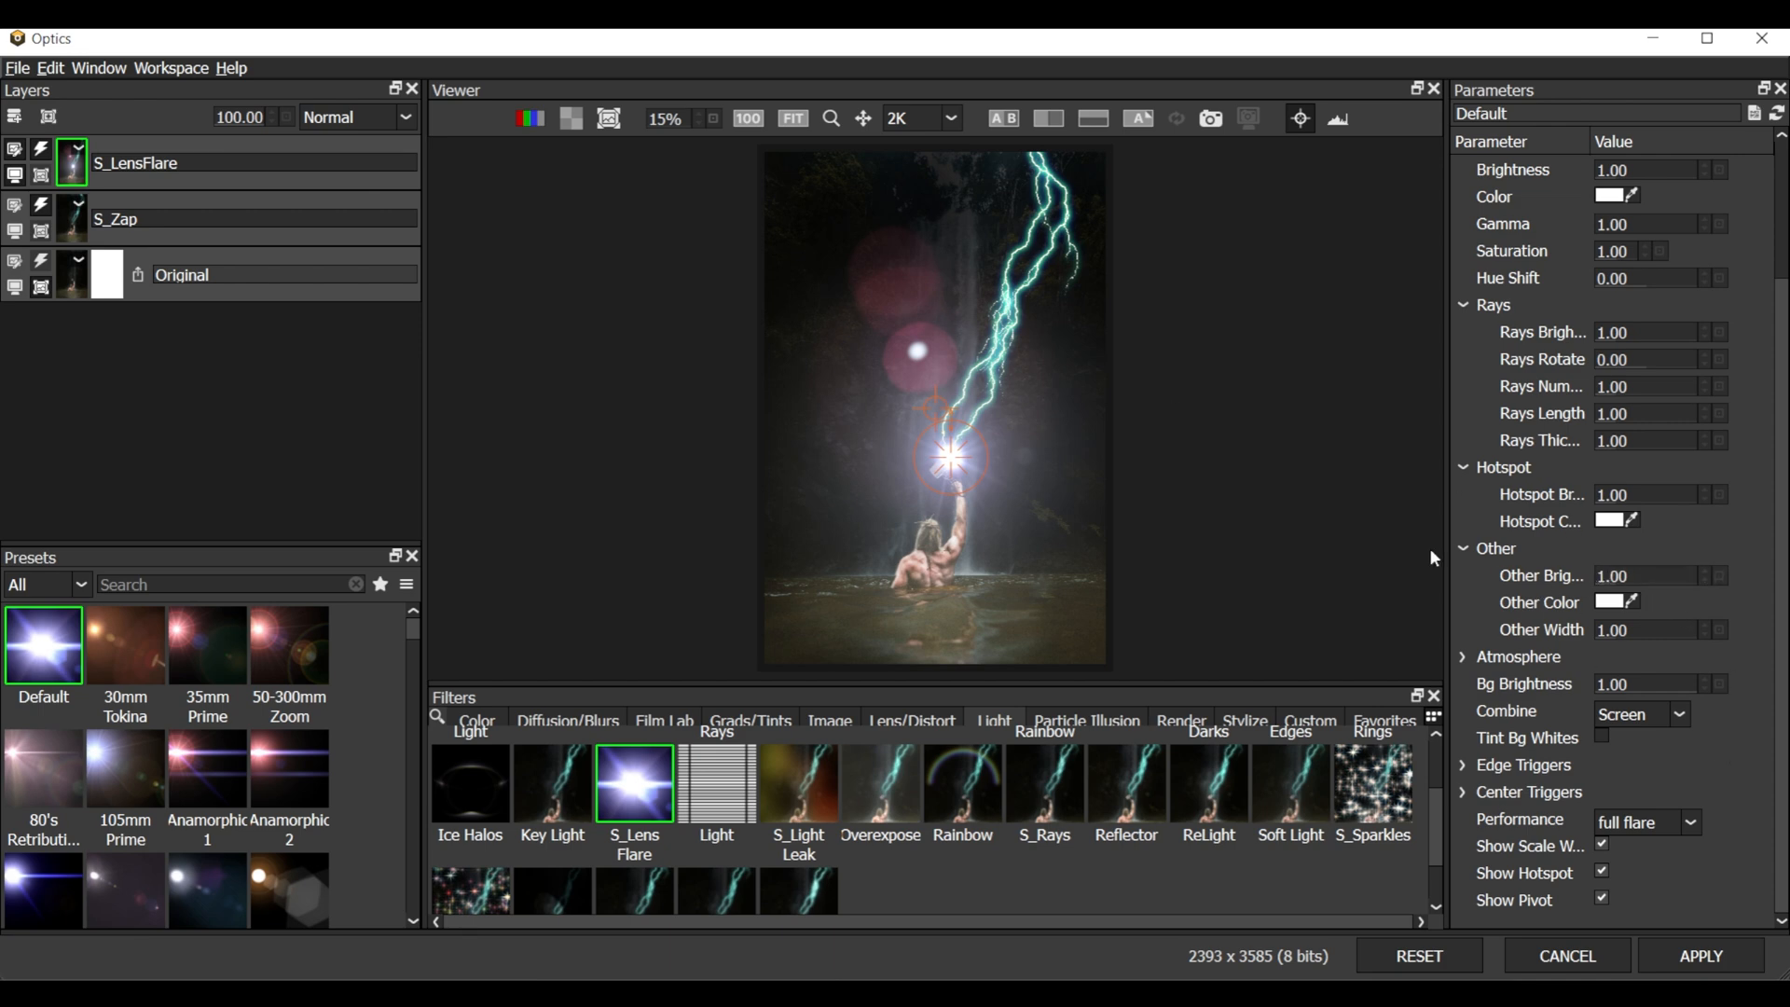
# Set Other Brightness to 0, tint the flare light cyan, and scale widths to 350
pyautogui.click(1667, 575)
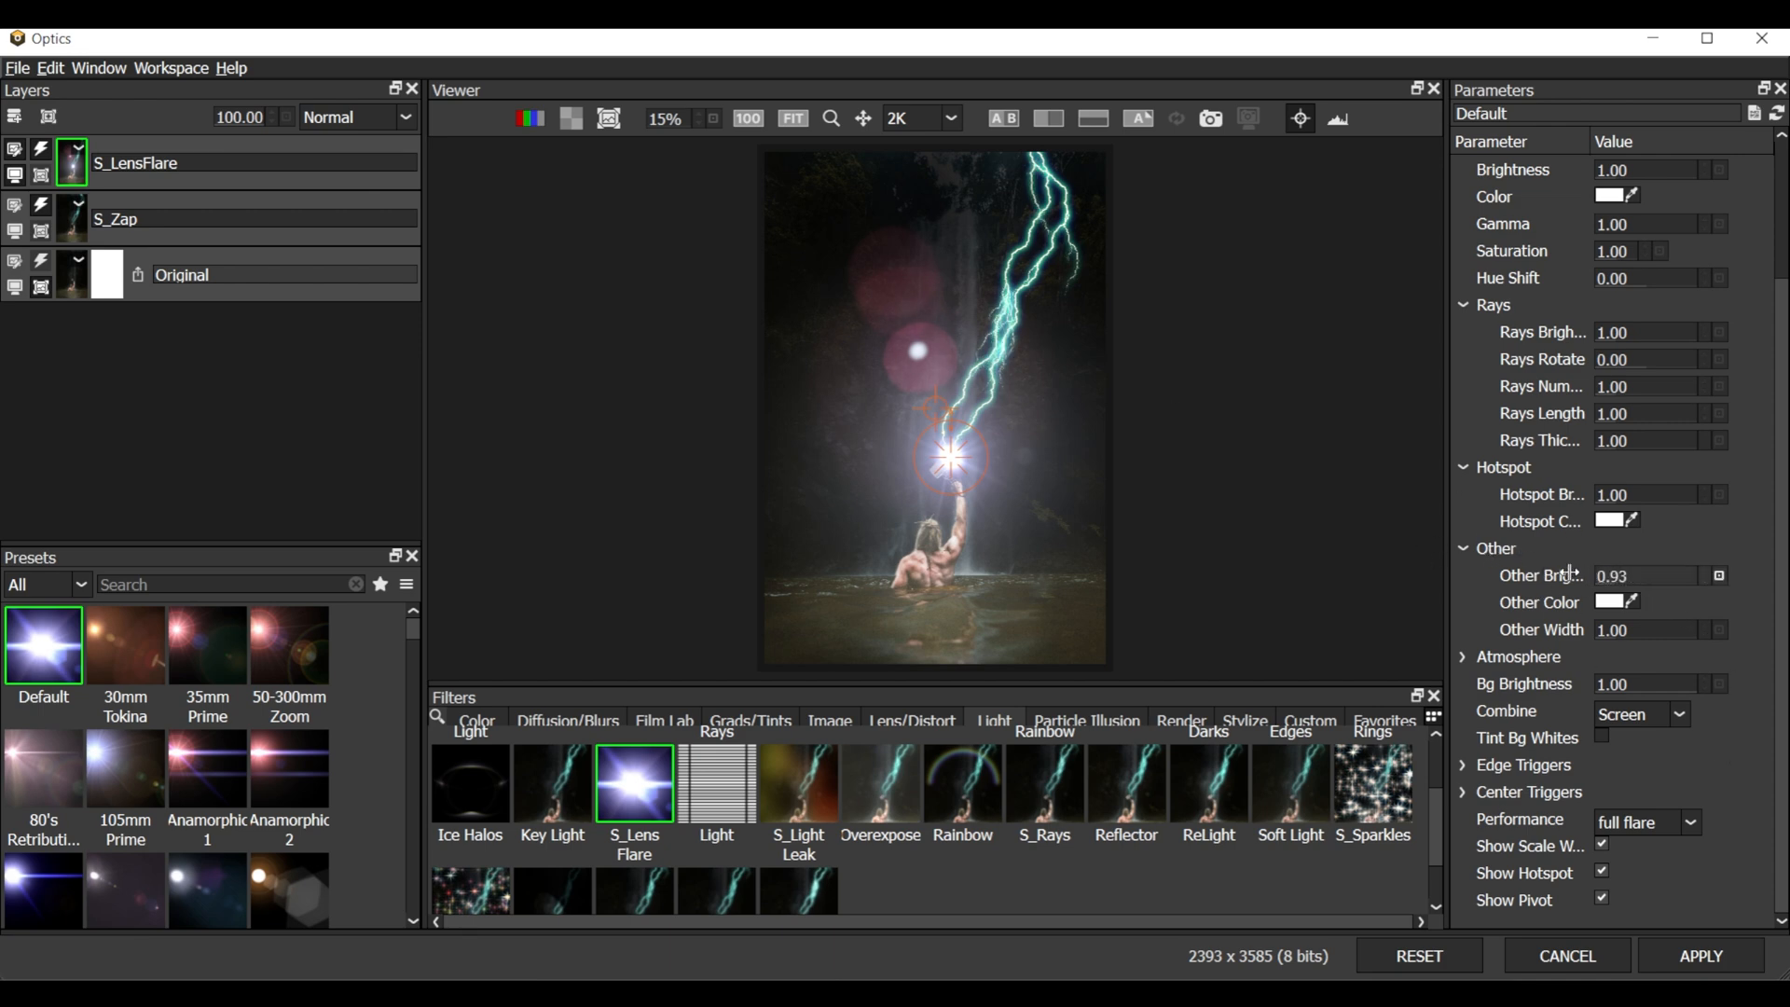
pyautogui.scroll(3)
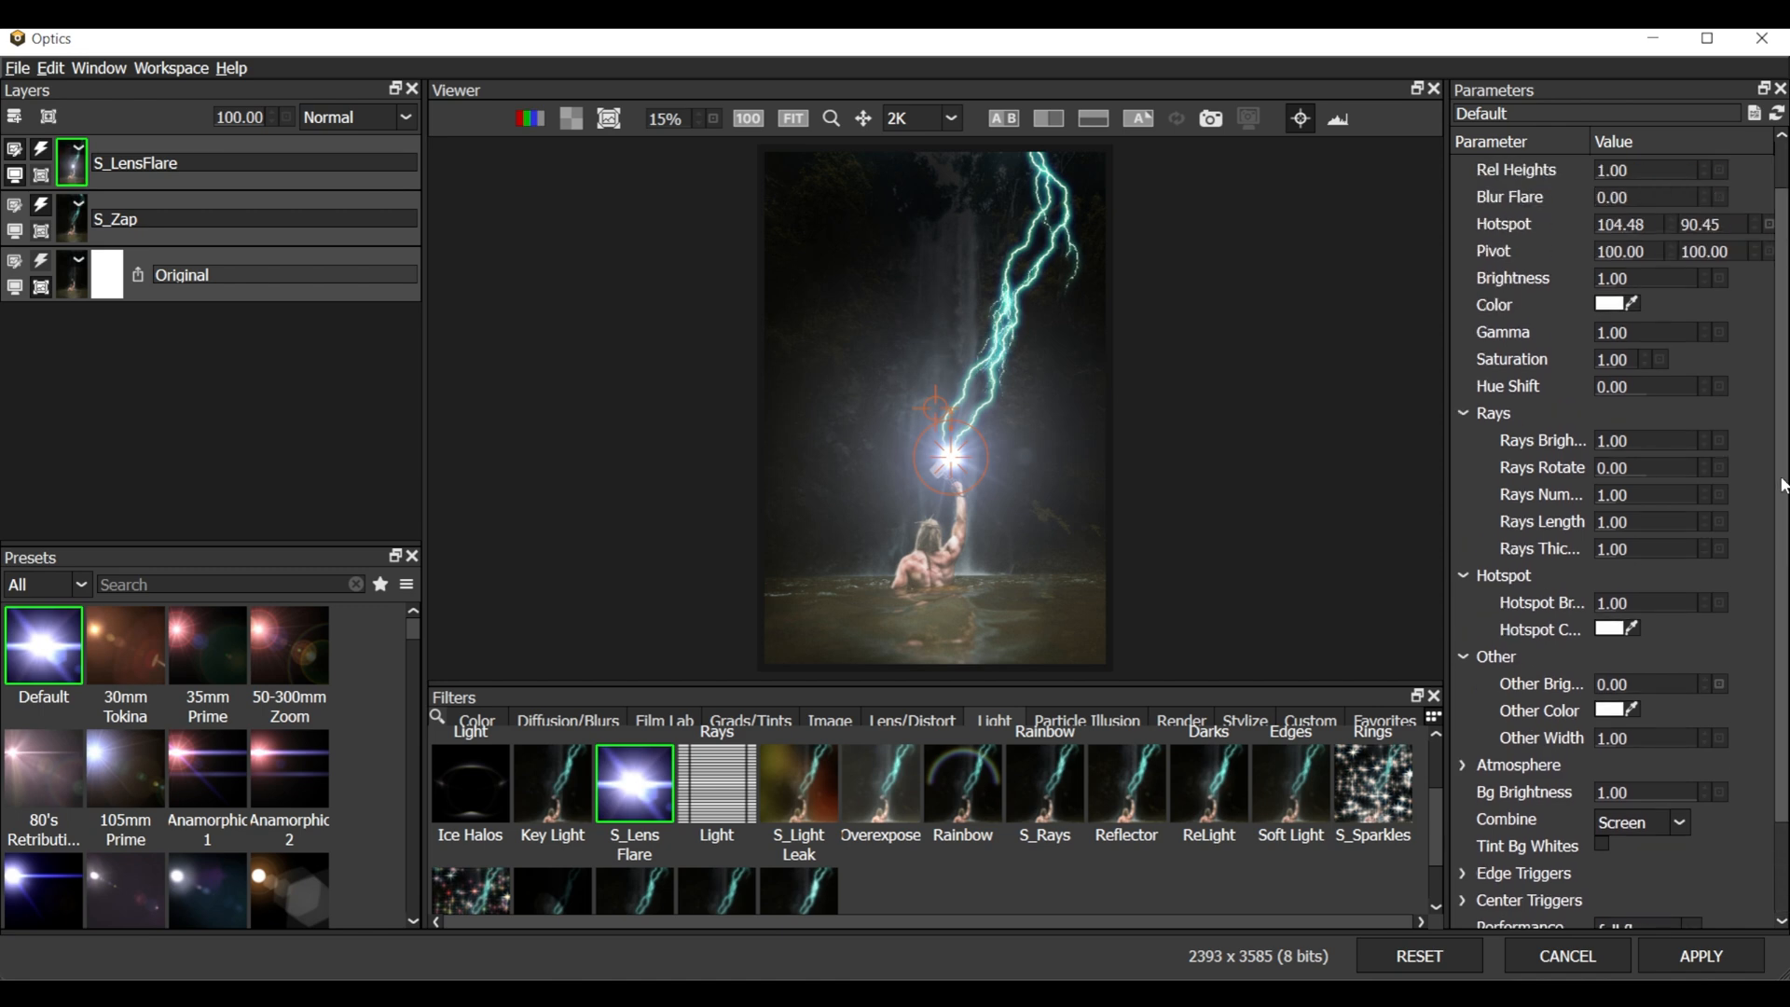
pyautogui.scroll(3)
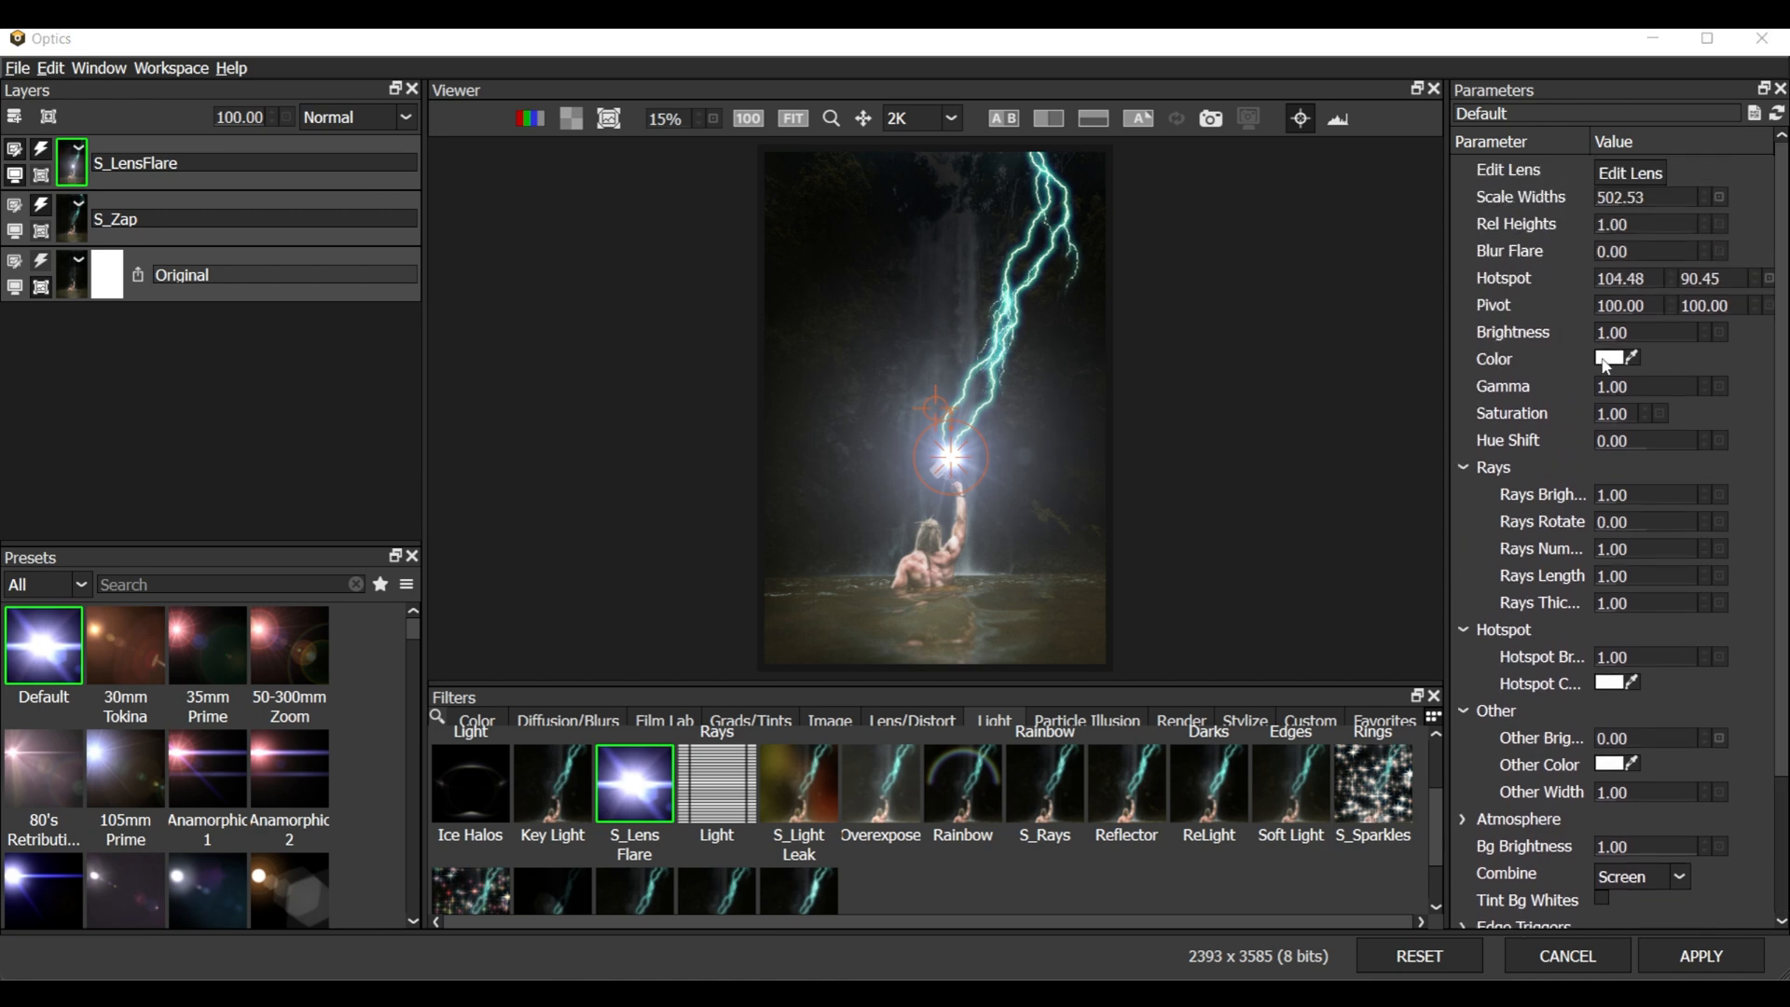
pyautogui.click(1608, 358)
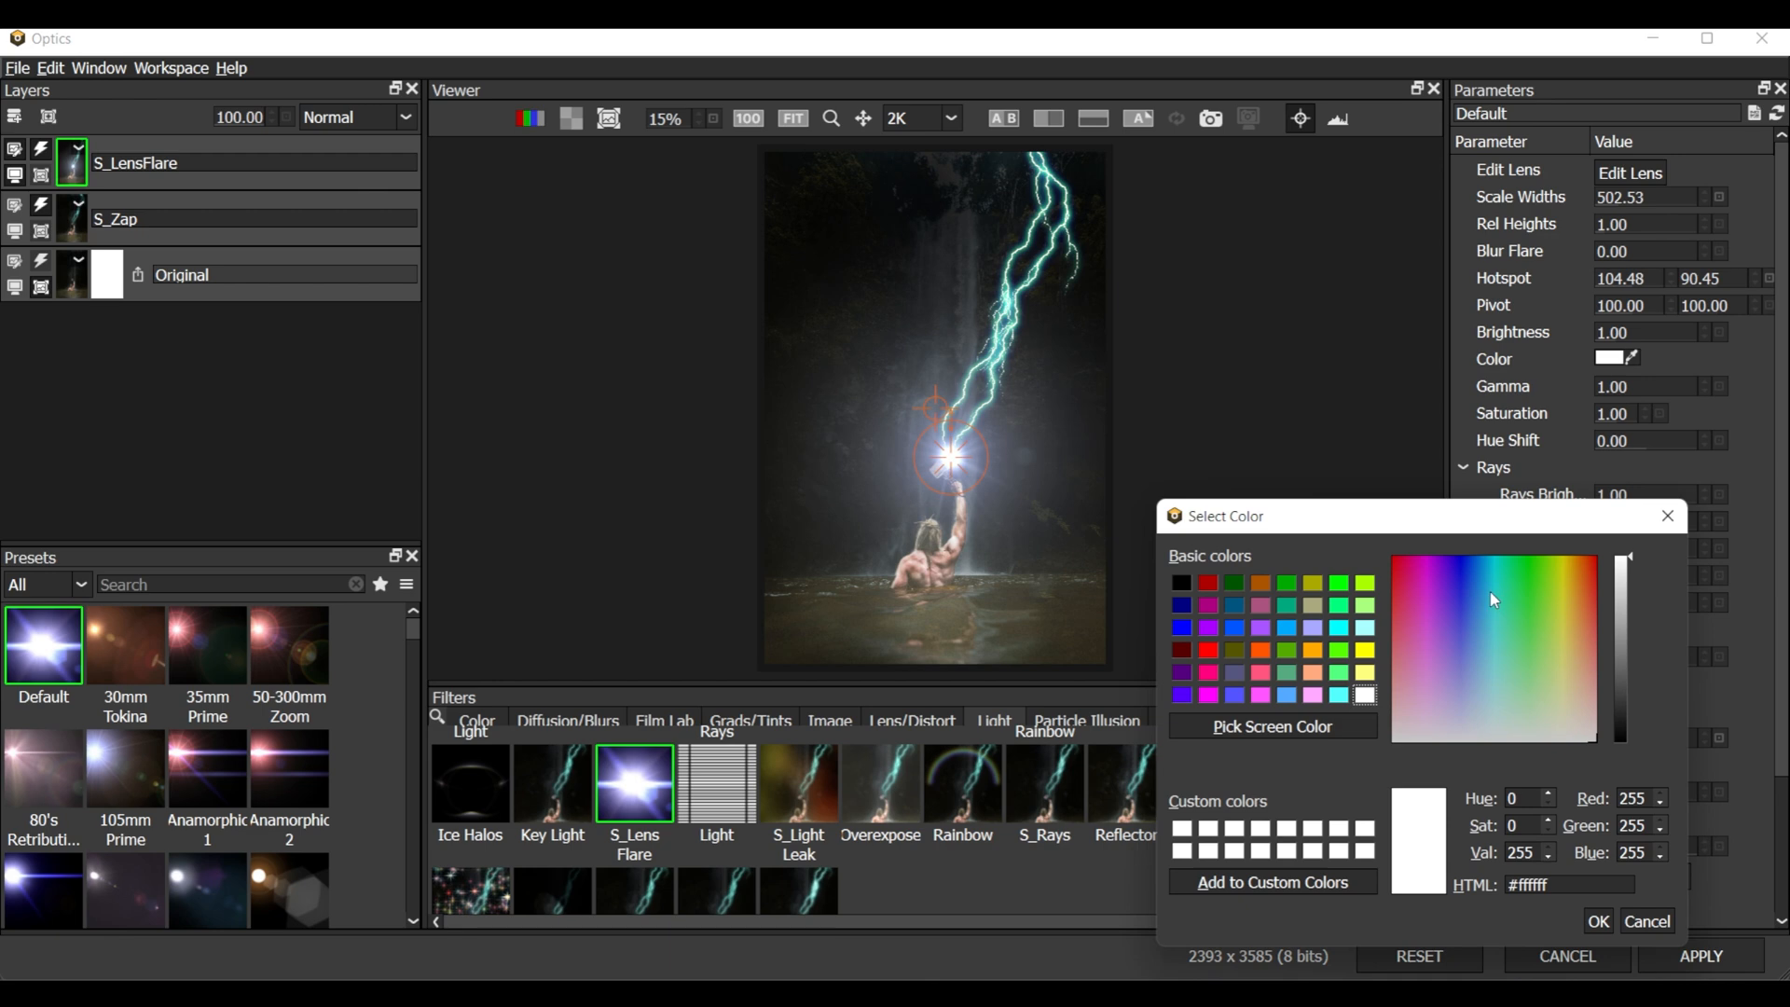
pyautogui.click(1496, 611)
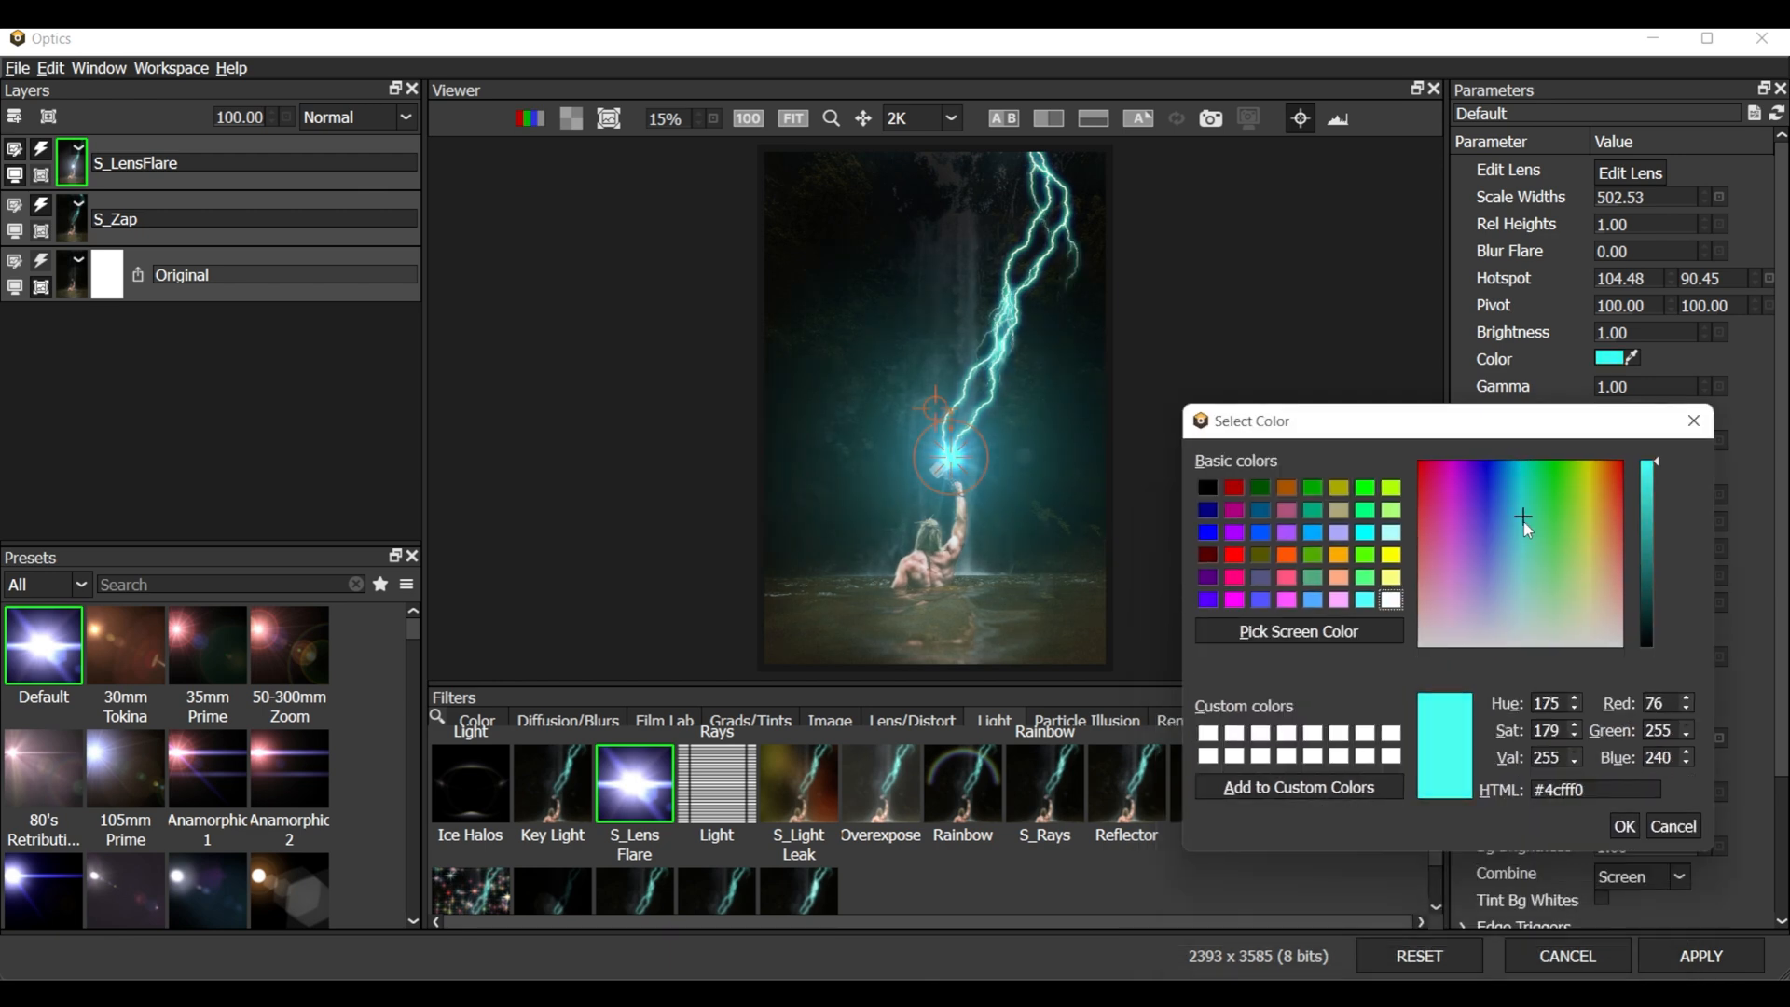
pyautogui.click(1523, 545)
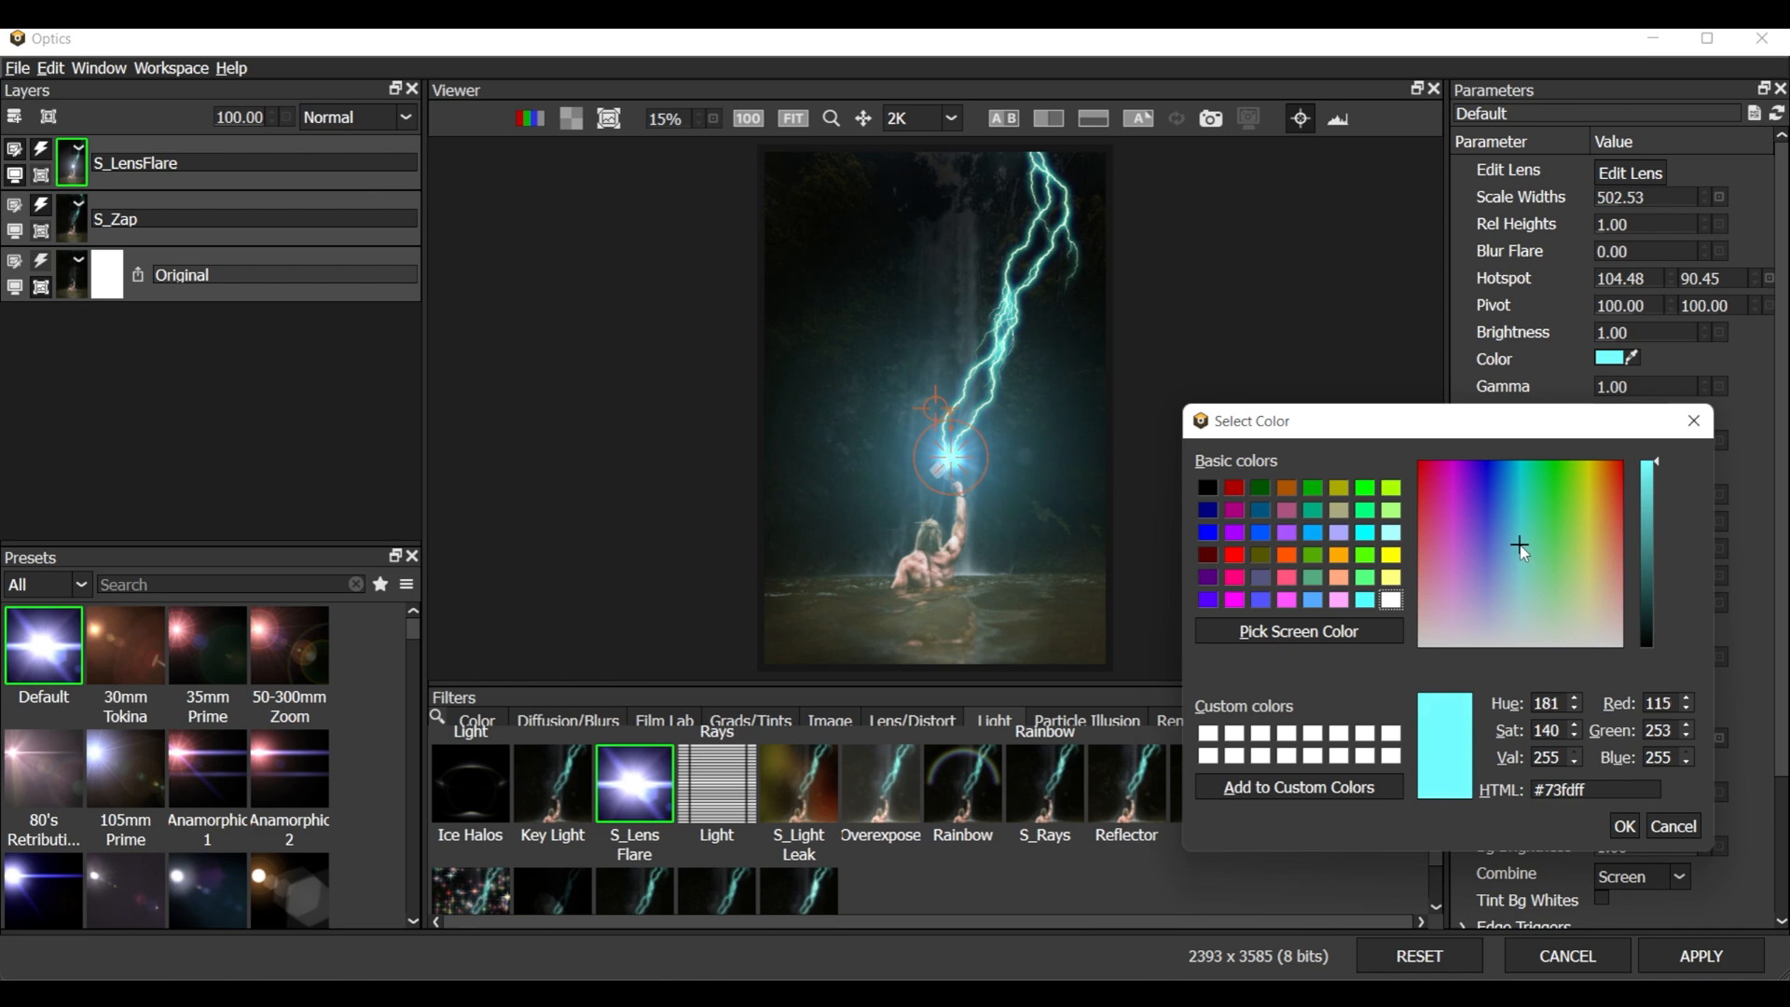
pyautogui.click(1623, 825)
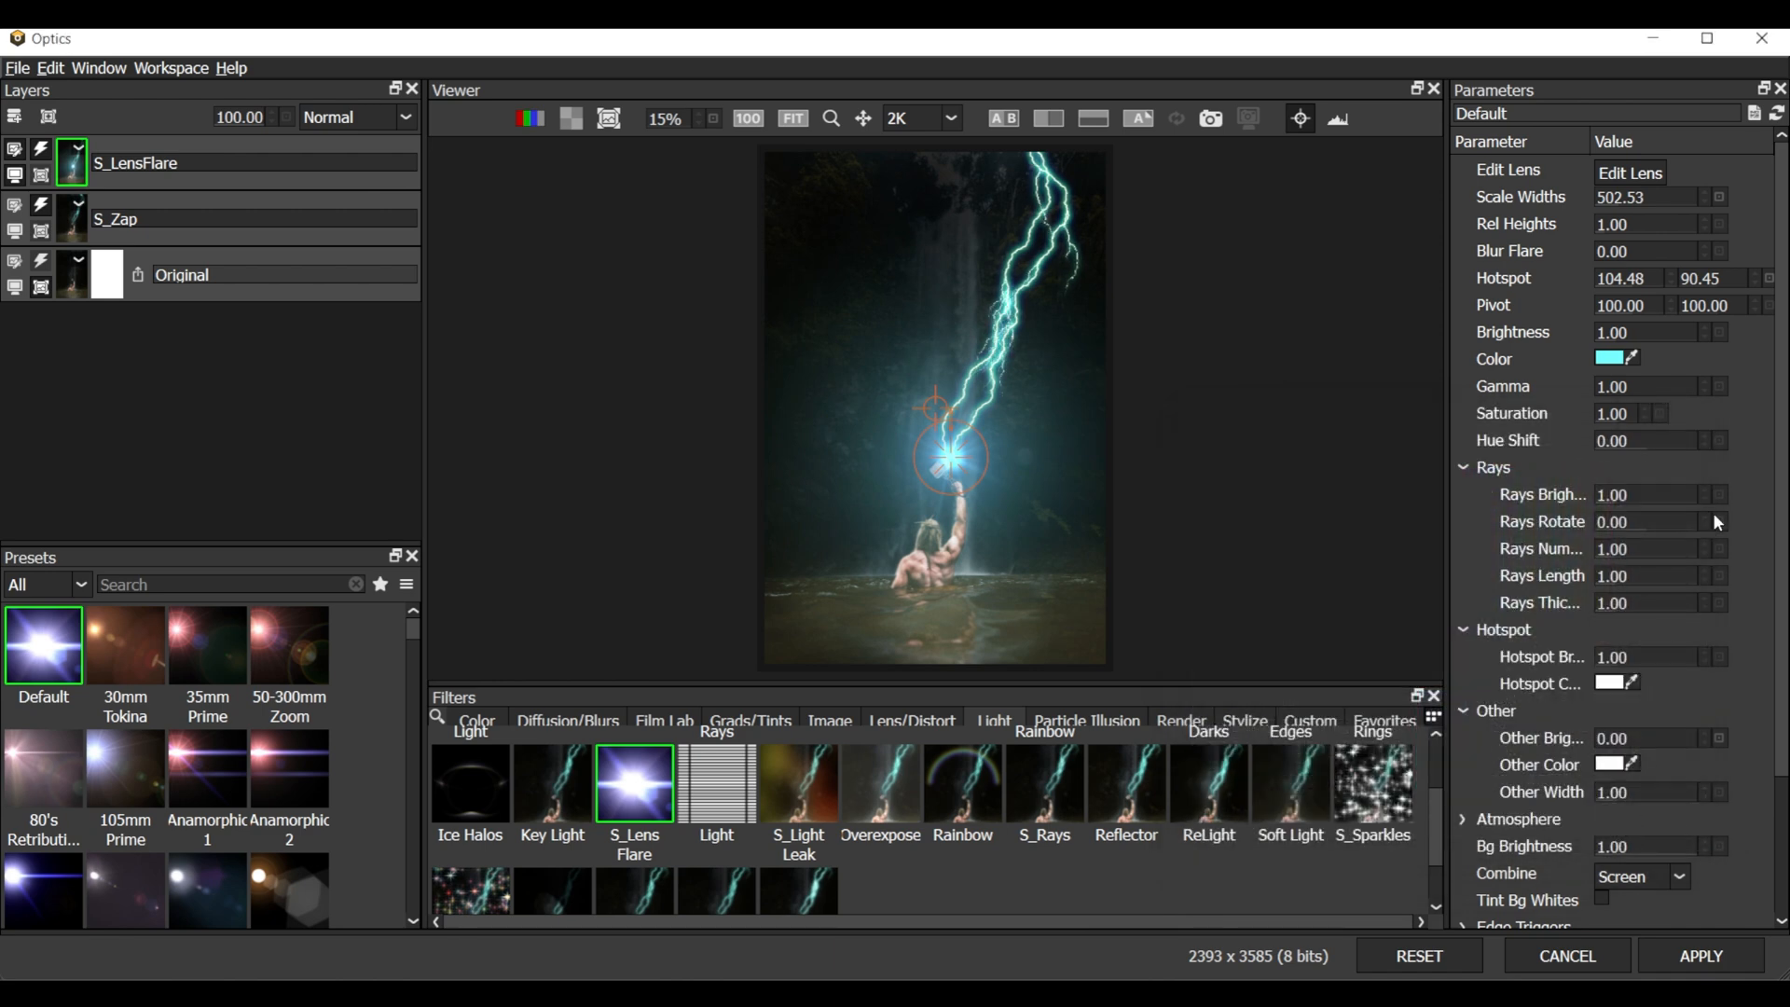
pyautogui.click(1659, 196)
pyautogui.write('350')
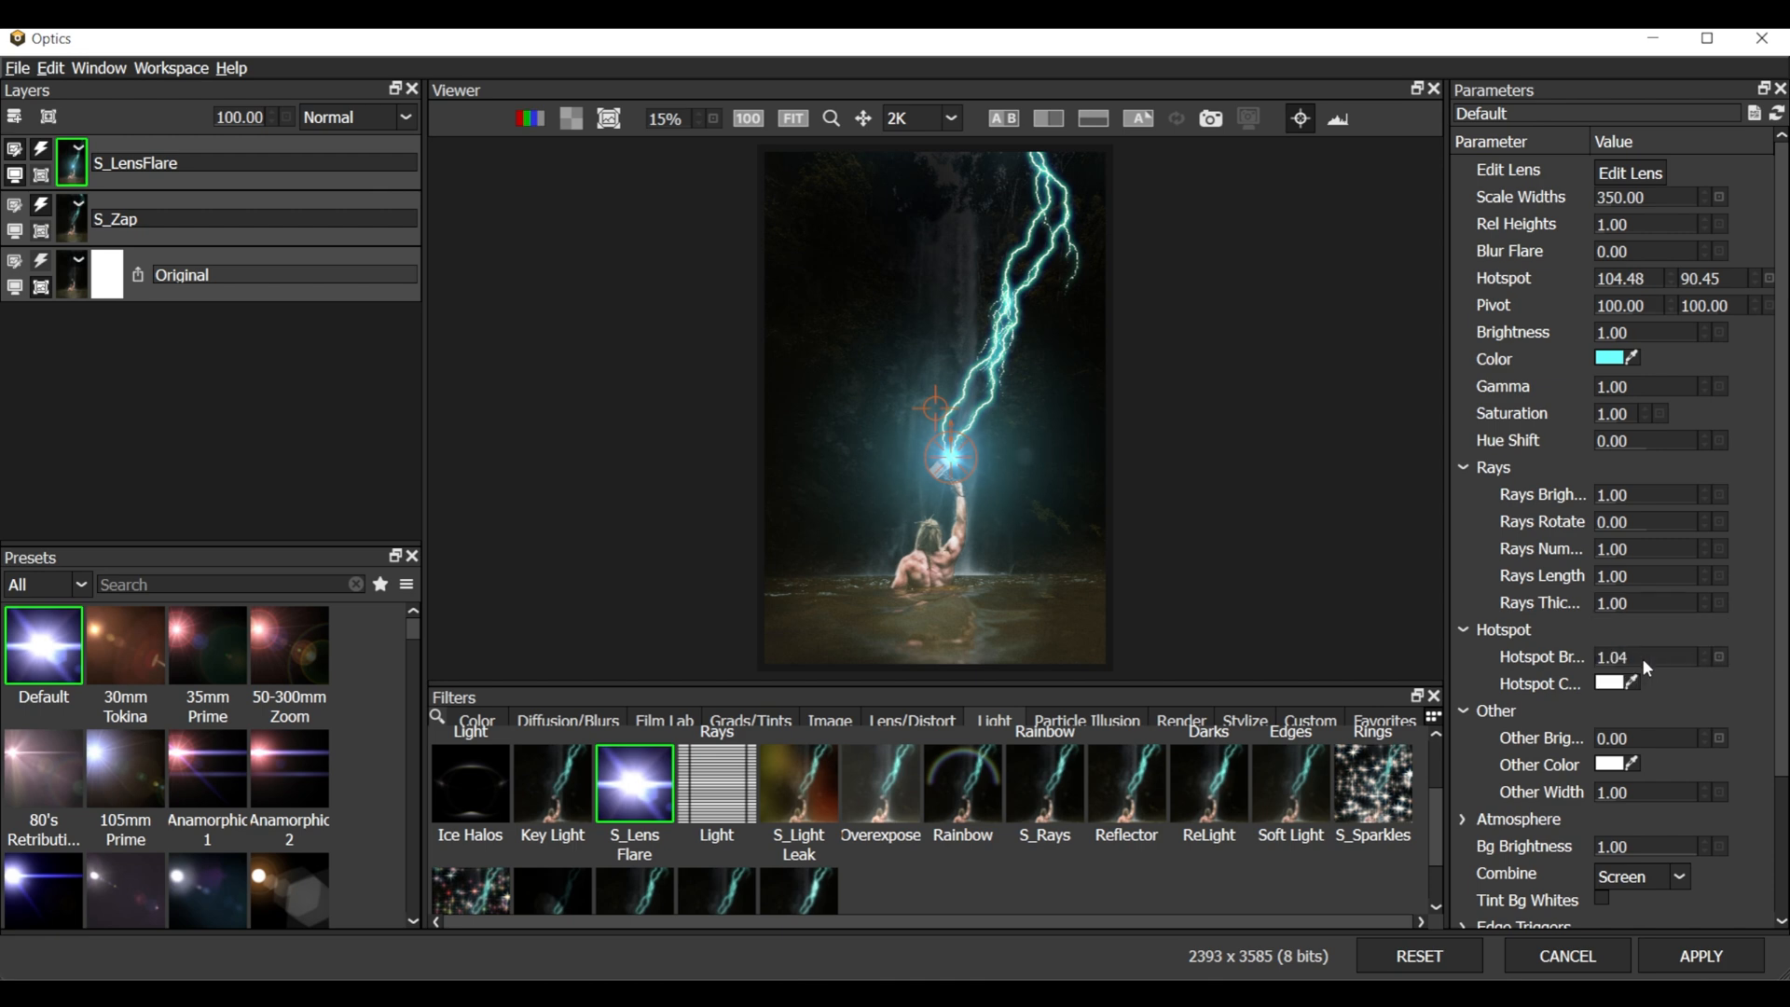
pyautogui.moveTo(1617, 637)
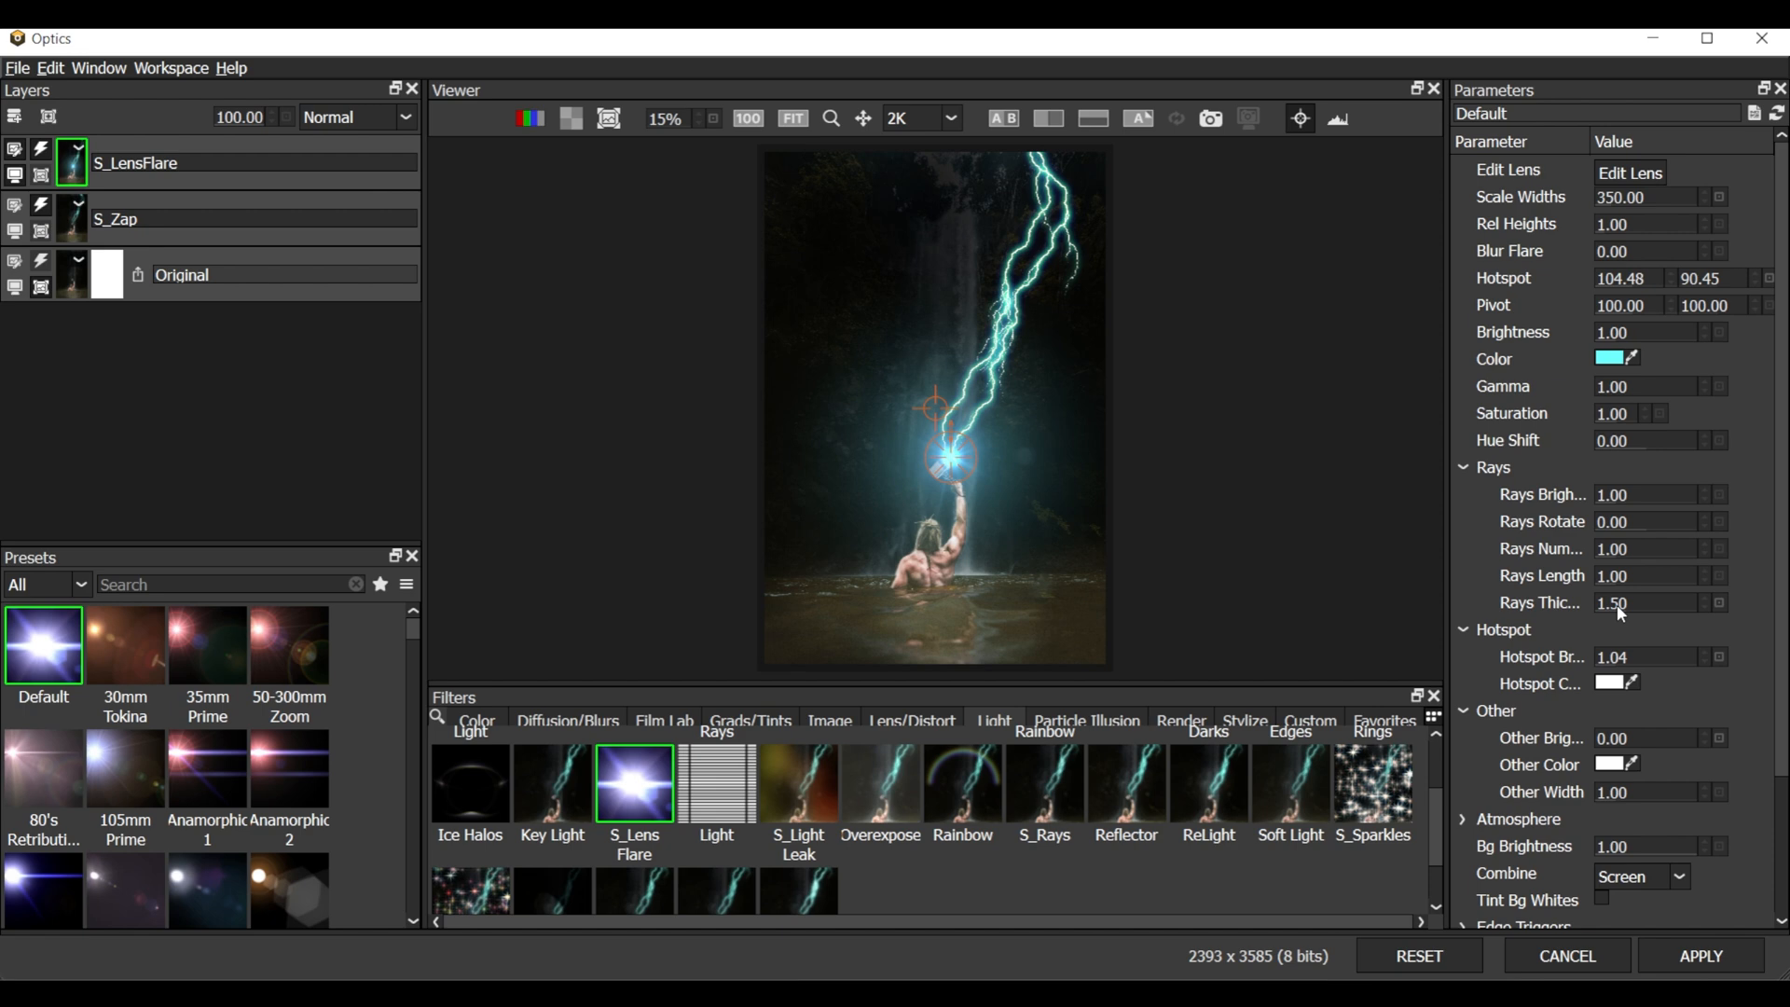
pyautogui.moveTo(1769, 660)
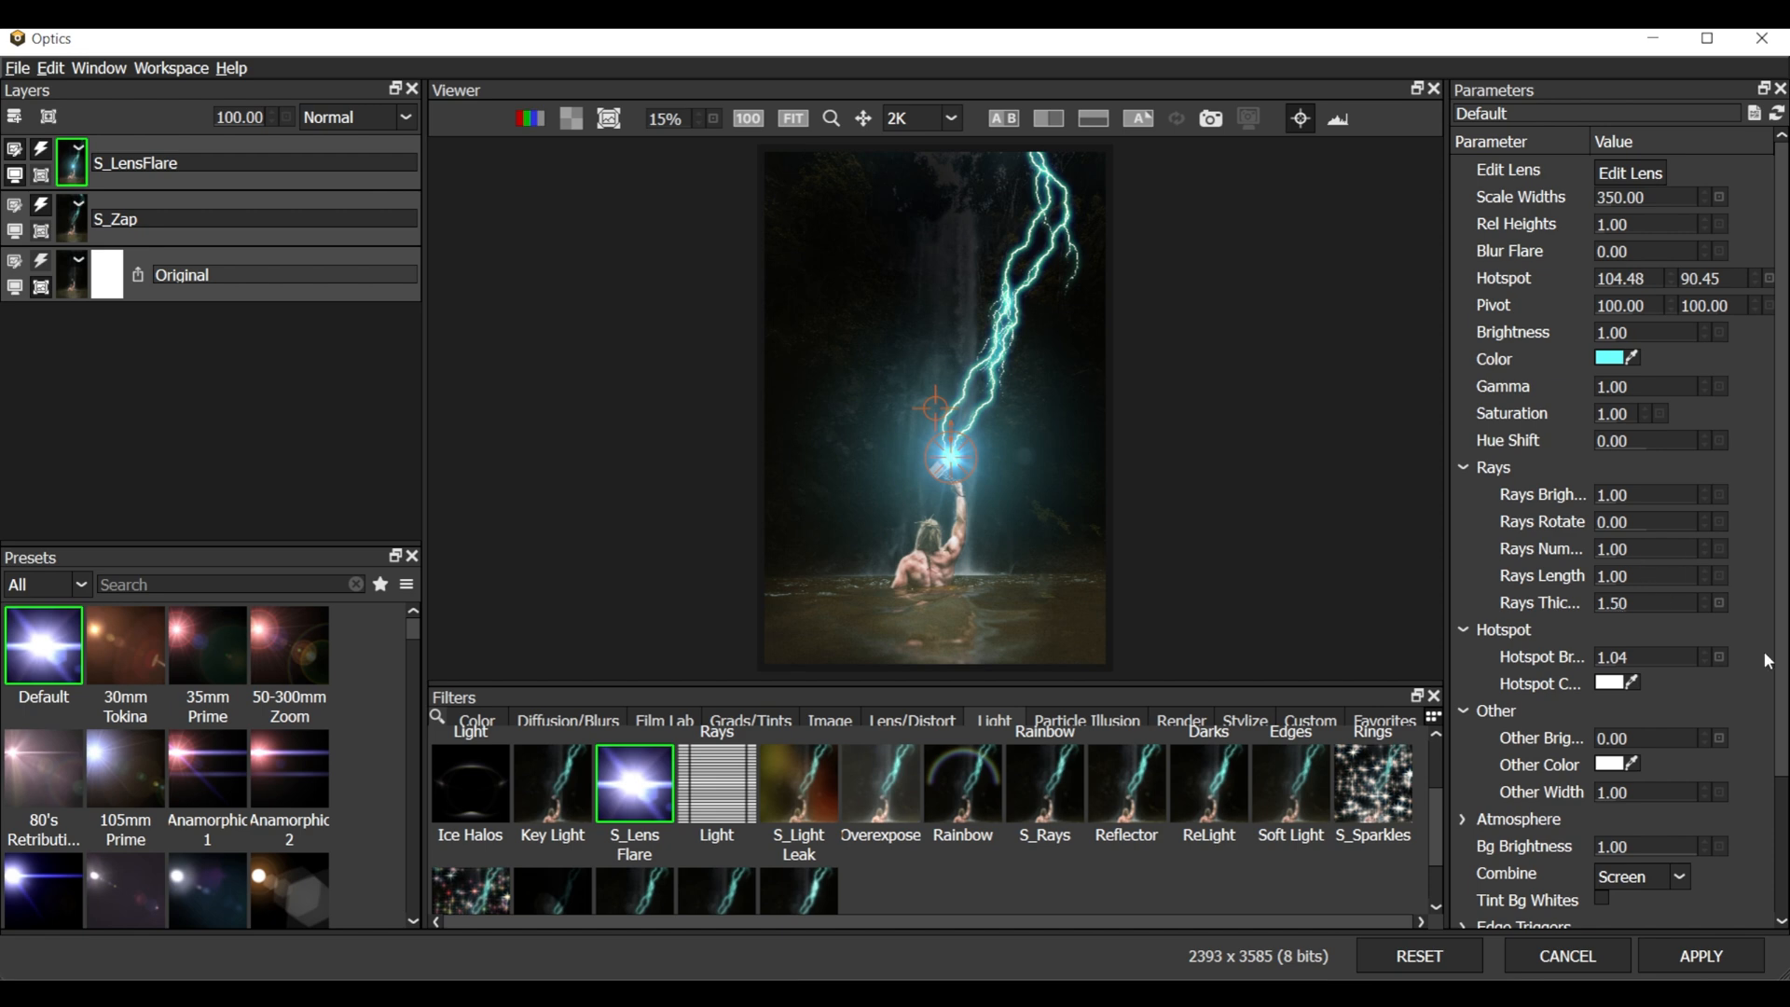
# Set the lens flare's Combine mode to Add and Rays Brightness to 0
pyautogui.scroll(-3)
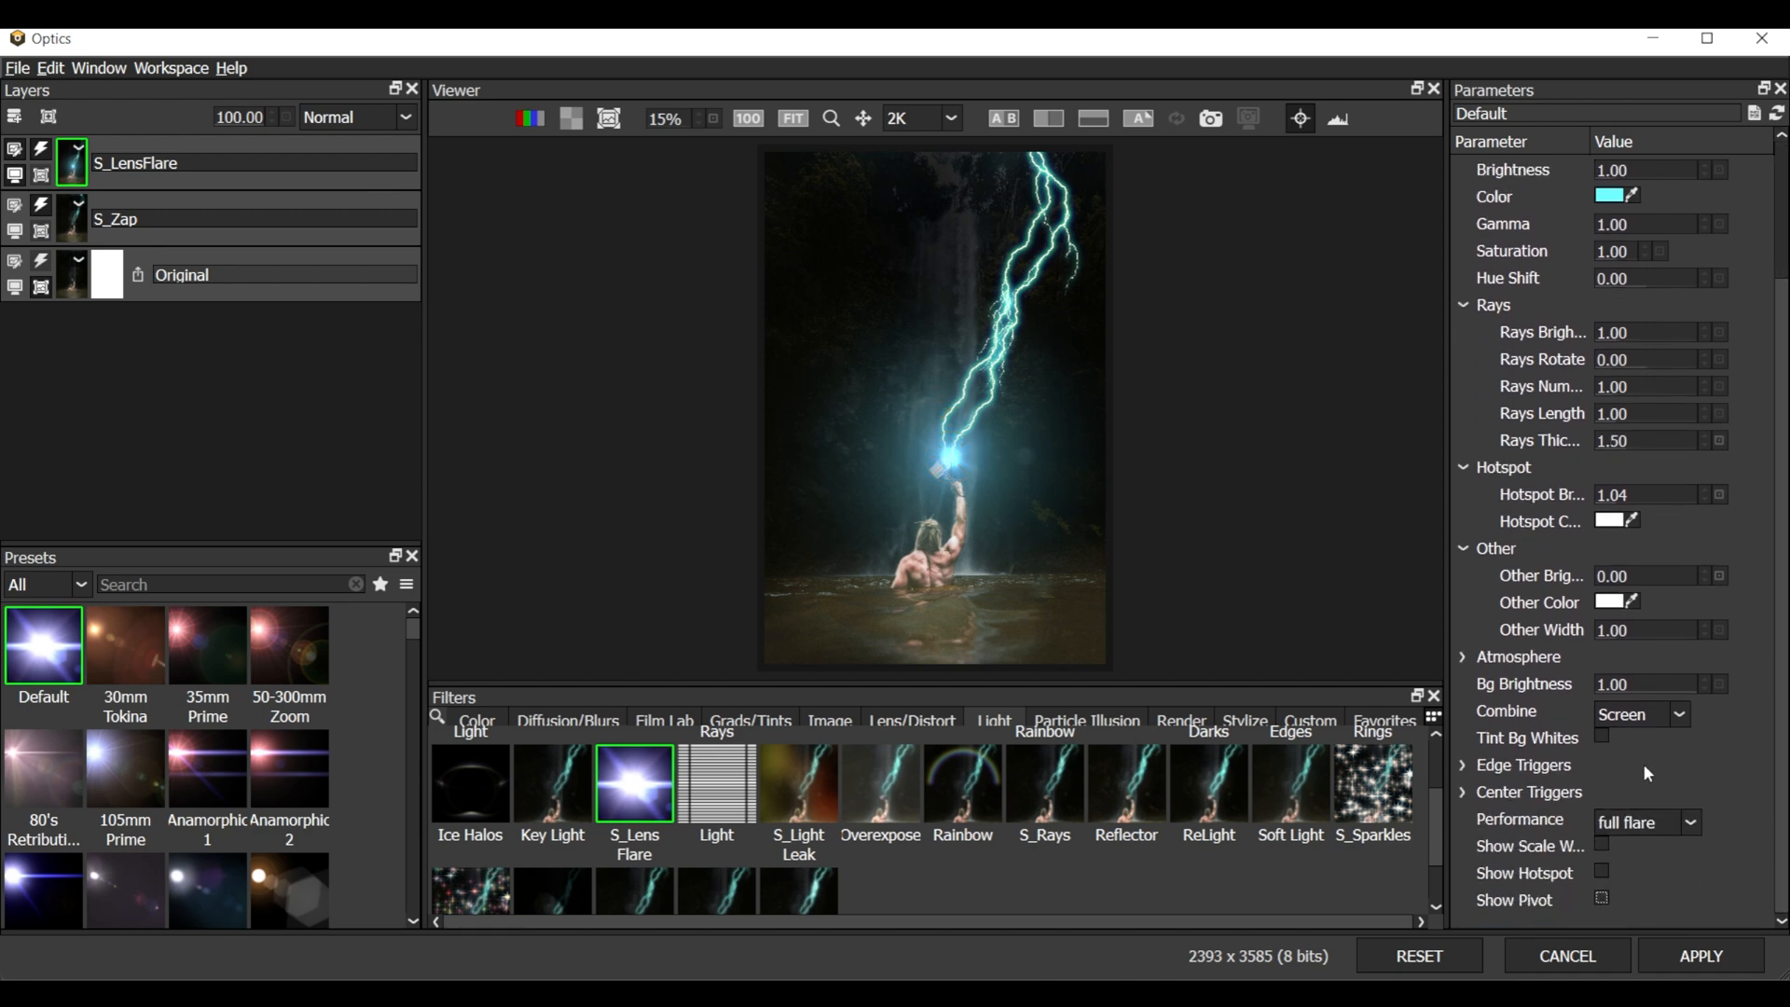
pyautogui.moveTo(1194, 463)
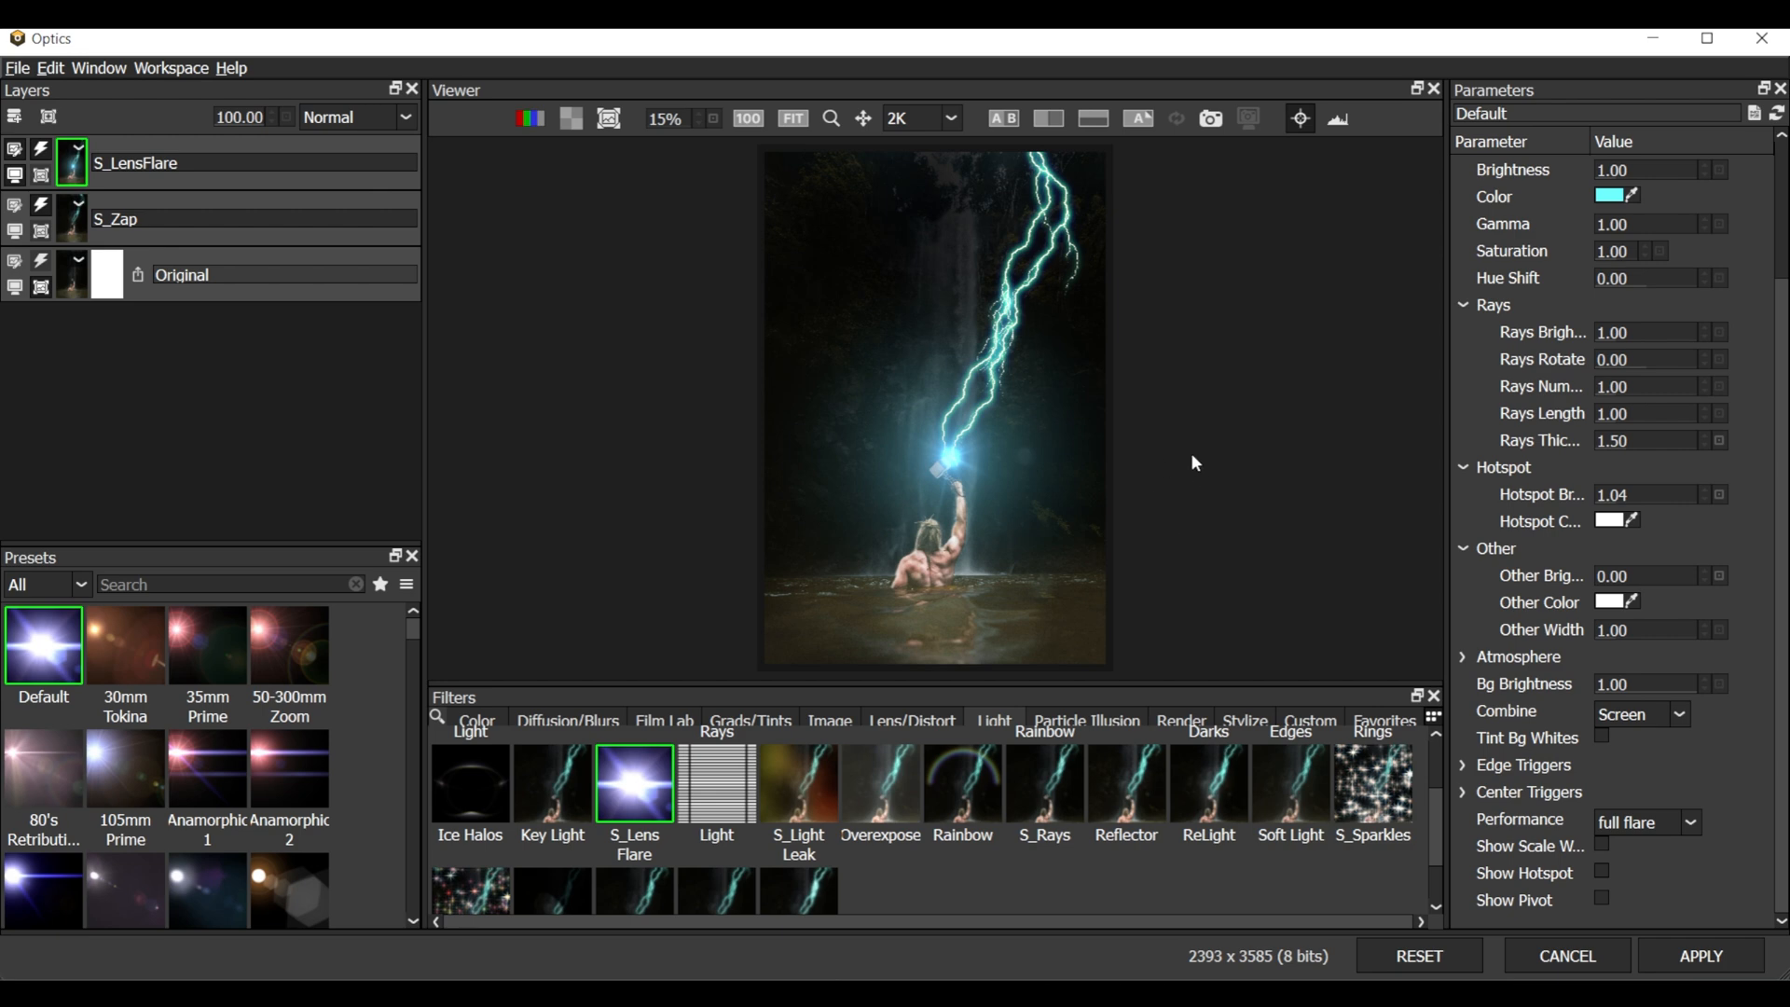
pyautogui.moveTo(1653, 332)
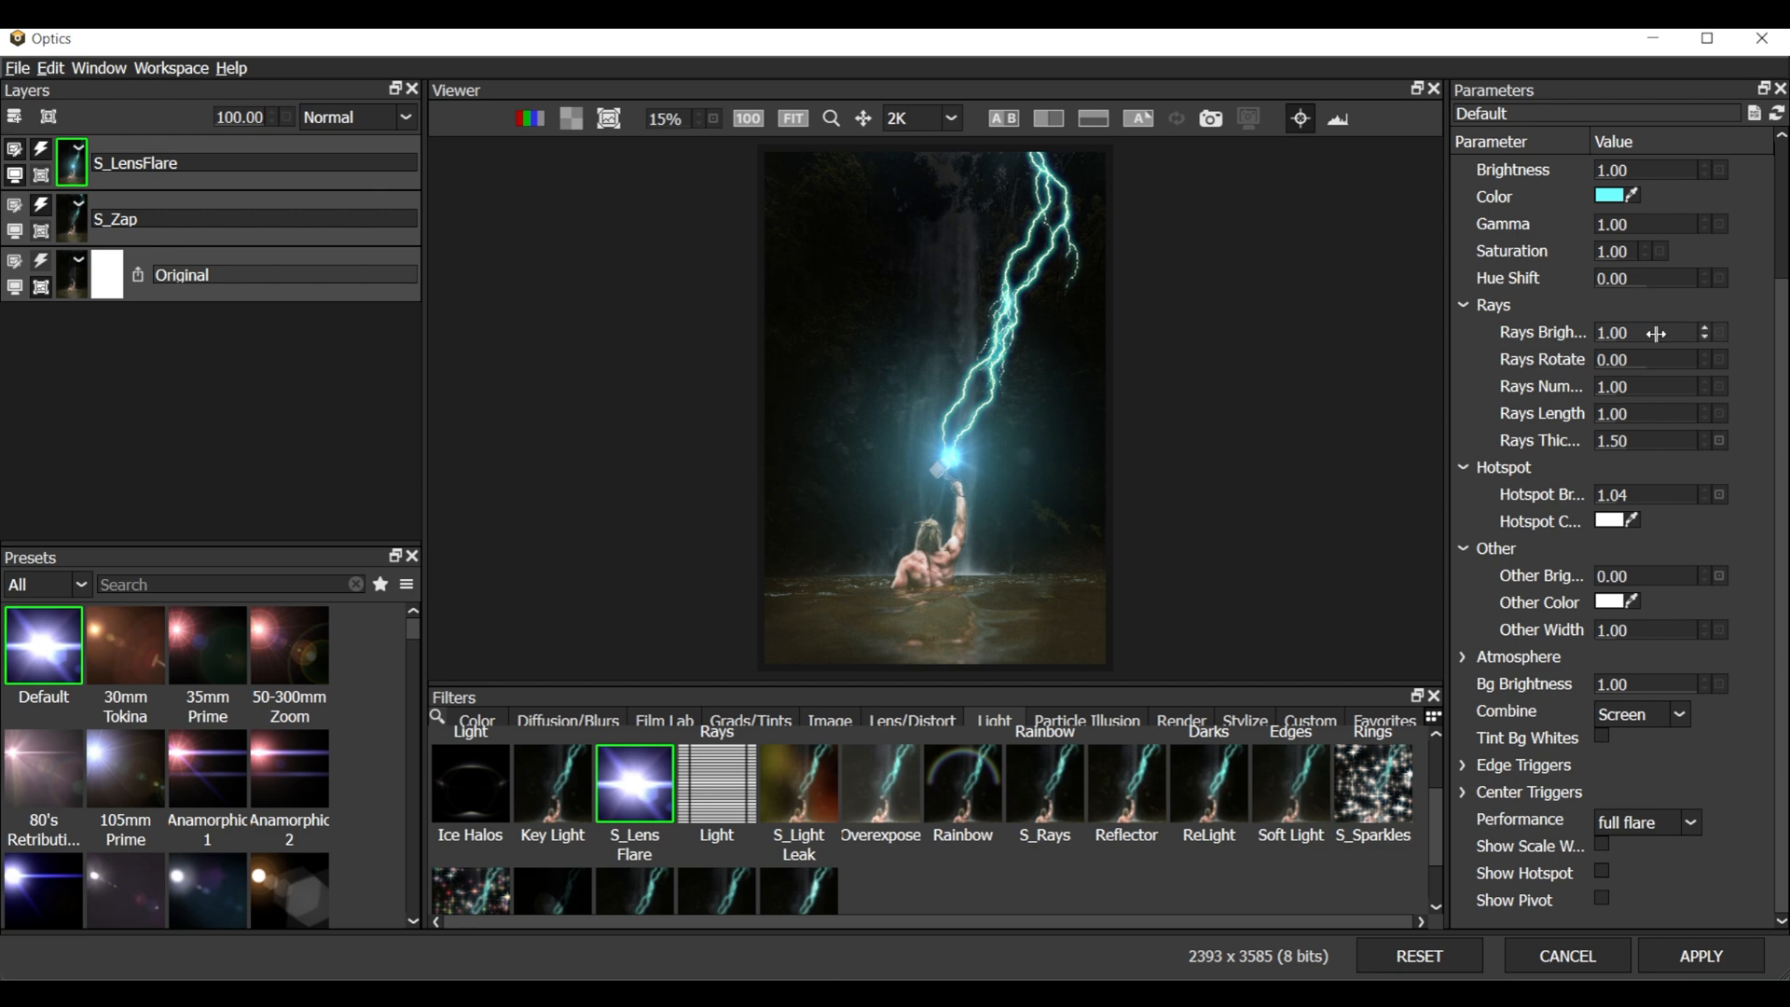
pyautogui.moveTo(975, 482)
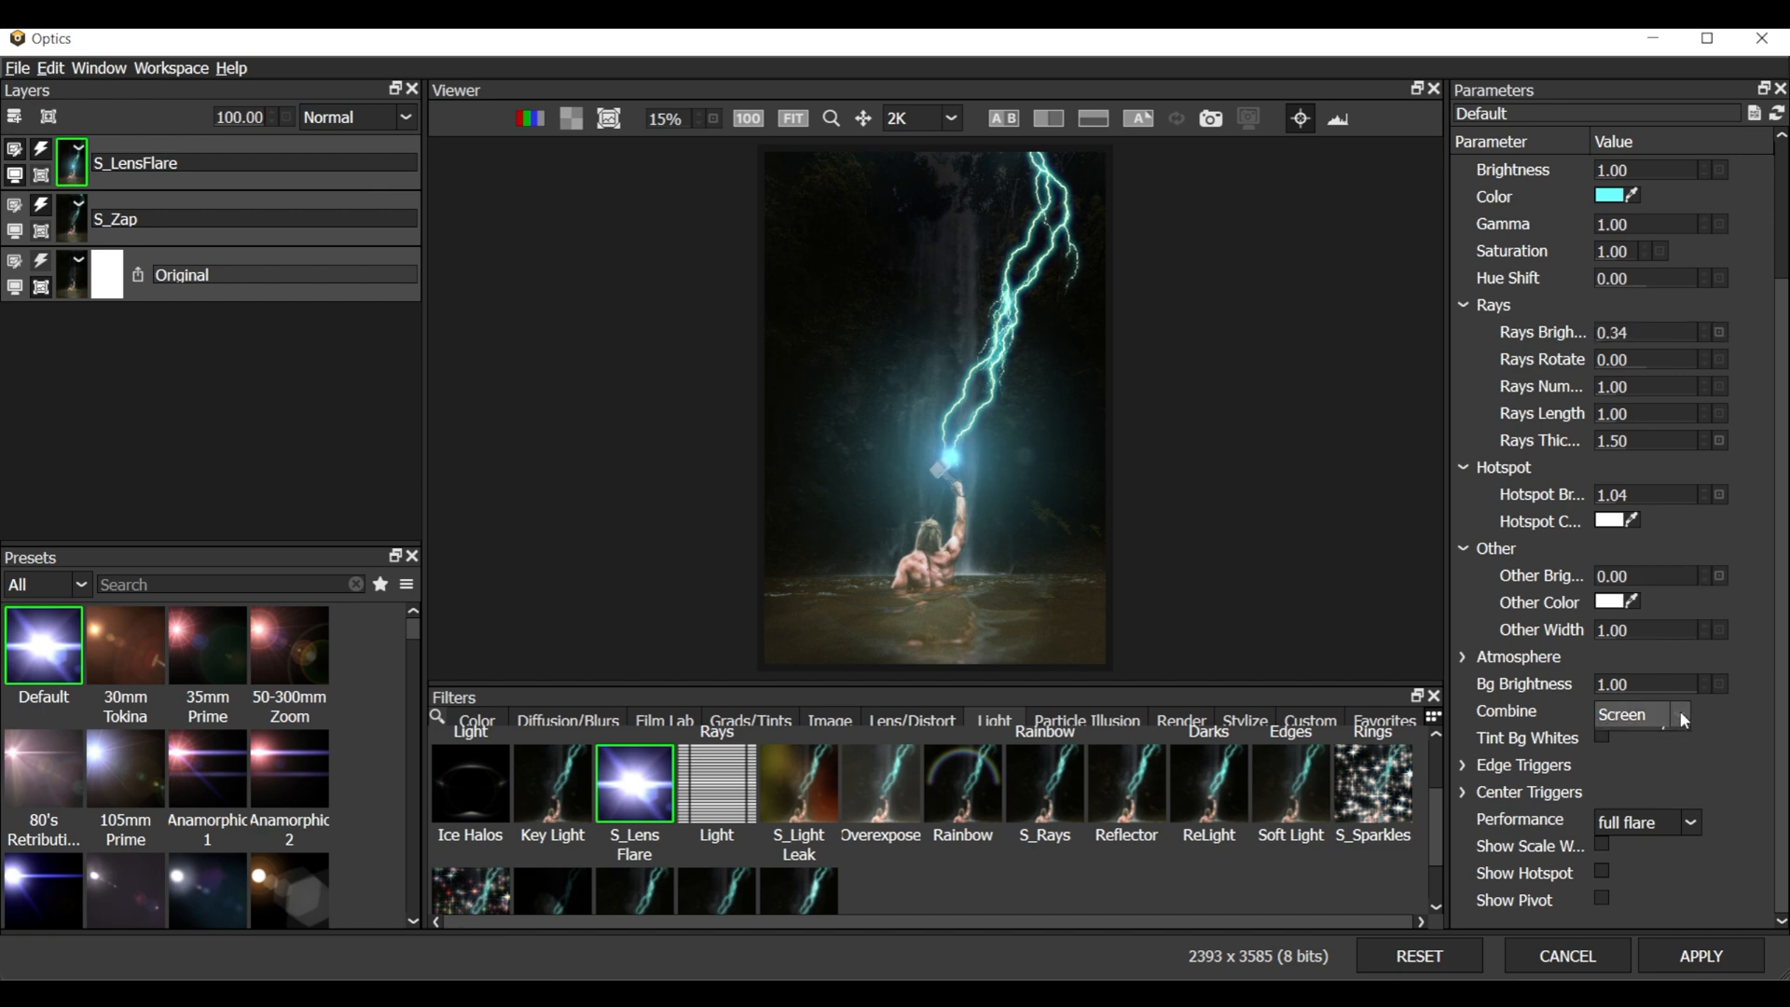
pyautogui.click(1644, 714)
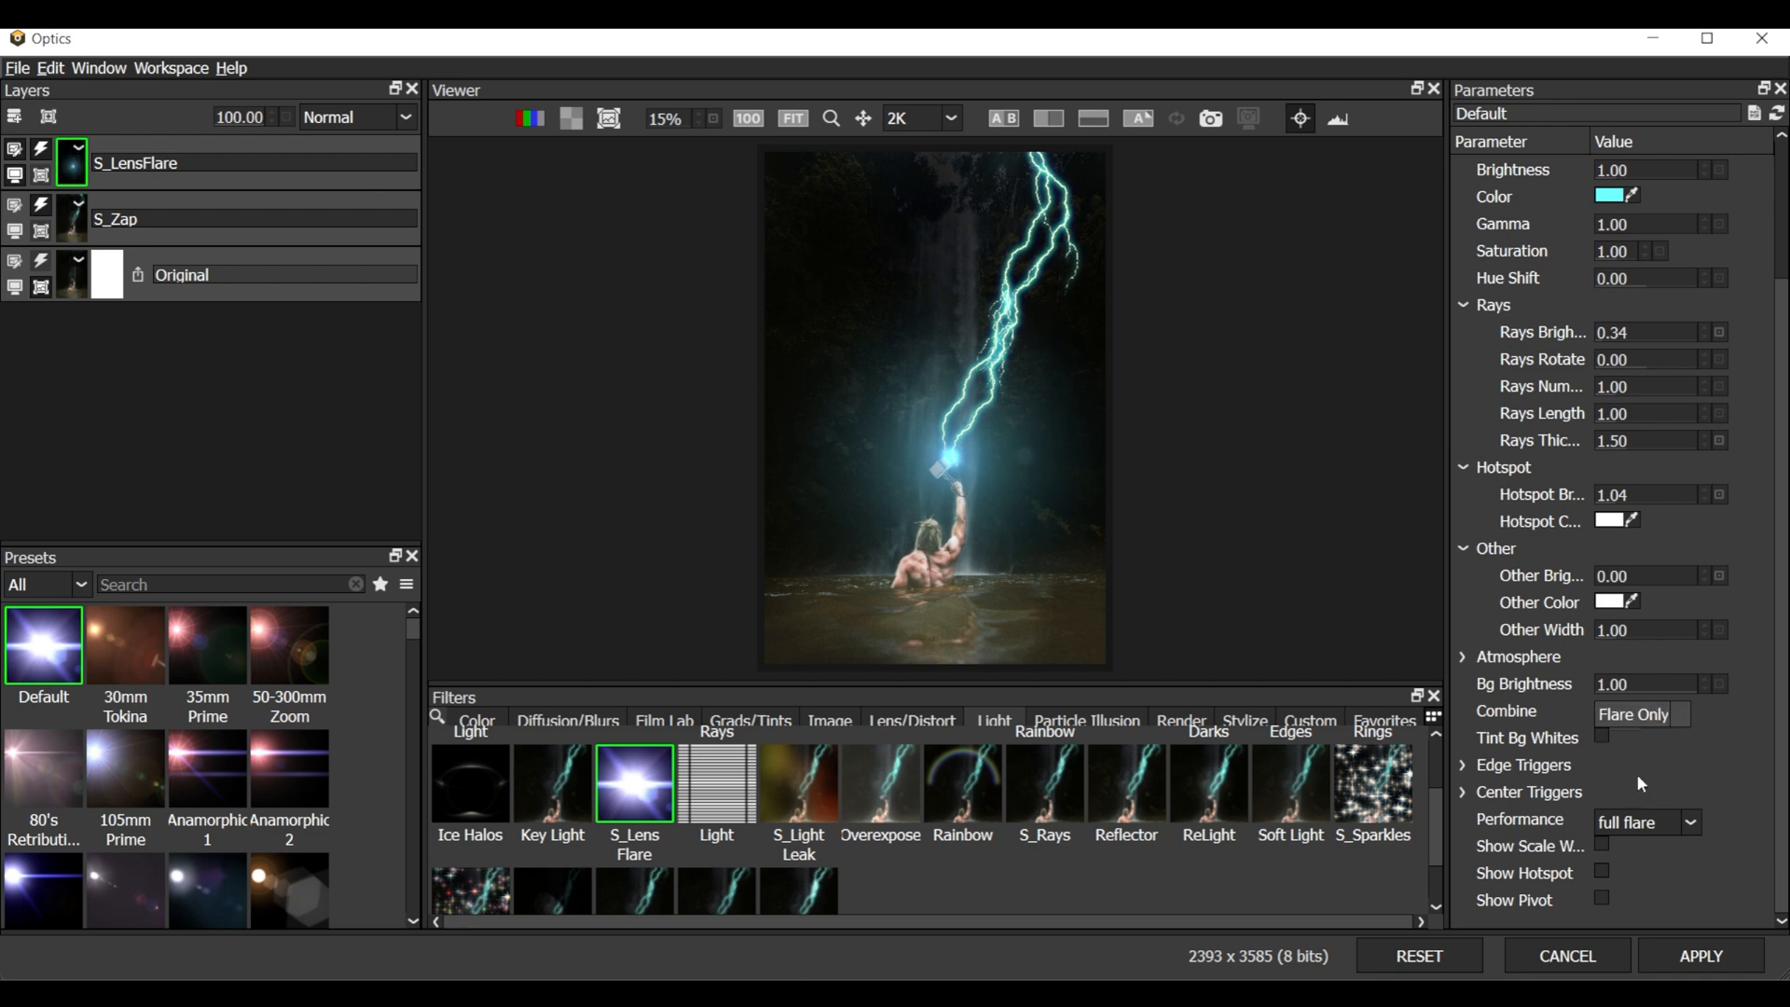
pyautogui.click(1635, 713)
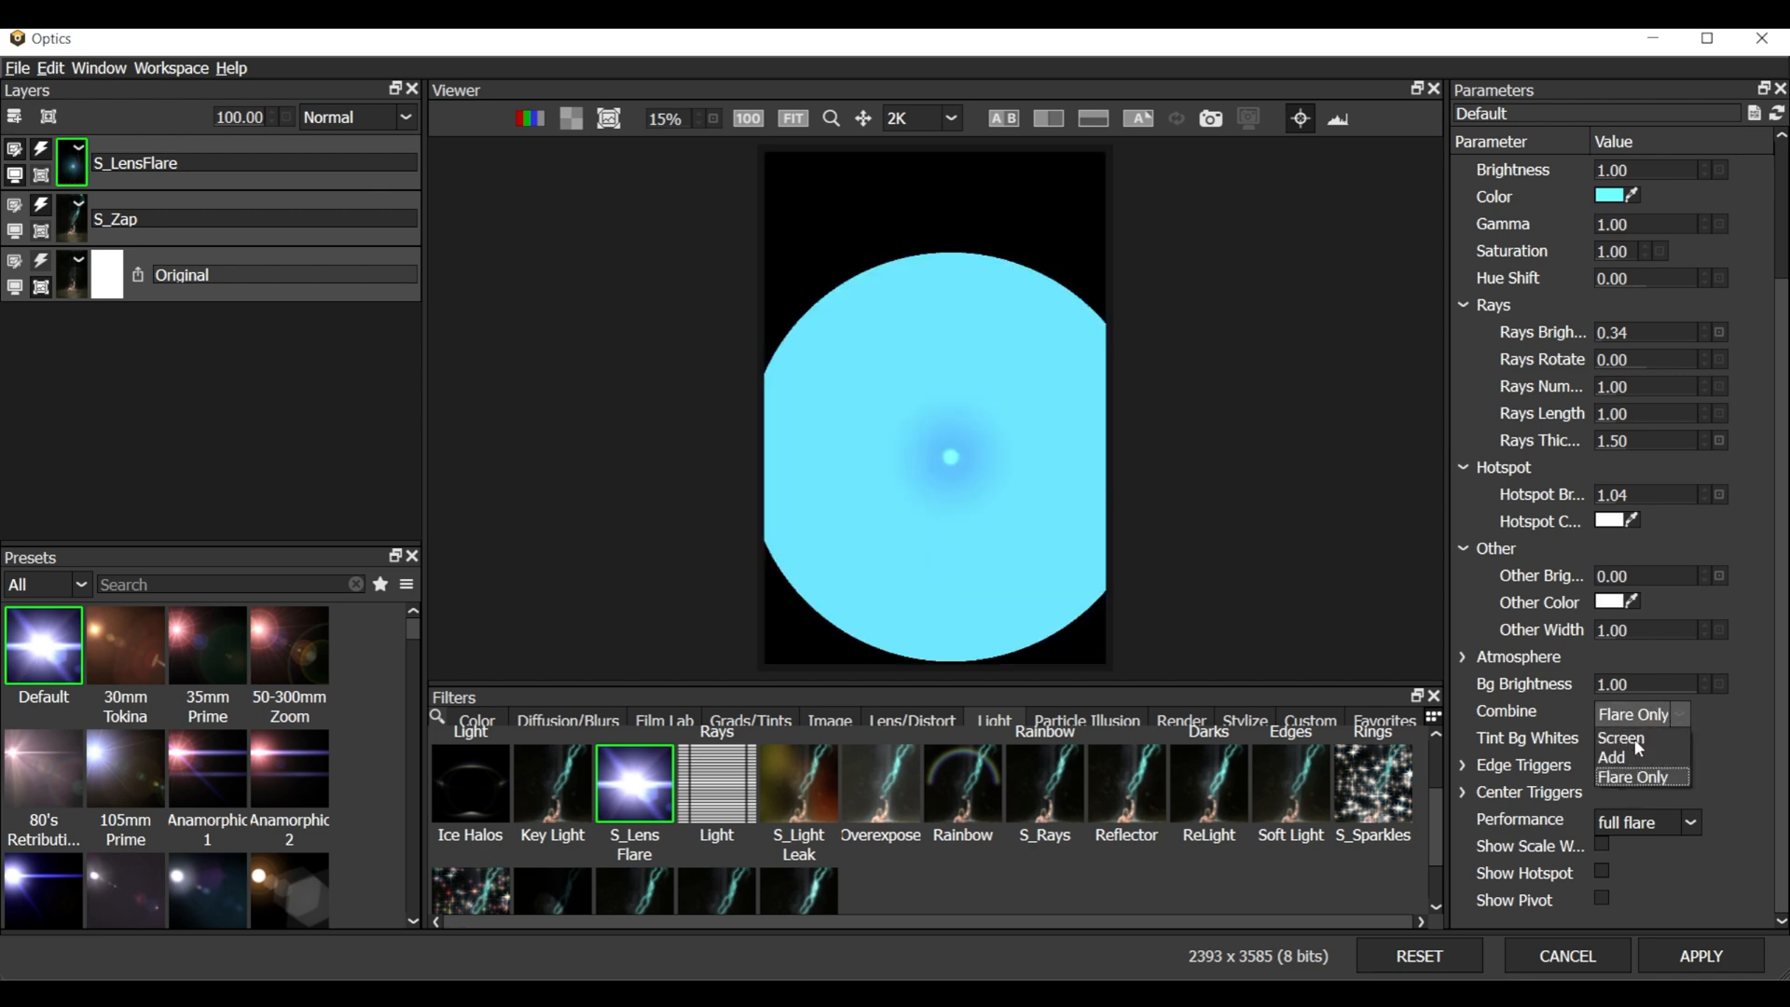
pyautogui.click(1622, 738)
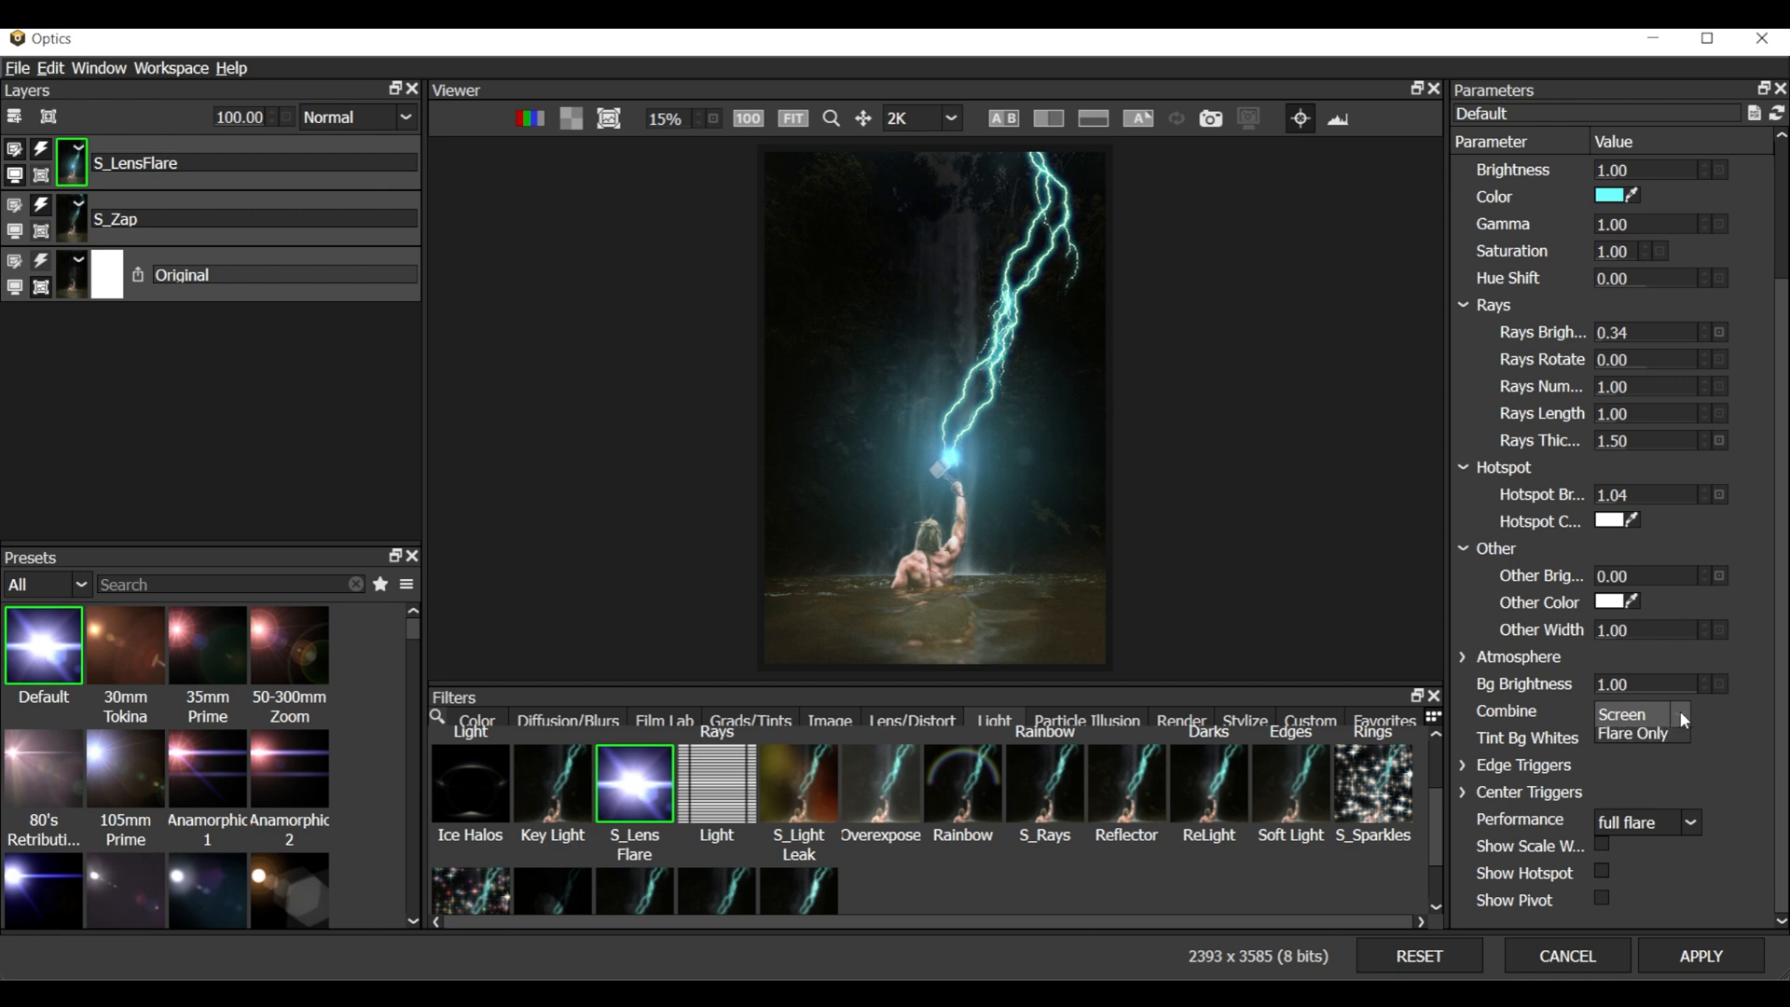
pyautogui.click(1621, 713)
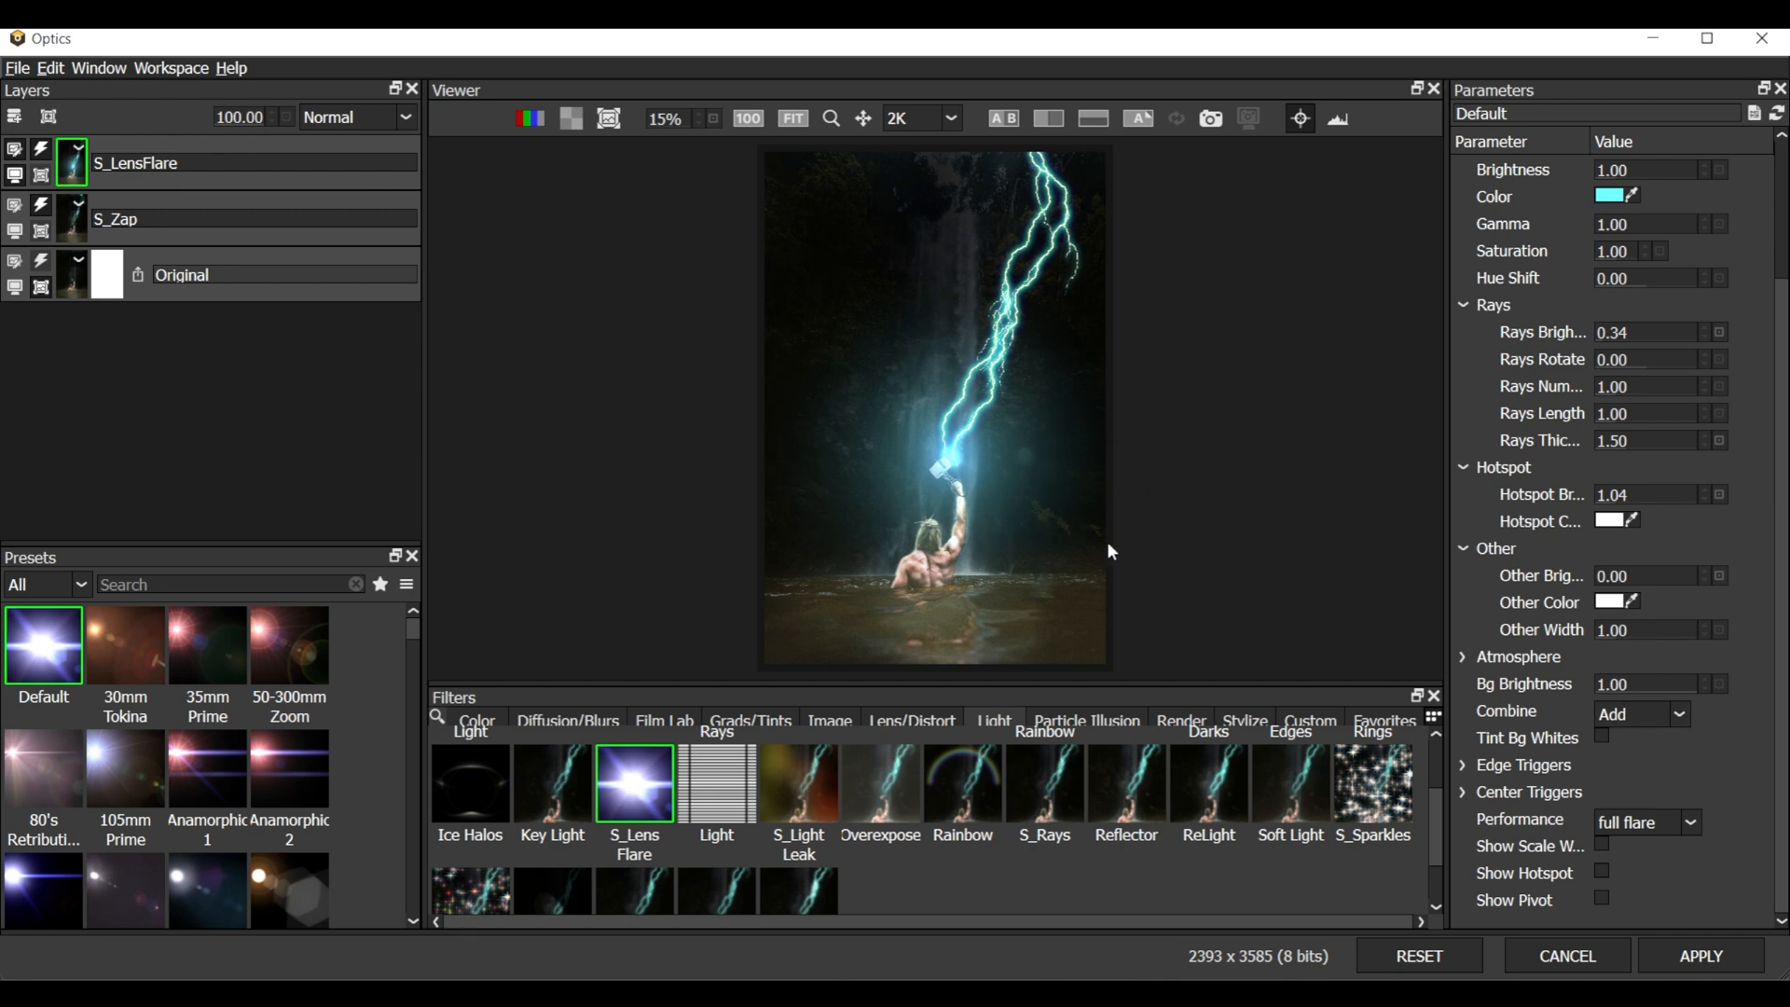
pyautogui.moveTo(1622, 440)
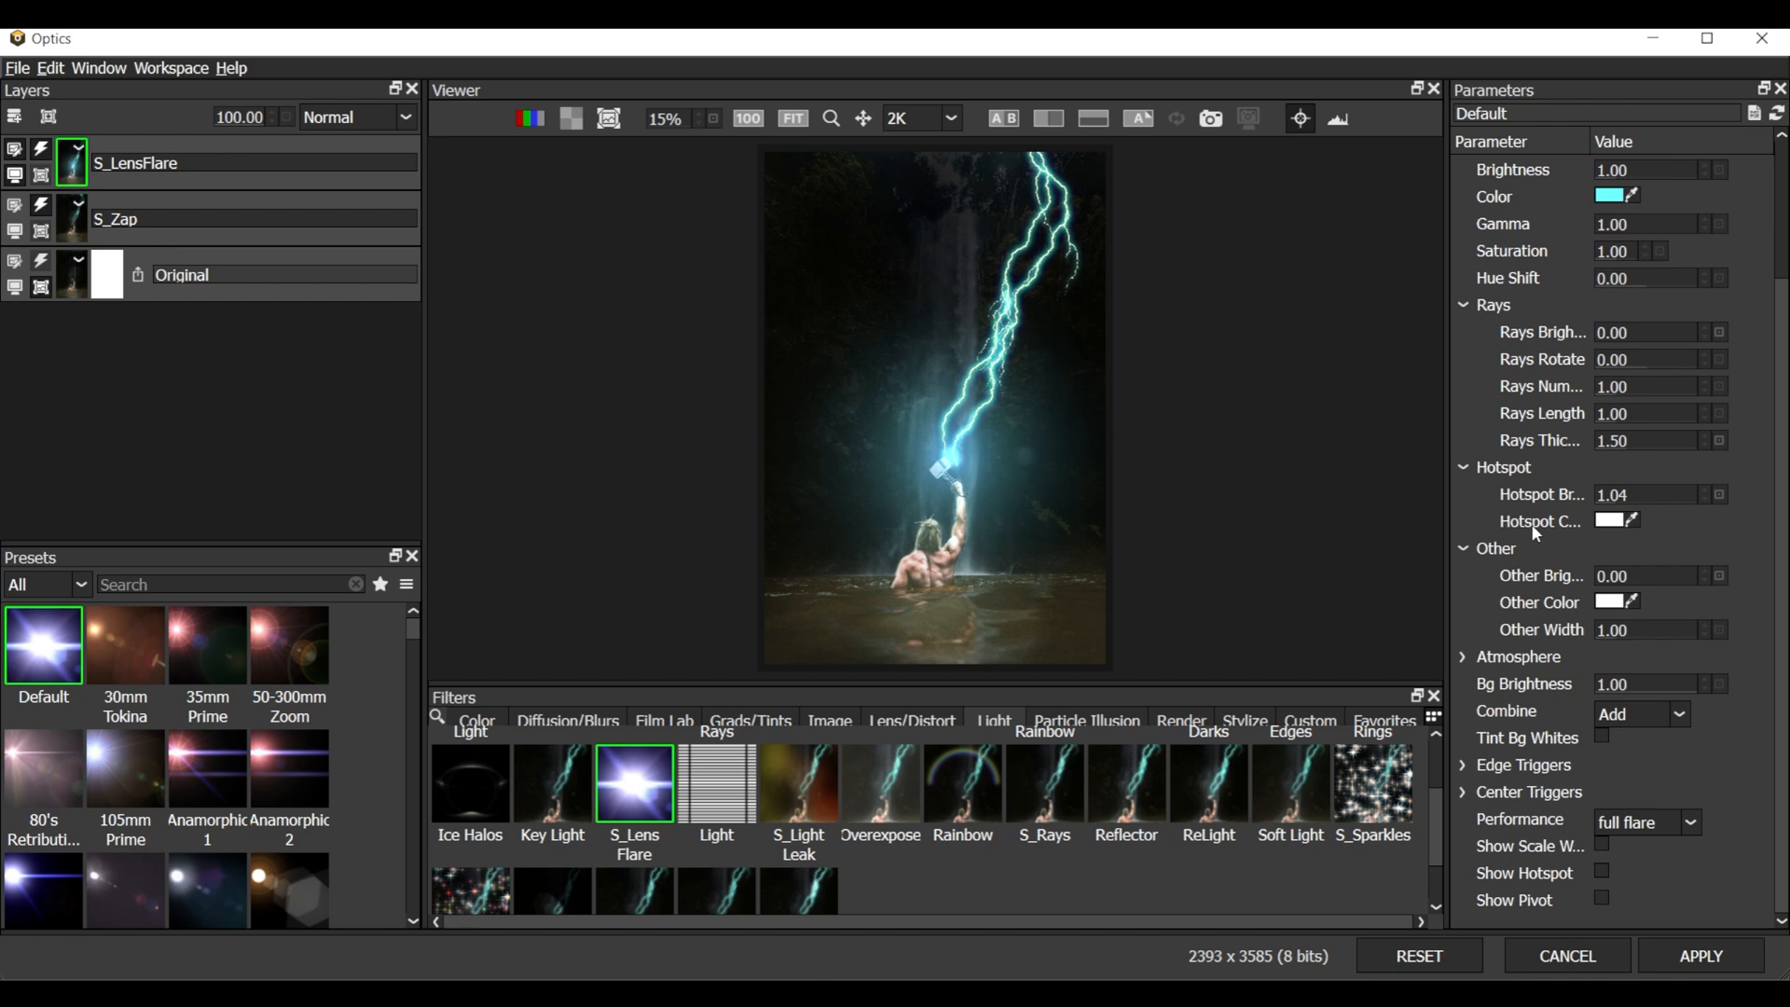
pyautogui.moveTo(1541, 494)
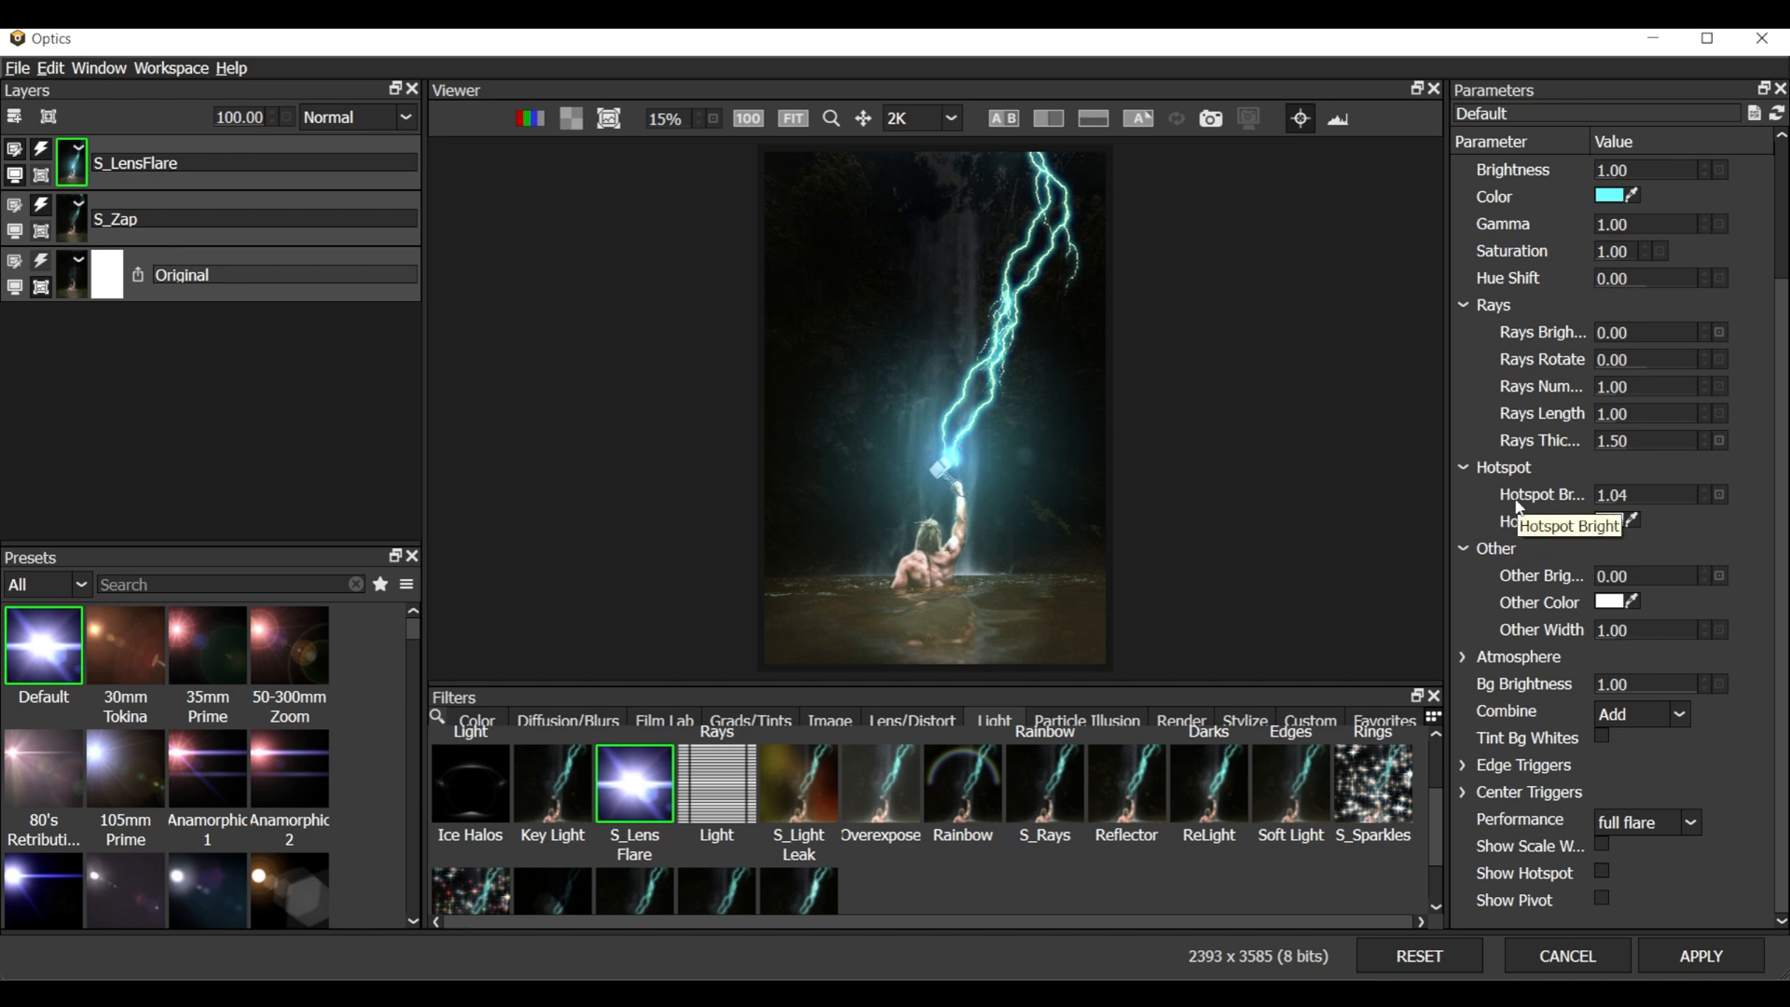
pyautogui.scroll(3)
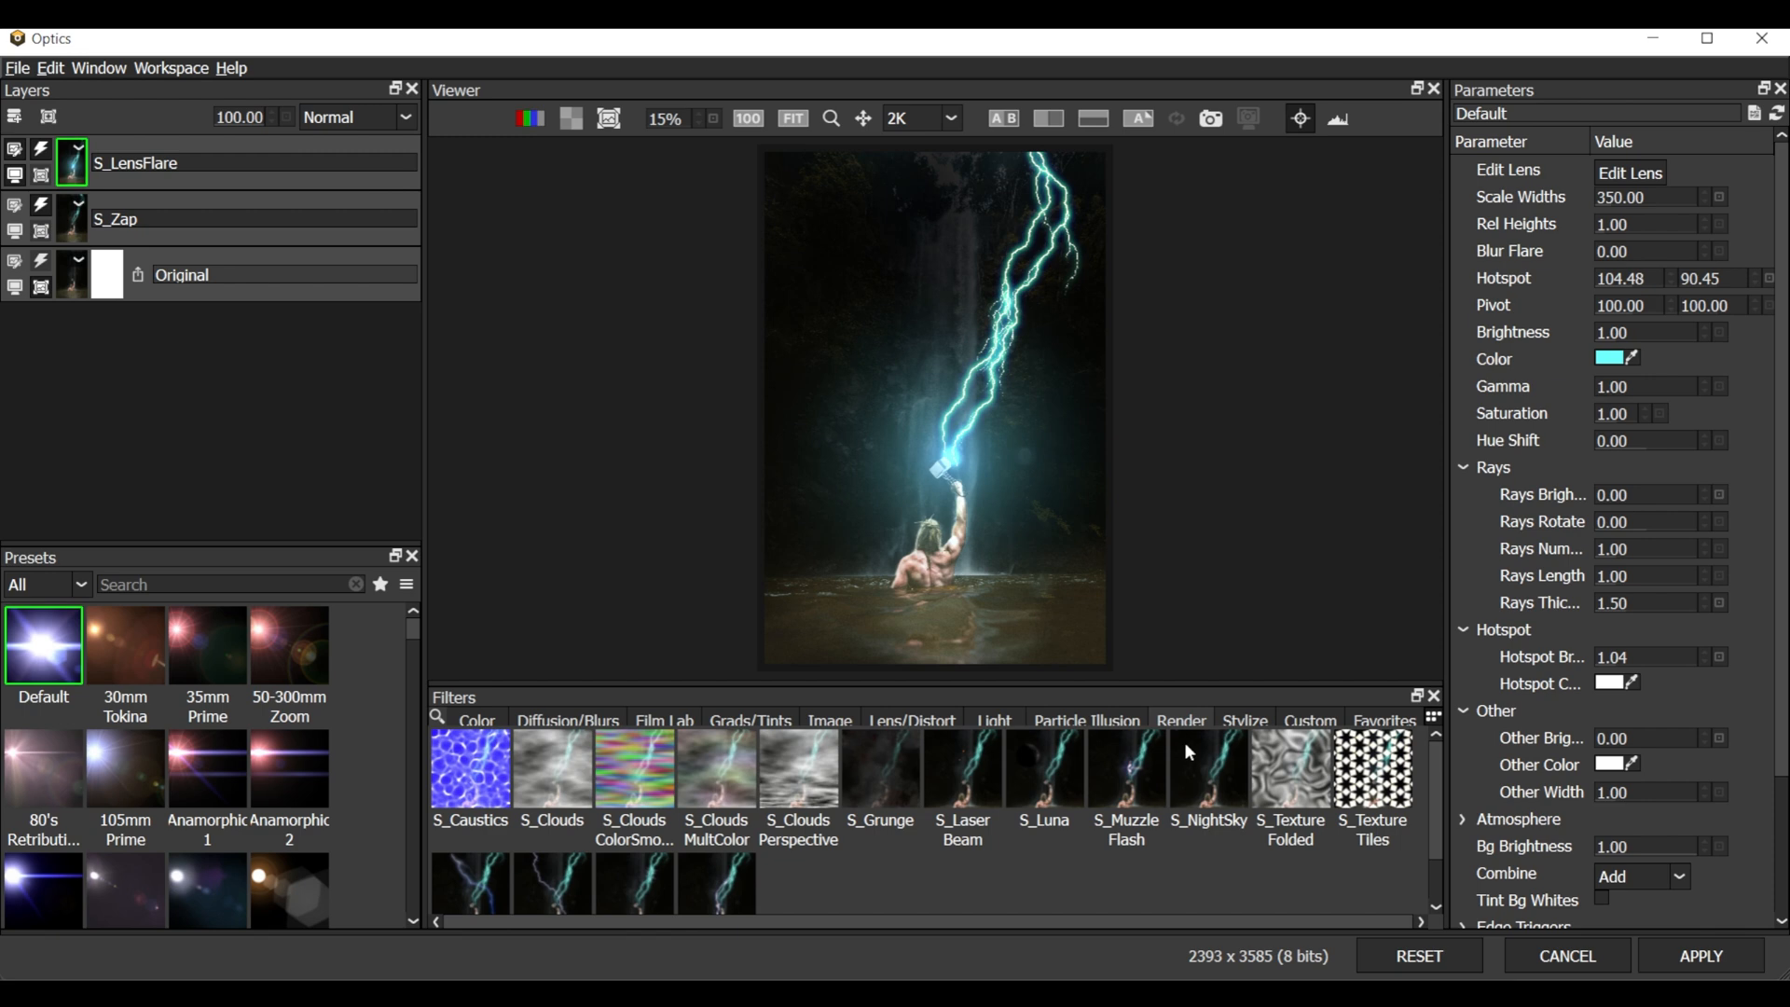
# On a new layer, try PI Emitters-2020, then apply PI Misc with Underwater Sunshine
pyautogui.click(1085, 719)
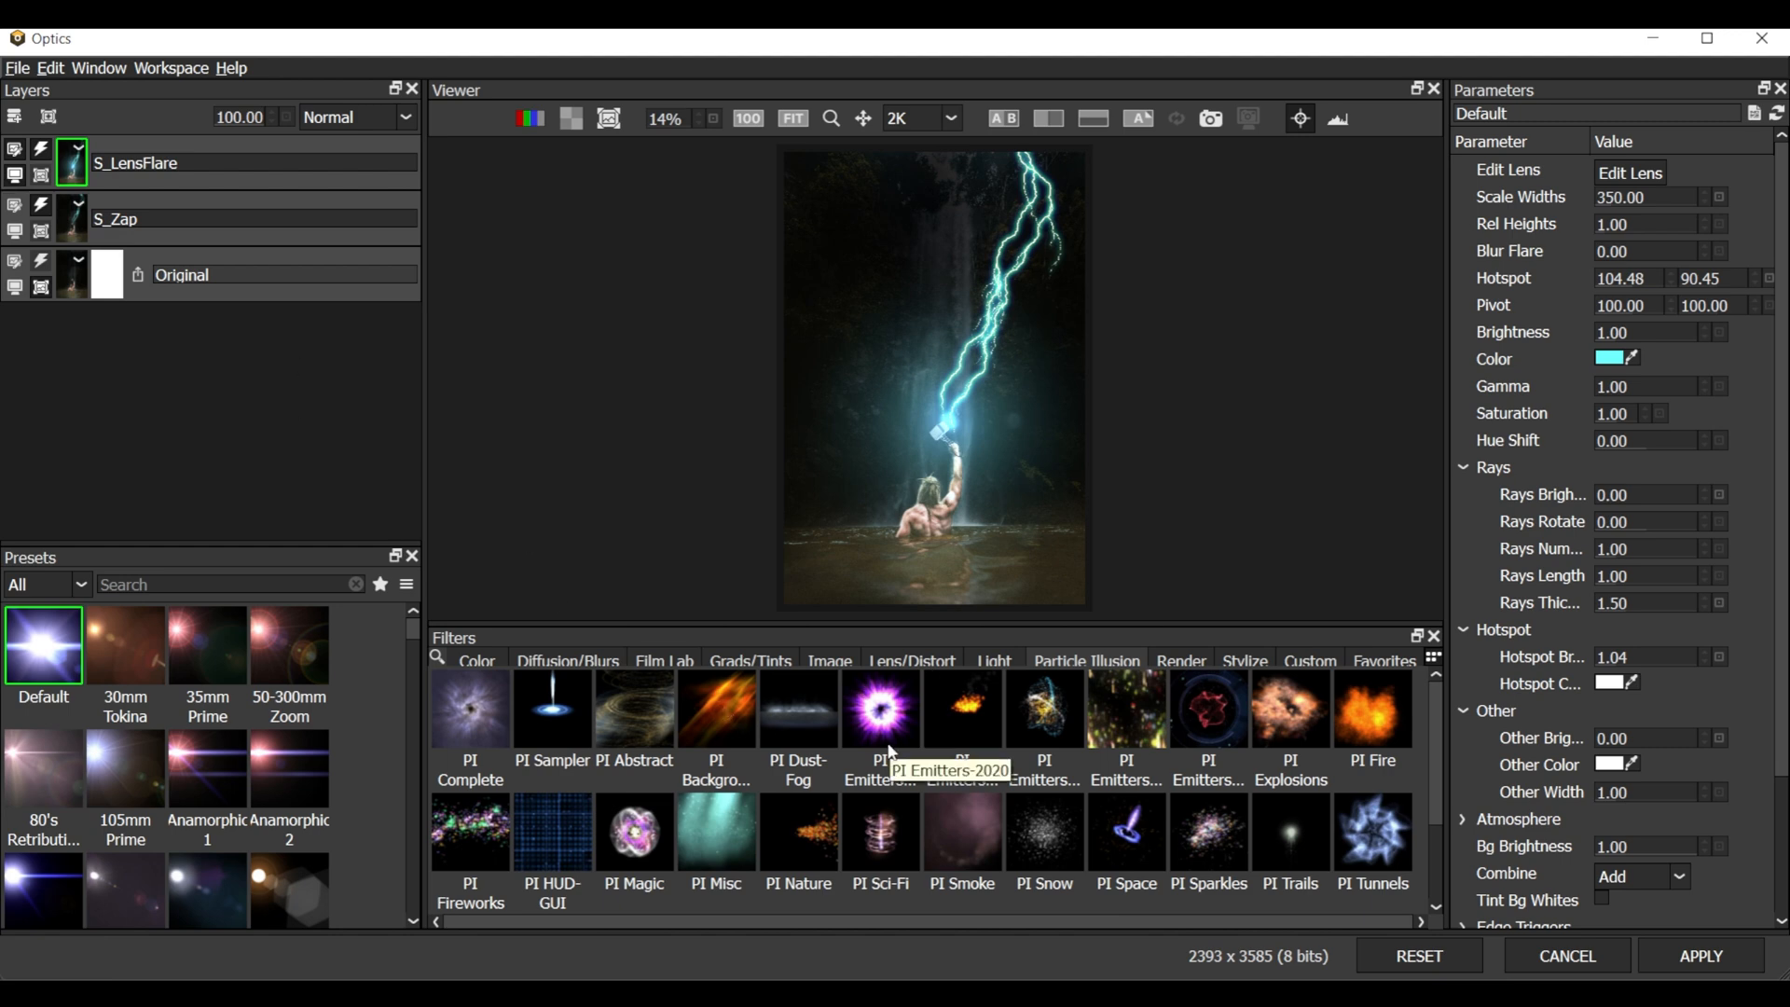
pyautogui.click(15, 117)
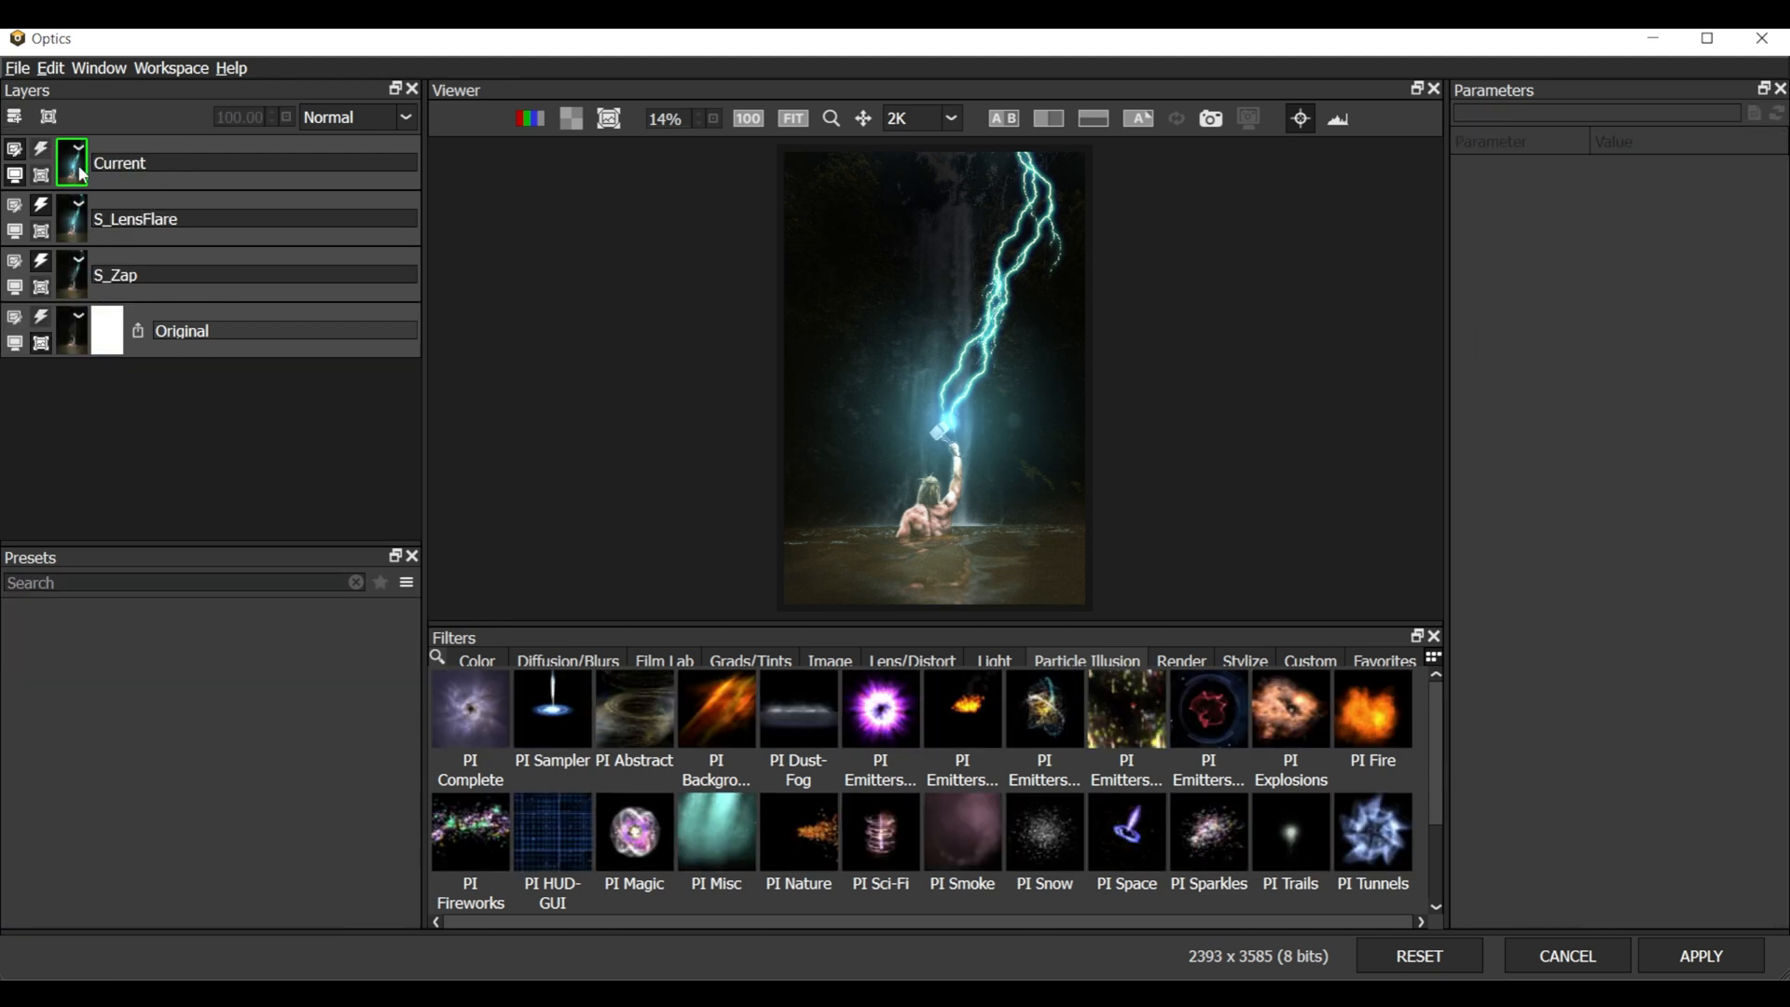
pyautogui.moveTo(640, 785)
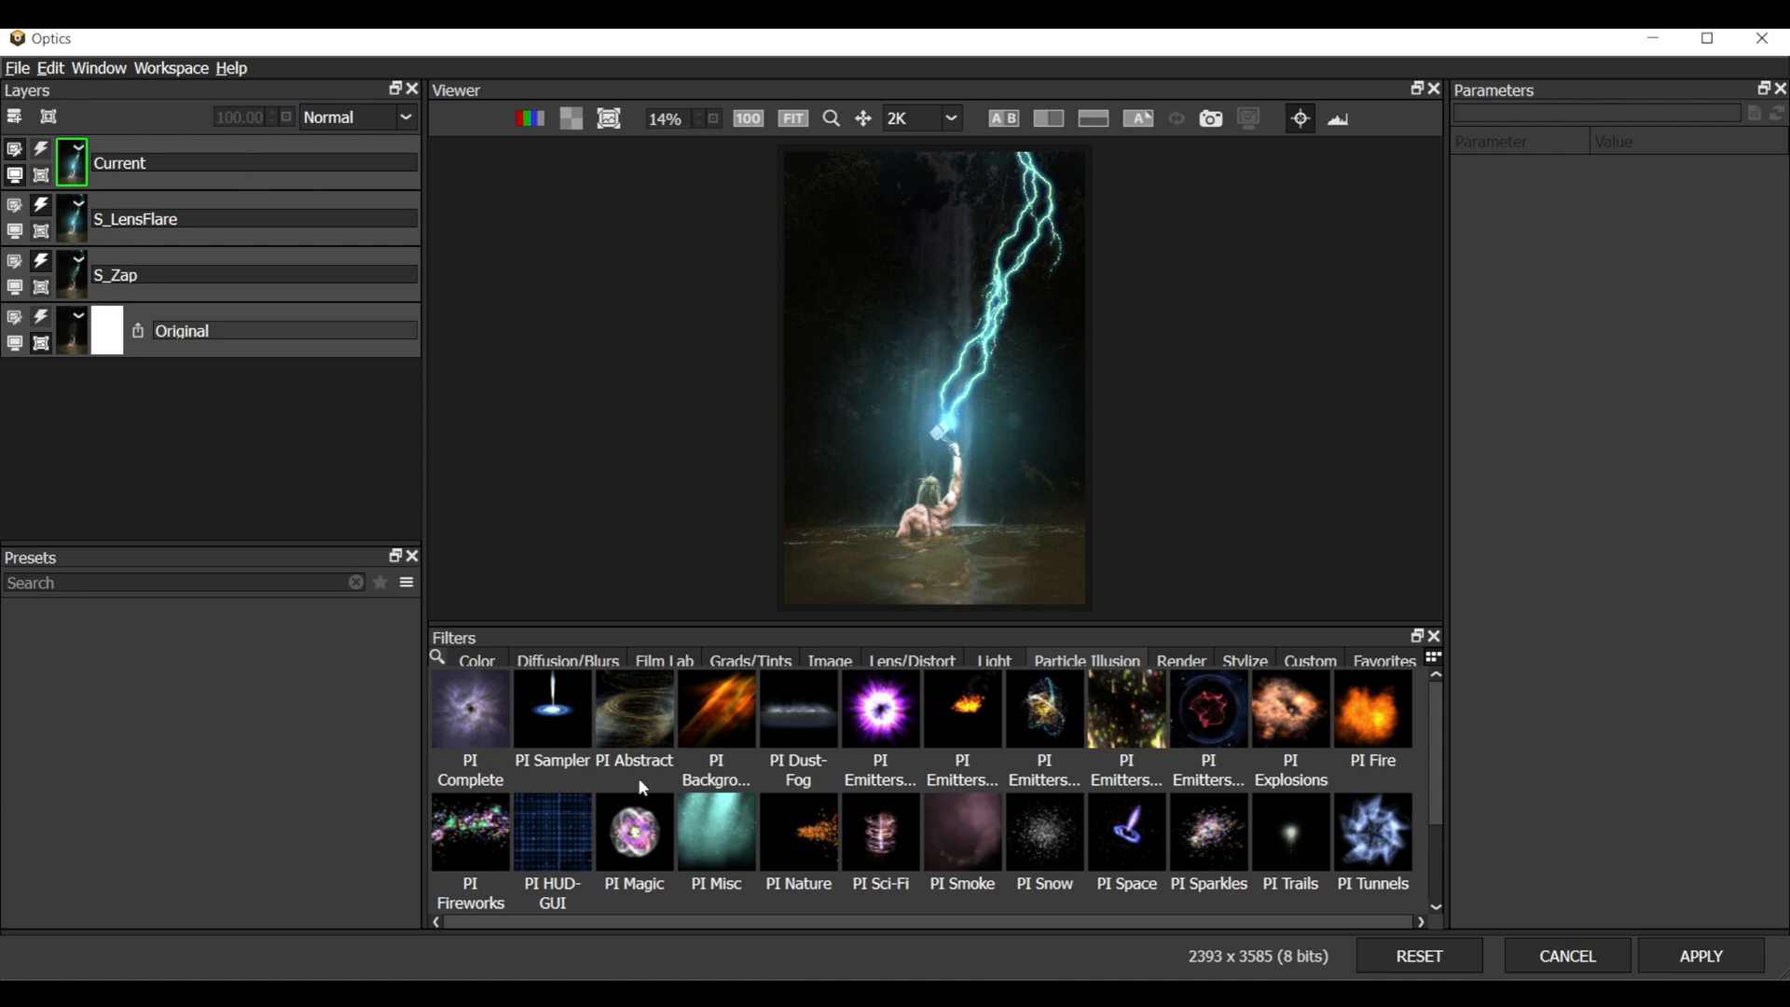
pyautogui.click(717, 830)
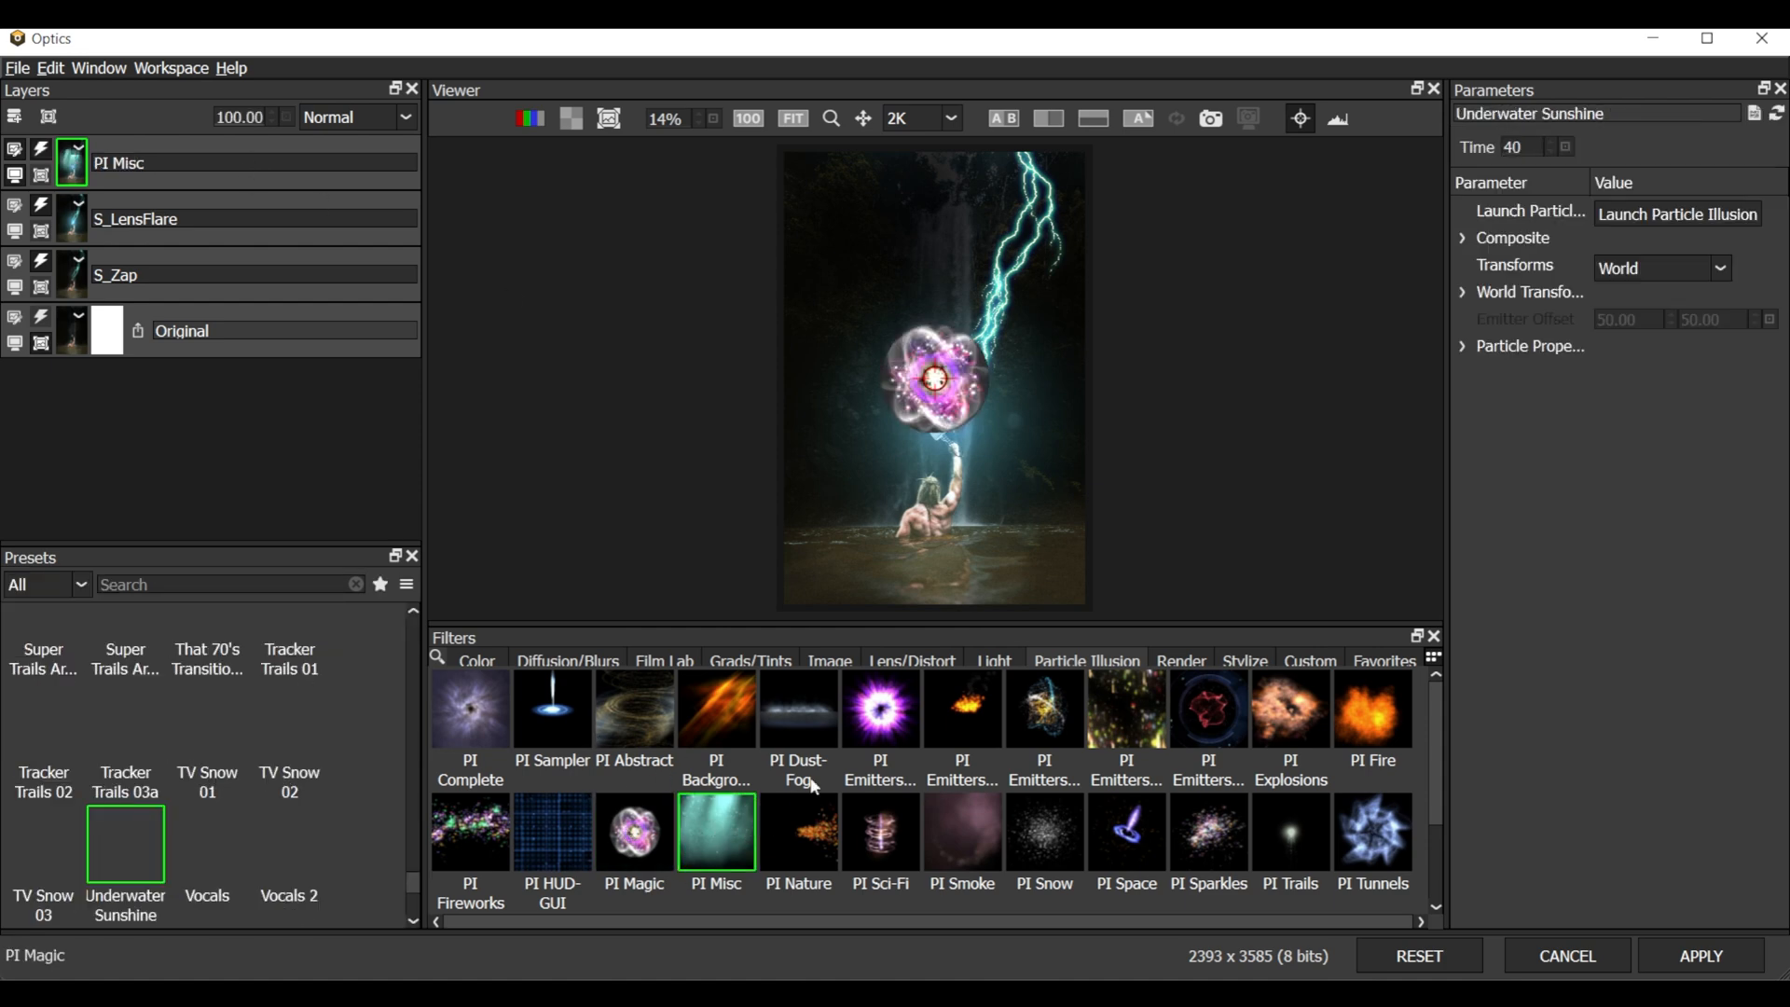
pyautogui.click(879, 707)
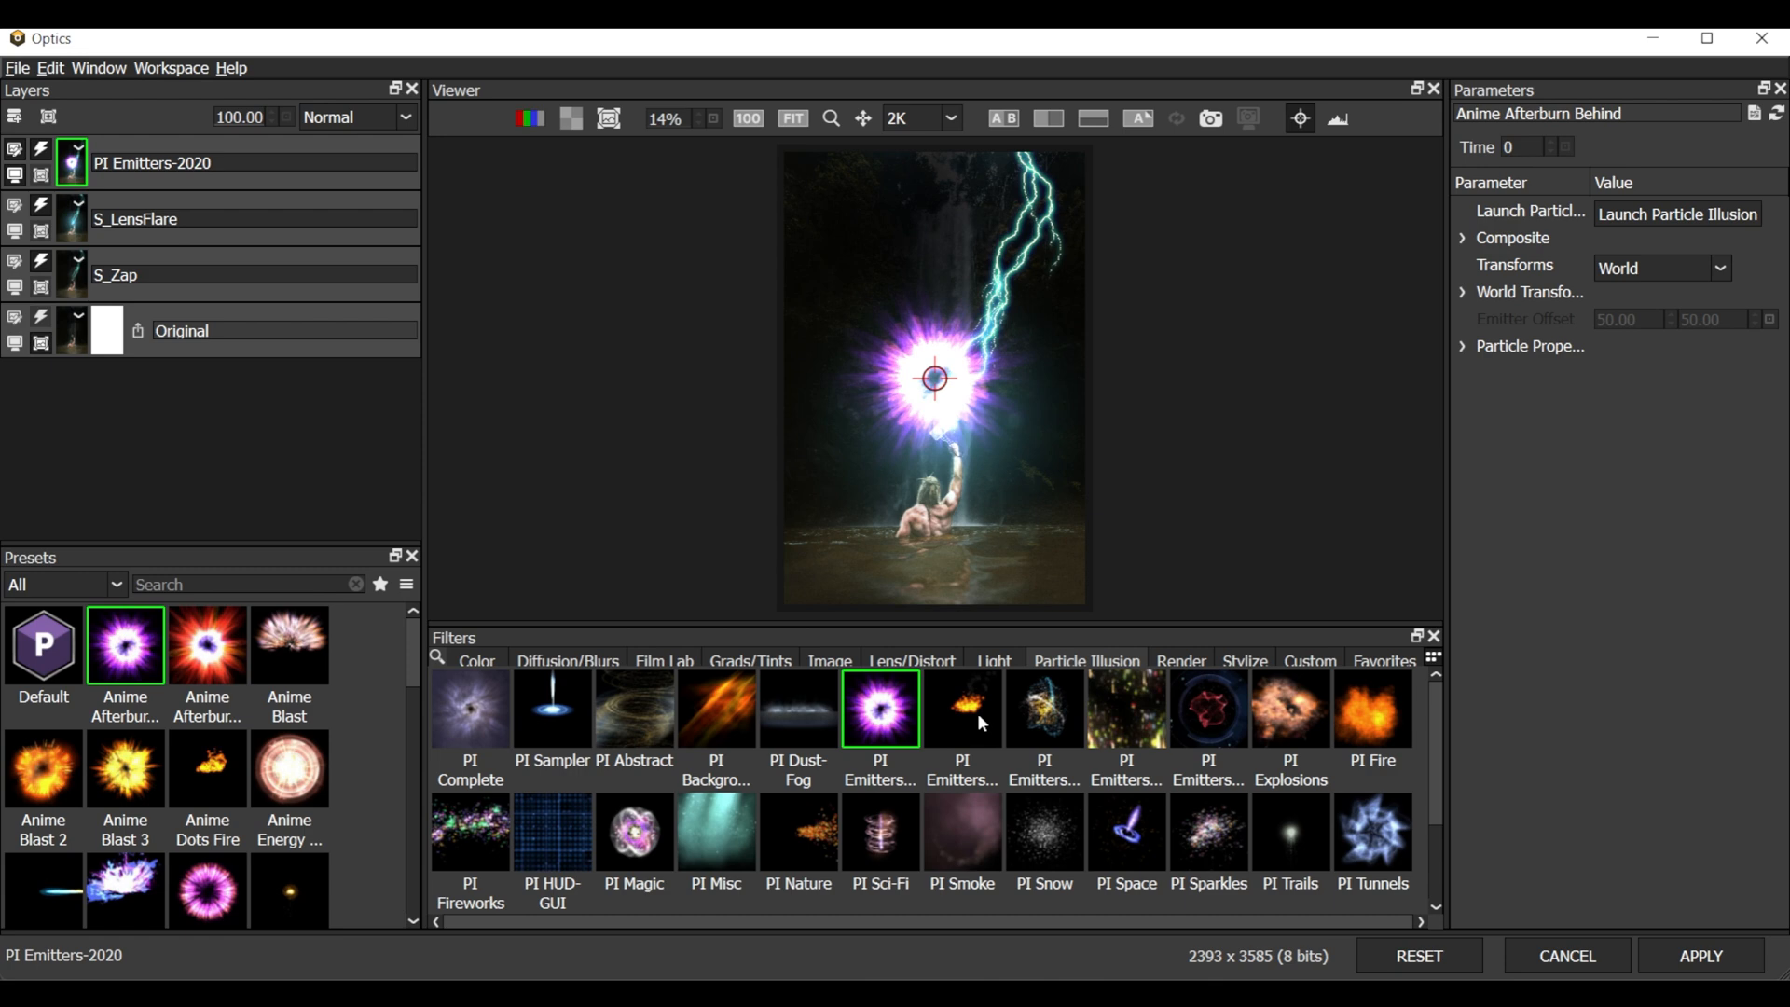
pyautogui.click(1125, 708)
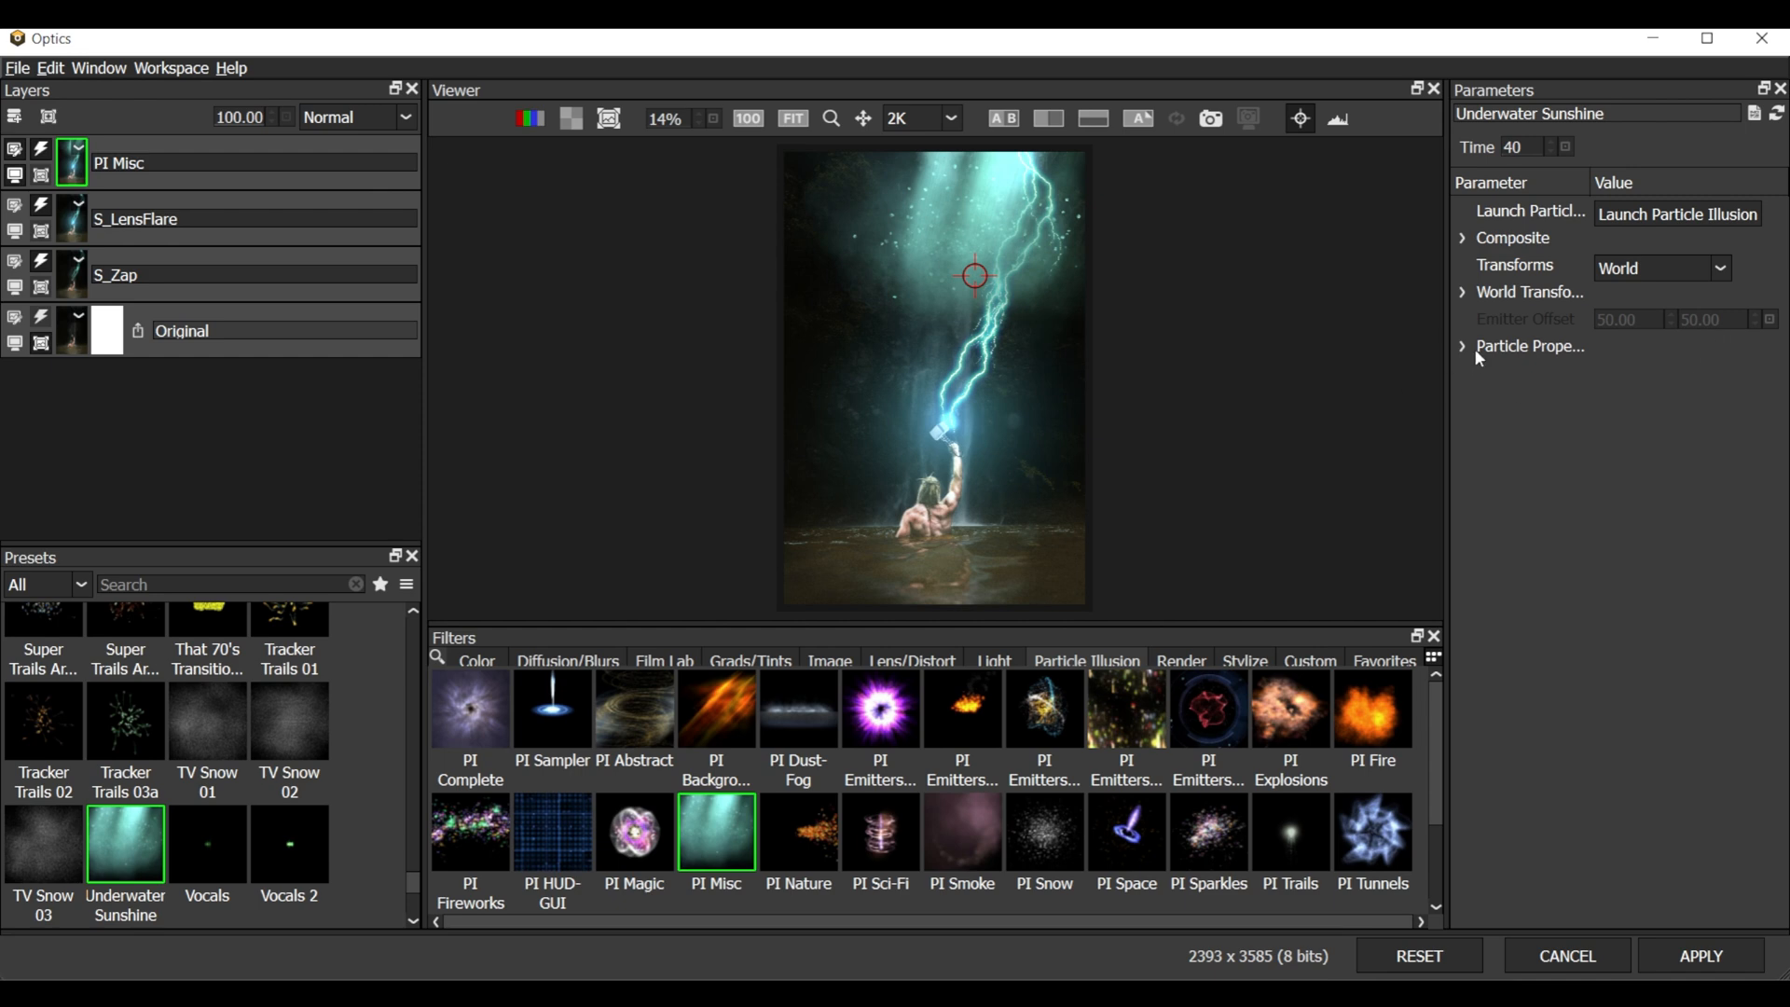
# Expand World Transform to reveal the sunshine layer's centre and scale settings
pyautogui.click(1465, 292)
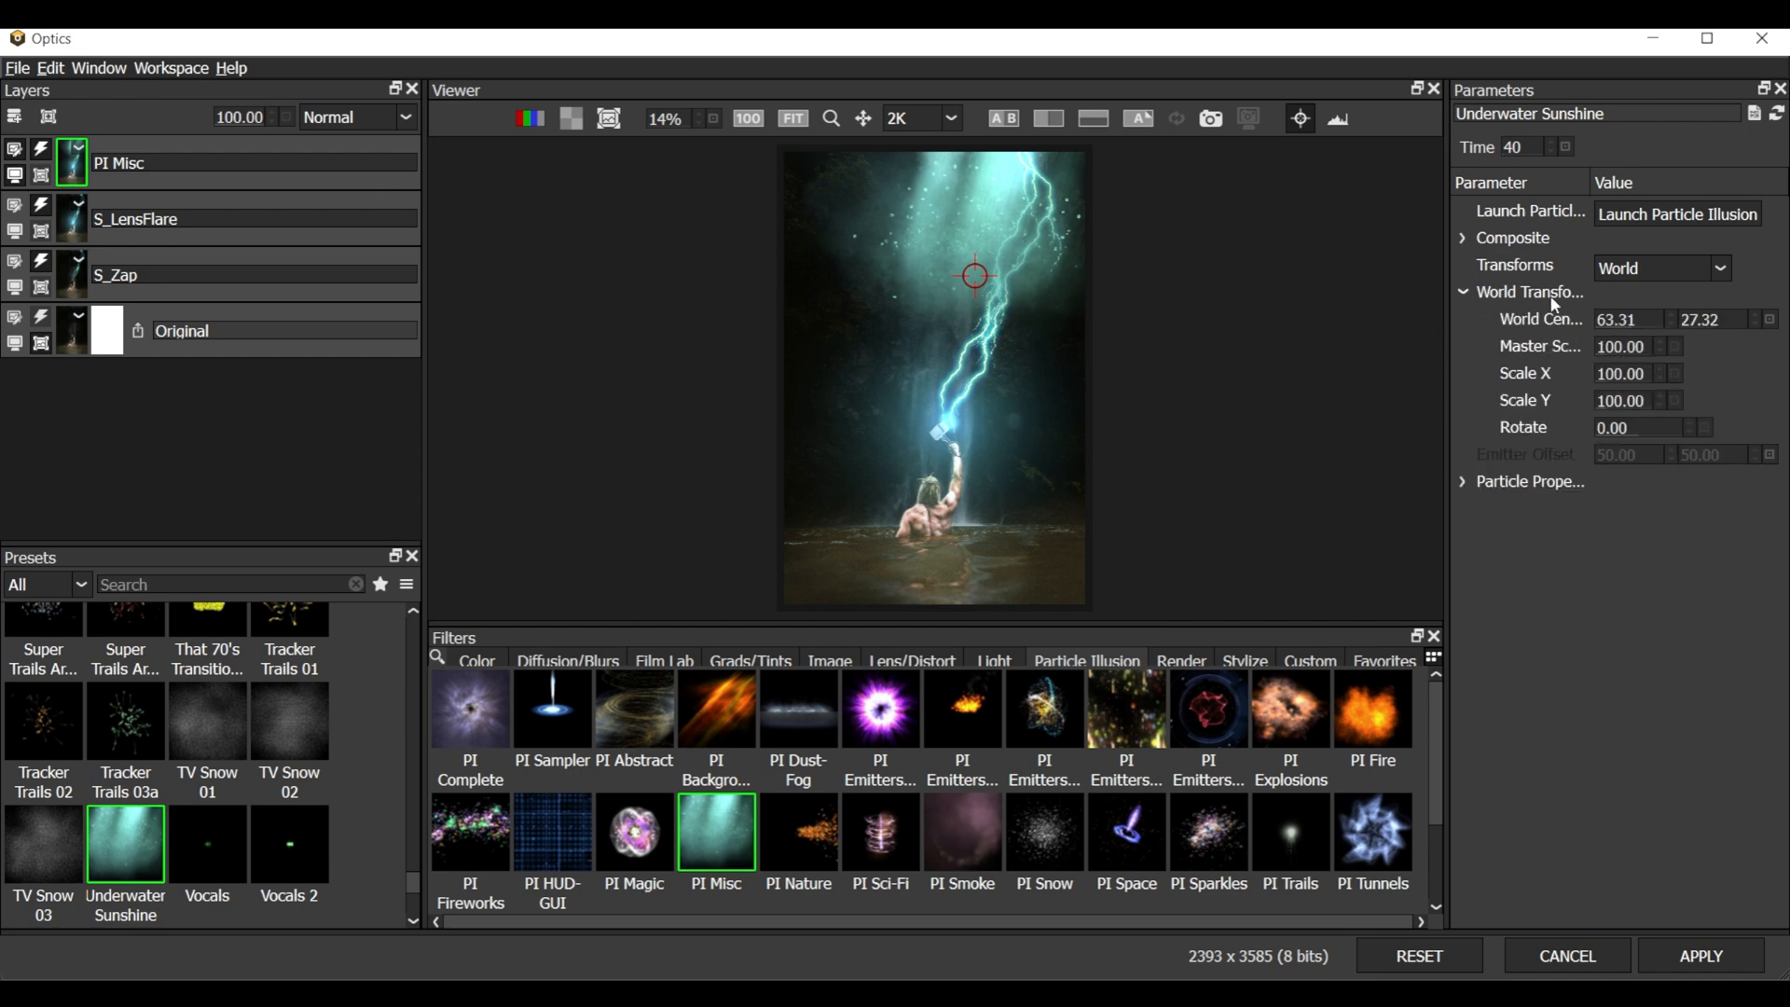
pyautogui.moveTo(1695, 414)
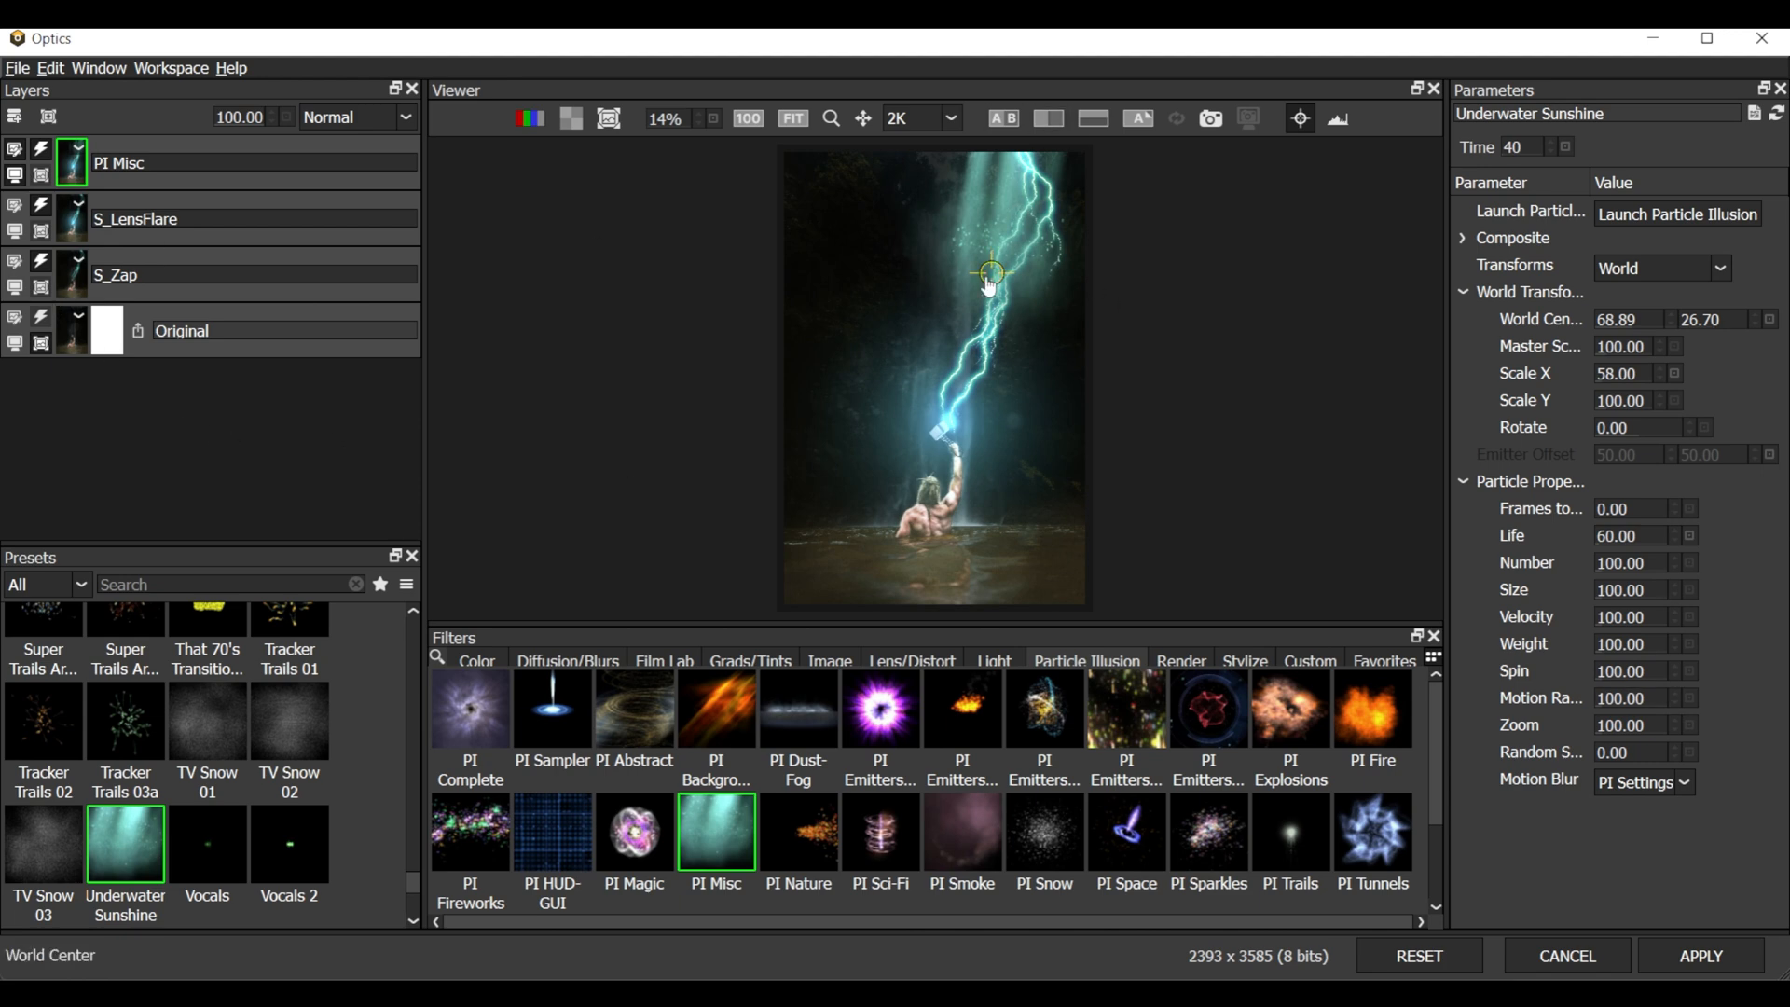
pyautogui.moveTo(895, 258)
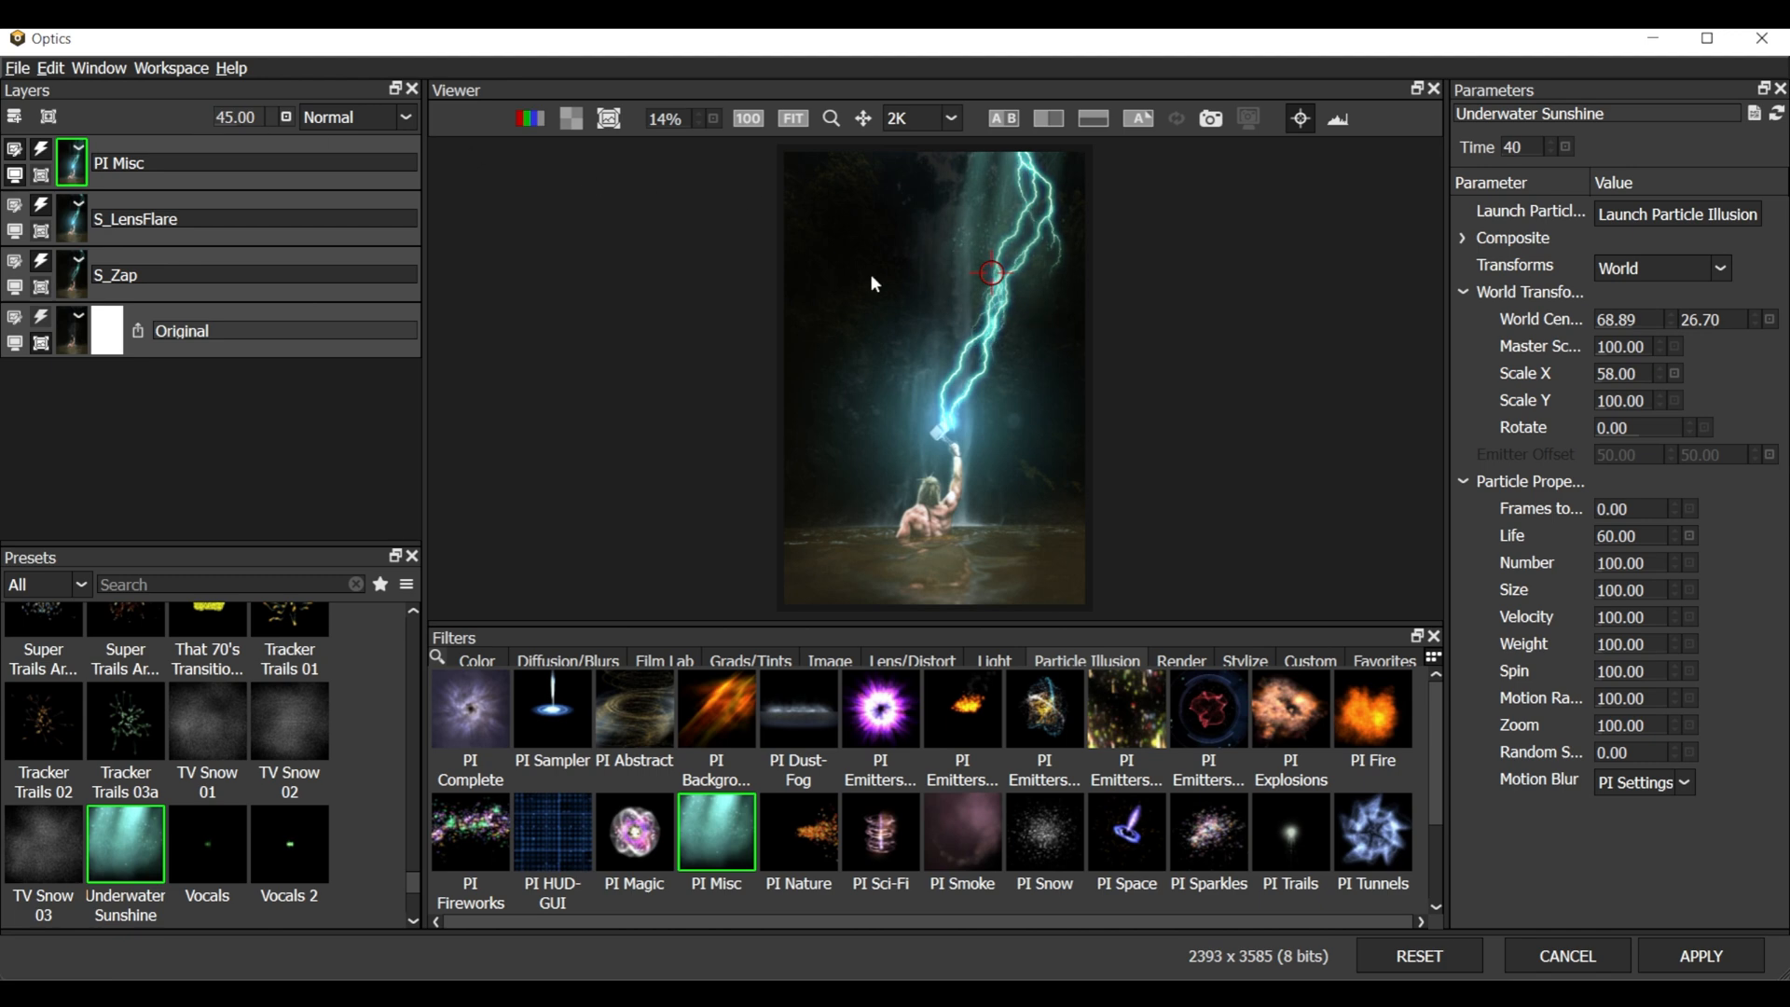
pyautogui.moveTo(777, 375)
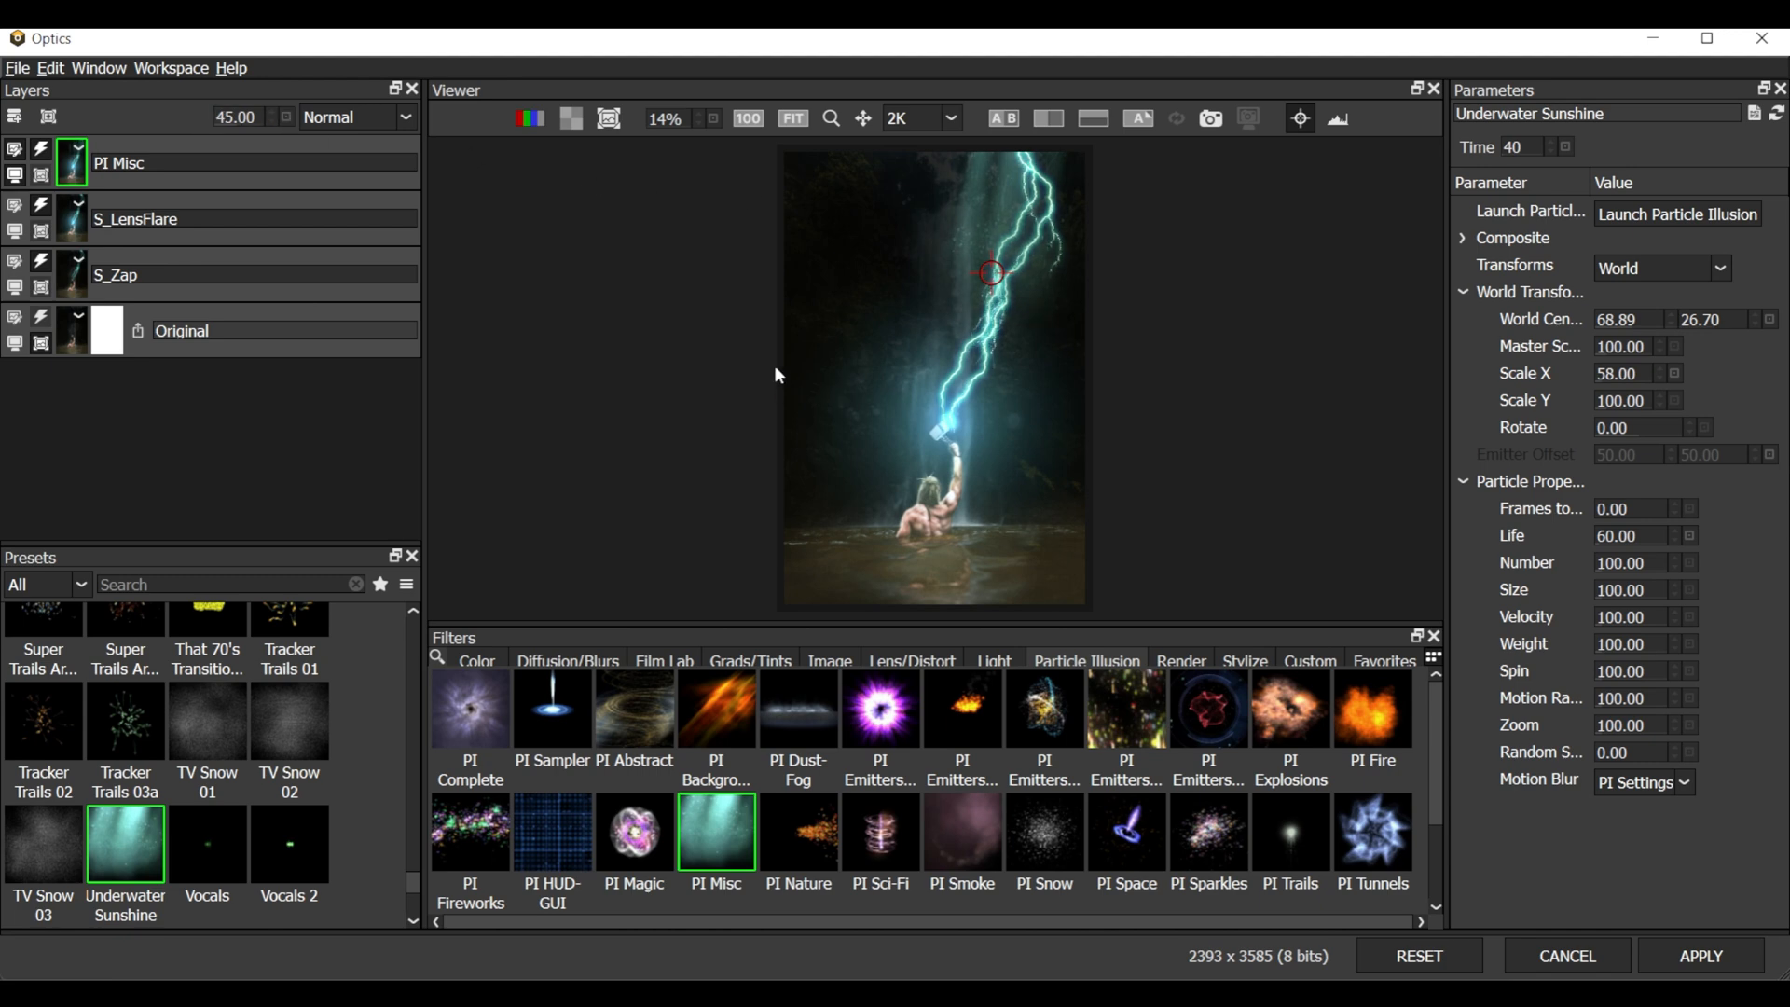
pyautogui.moveTo(946, 594)
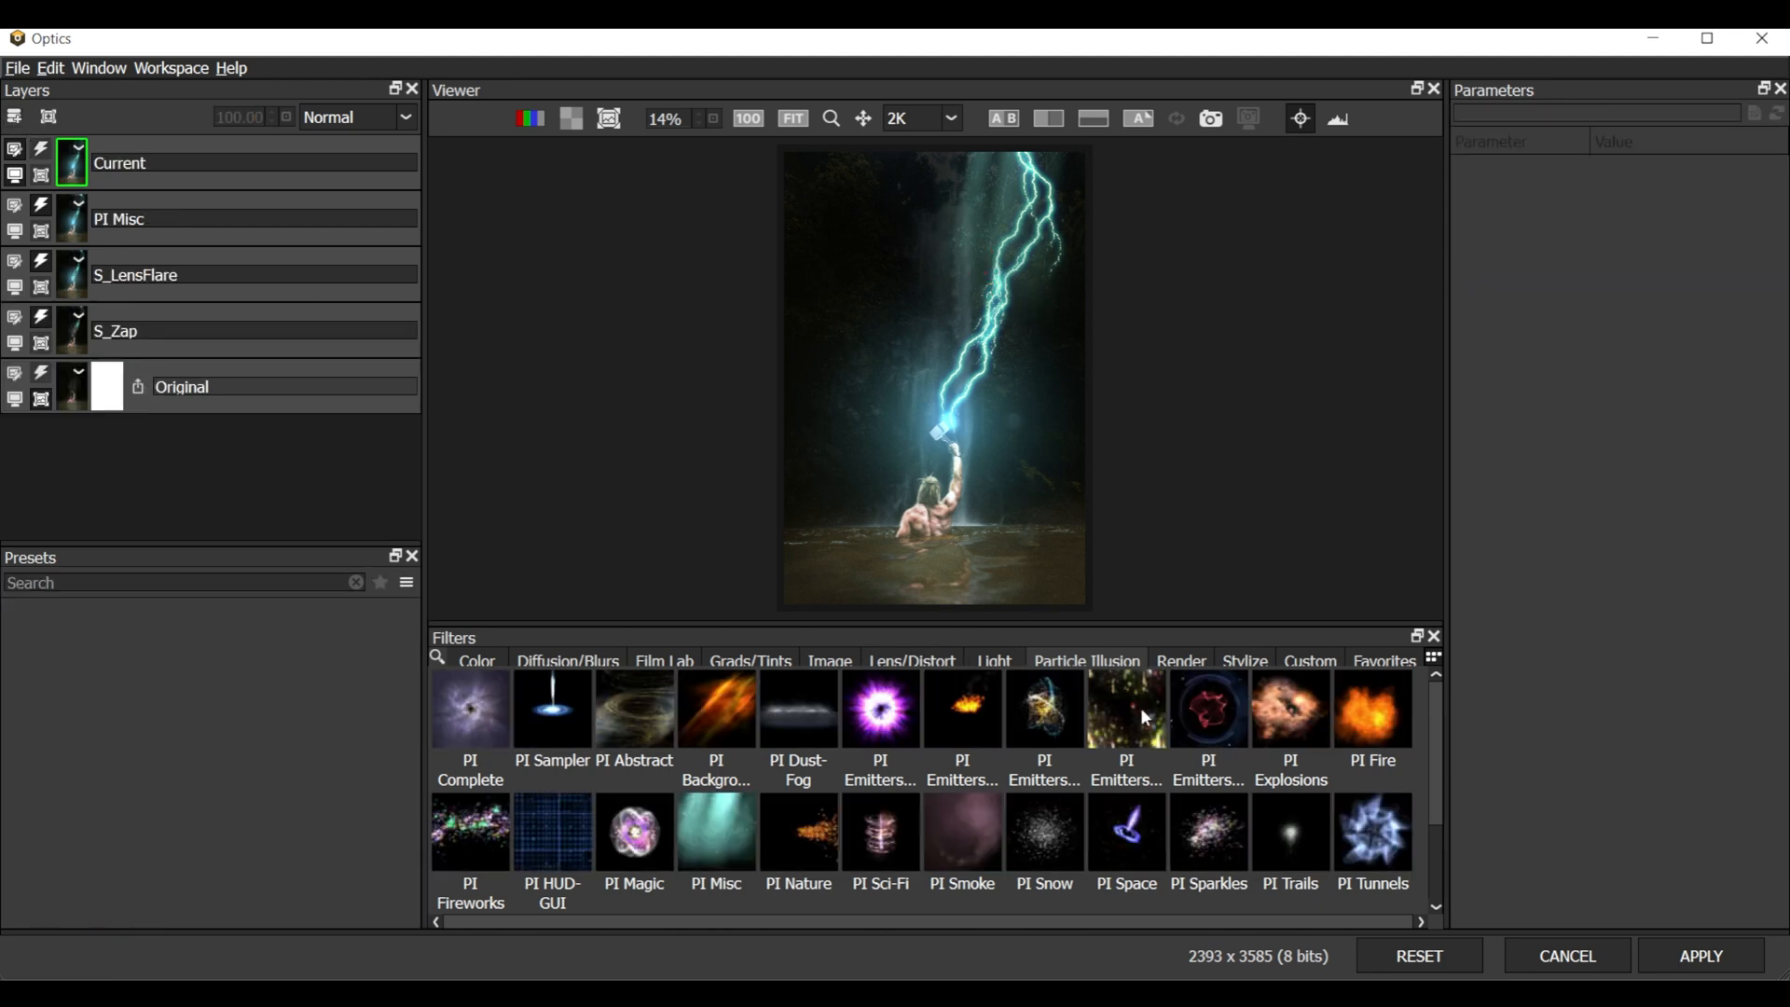
# Apply PI Emitters-2021.5 with Sparkly Glitter Falls 02 4K and begin choosing a tint colour
pyautogui.click(1124, 709)
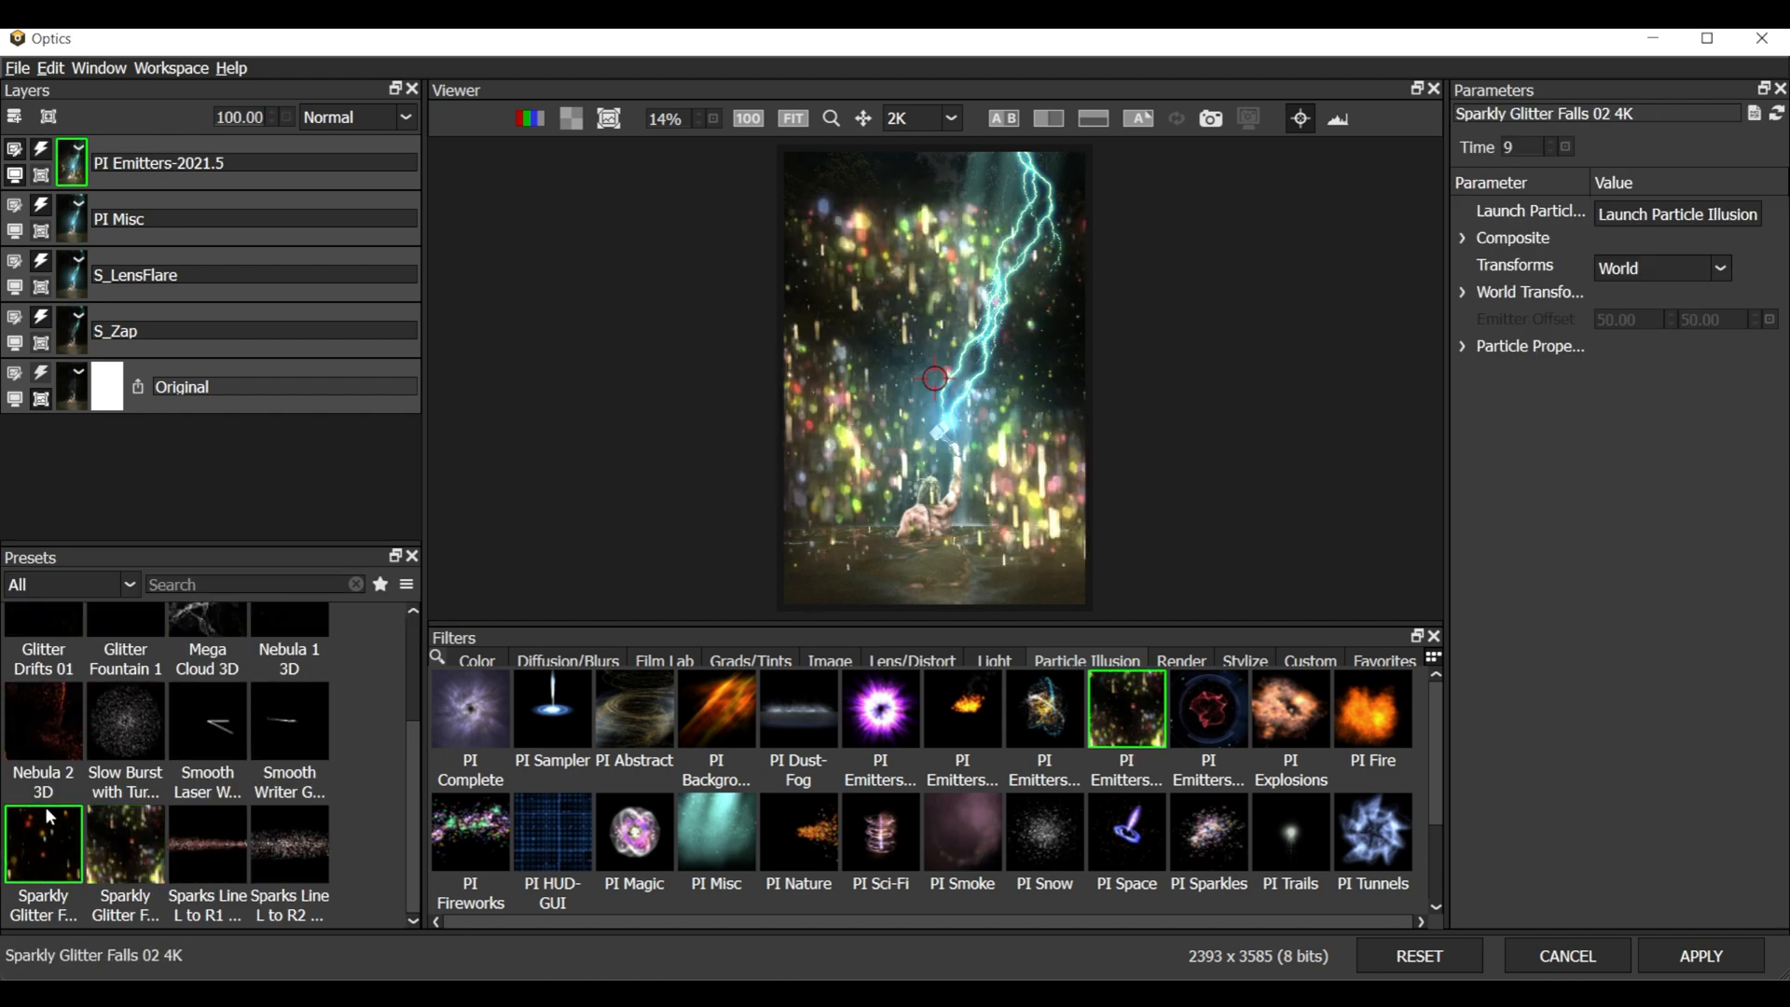
pyautogui.click(124, 721)
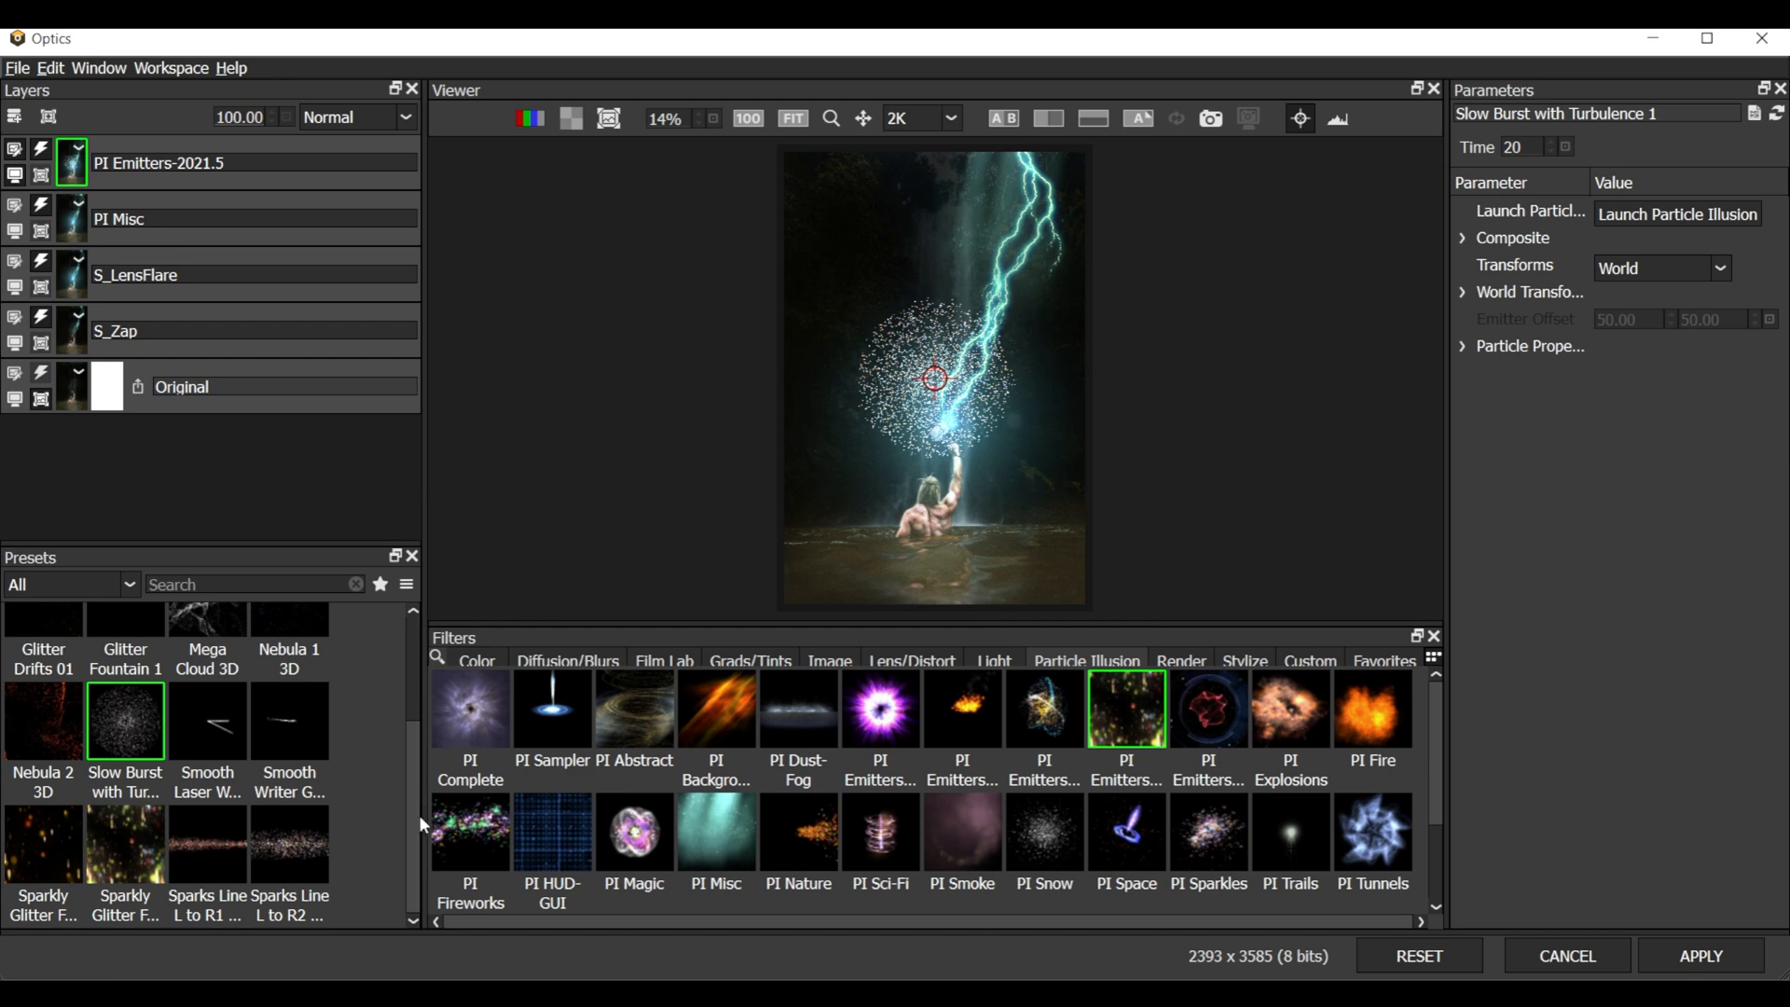
pyautogui.click(207, 705)
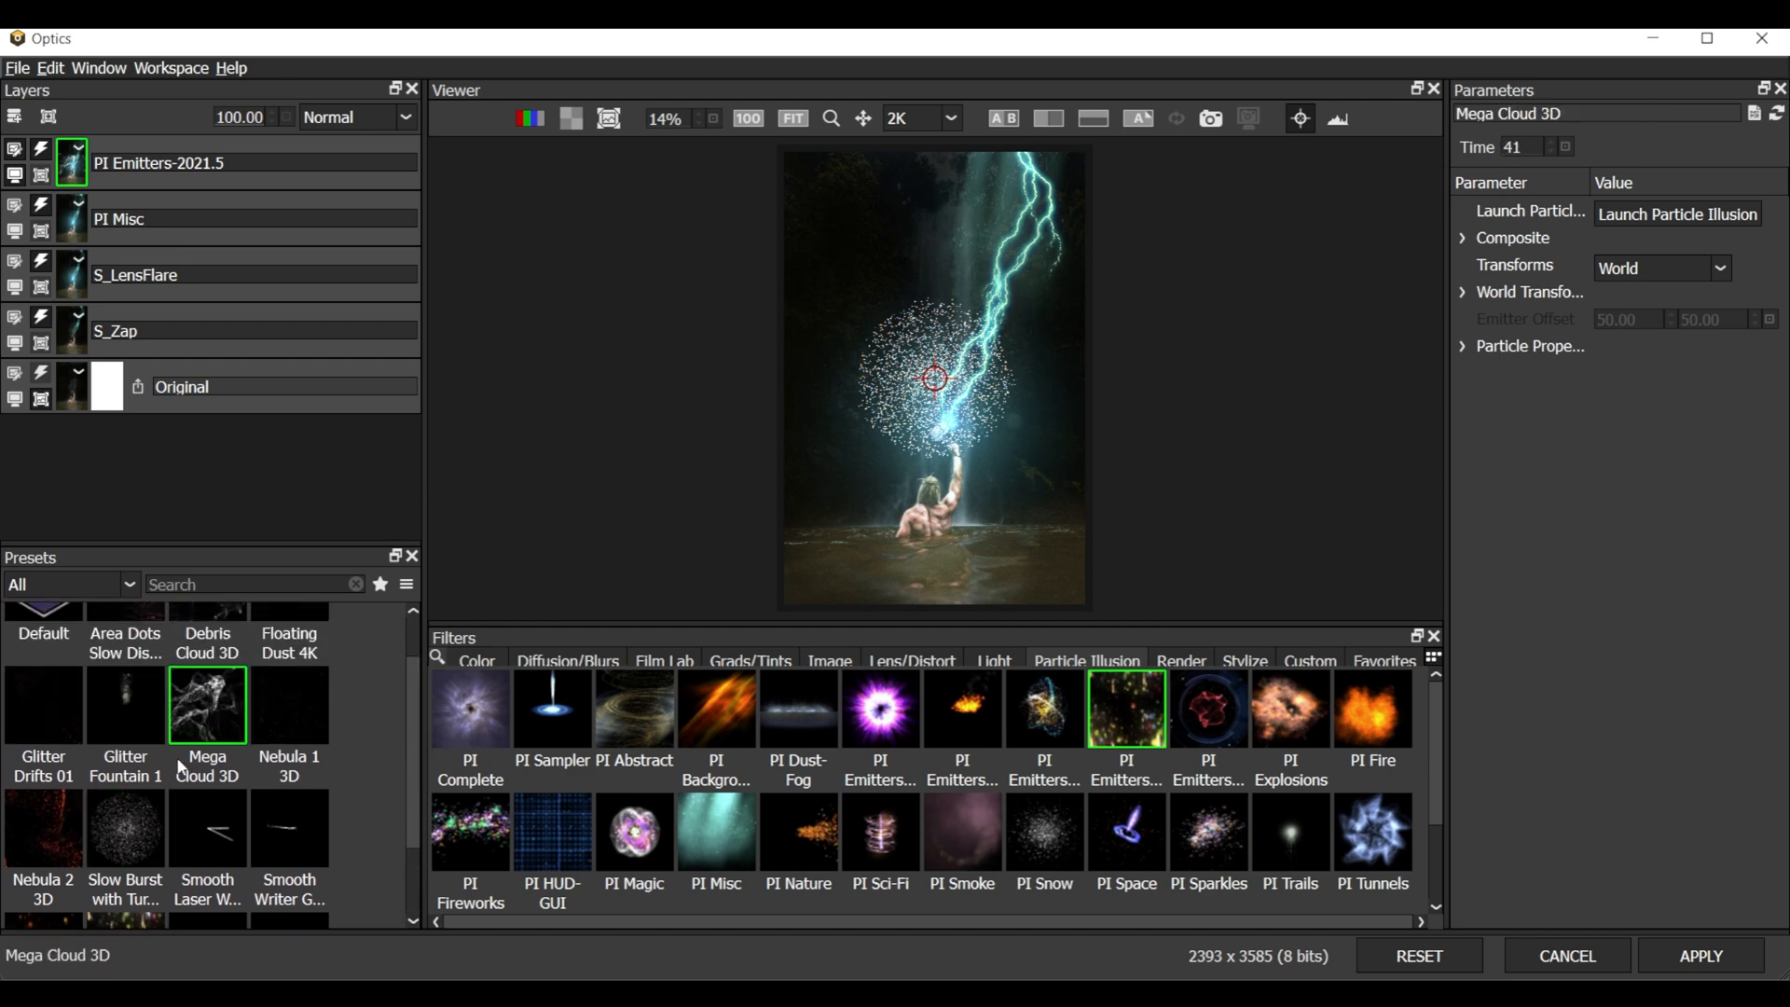
pyautogui.click(42, 845)
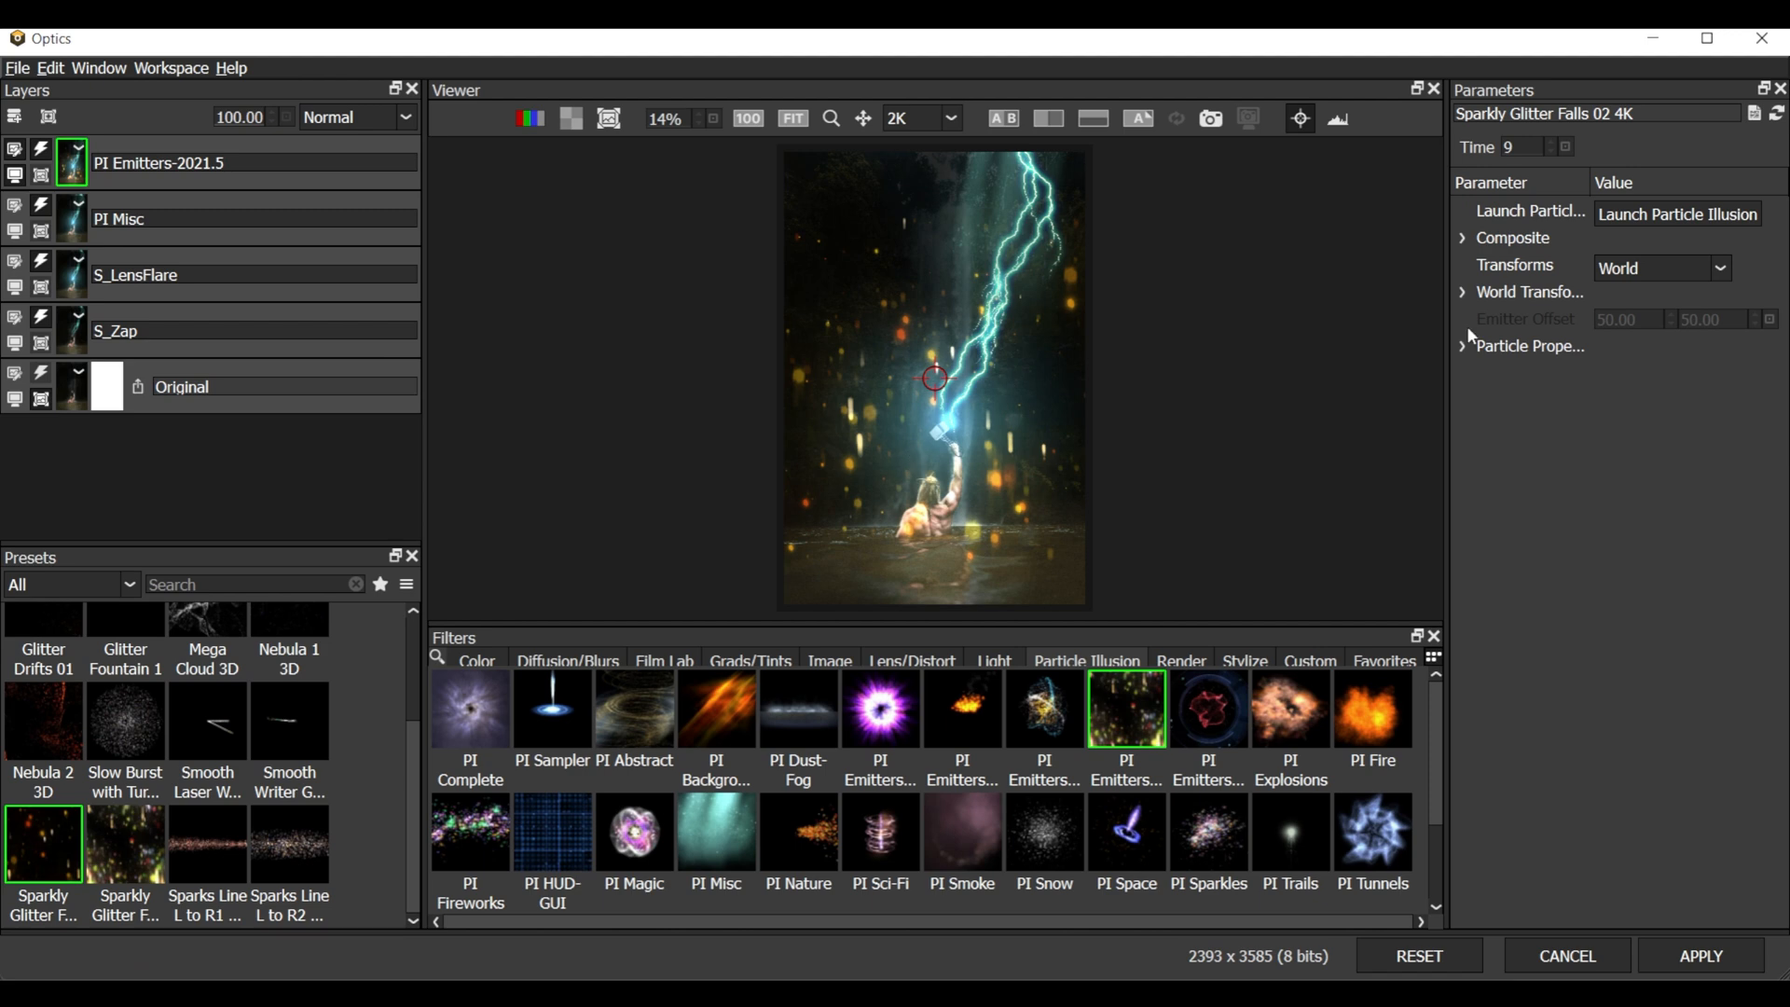
pyautogui.click(1463, 238)
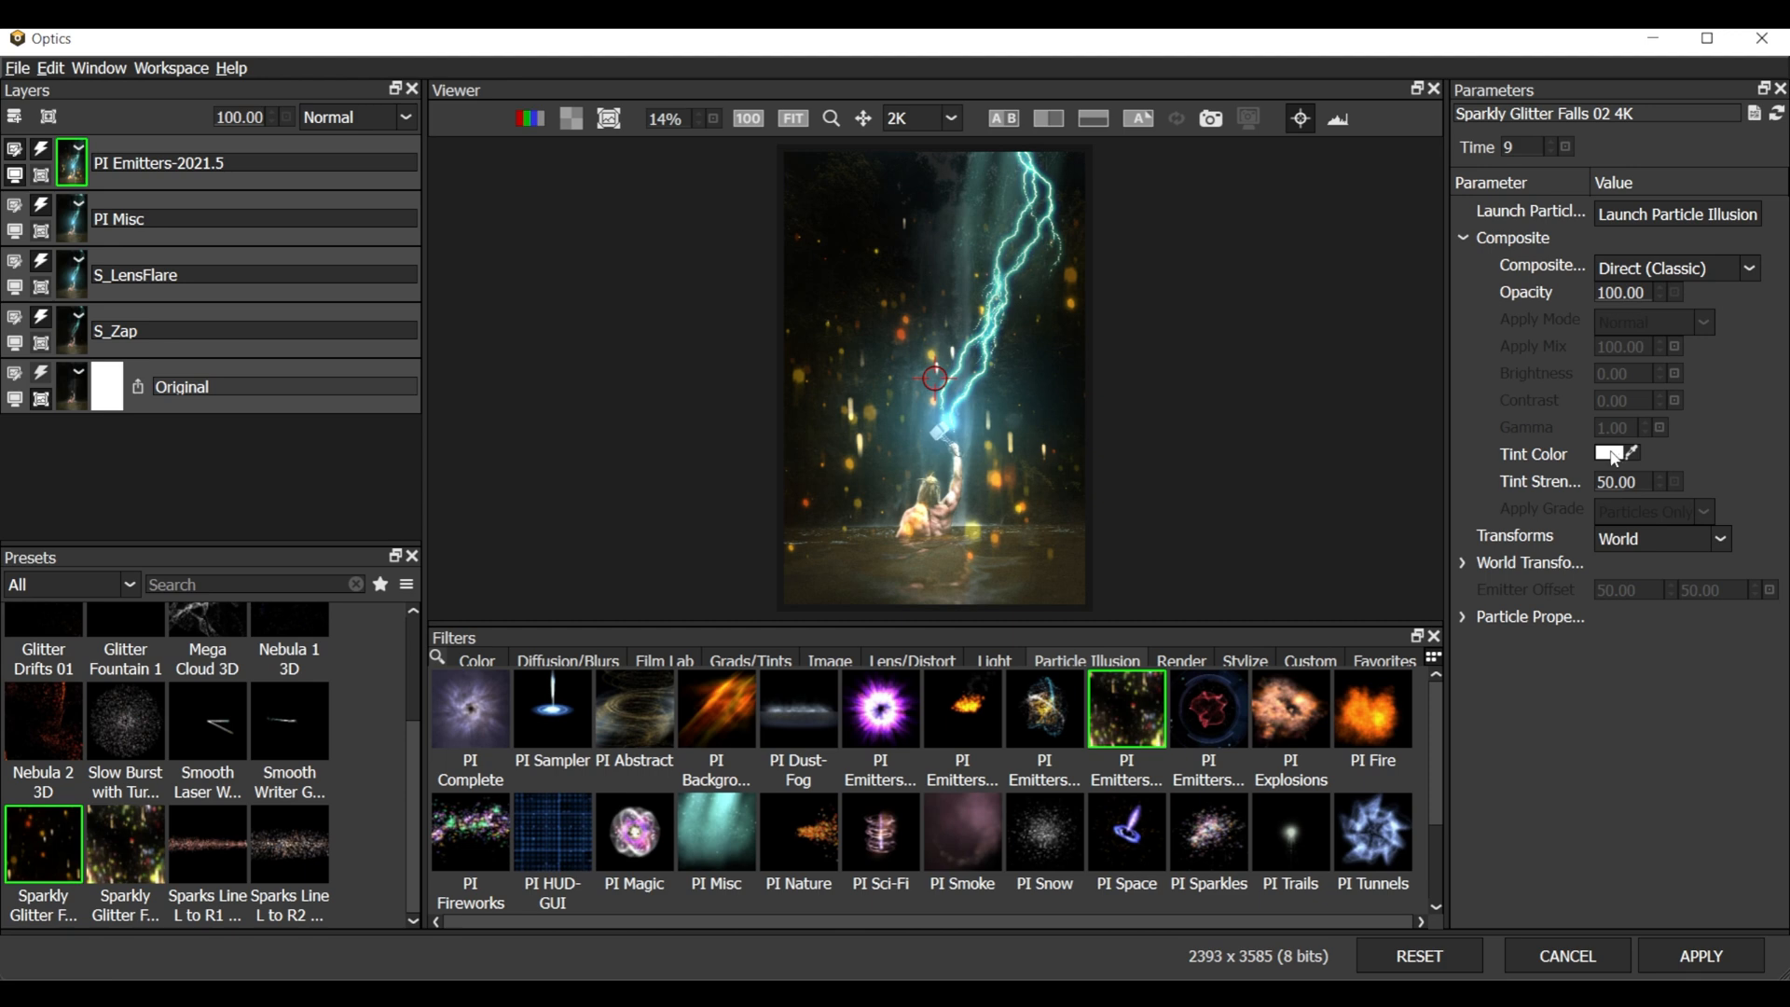
pyautogui.click(1608, 453)
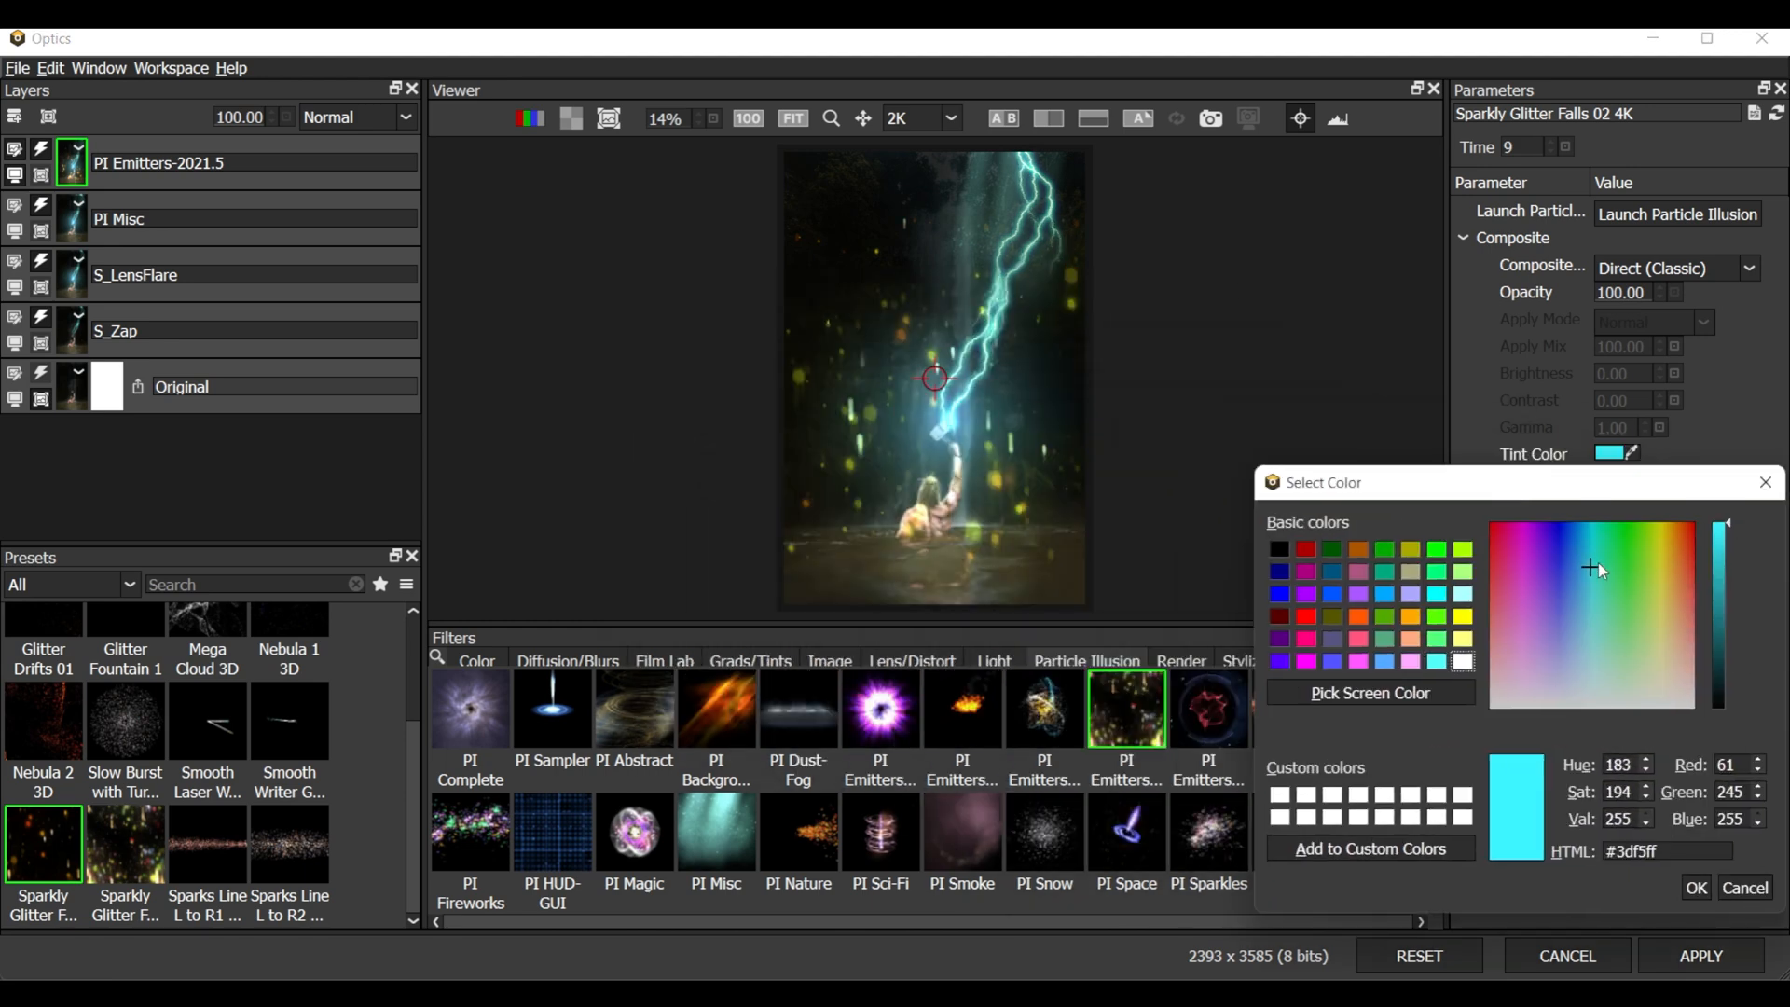
# Tint the glitter particles deep blue (#0088ff) at 100 strength
pyautogui.click(1696, 886)
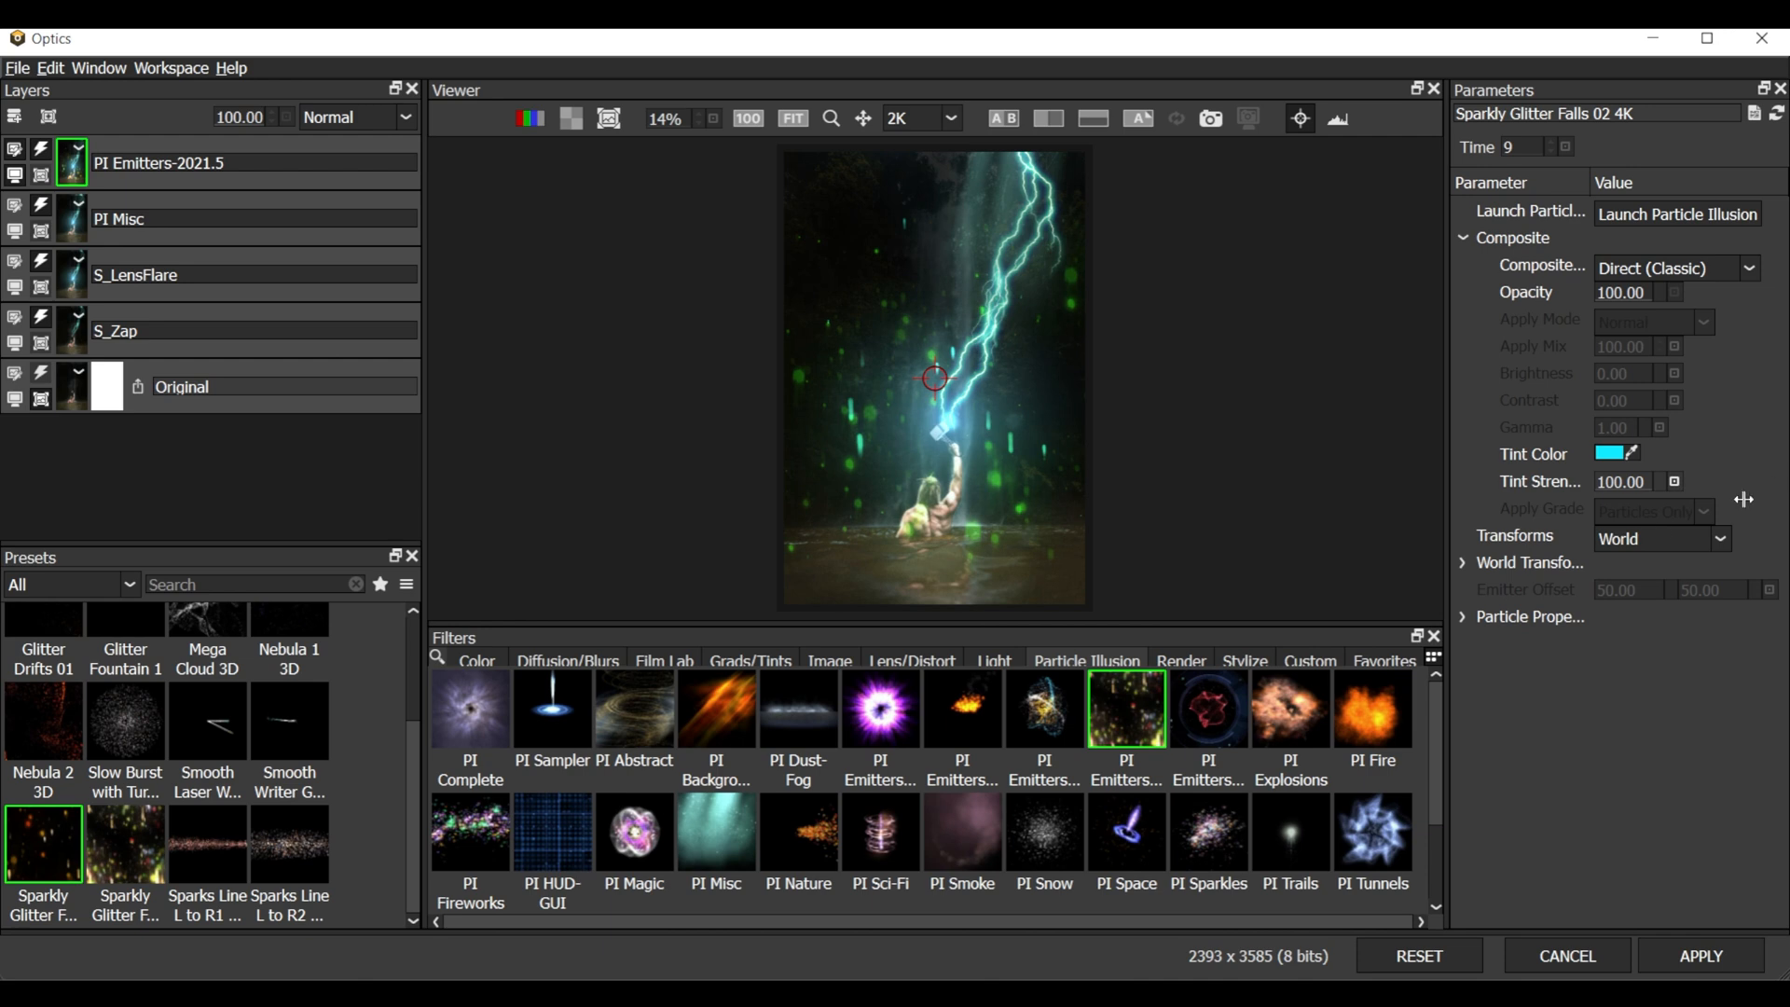
pyautogui.click(1607, 453)
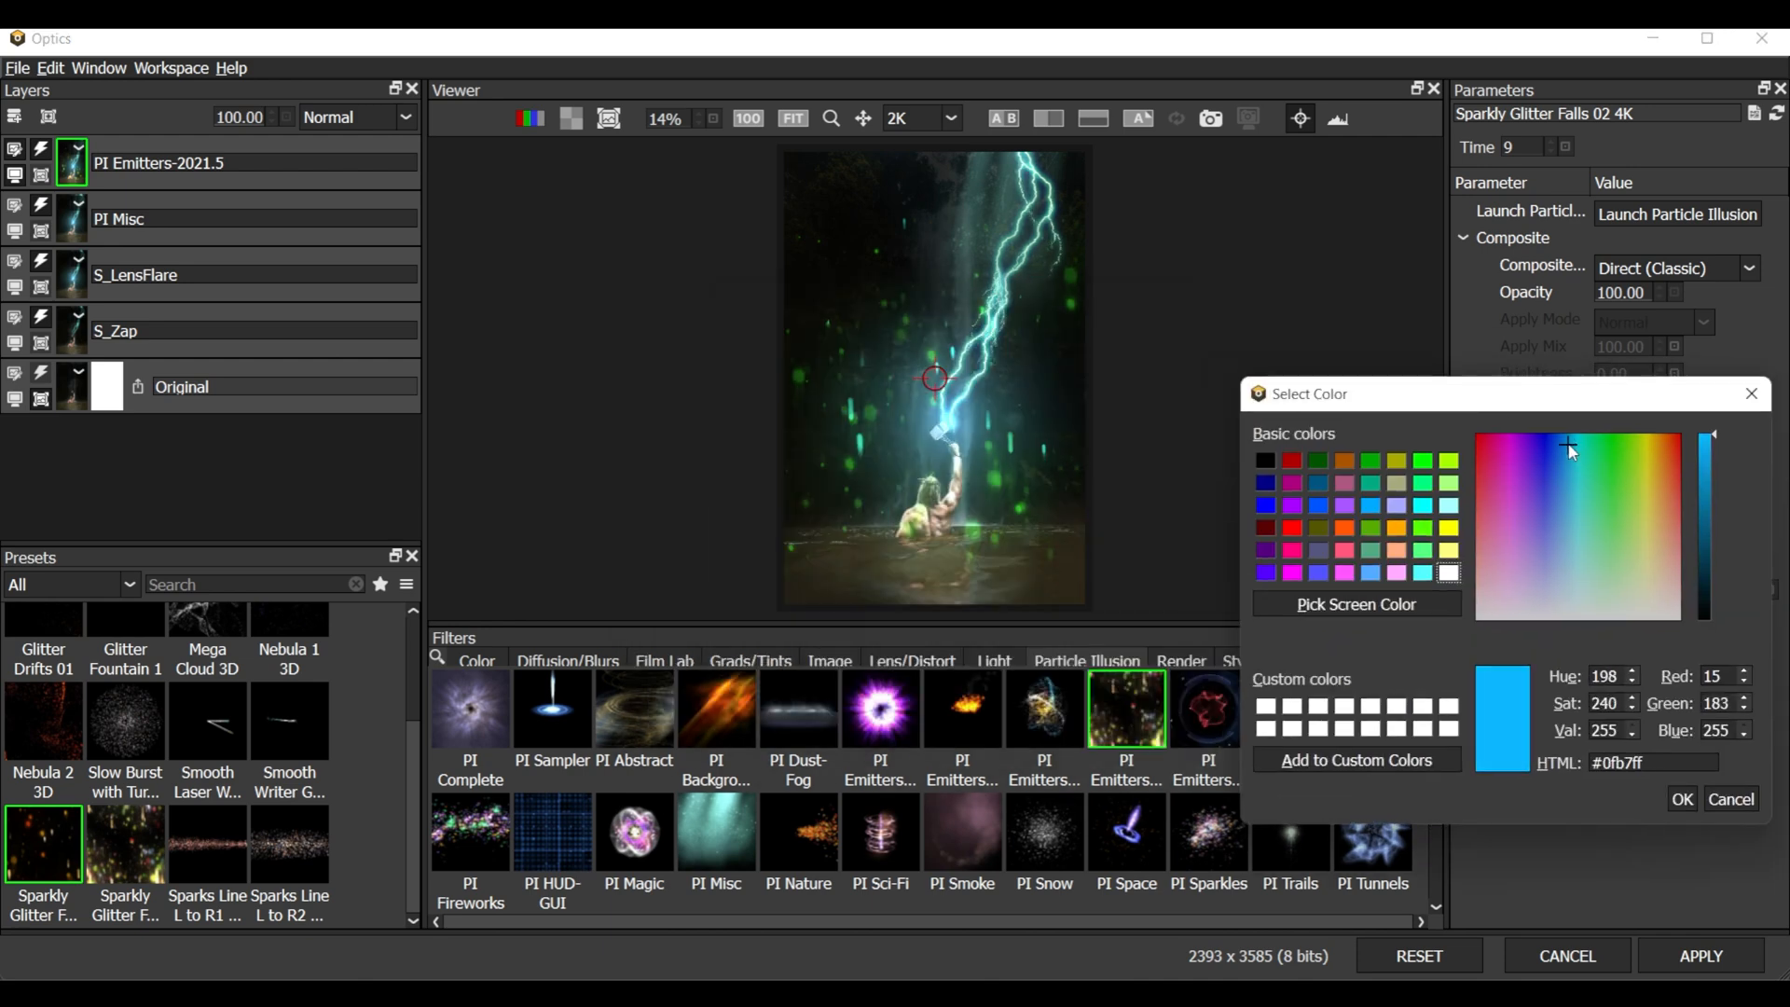
pyautogui.click(1565, 443)
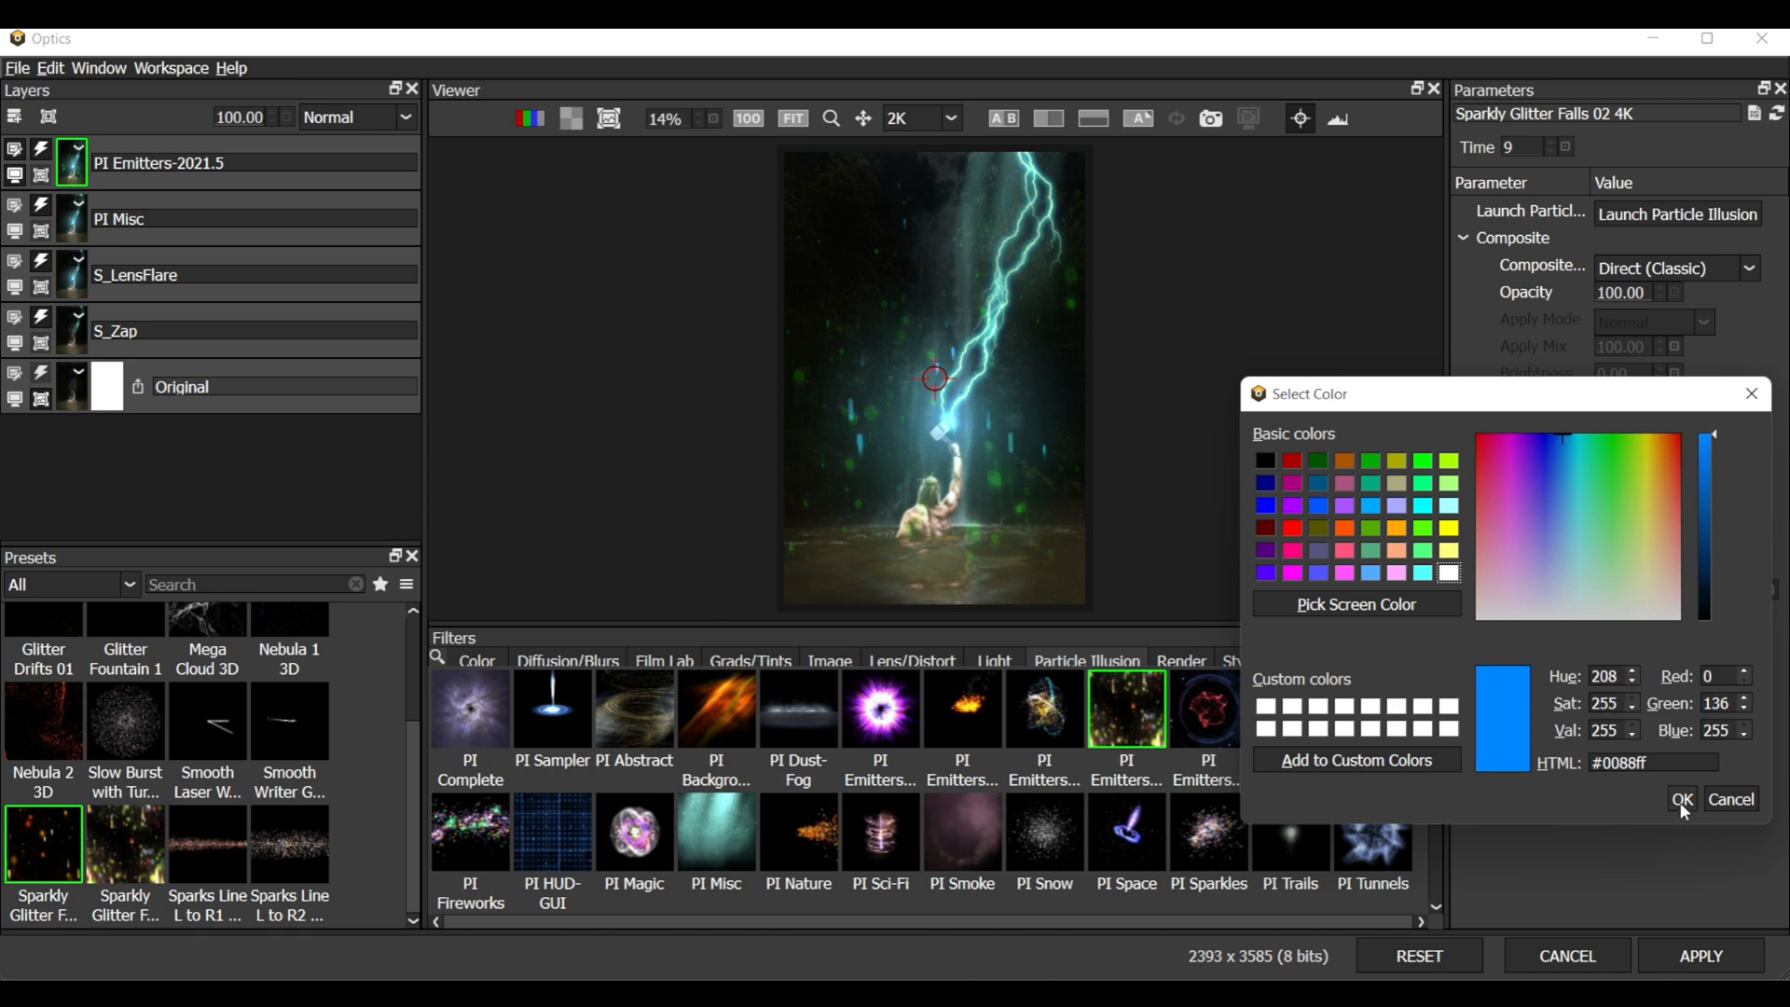
pyautogui.click(1680, 799)
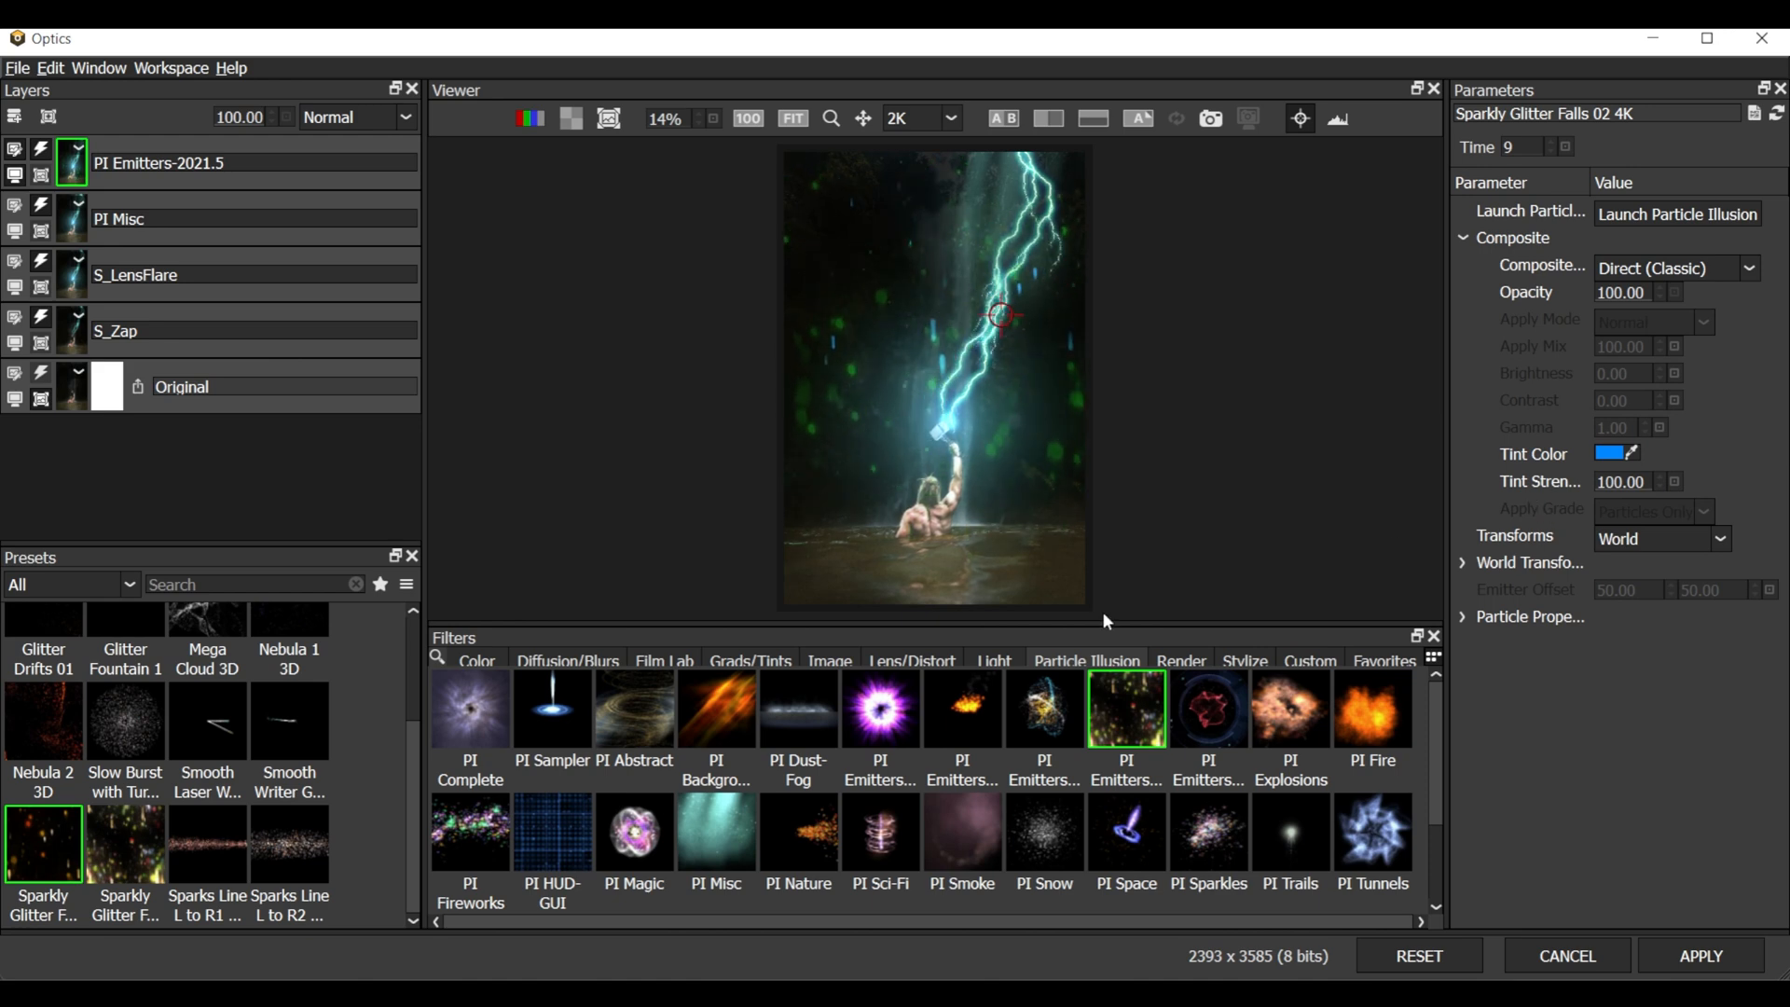
pyautogui.moveTo(1501, 418)
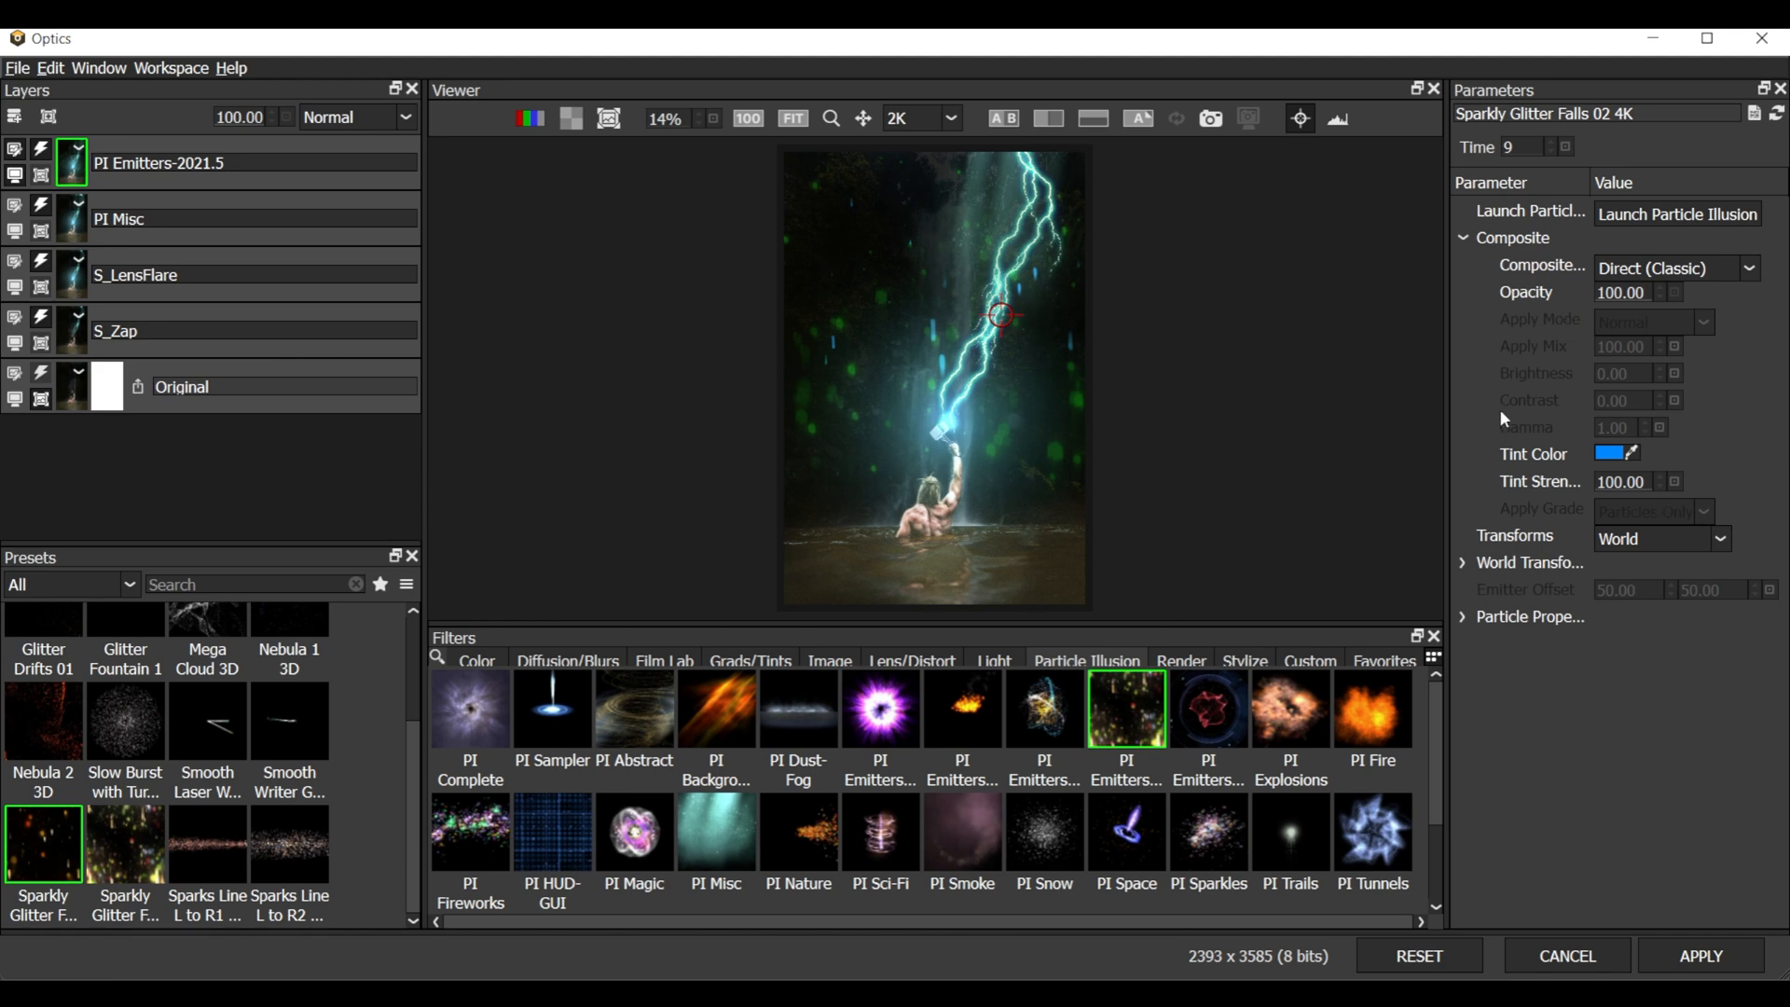
pyautogui.moveTo(1471, 573)
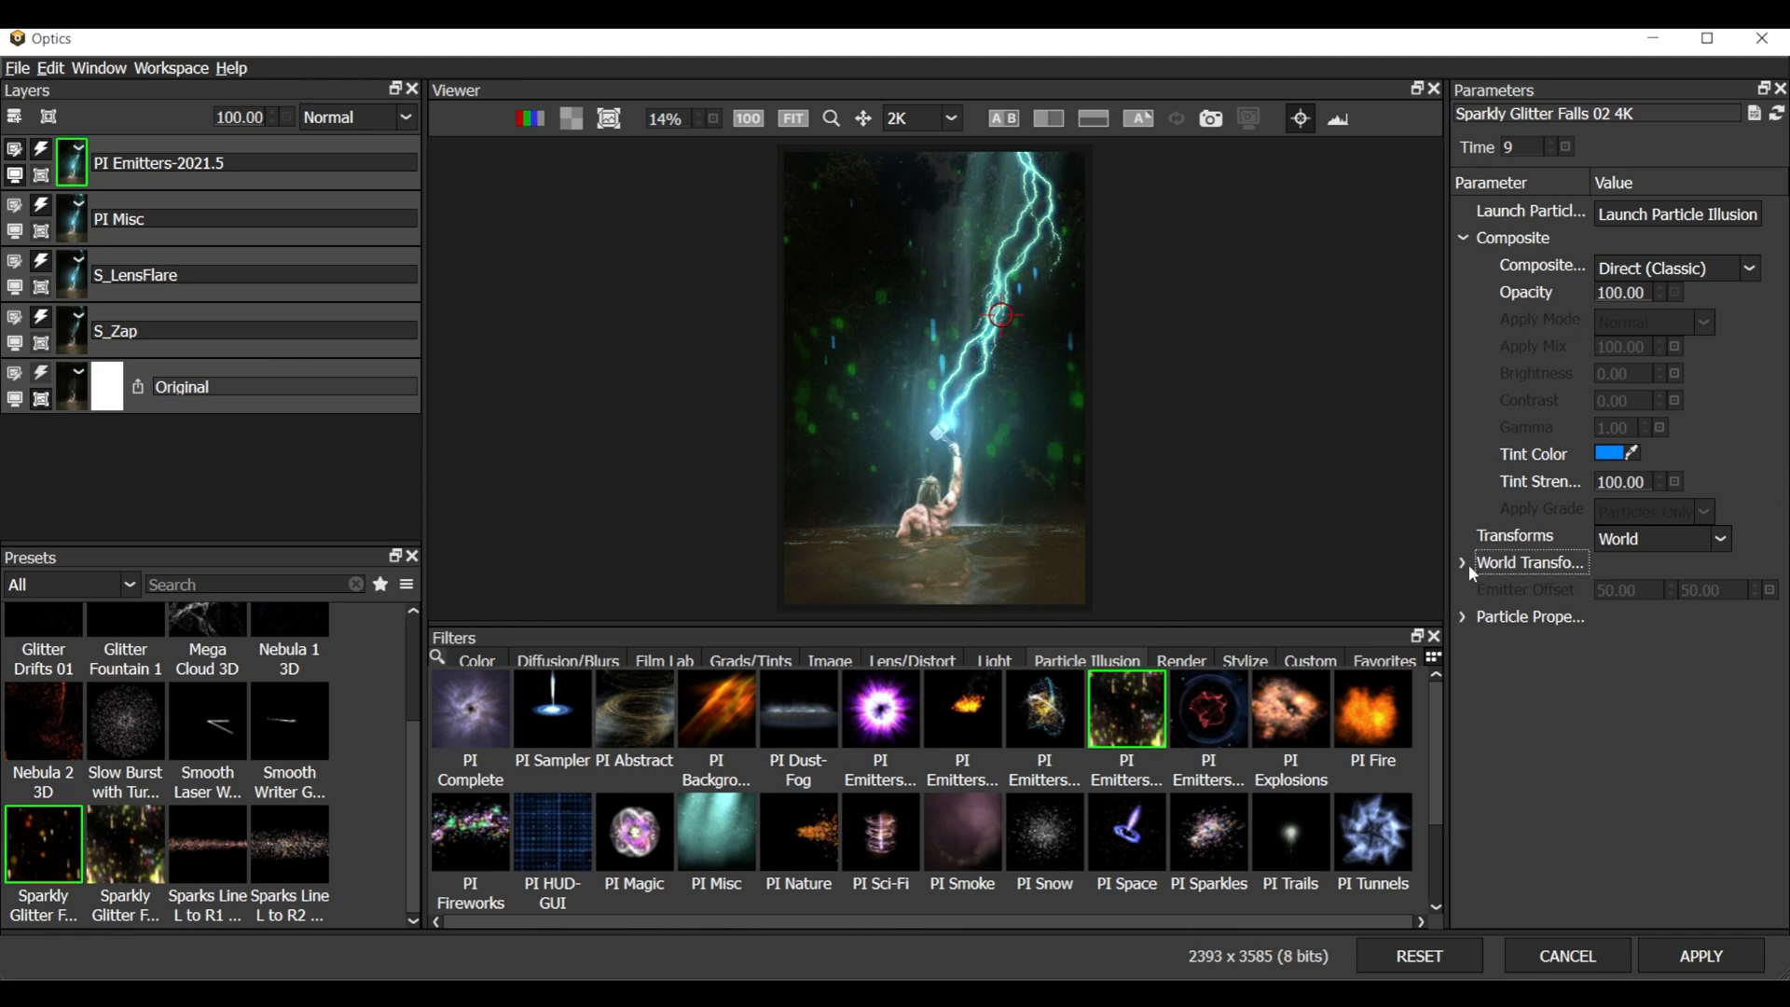
# Expand World Transform to set glitter Scale X to 79, and collapse Composite
pyautogui.click(1464, 561)
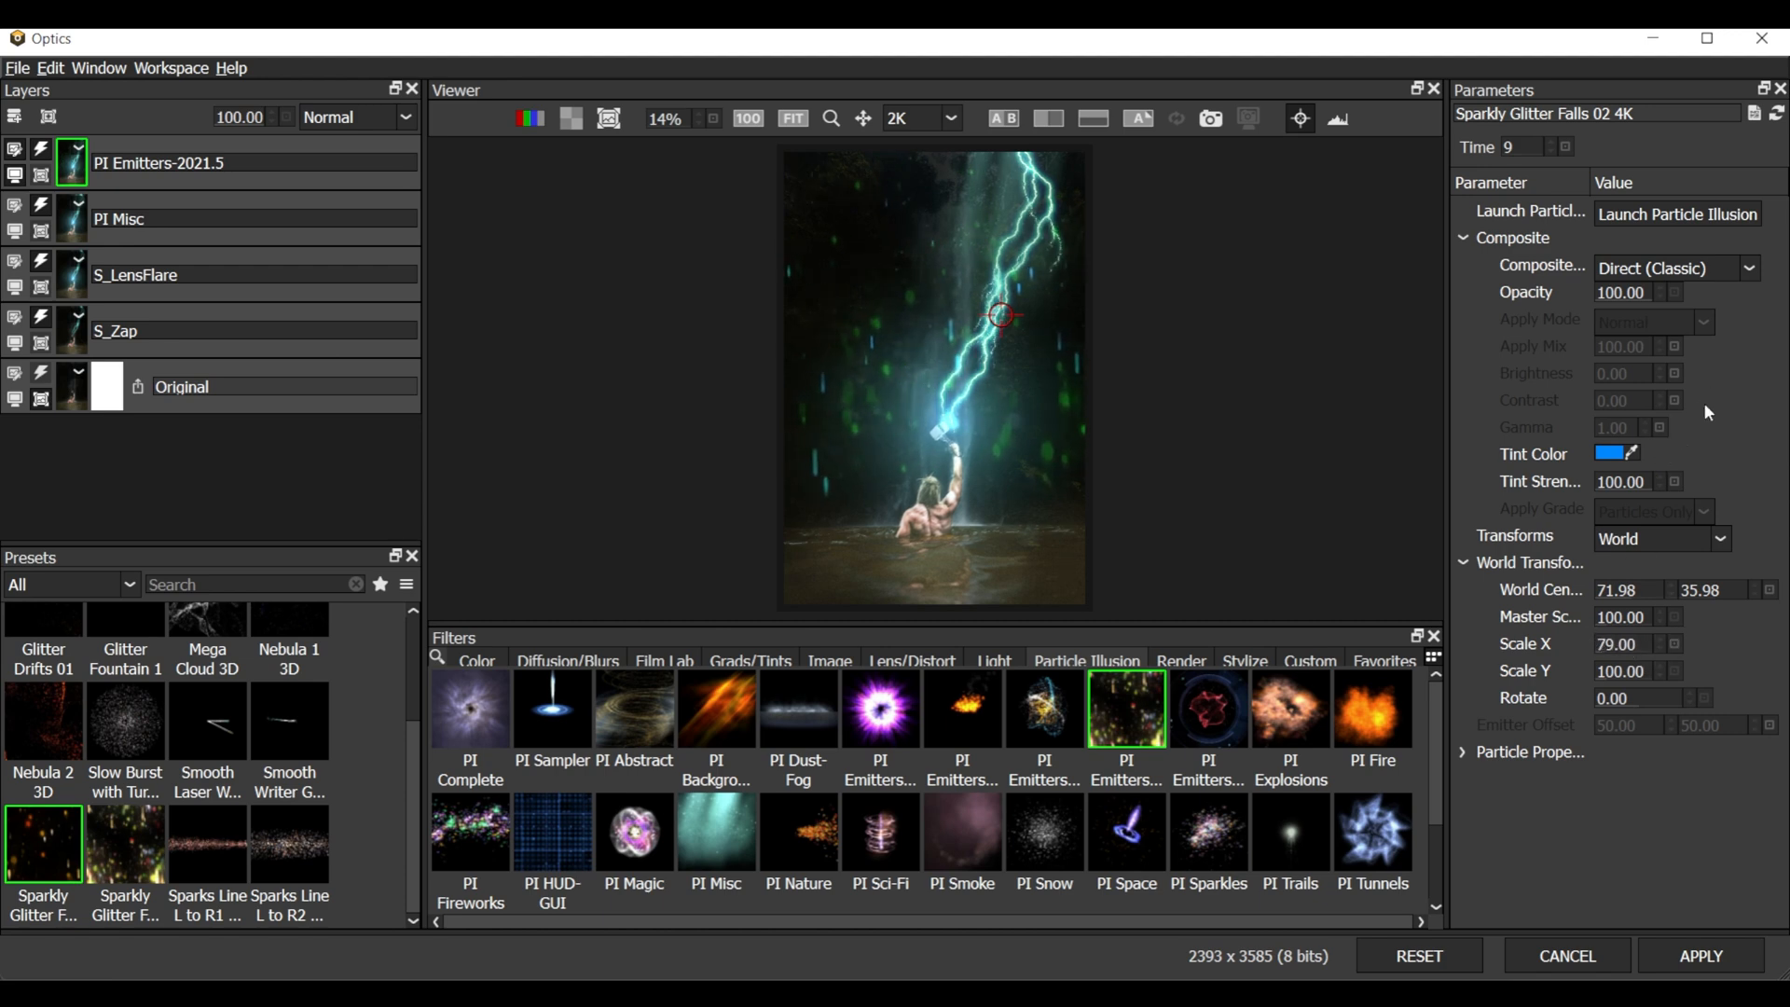
pyautogui.click(1464, 238)
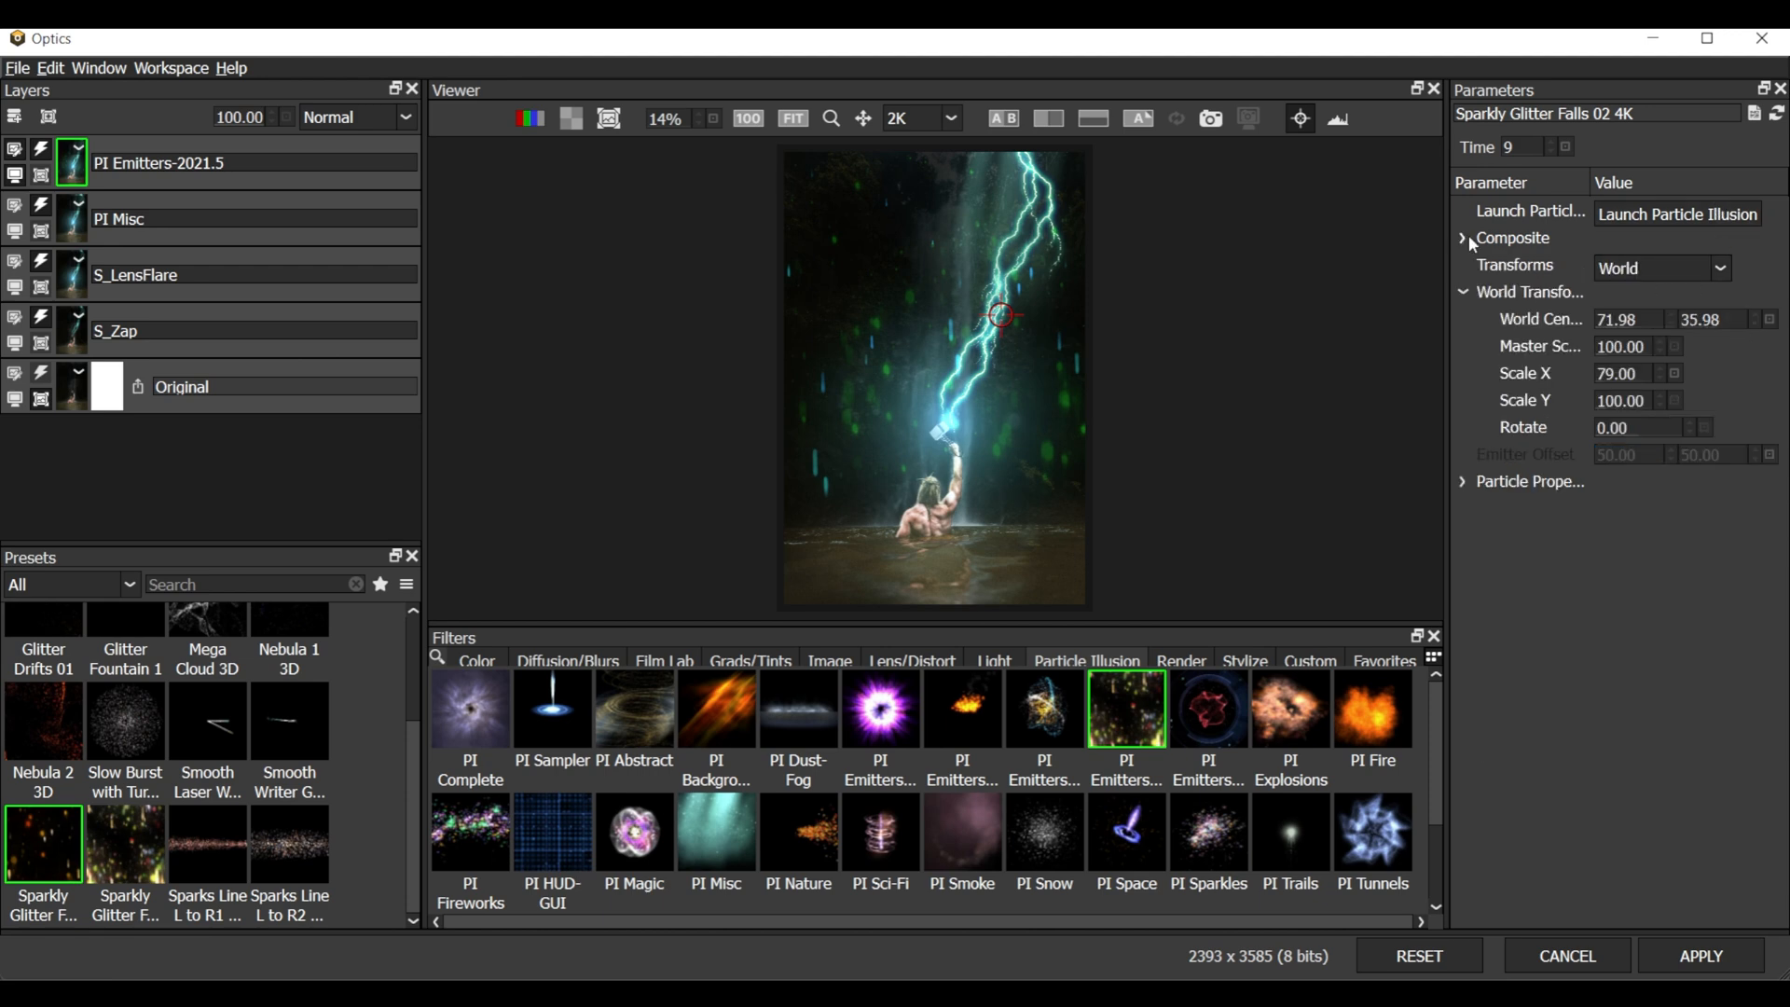
pyautogui.click(1465, 238)
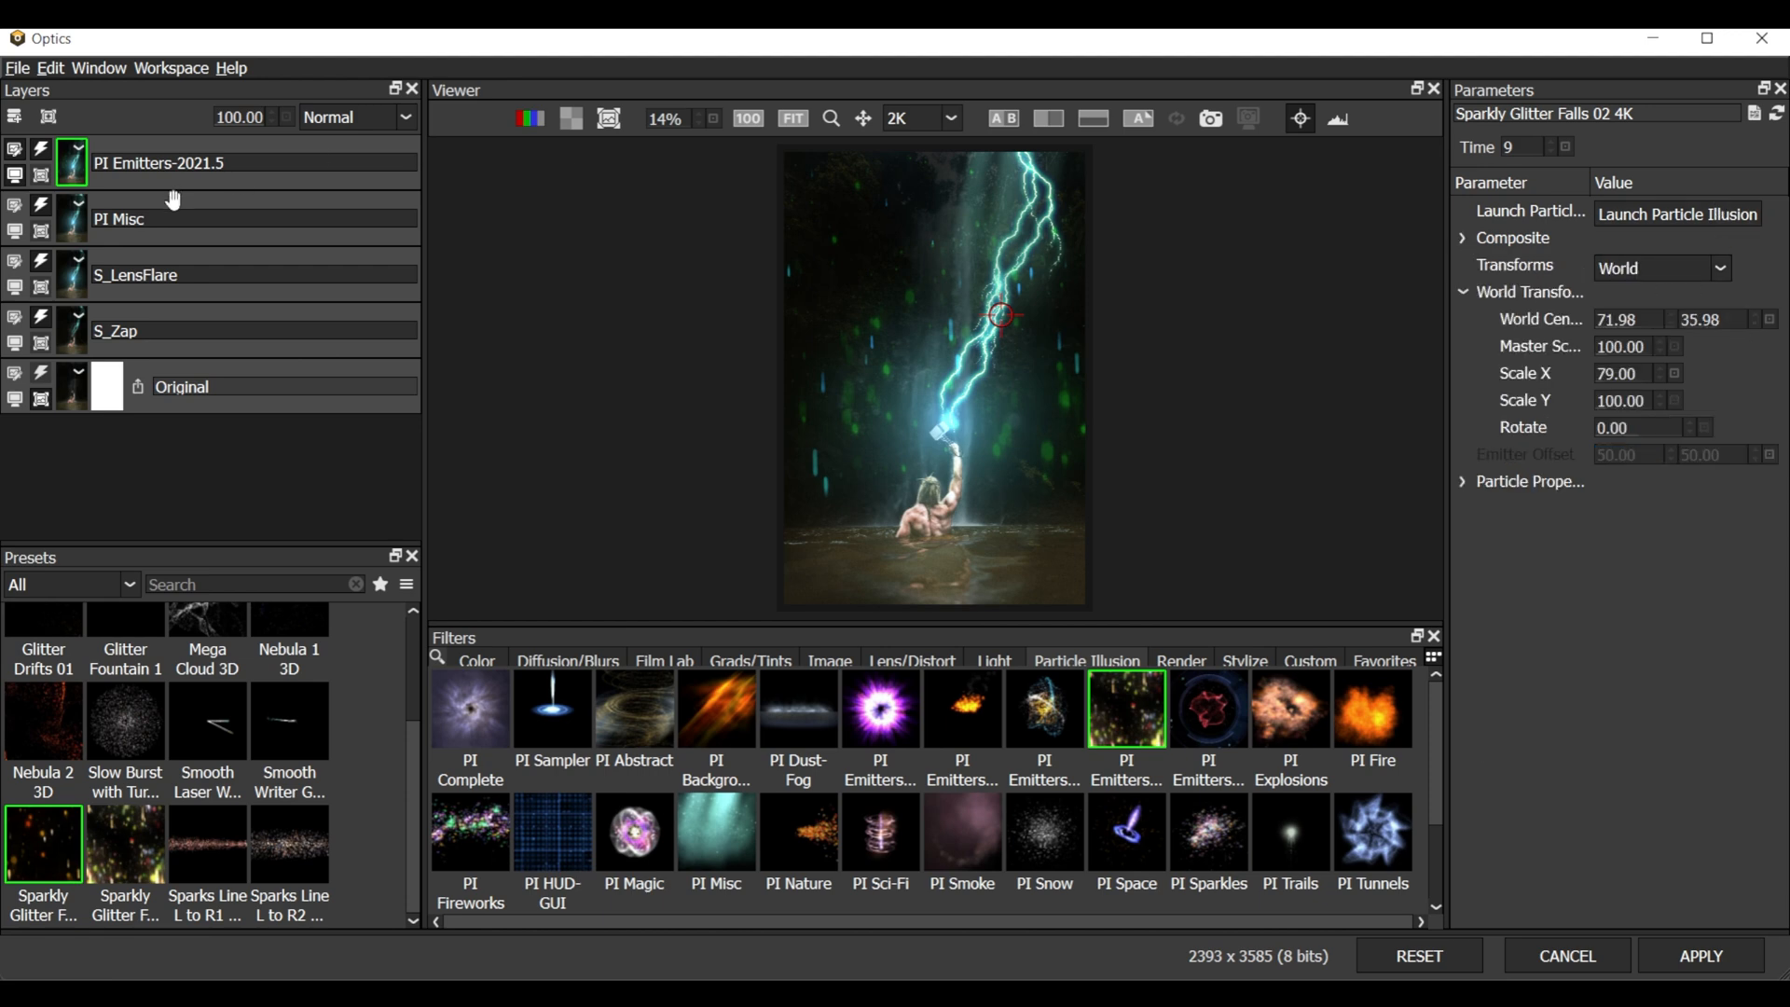
# Add a hand-painted Paint mask to the PI Emitters-2021.5 particle layer
pyautogui.click(48, 116)
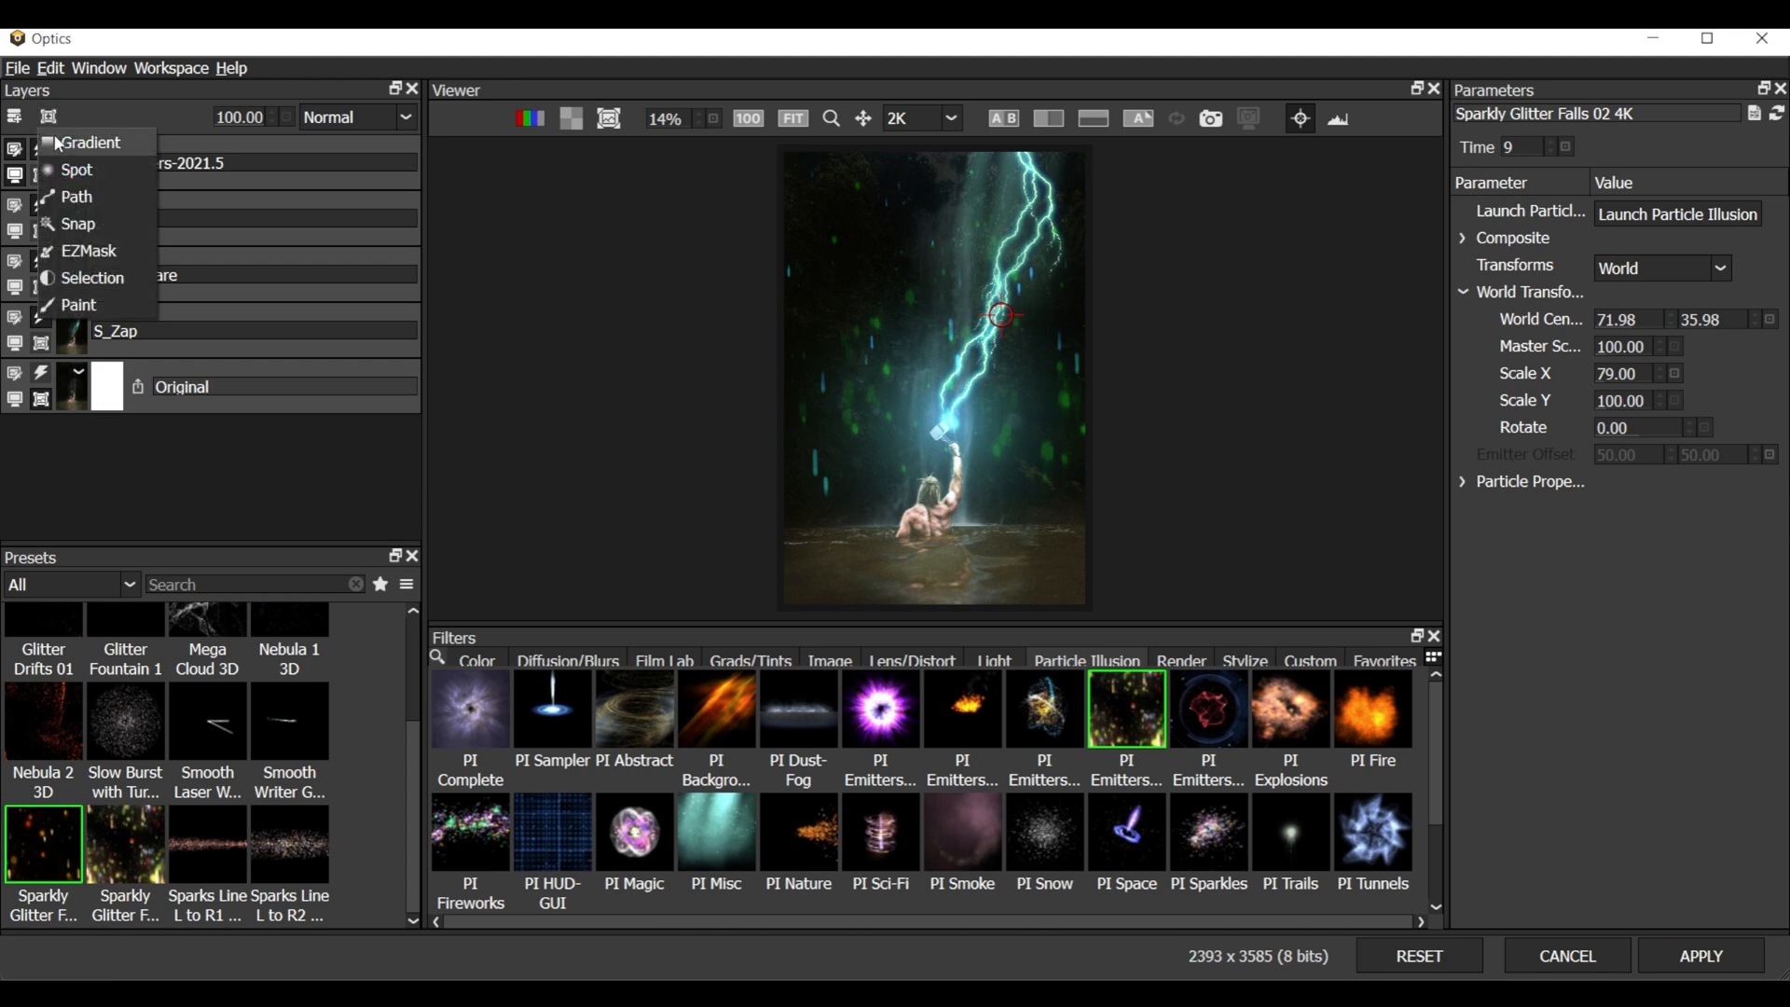
pyautogui.moveTo(92, 278)
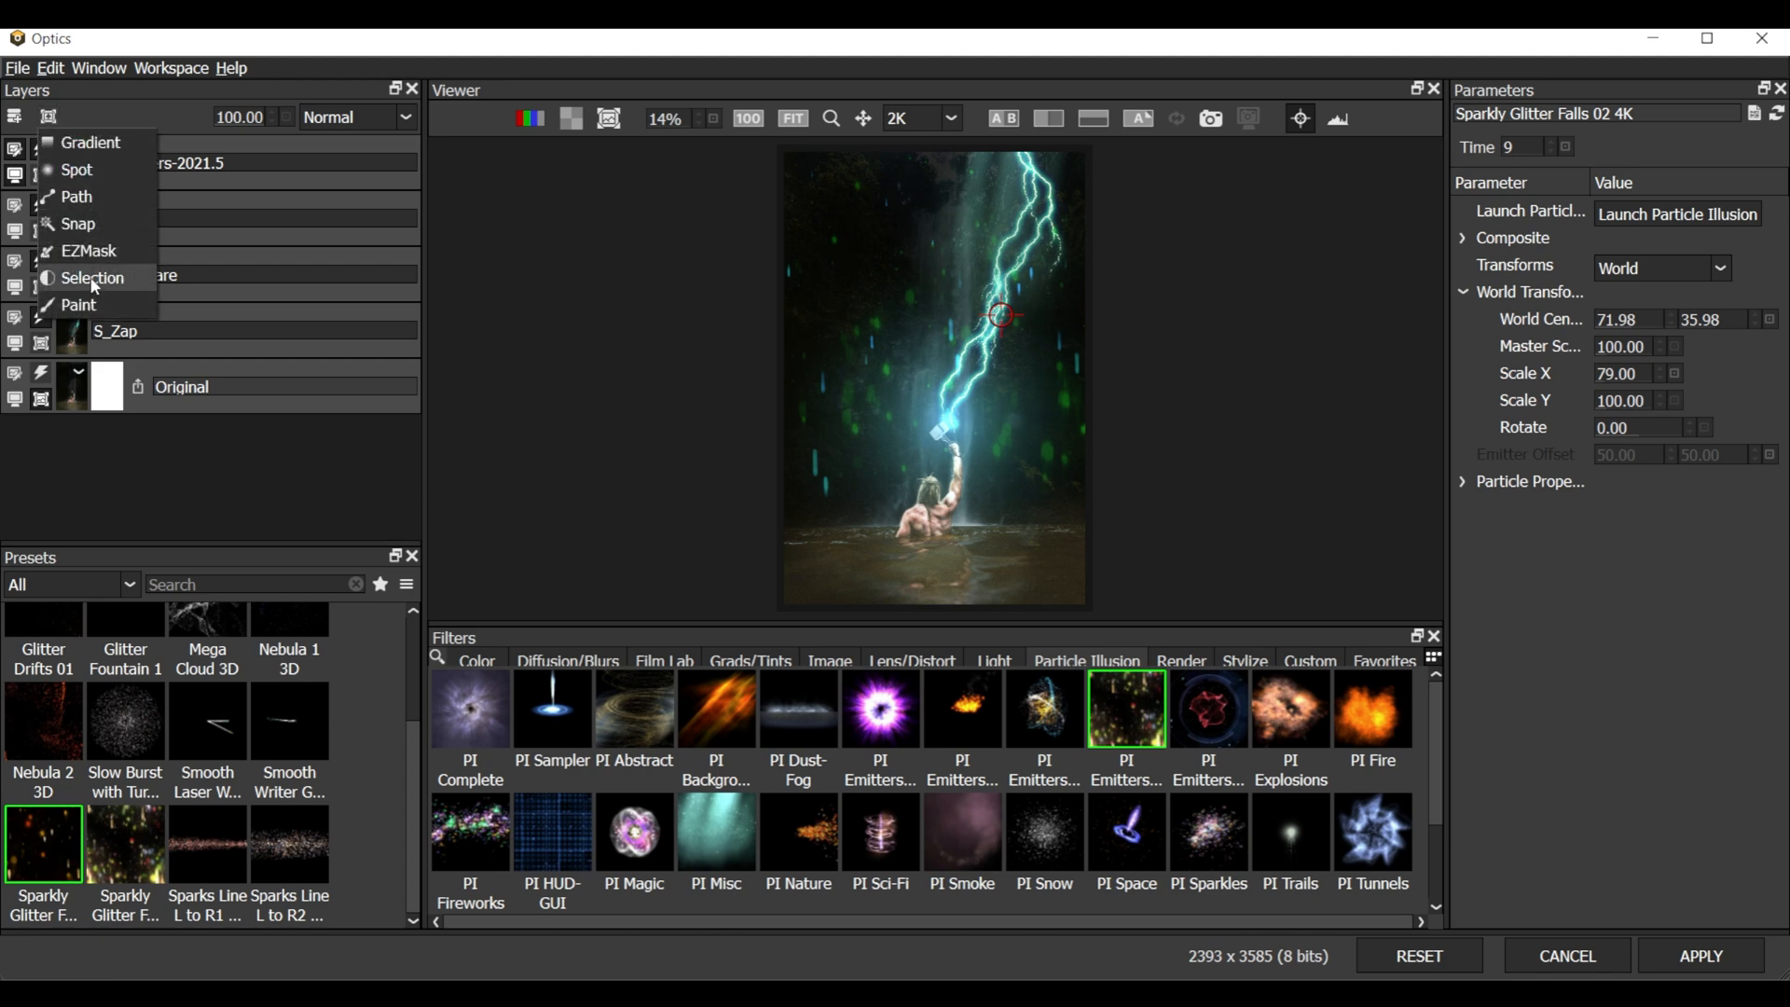
pyautogui.moveTo(78, 305)
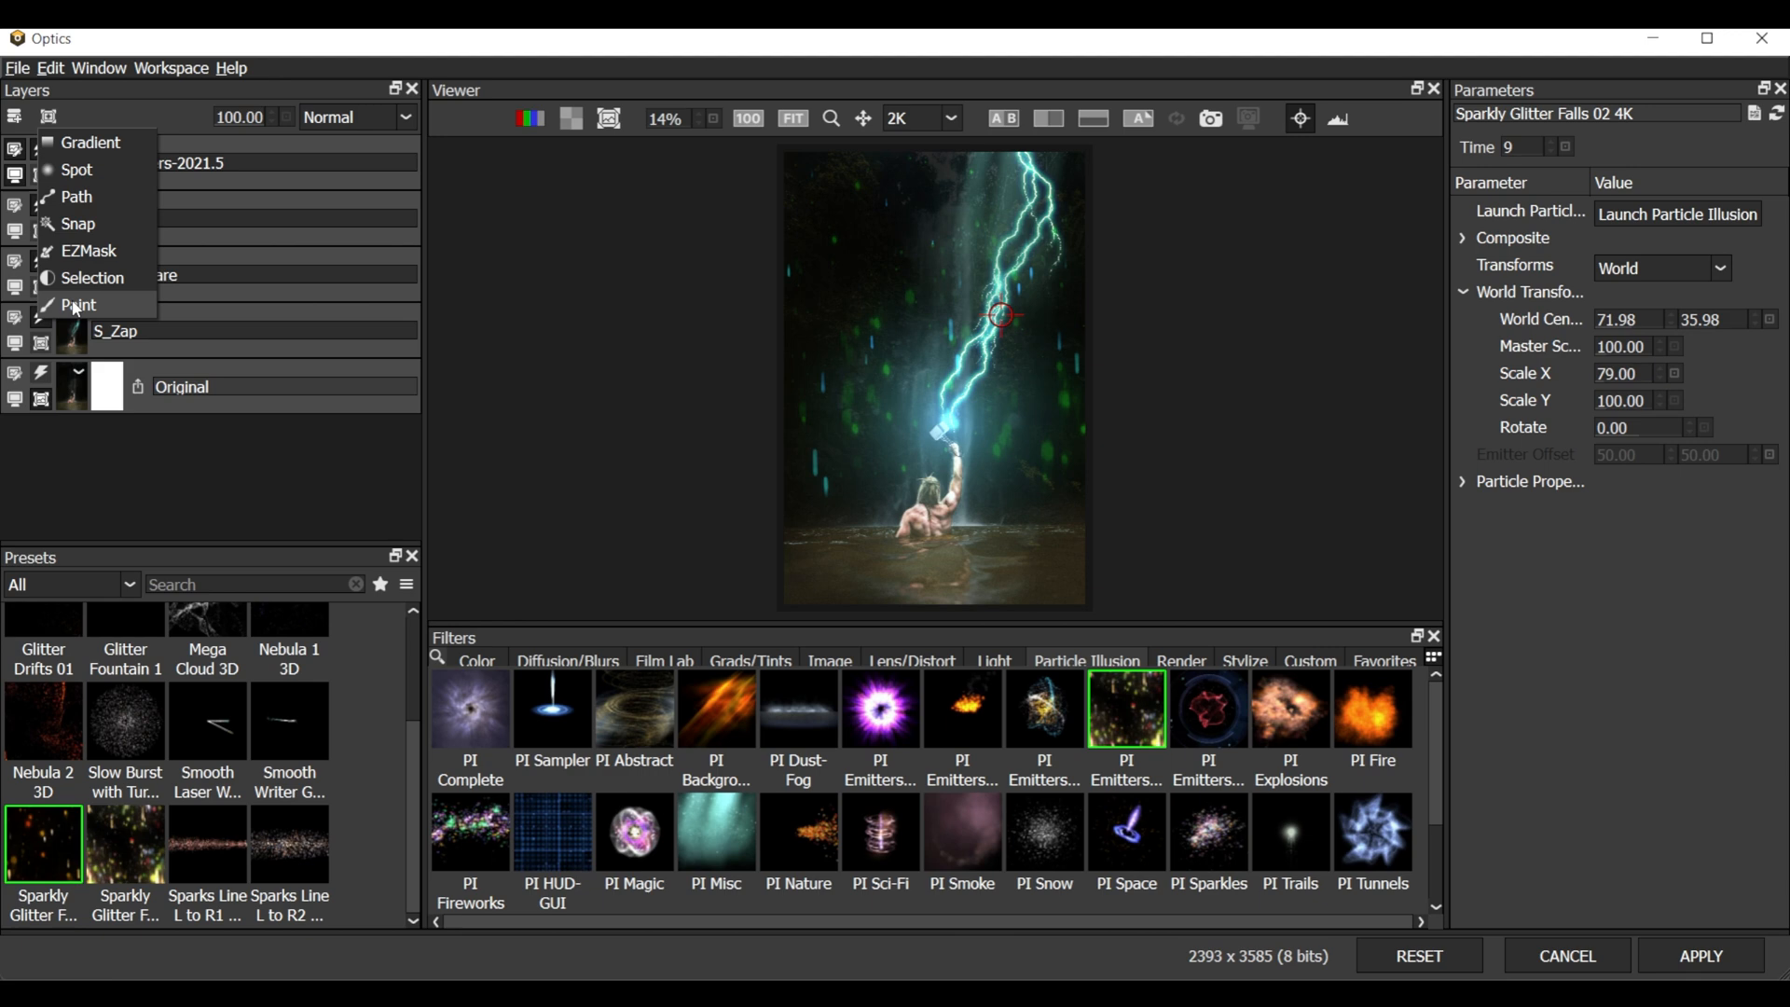
pyautogui.click(78, 305)
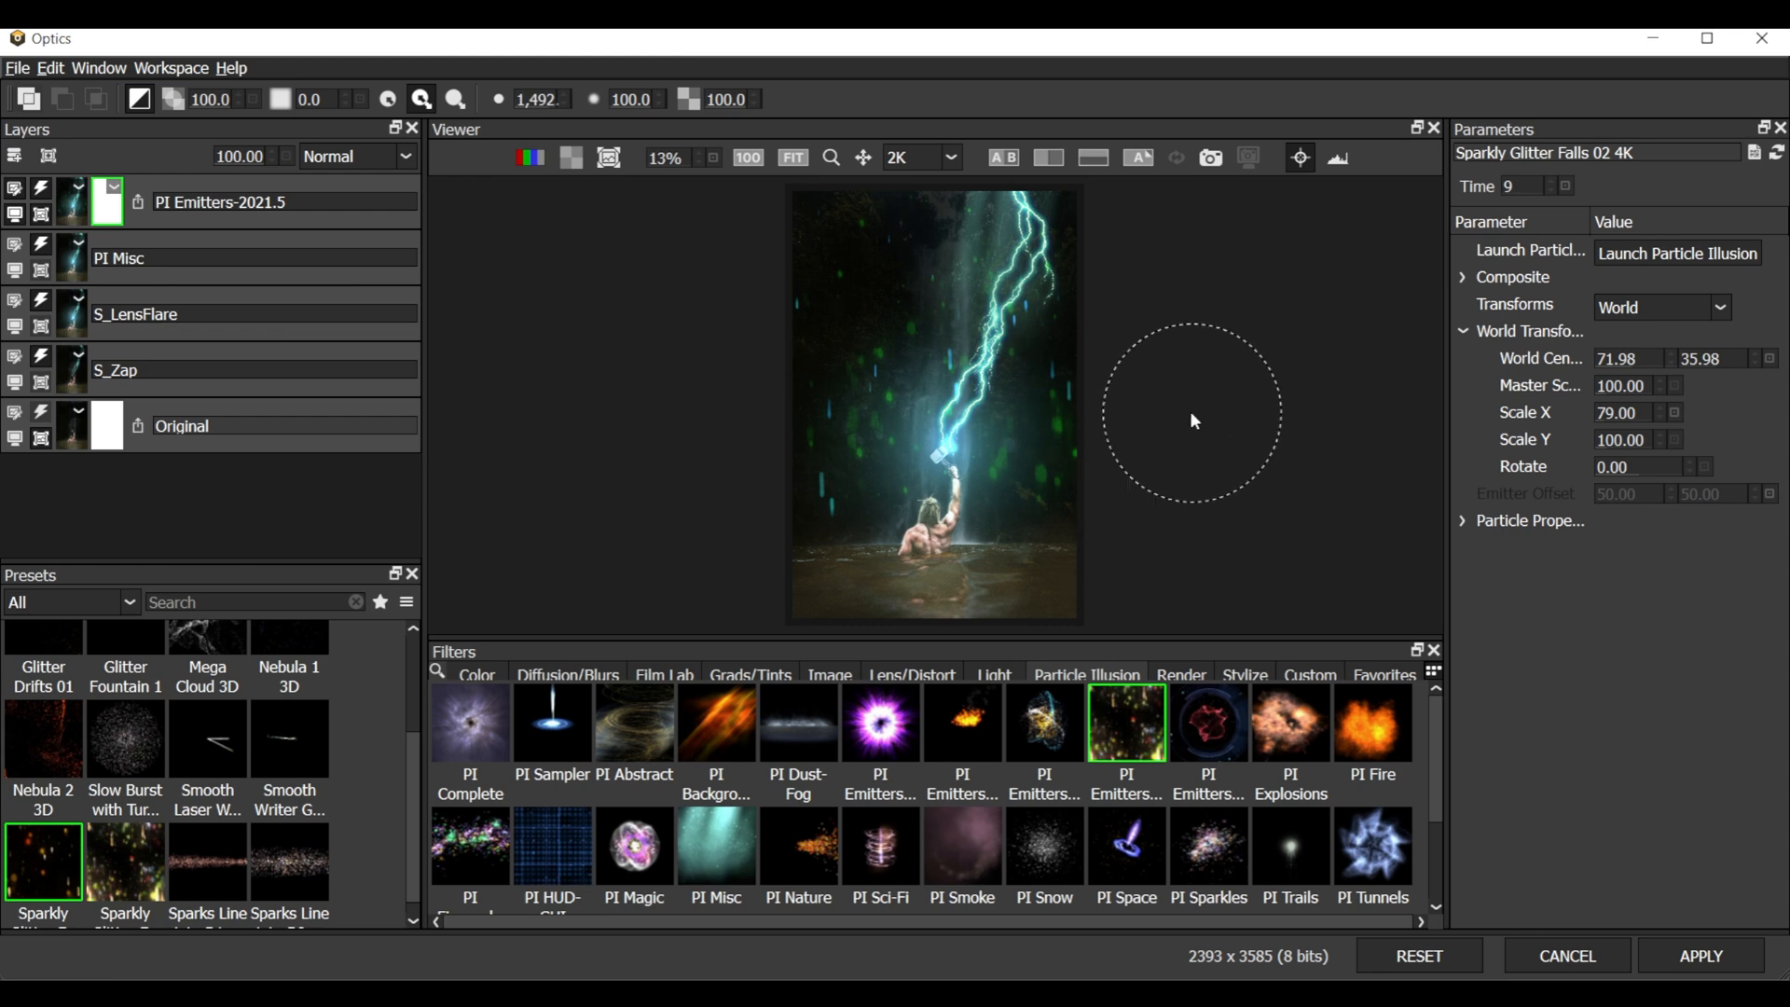
pyautogui.moveTo(1191, 414)
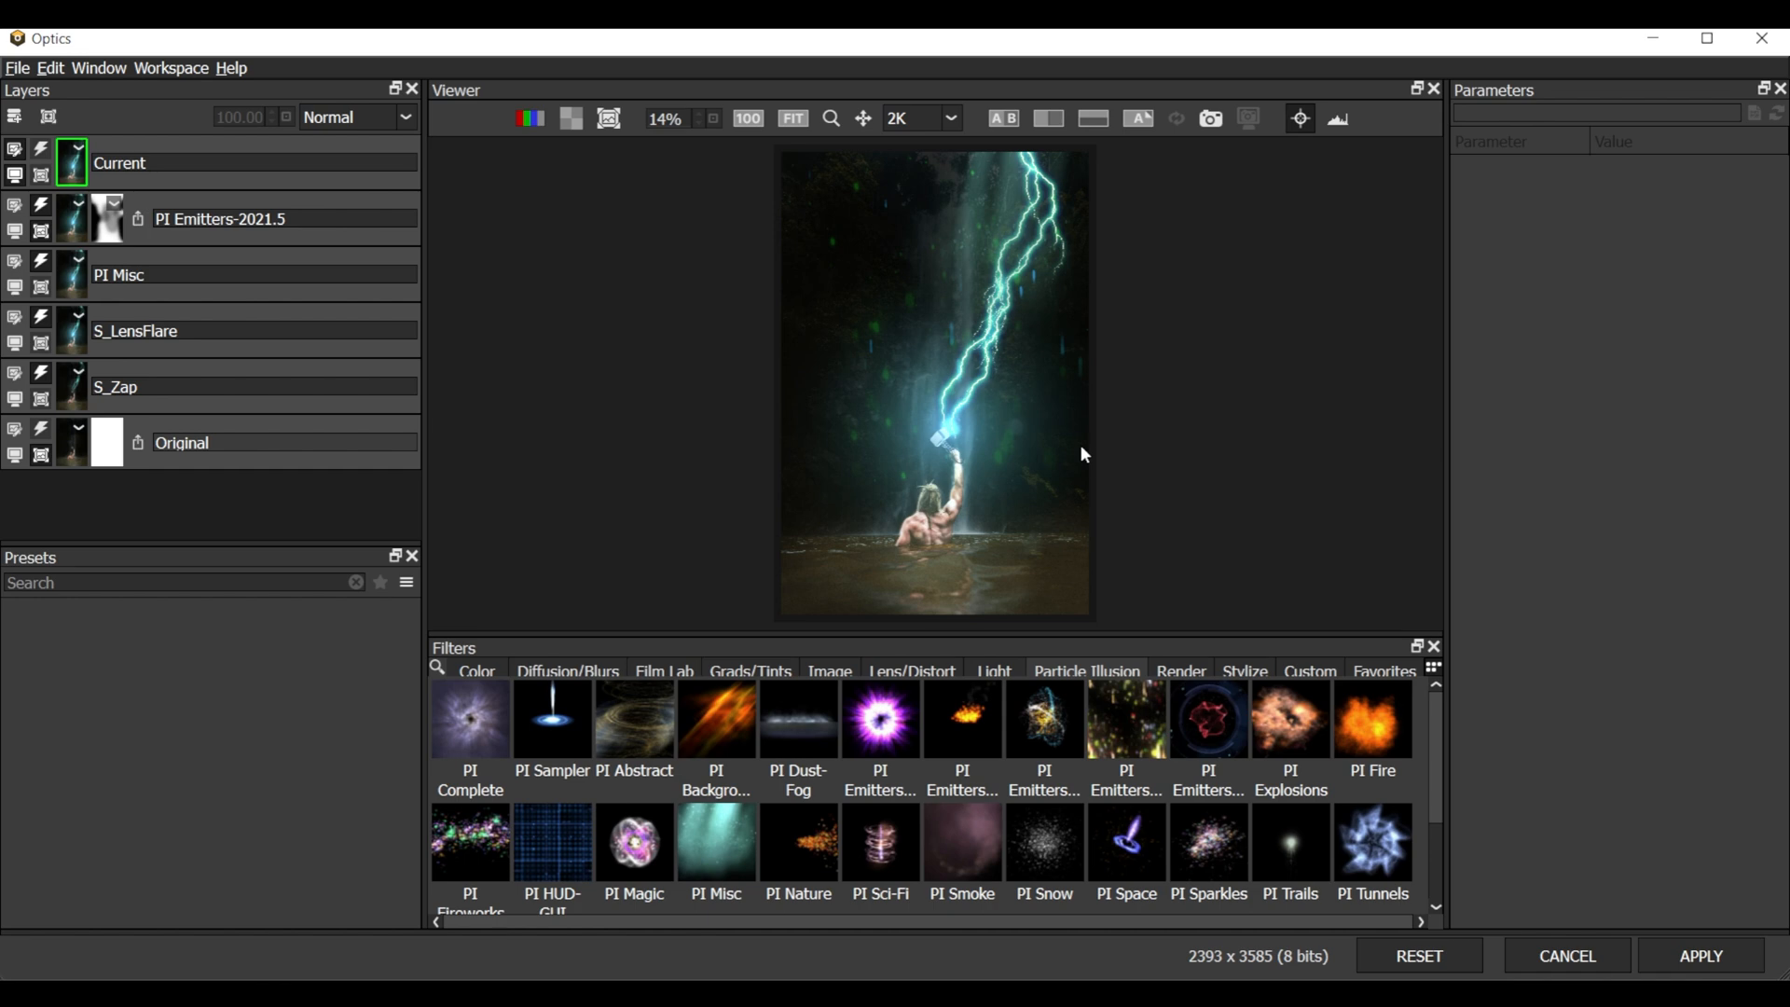
# Add a Dual Gradient filter from Grads/Tints with the Blue - Orange preset
pyautogui.click(474, 671)
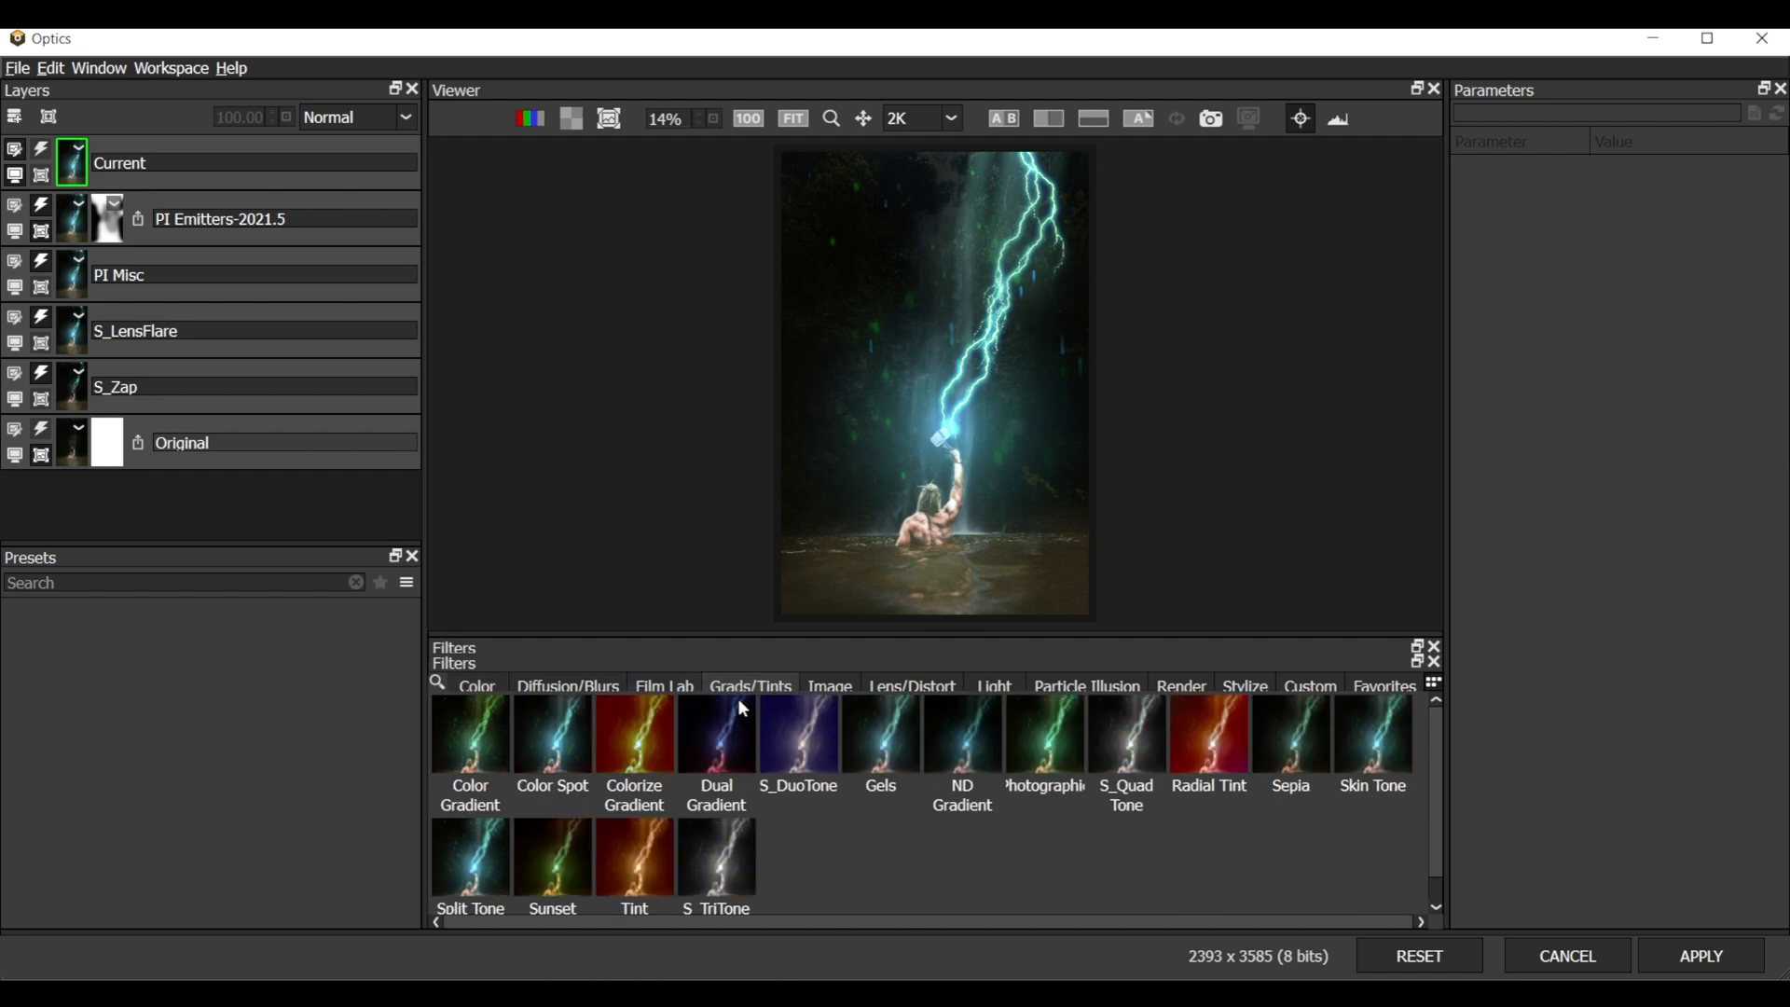
pyautogui.moveTo(457, 774)
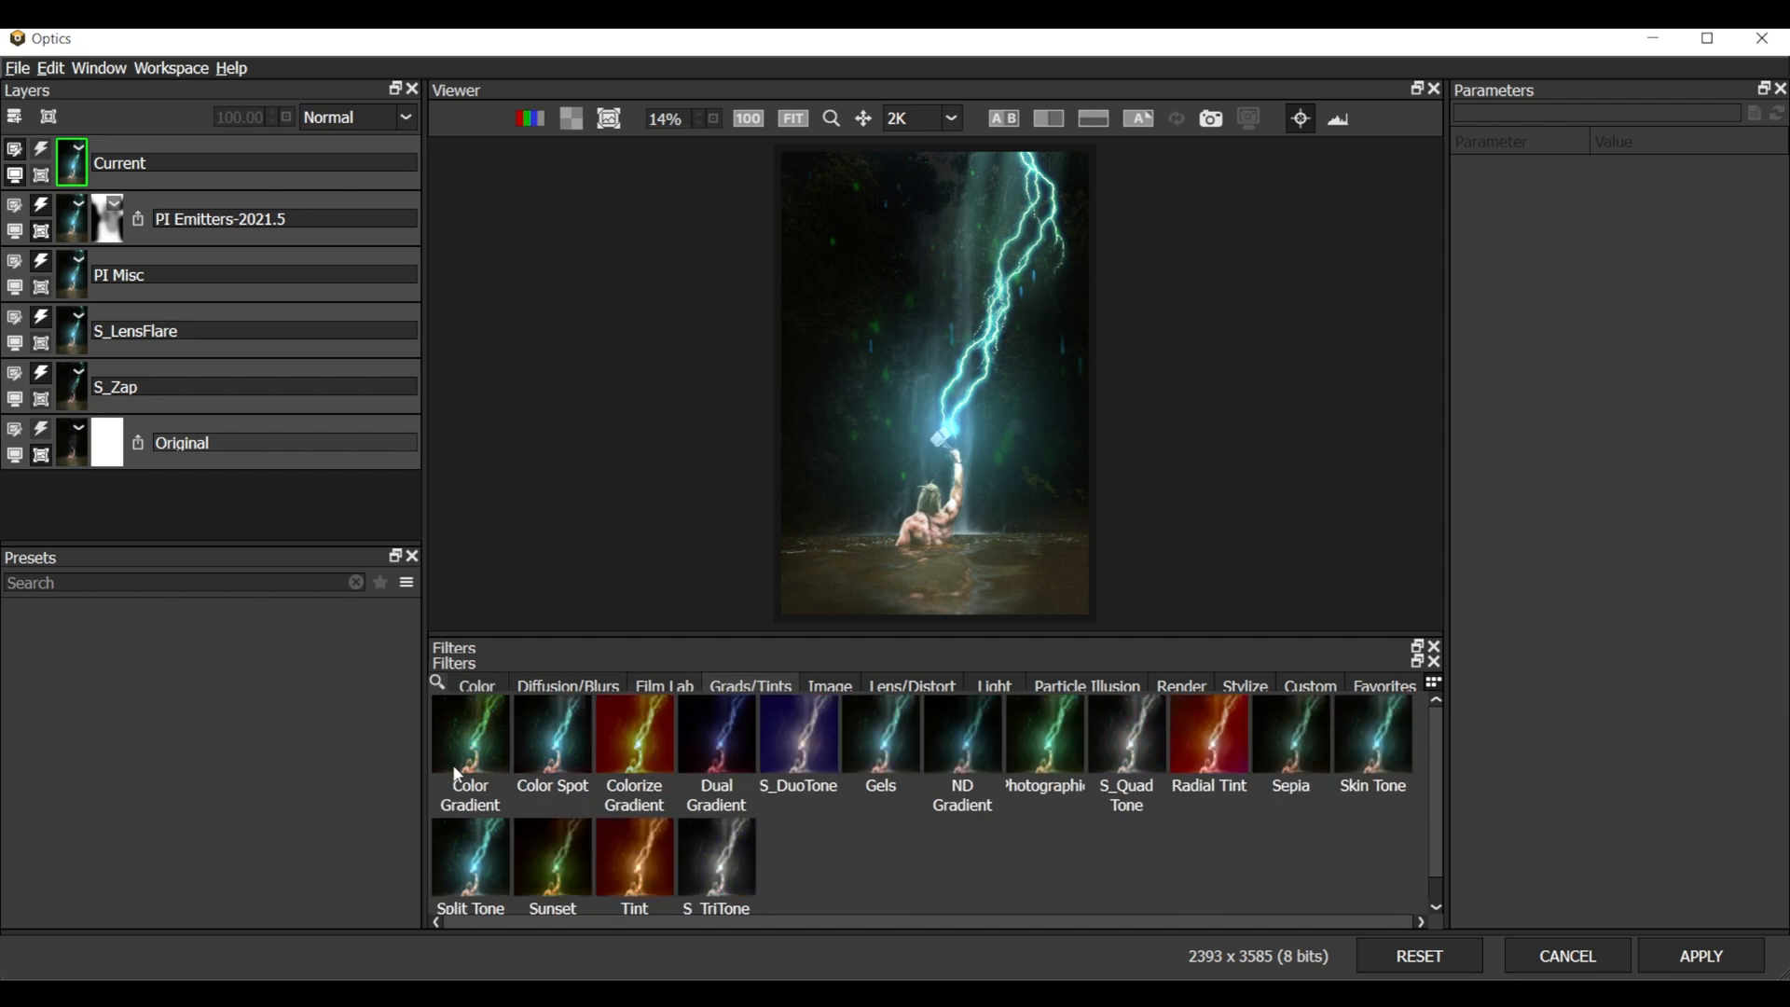
pyautogui.click(551, 734)
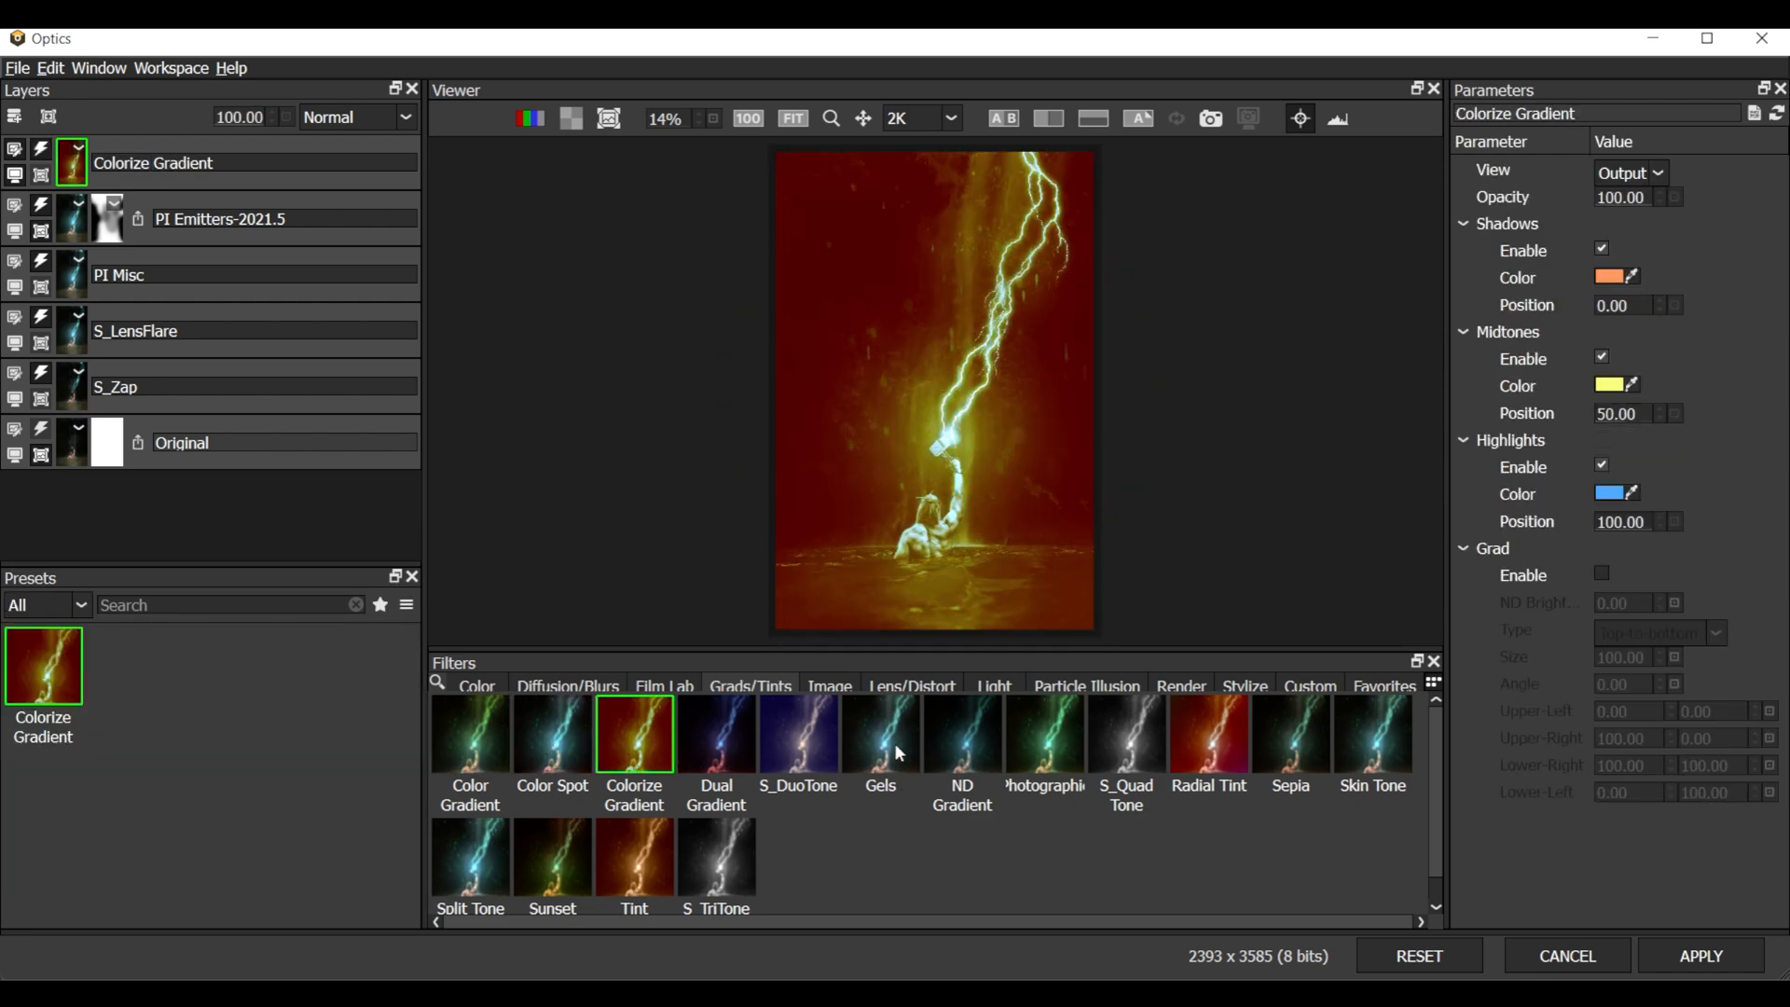
pyautogui.click(961, 734)
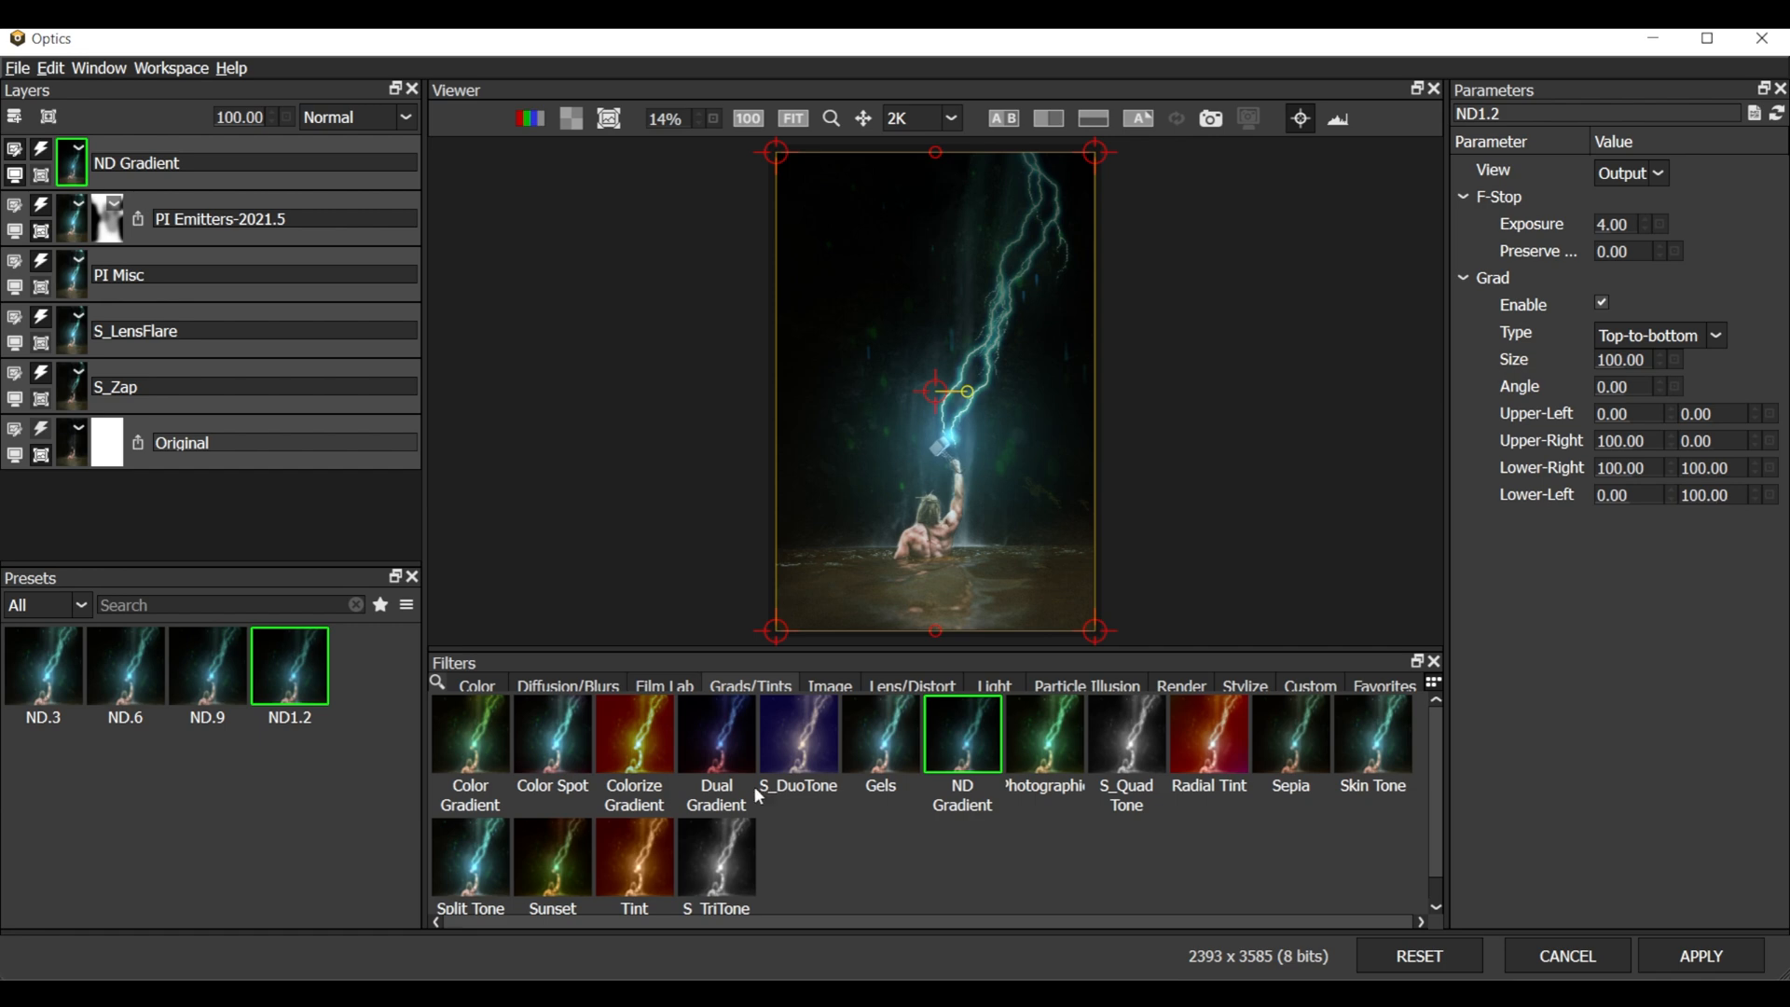
pyautogui.click(716, 734)
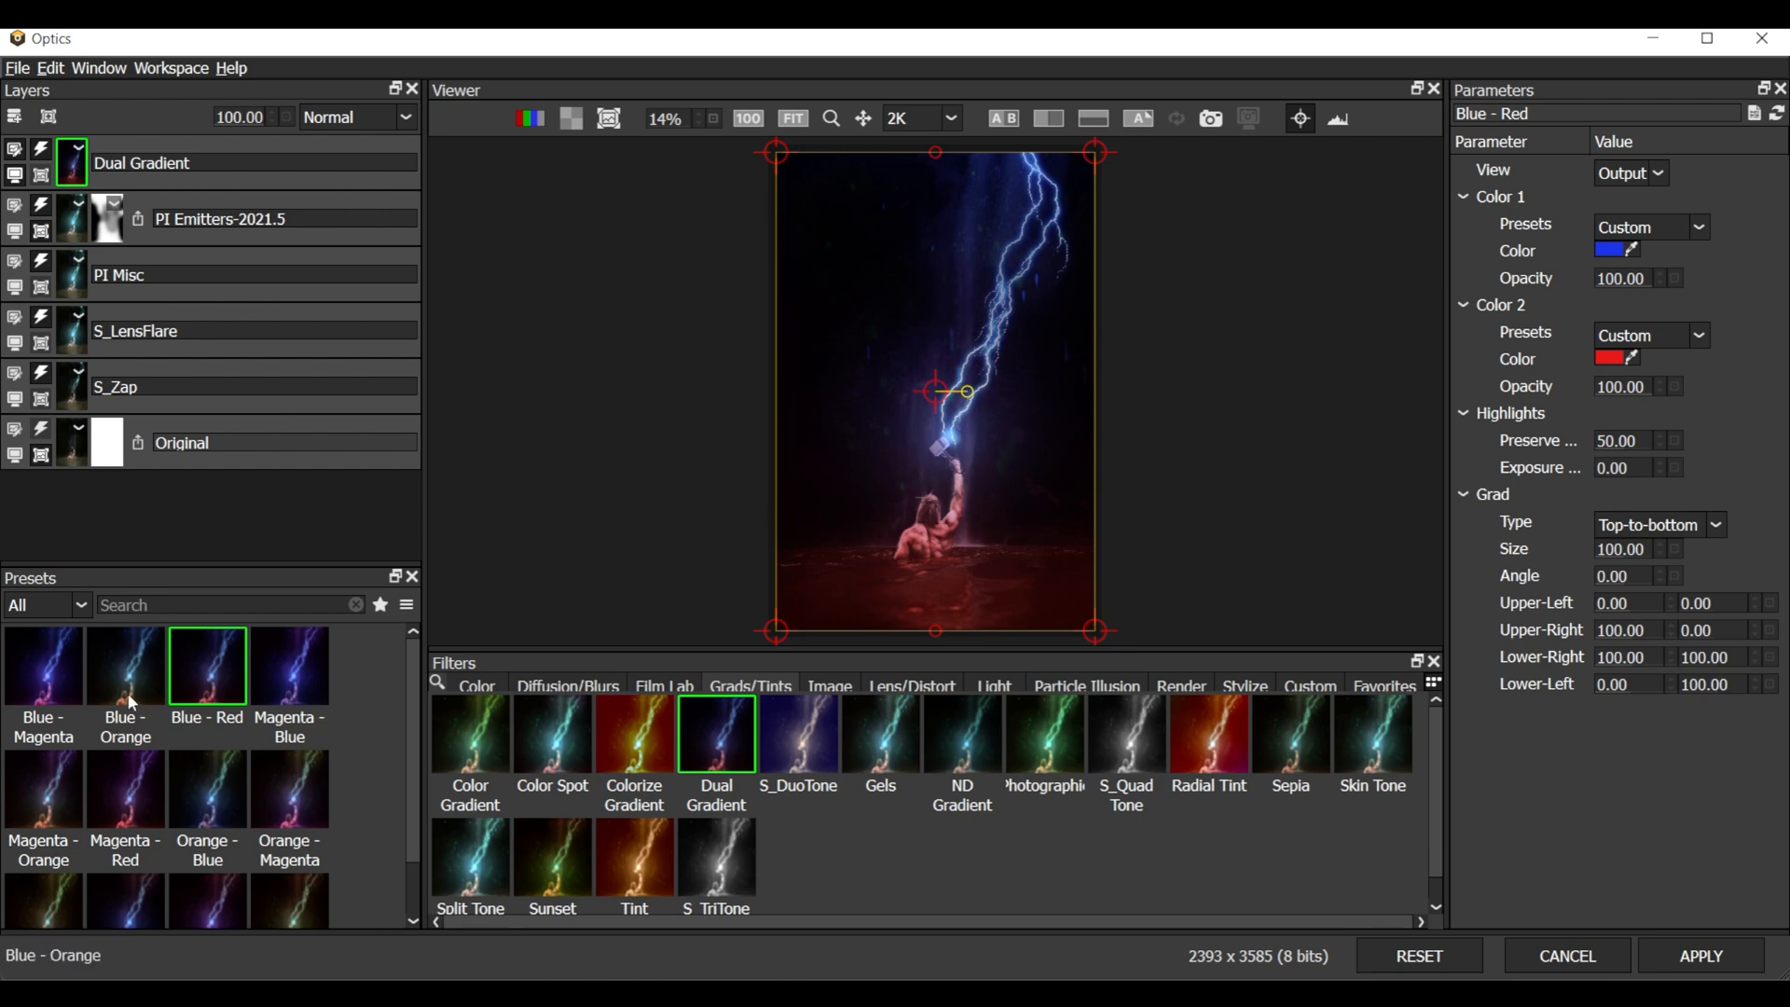
pyautogui.click(124, 665)
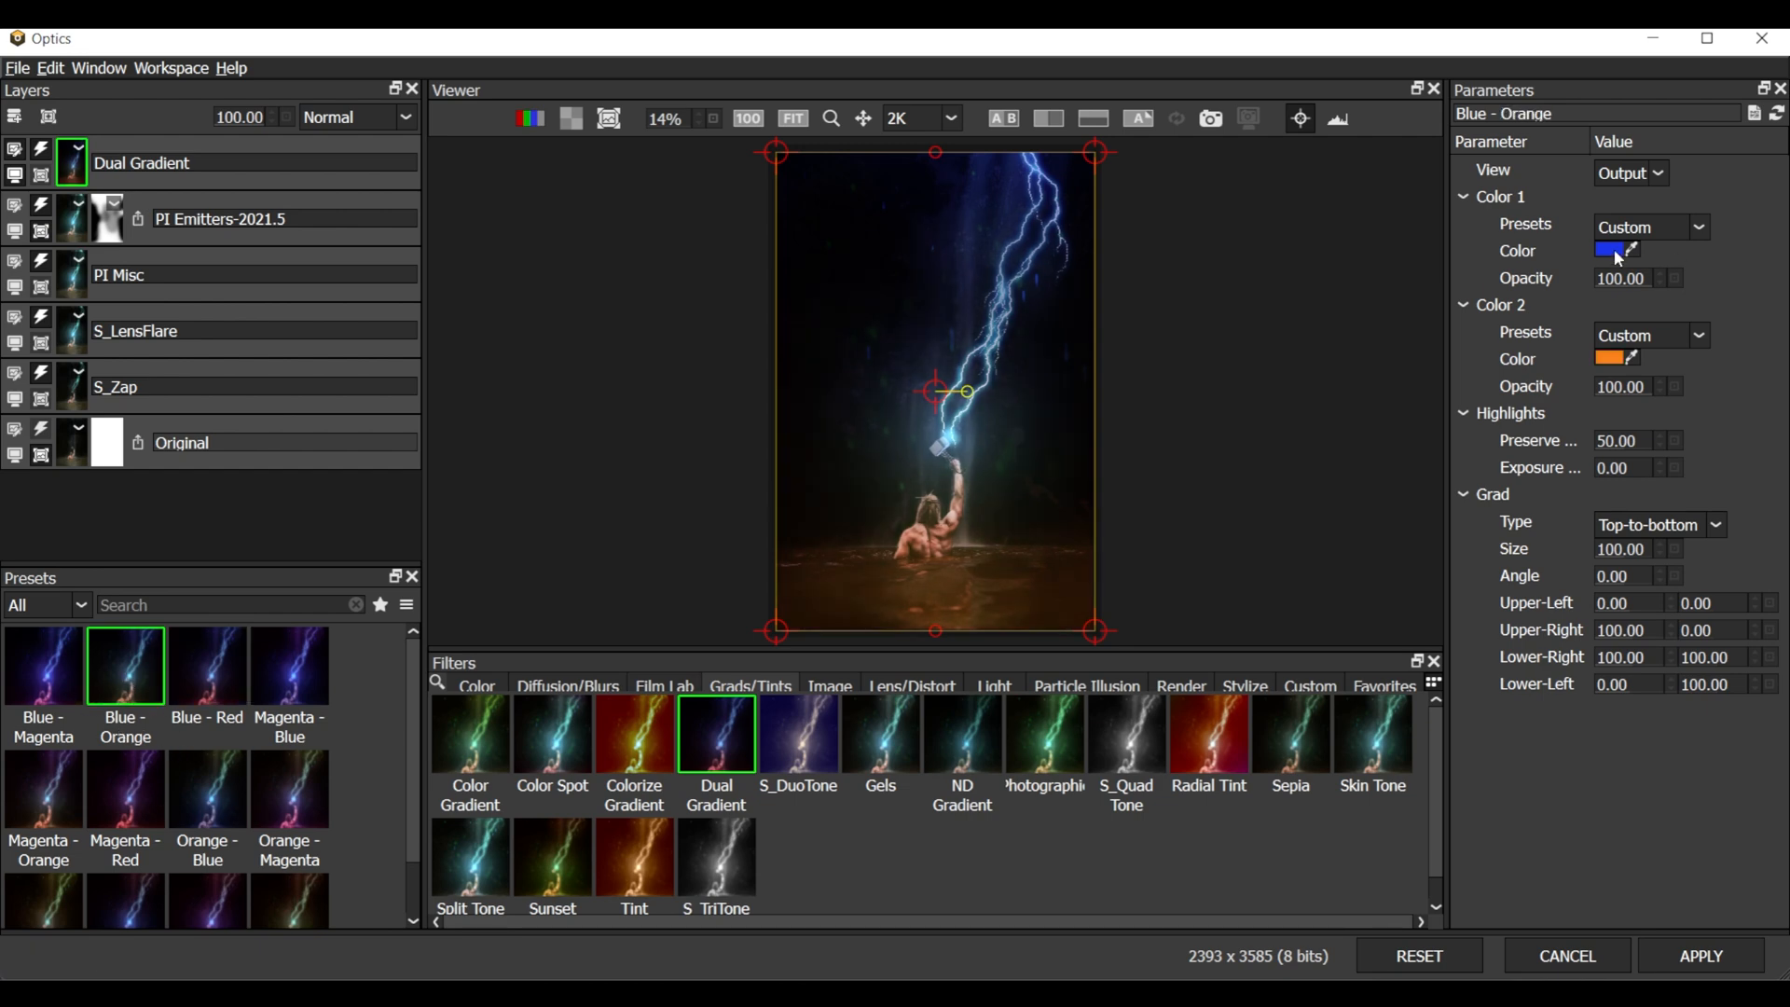
# Set gradient Color 1 to cyan and Color 2 to a deep orange
pyautogui.click(1608, 250)
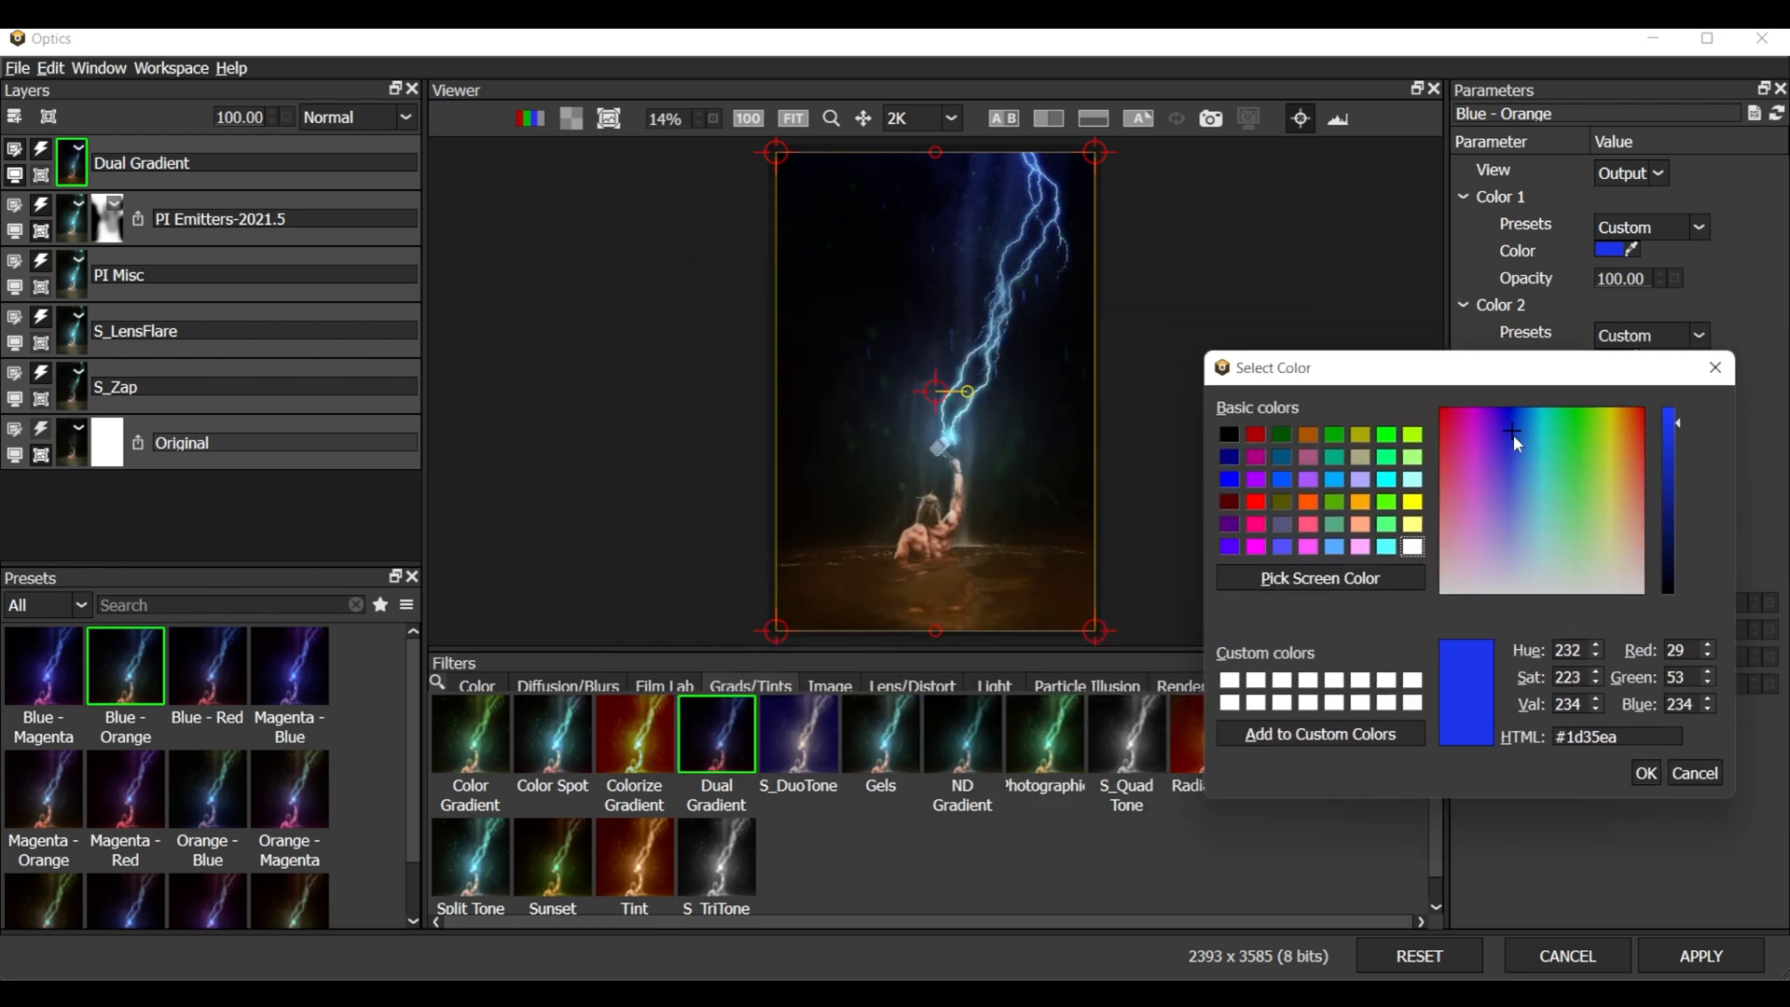
pyautogui.click(1542, 425)
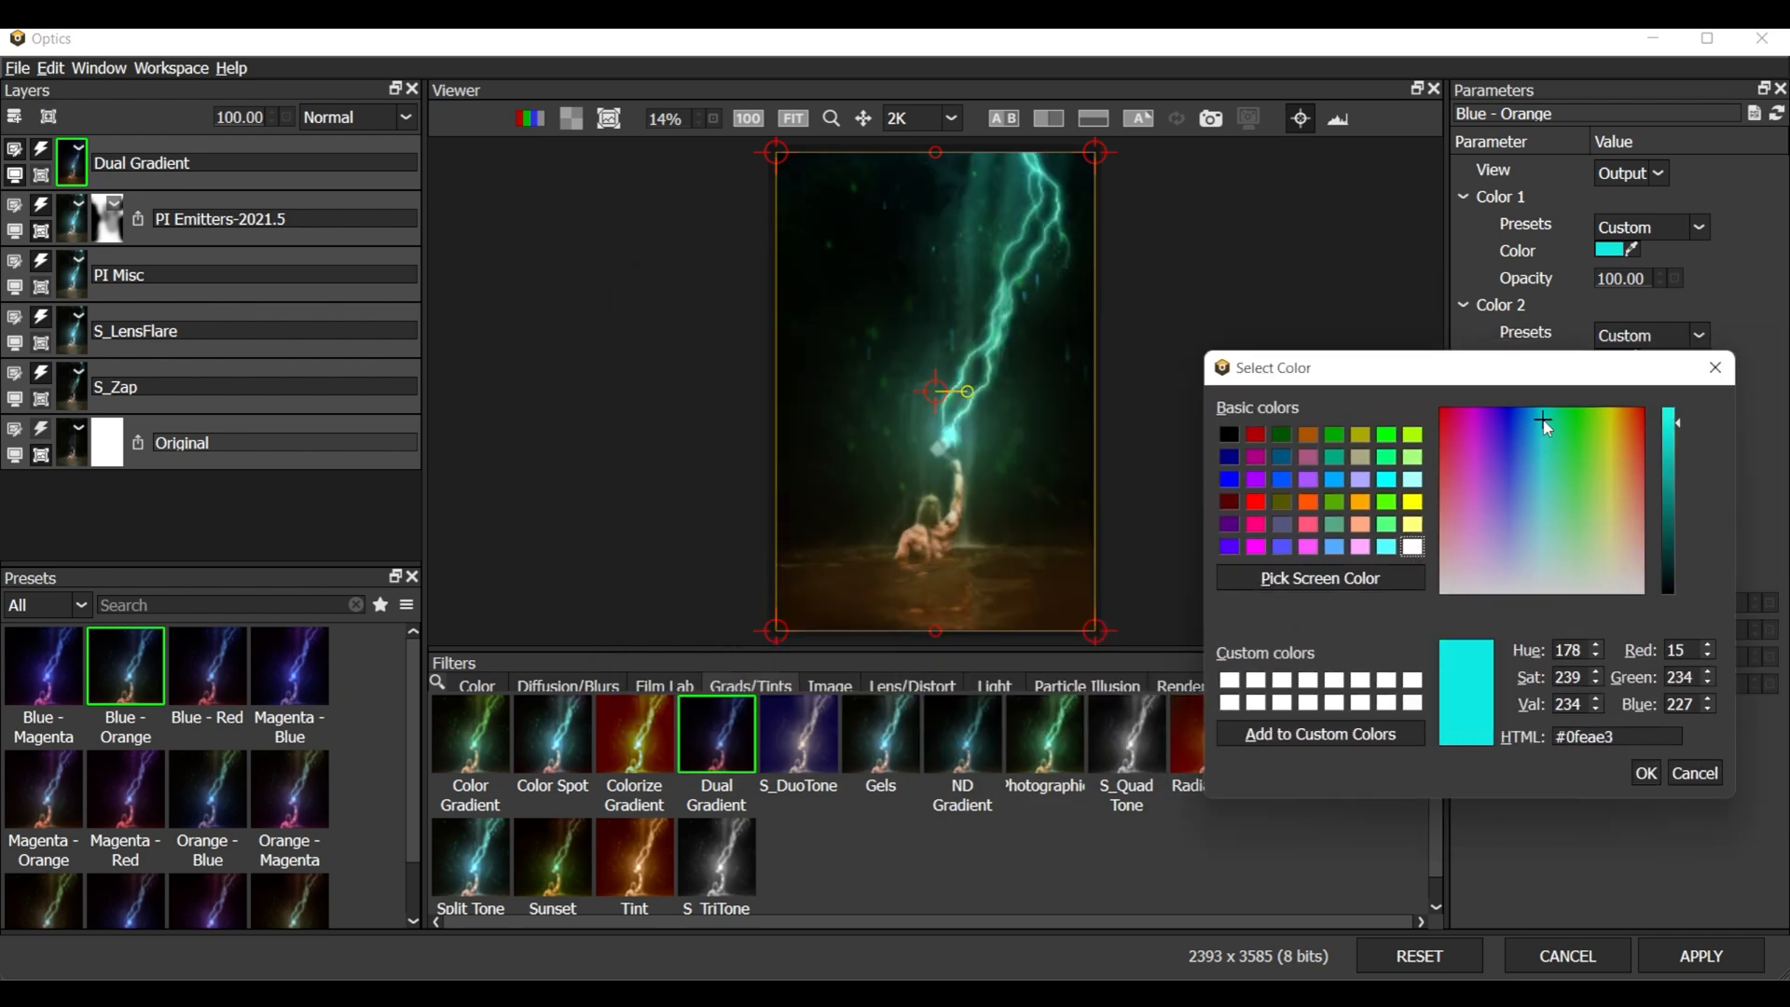
pyautogui.click(1645, 773)
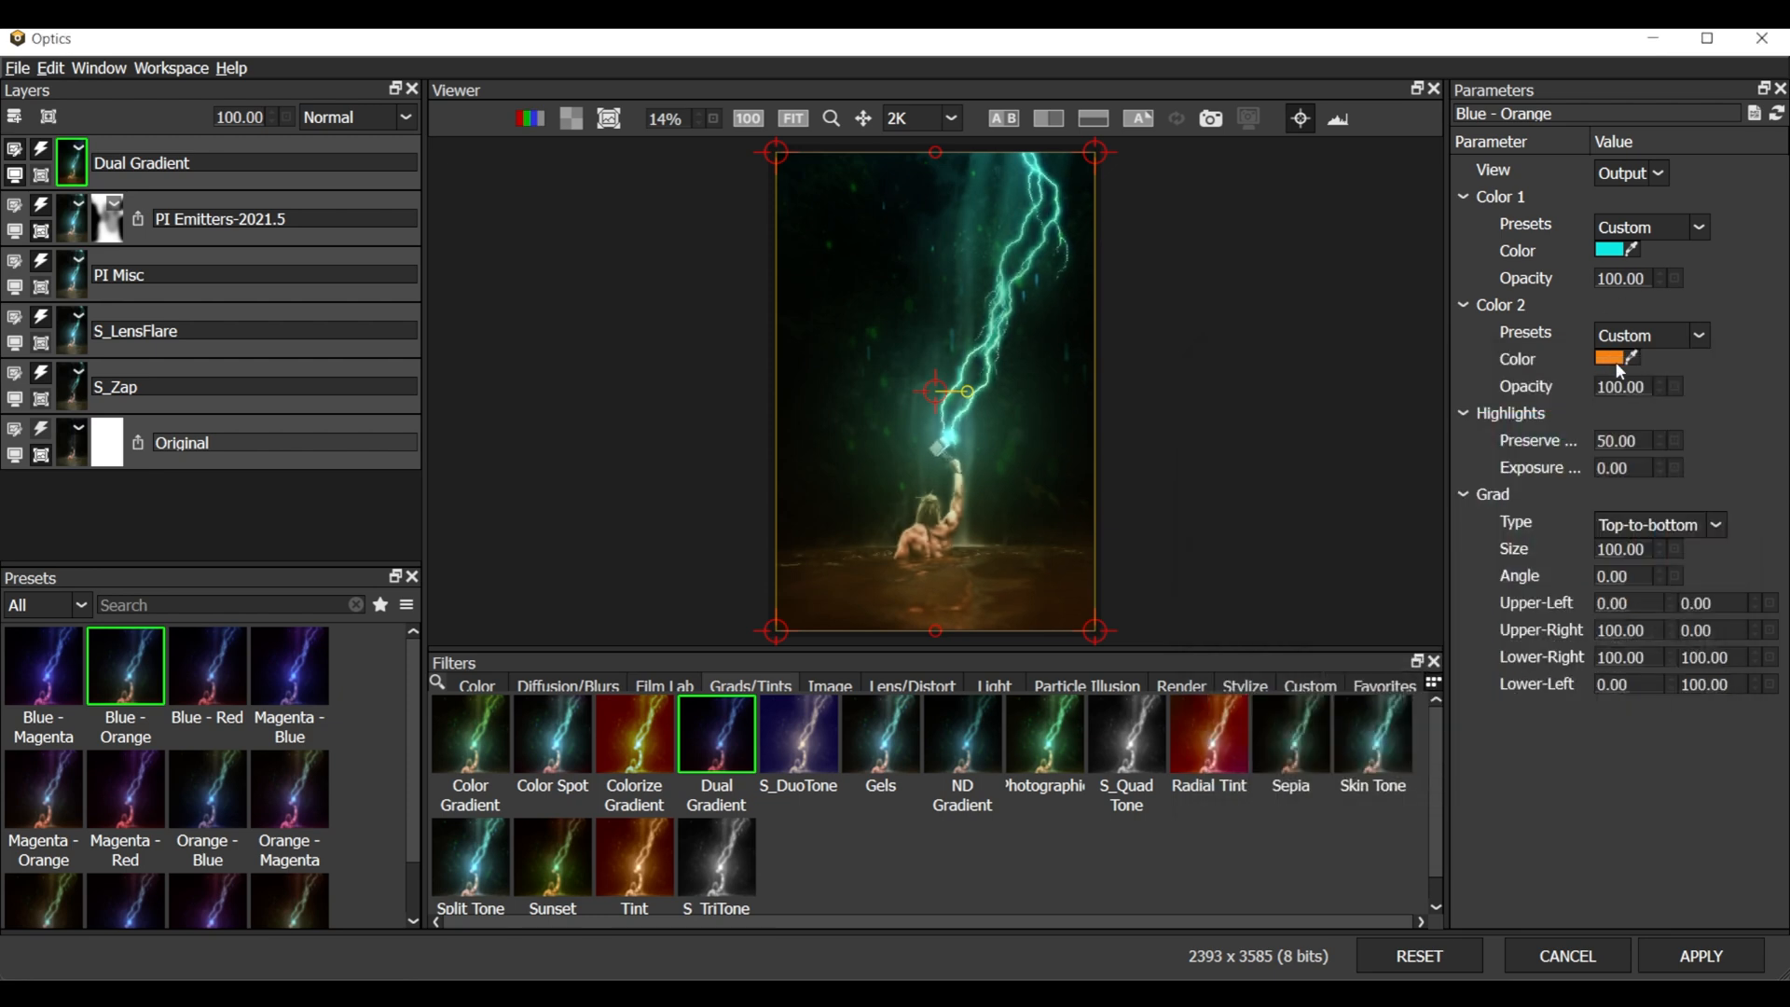
pyautogui.click(1610, 358)
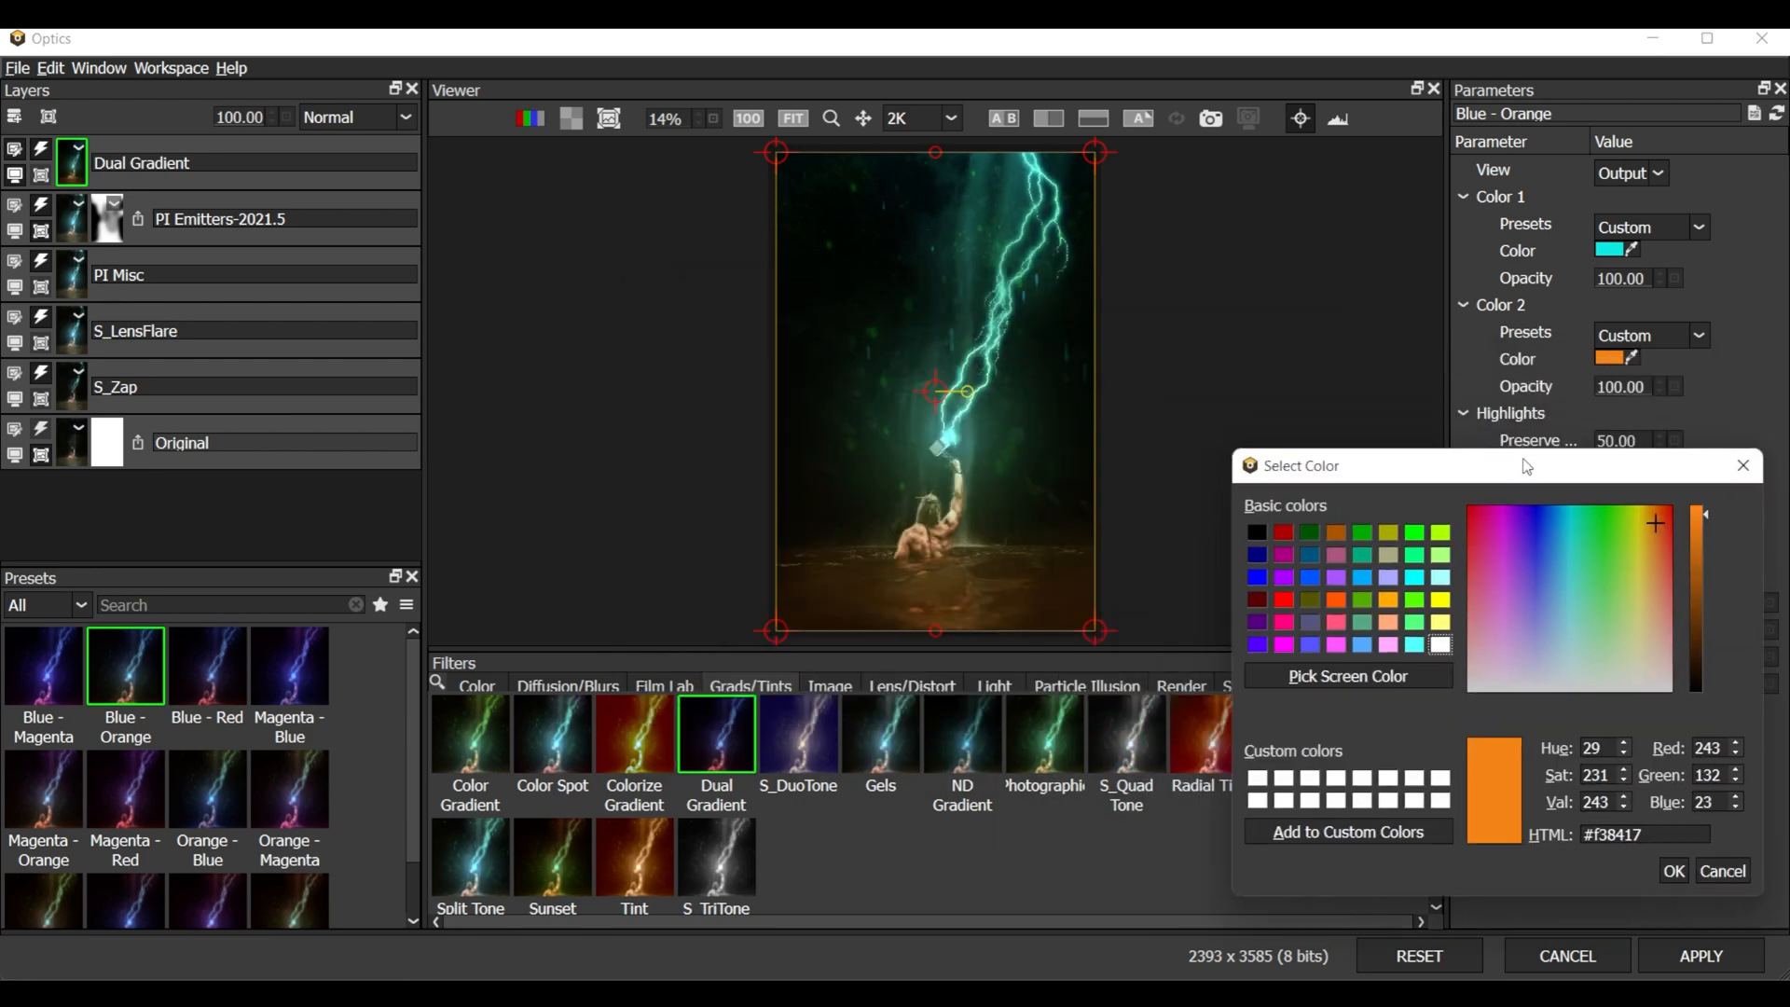
pyautogui.click(1621, 531)
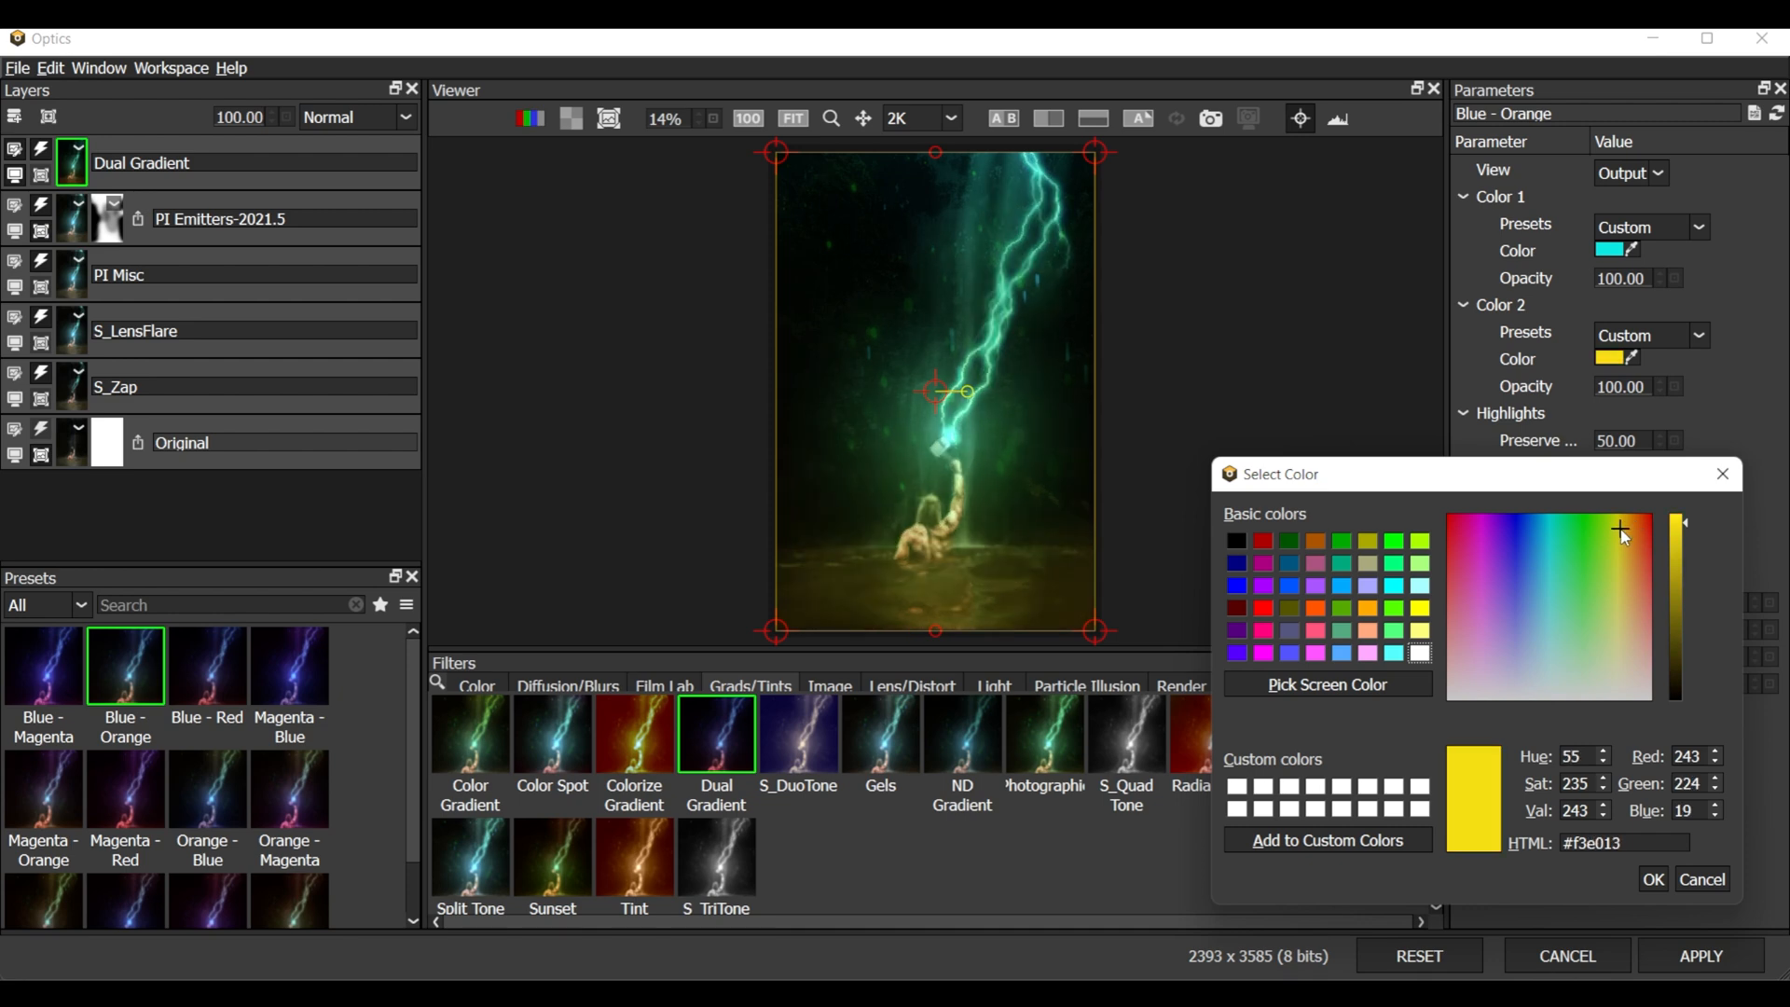
pyautogui.click(1635, 579)
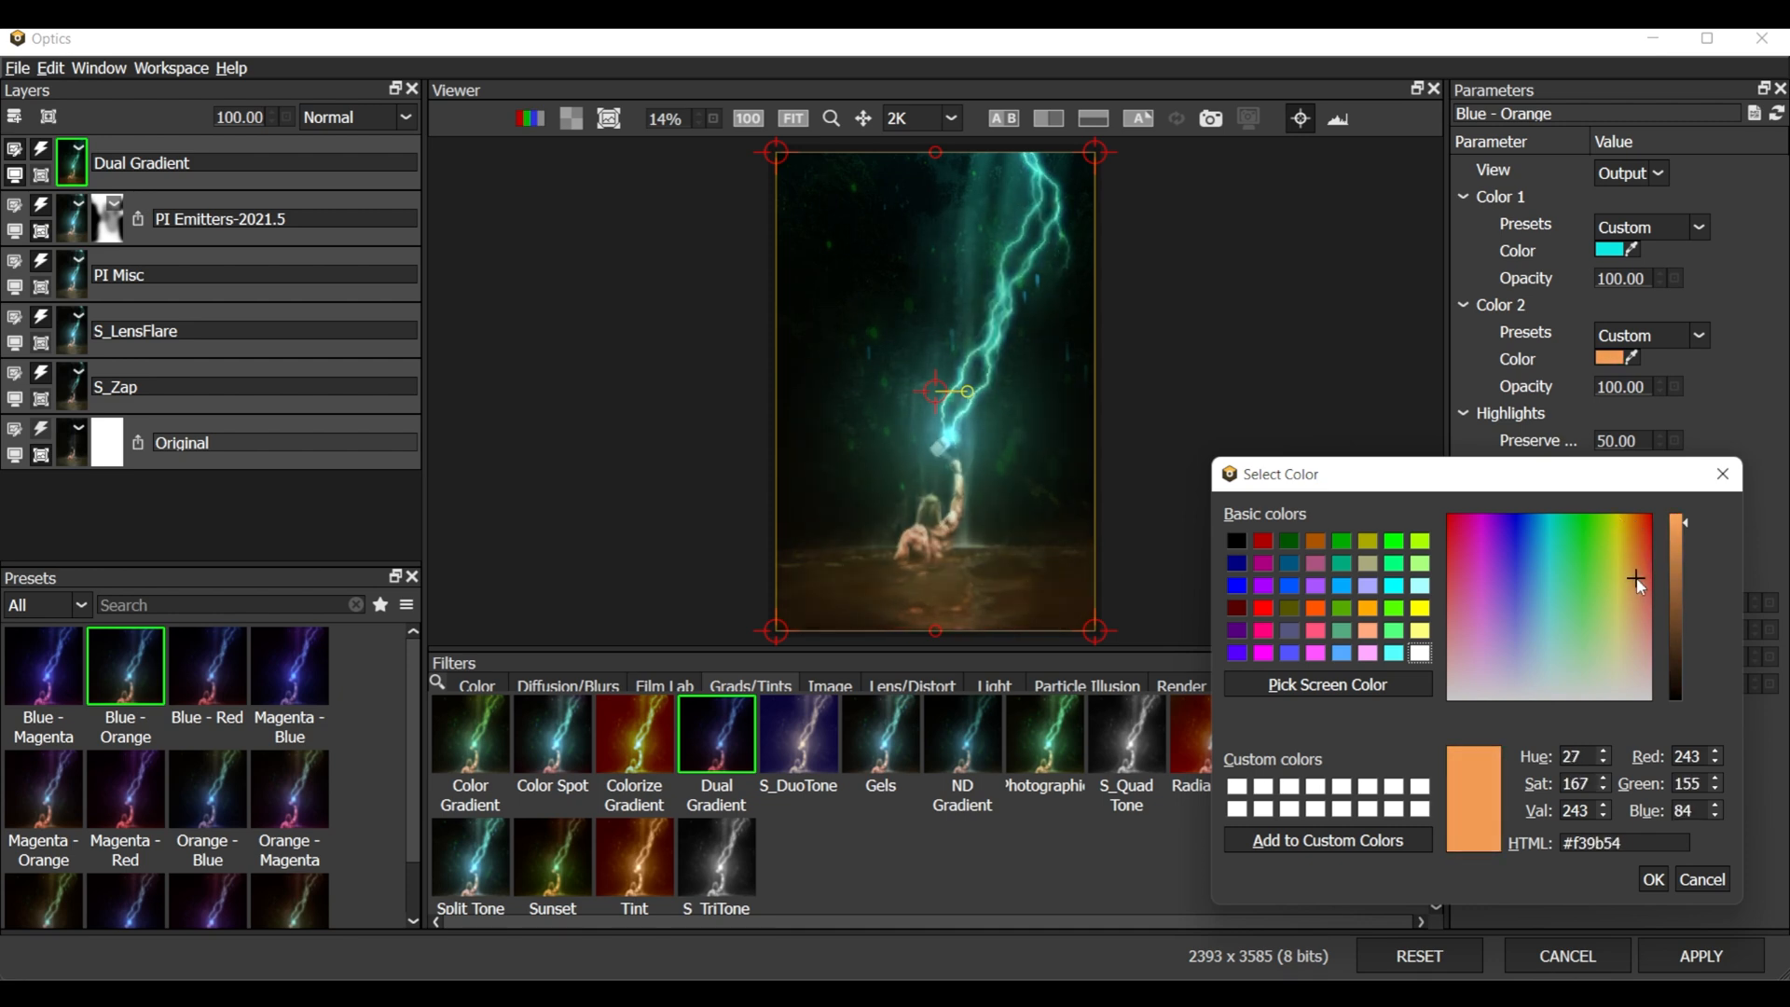
pyautogui.click(1638, 568)
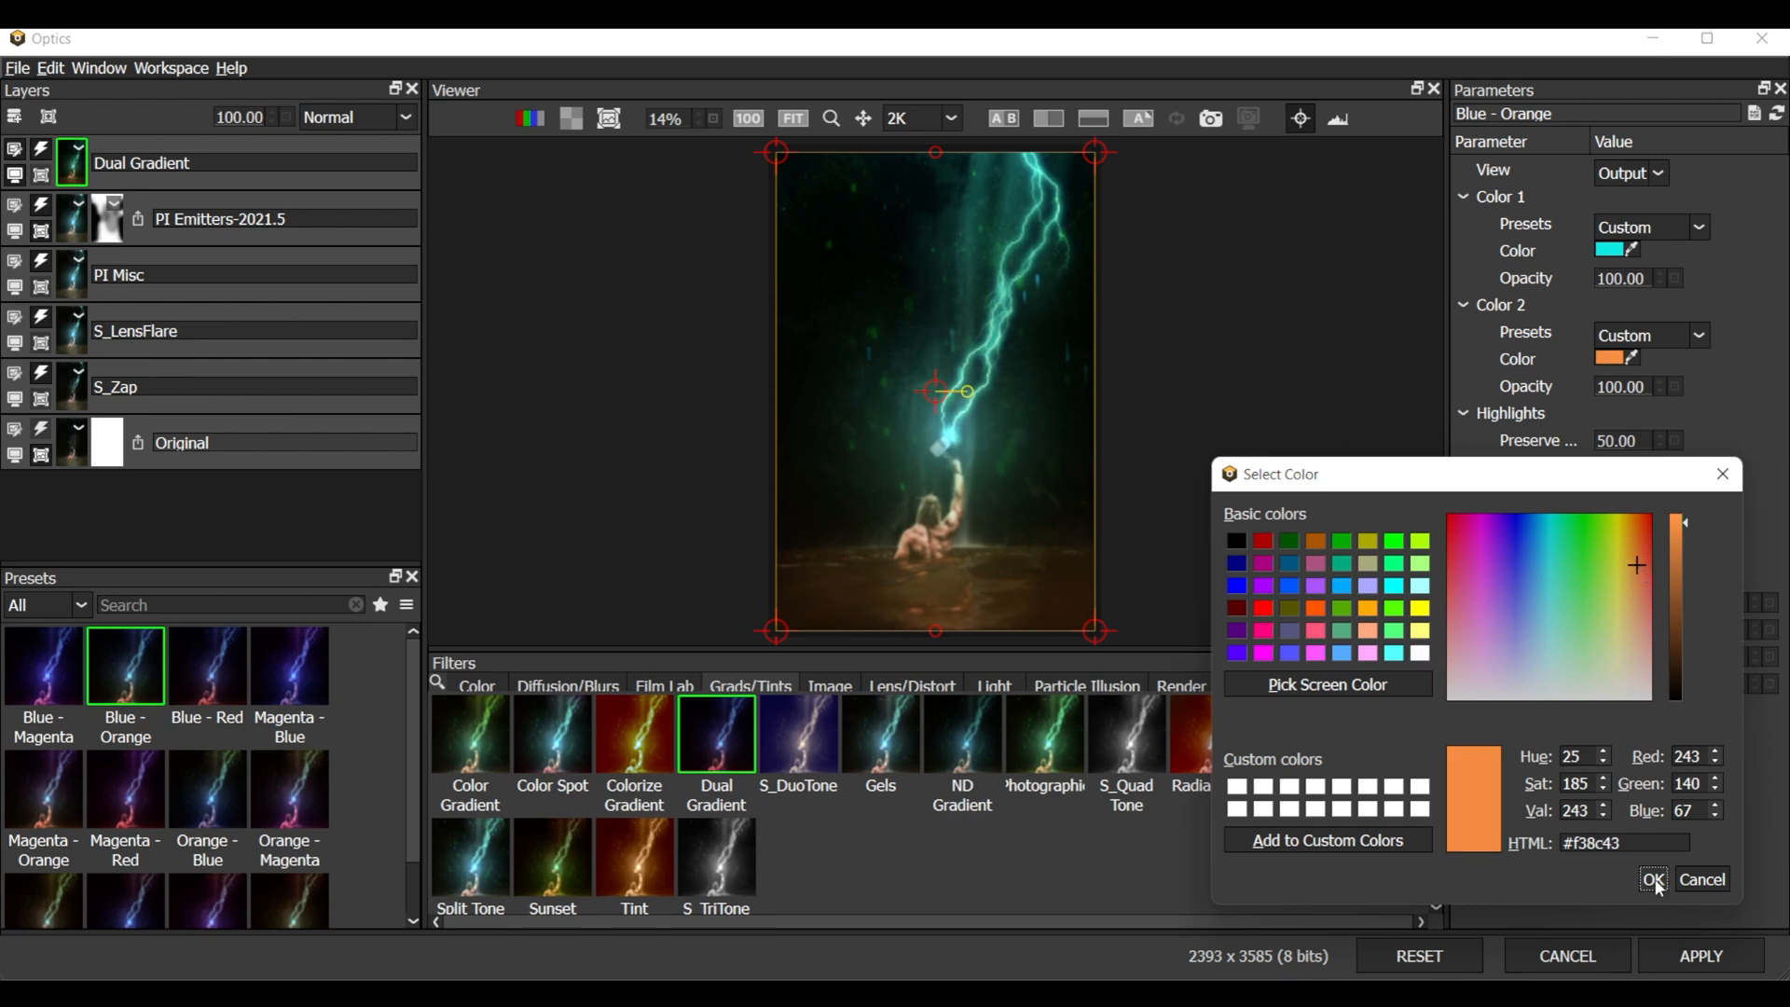
pyautogui.click(1653, 880)
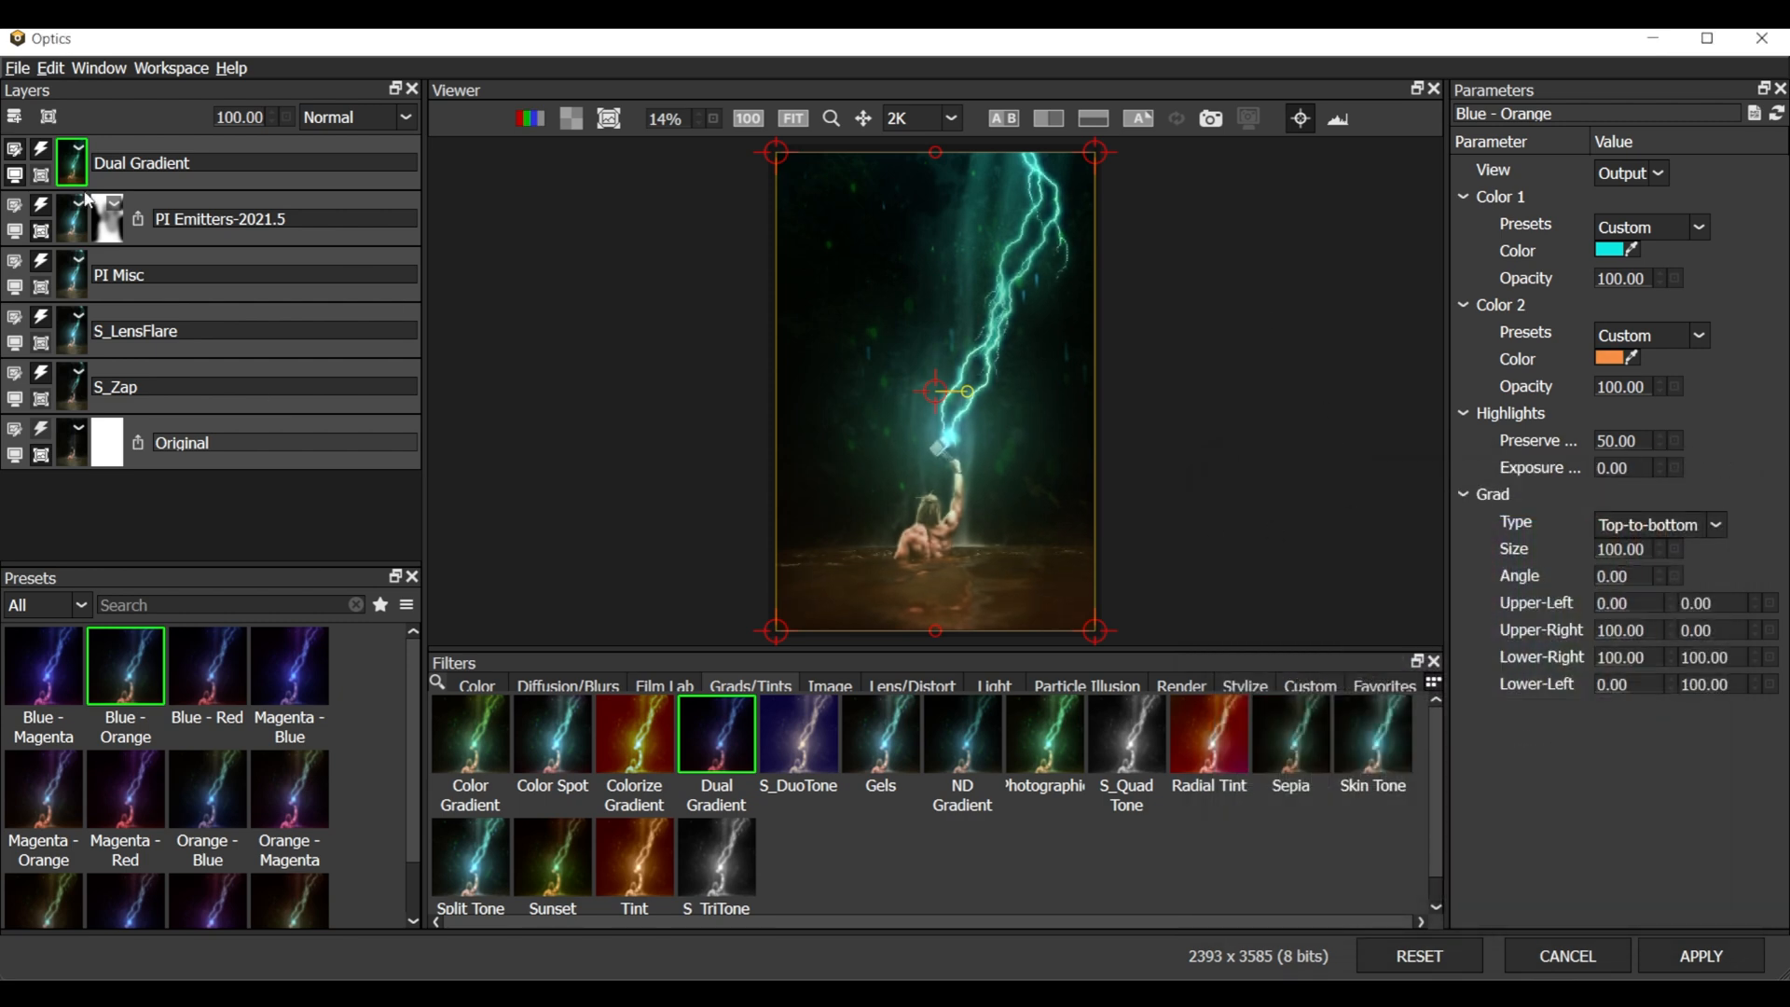
# Lower the Dual Gradient layer opacity to 40% and apply Optics to the image
pyautogui.click(240, 117)
pyautogui.write('40')
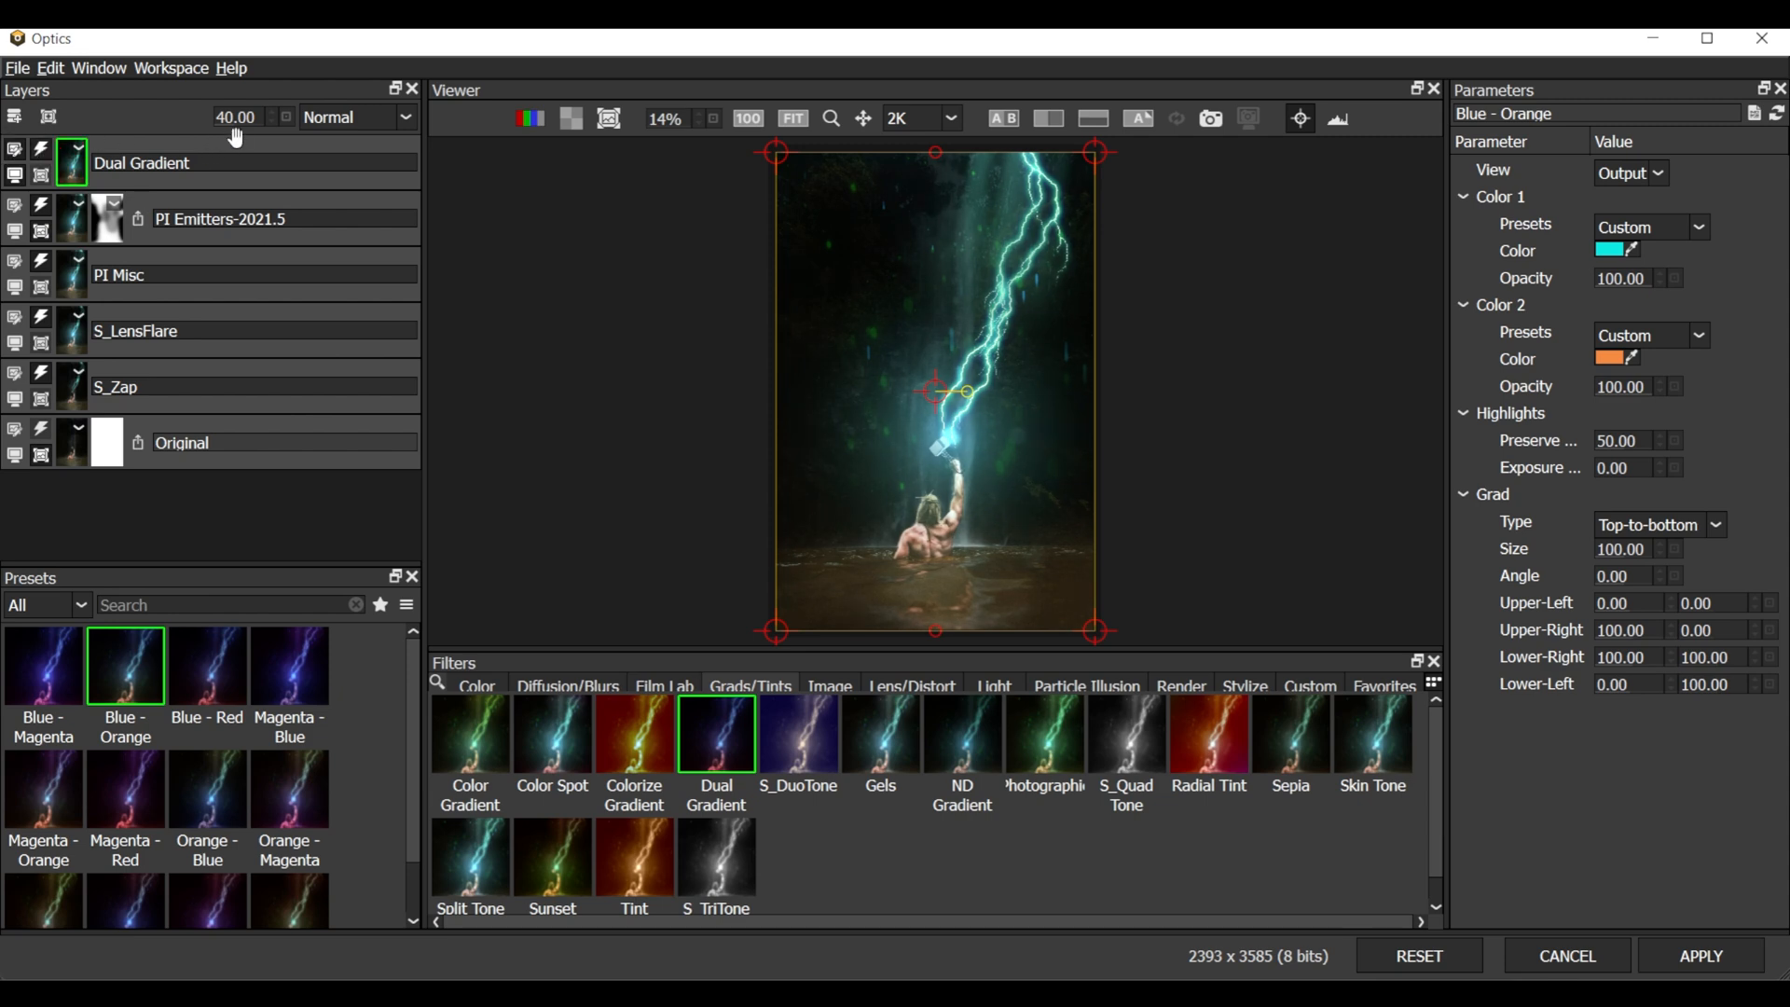
pyautogui.click(236, 117)
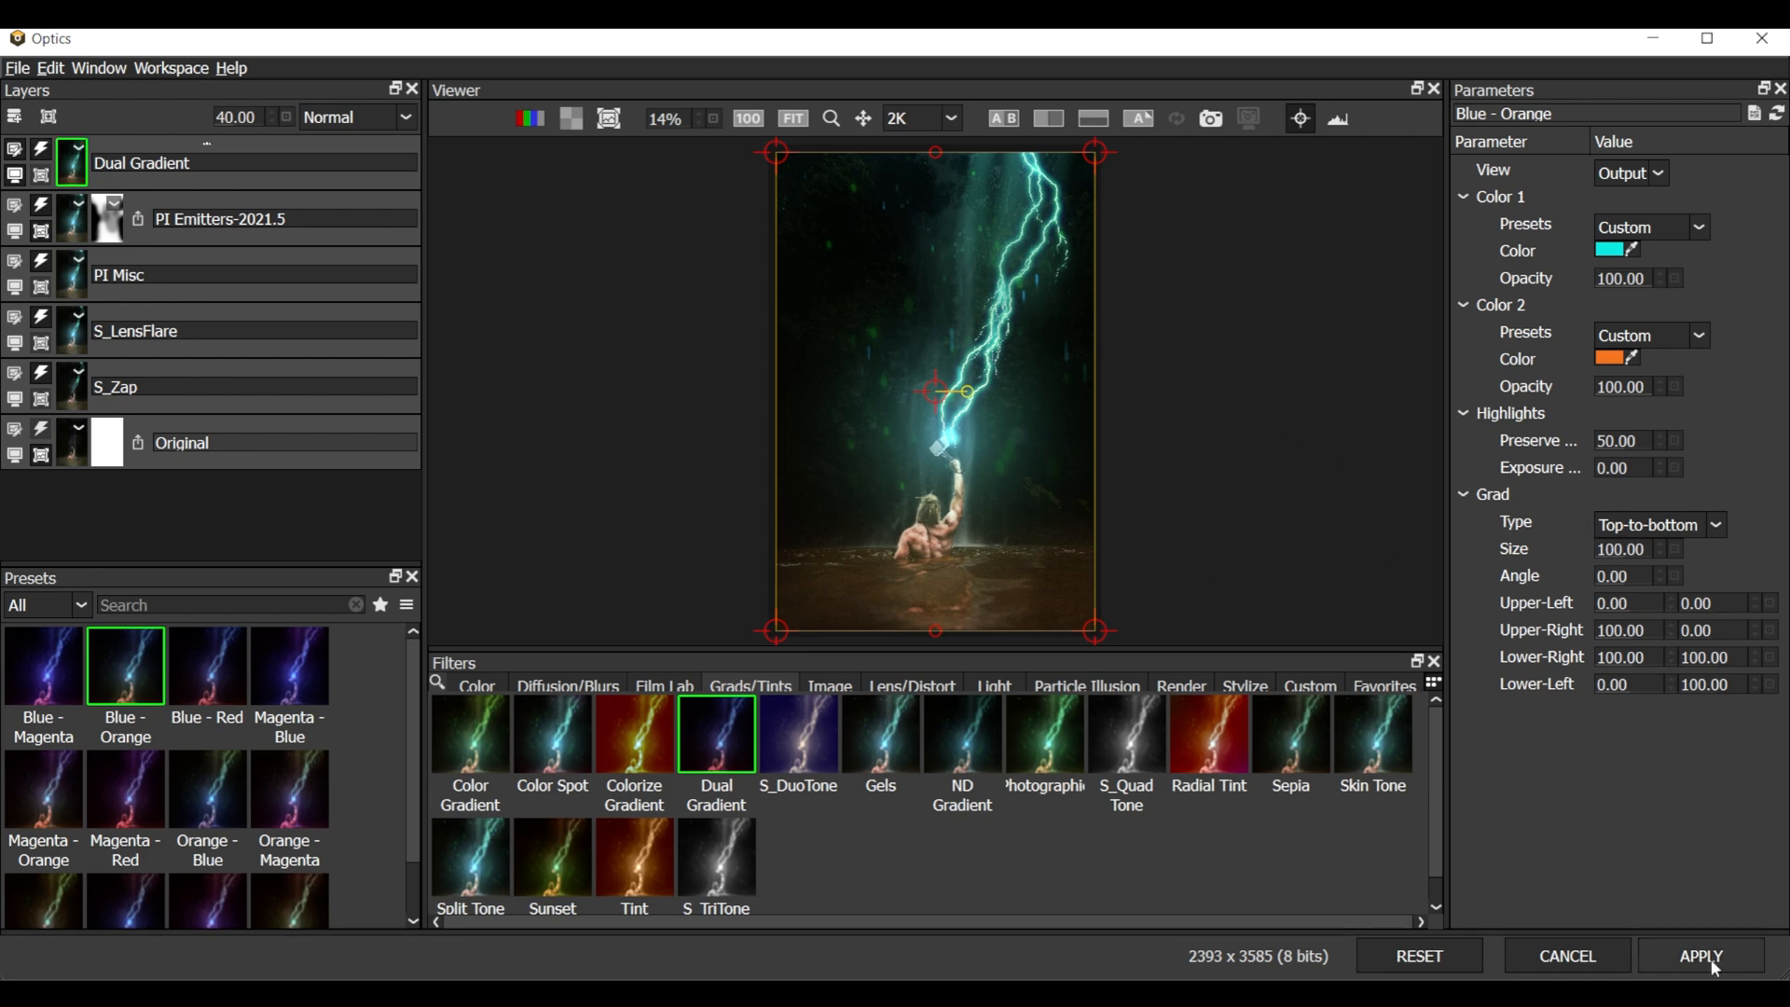
pyautogui.click(235, 116)
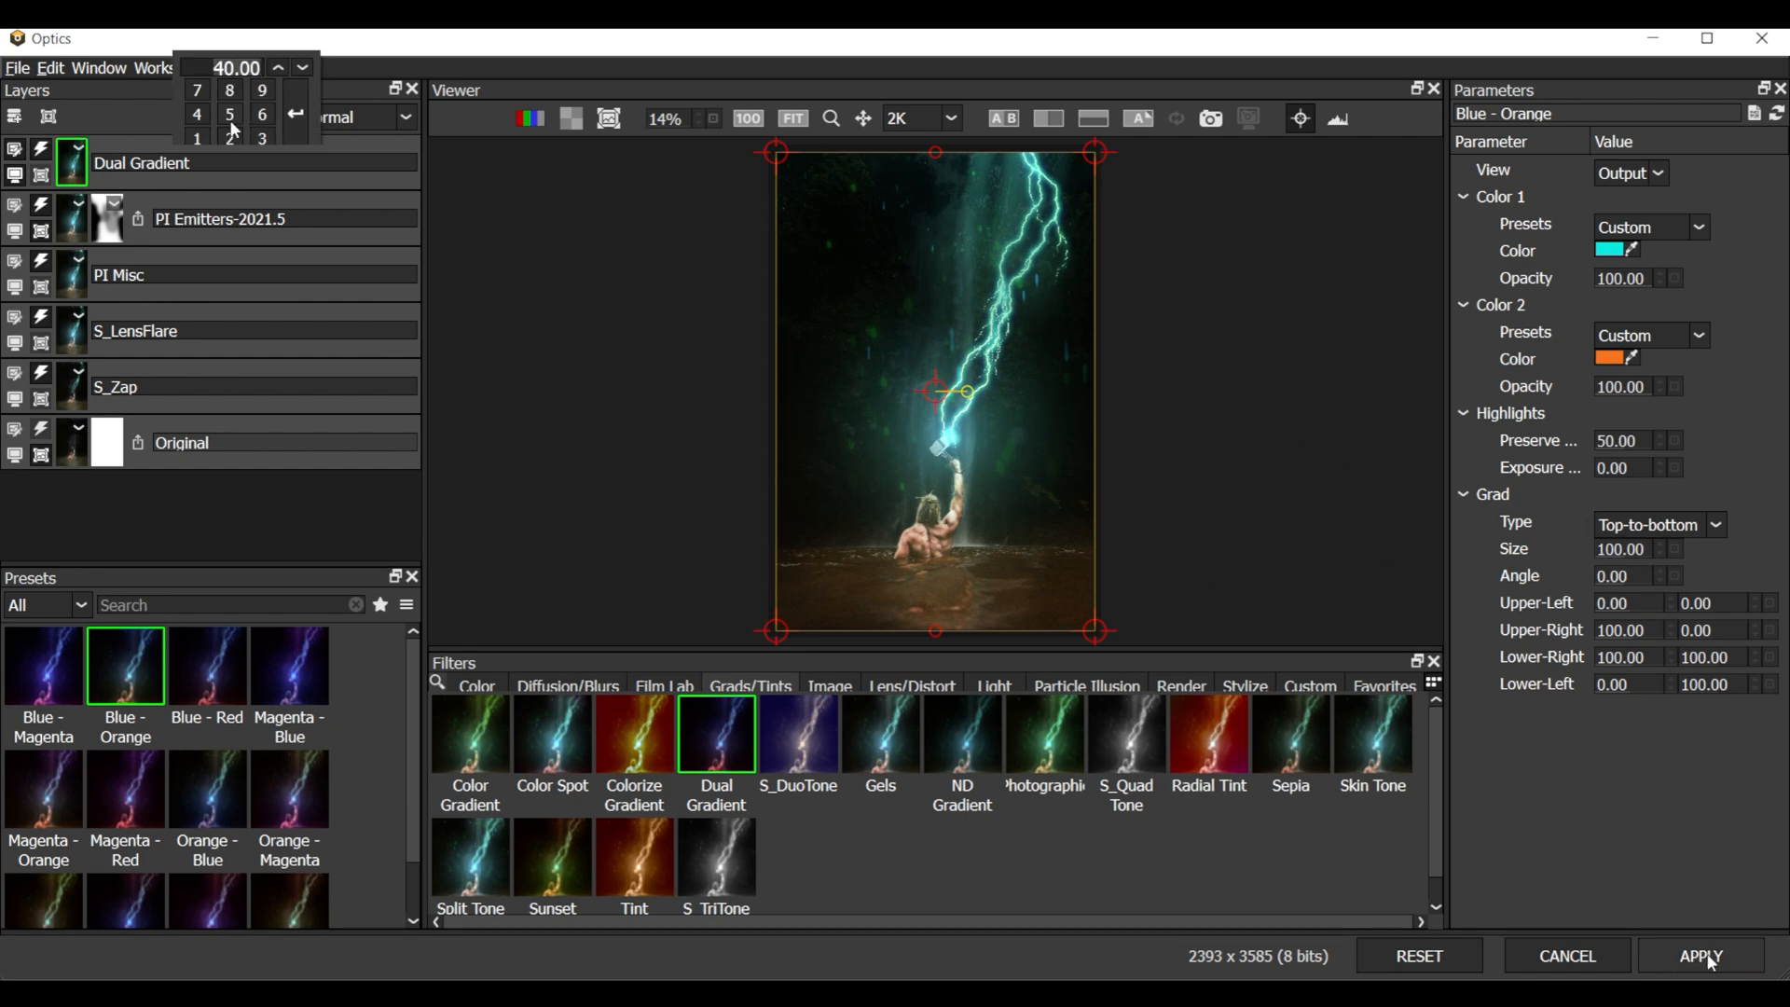
pyautogui.click(1700, 955)
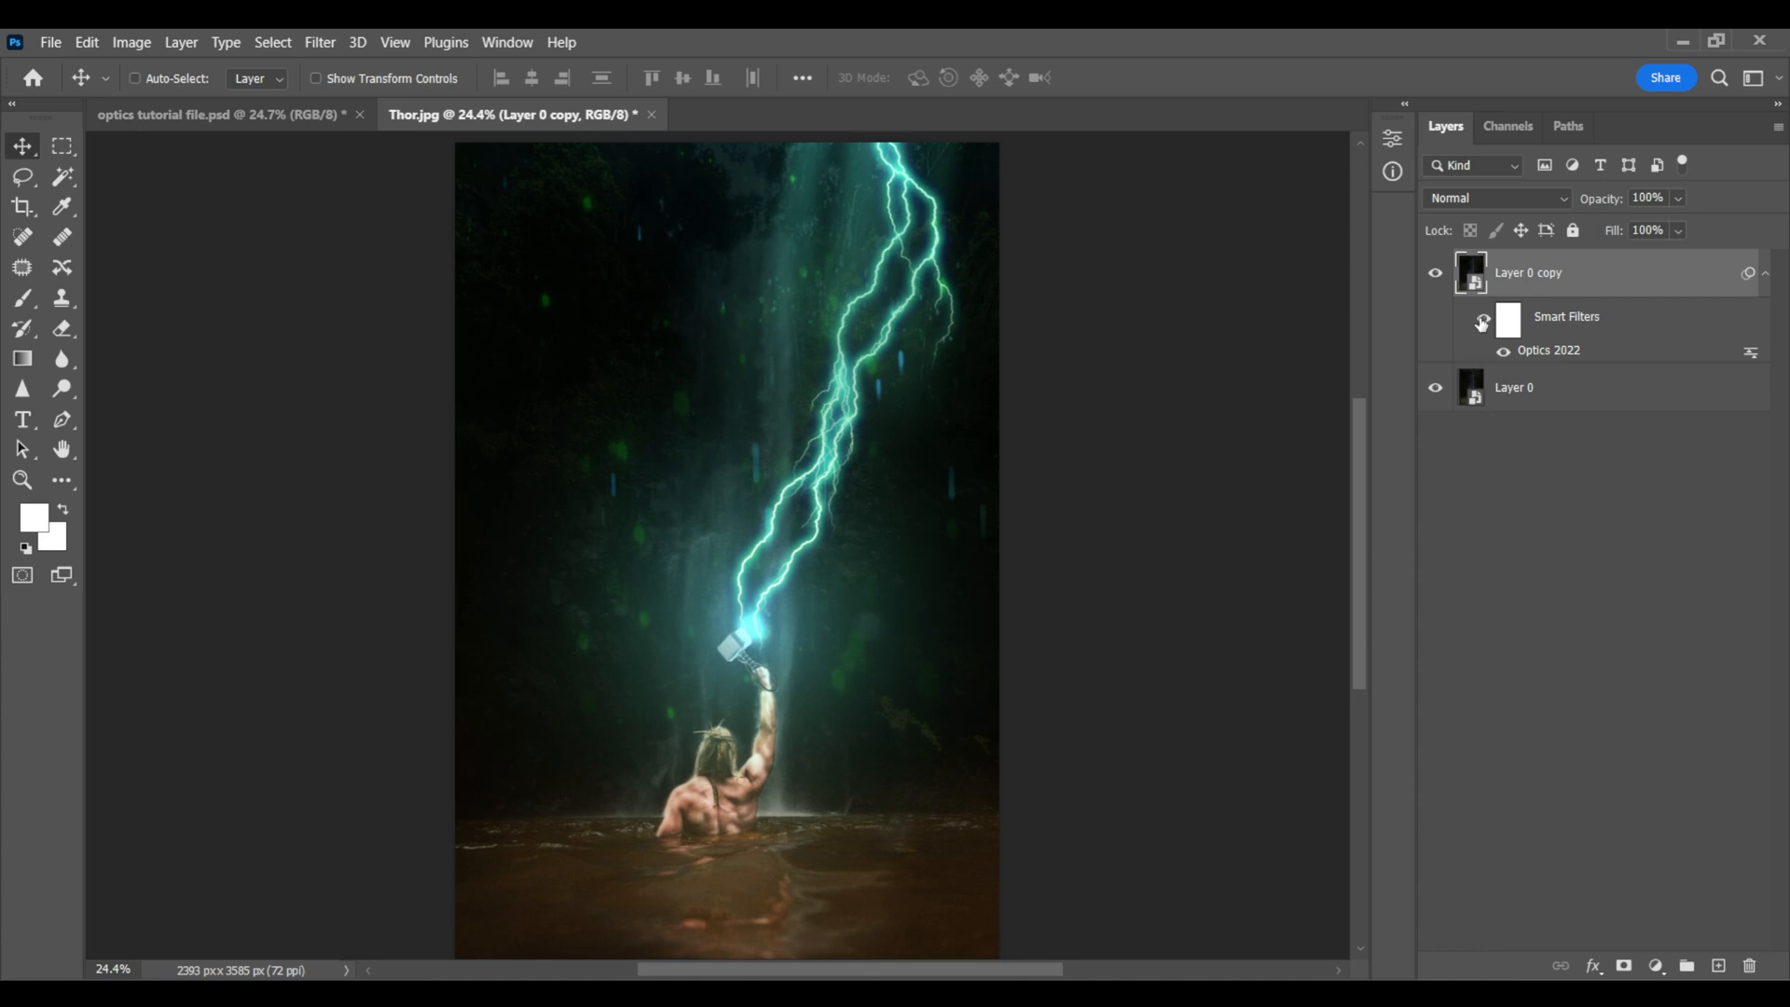
# Hide the Optics smart filter to view the original, then show it again
pyautogui.click(1482, 321)
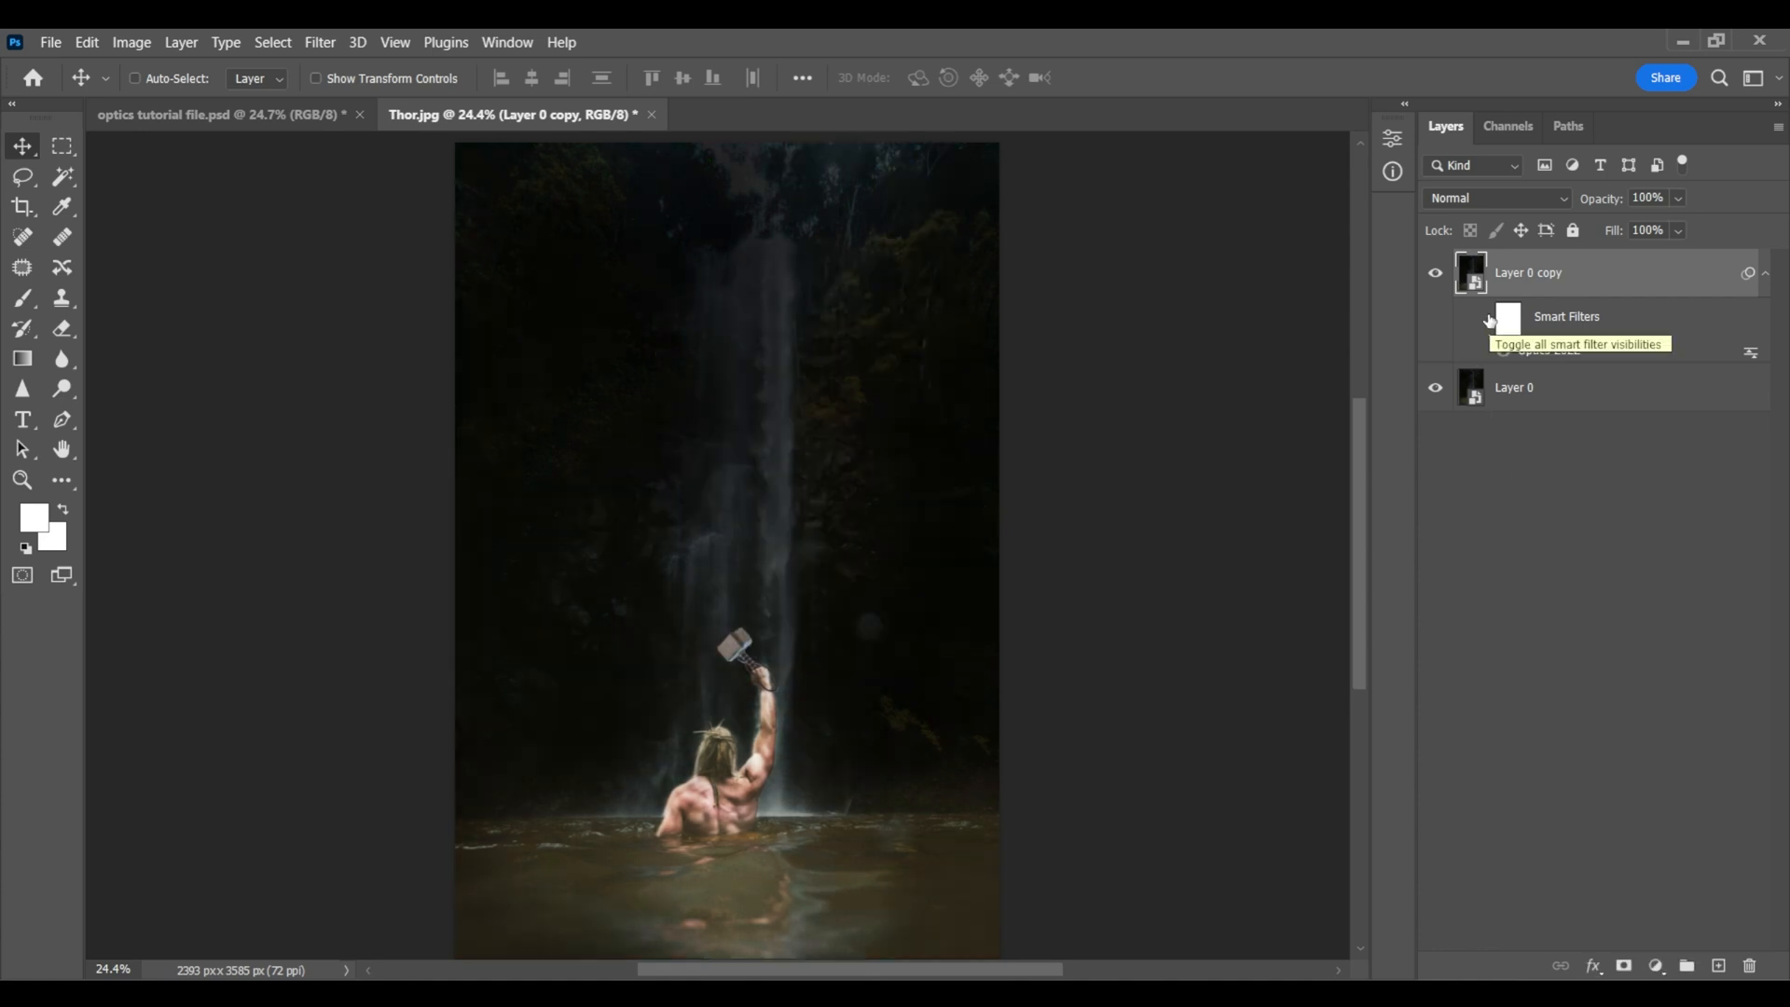
pyautogui.click(1488, 320)
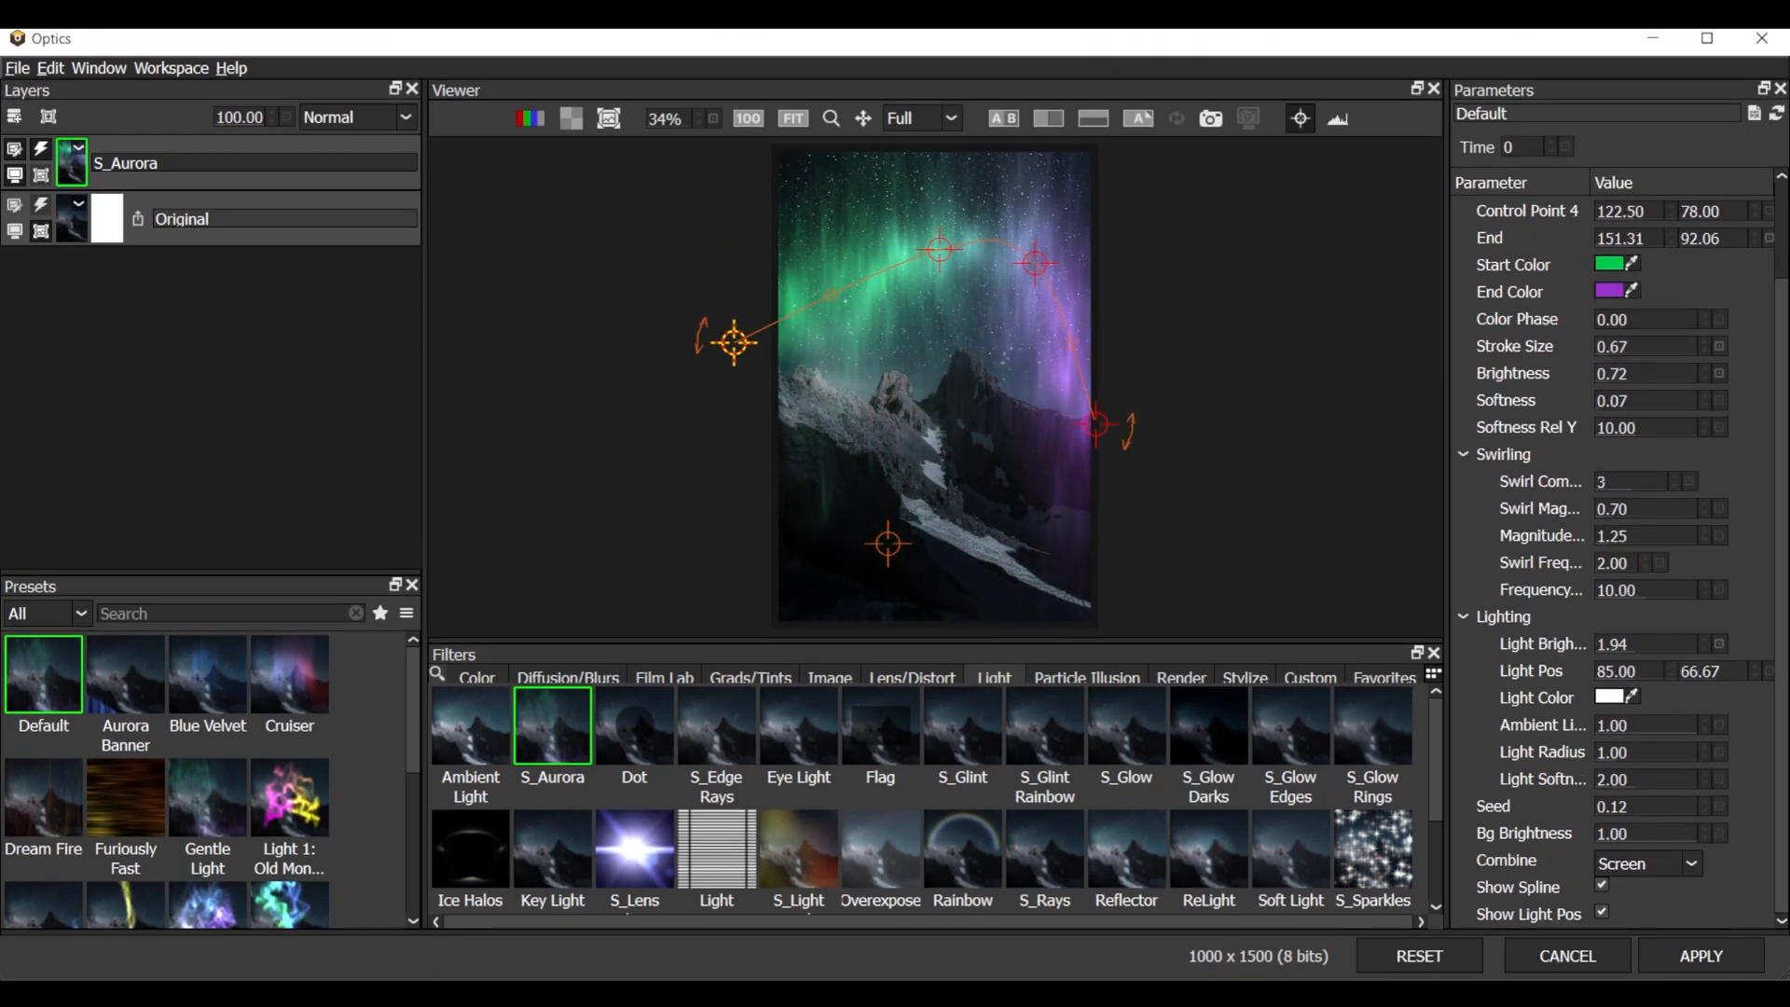
# Reopen the Optics 2022 smart filter and bring up the flame Tint Color picker
pyautogui.click(1700, 956)
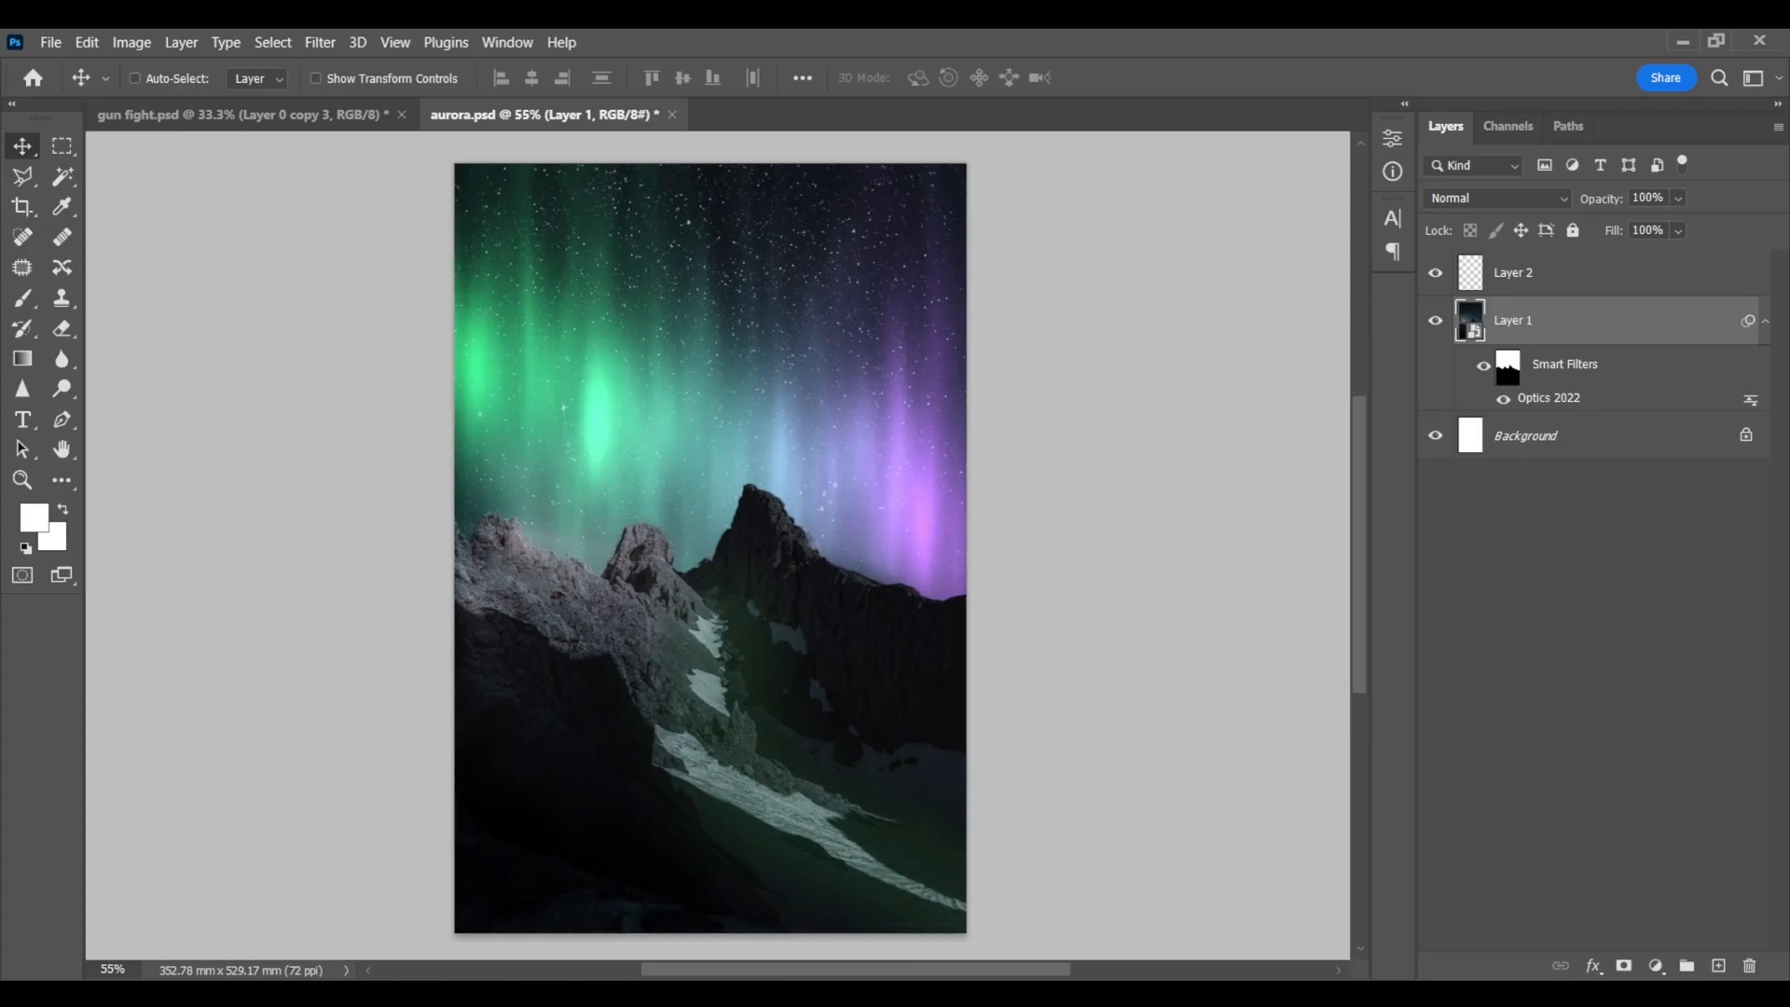
pyautogui.doubleClick(1549, 397)
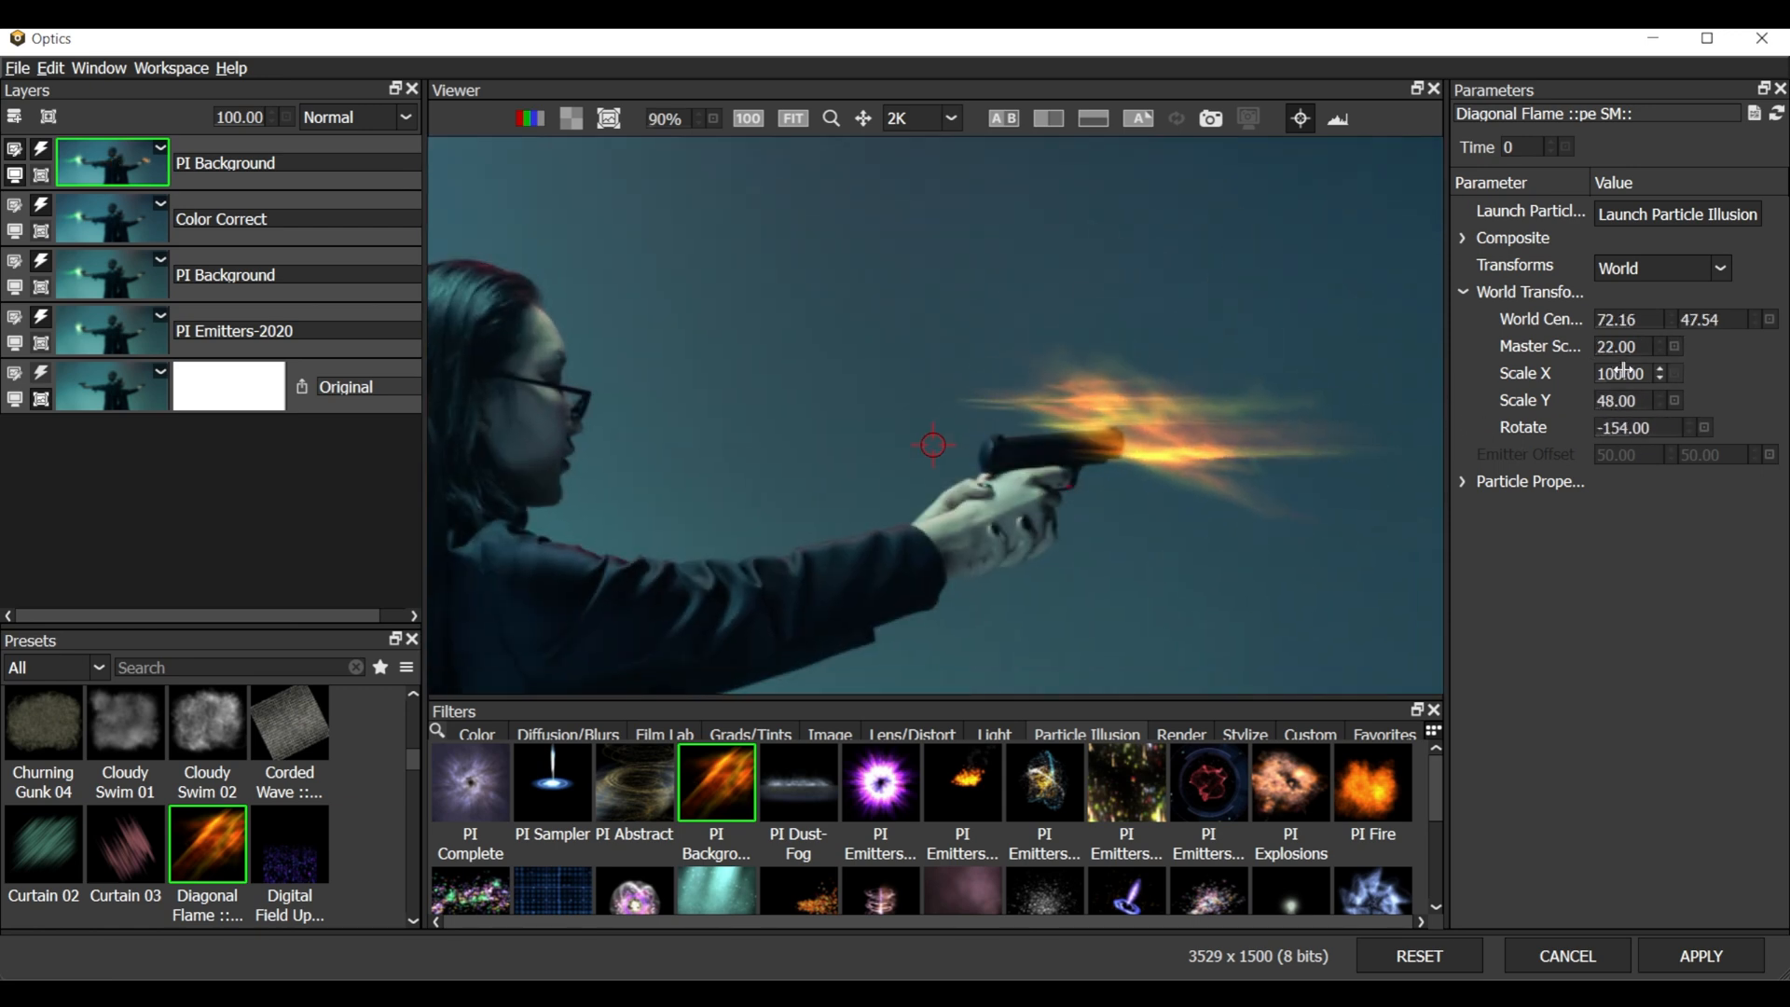
pyautogui.click(1613, 453)
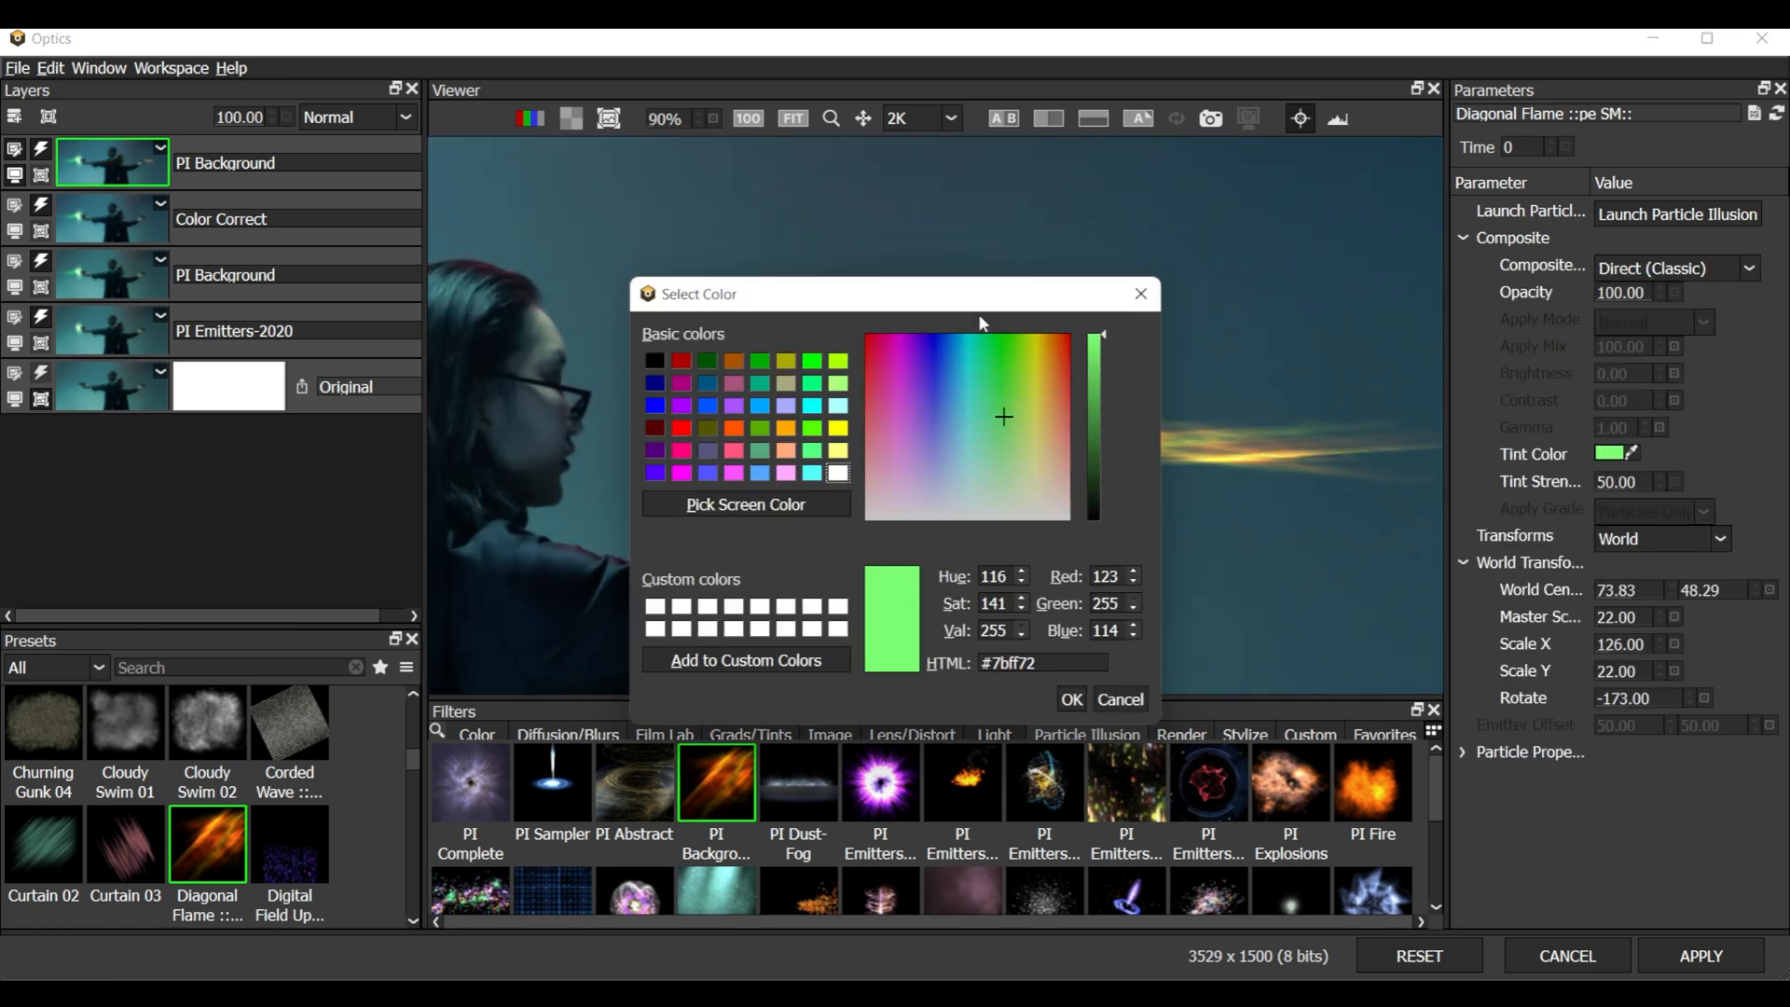